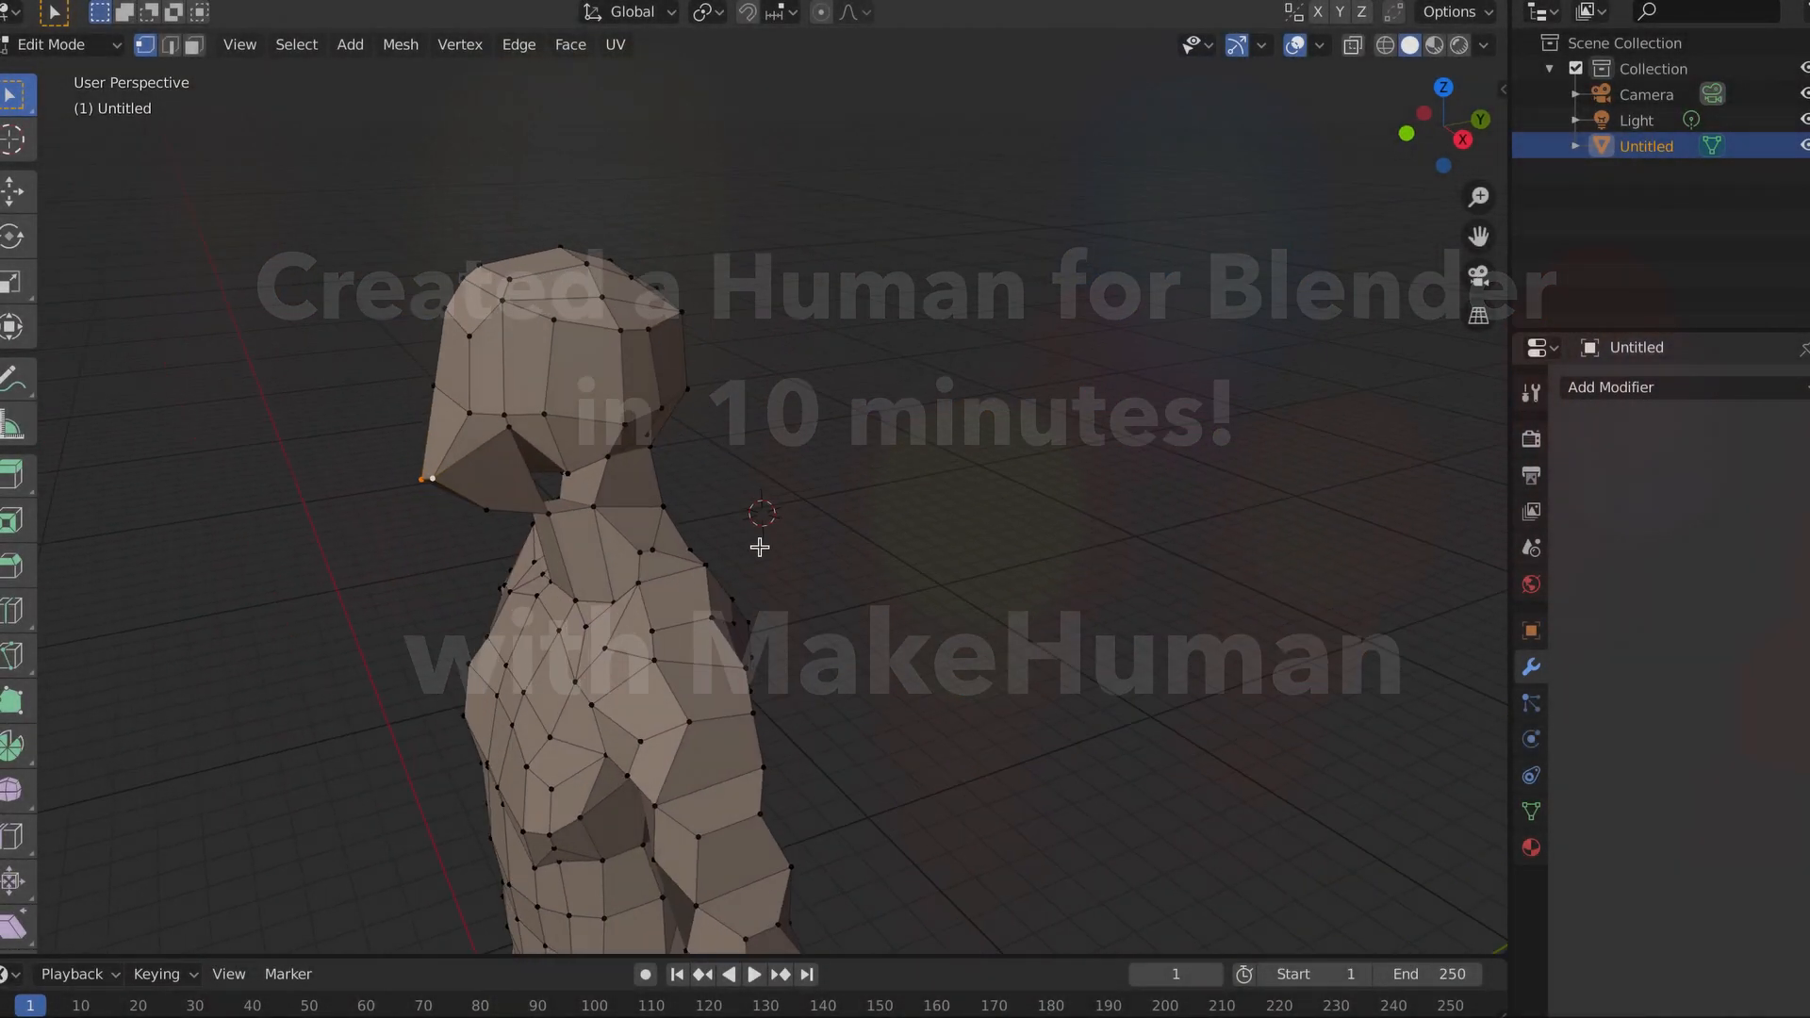
Give the female figure eyebrows, eyelashes and the striped blouse with dark skirt.
{"action": "left_click_drag", "start_coordinate": [758, 547], "coordinate": [671, 477]}
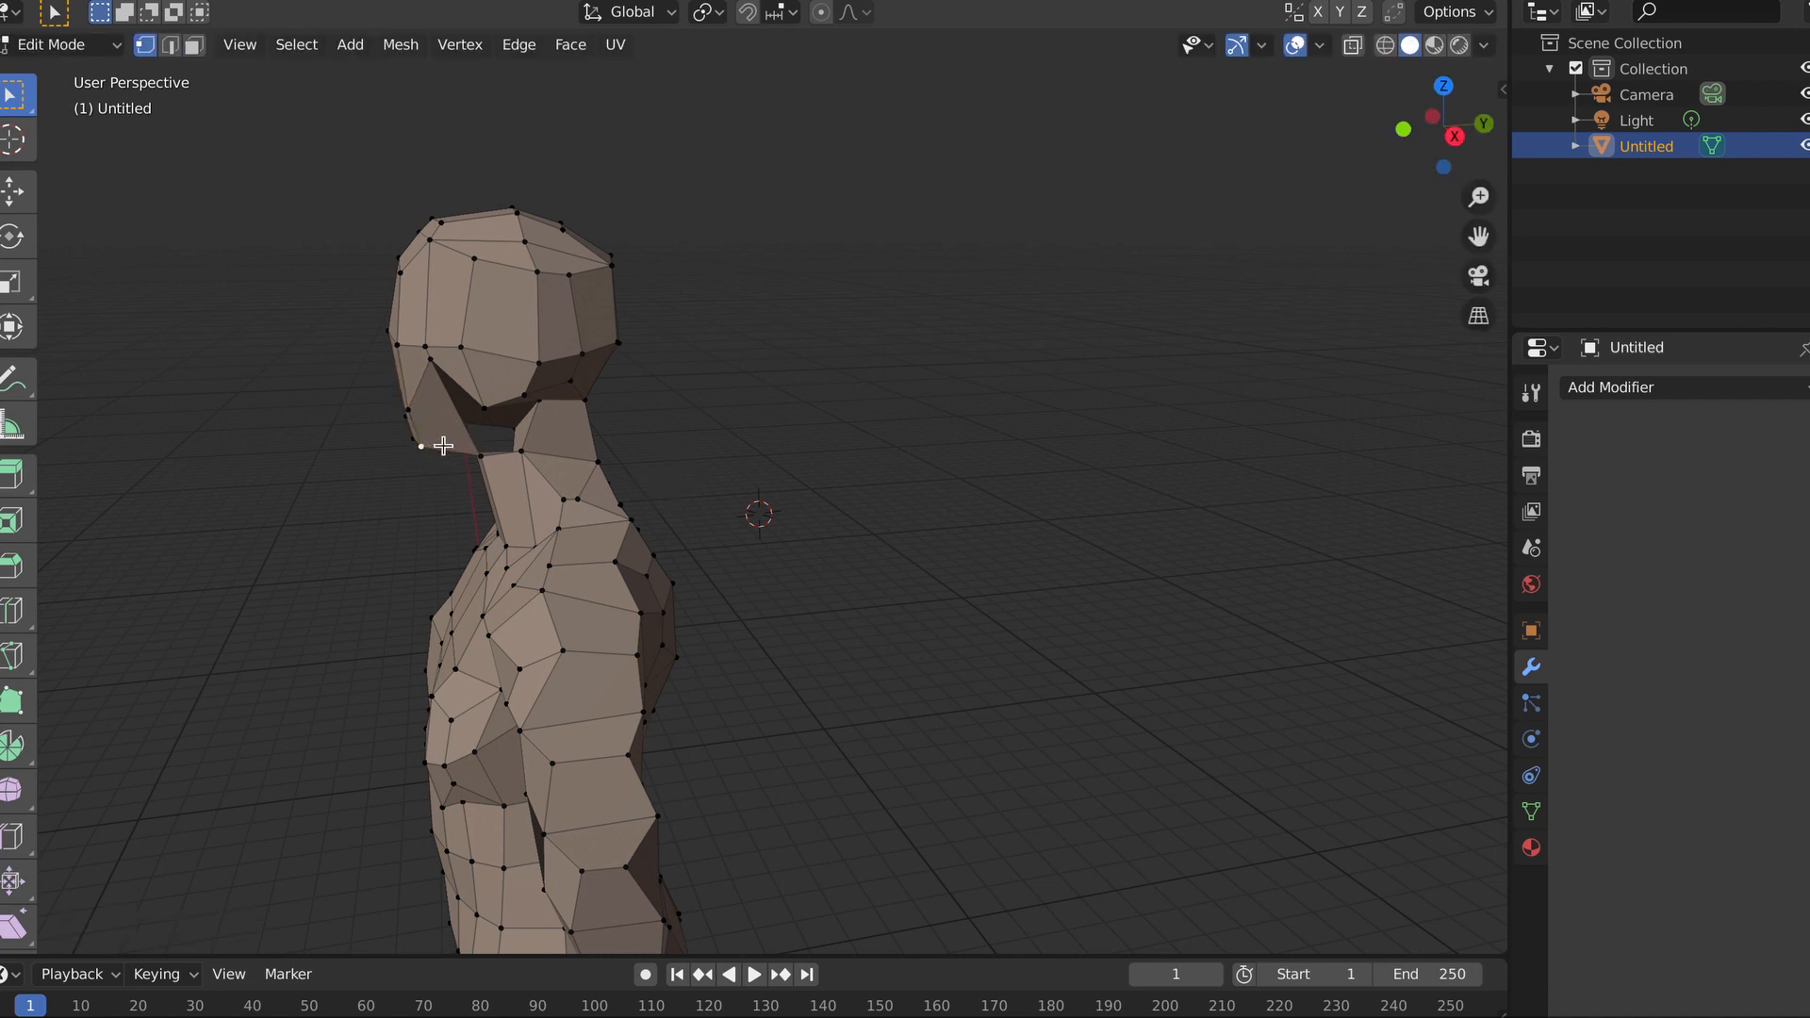
{"action": "left_click_drag", "start_coordinate": [421, 445], "coordinate": [435, 439]}
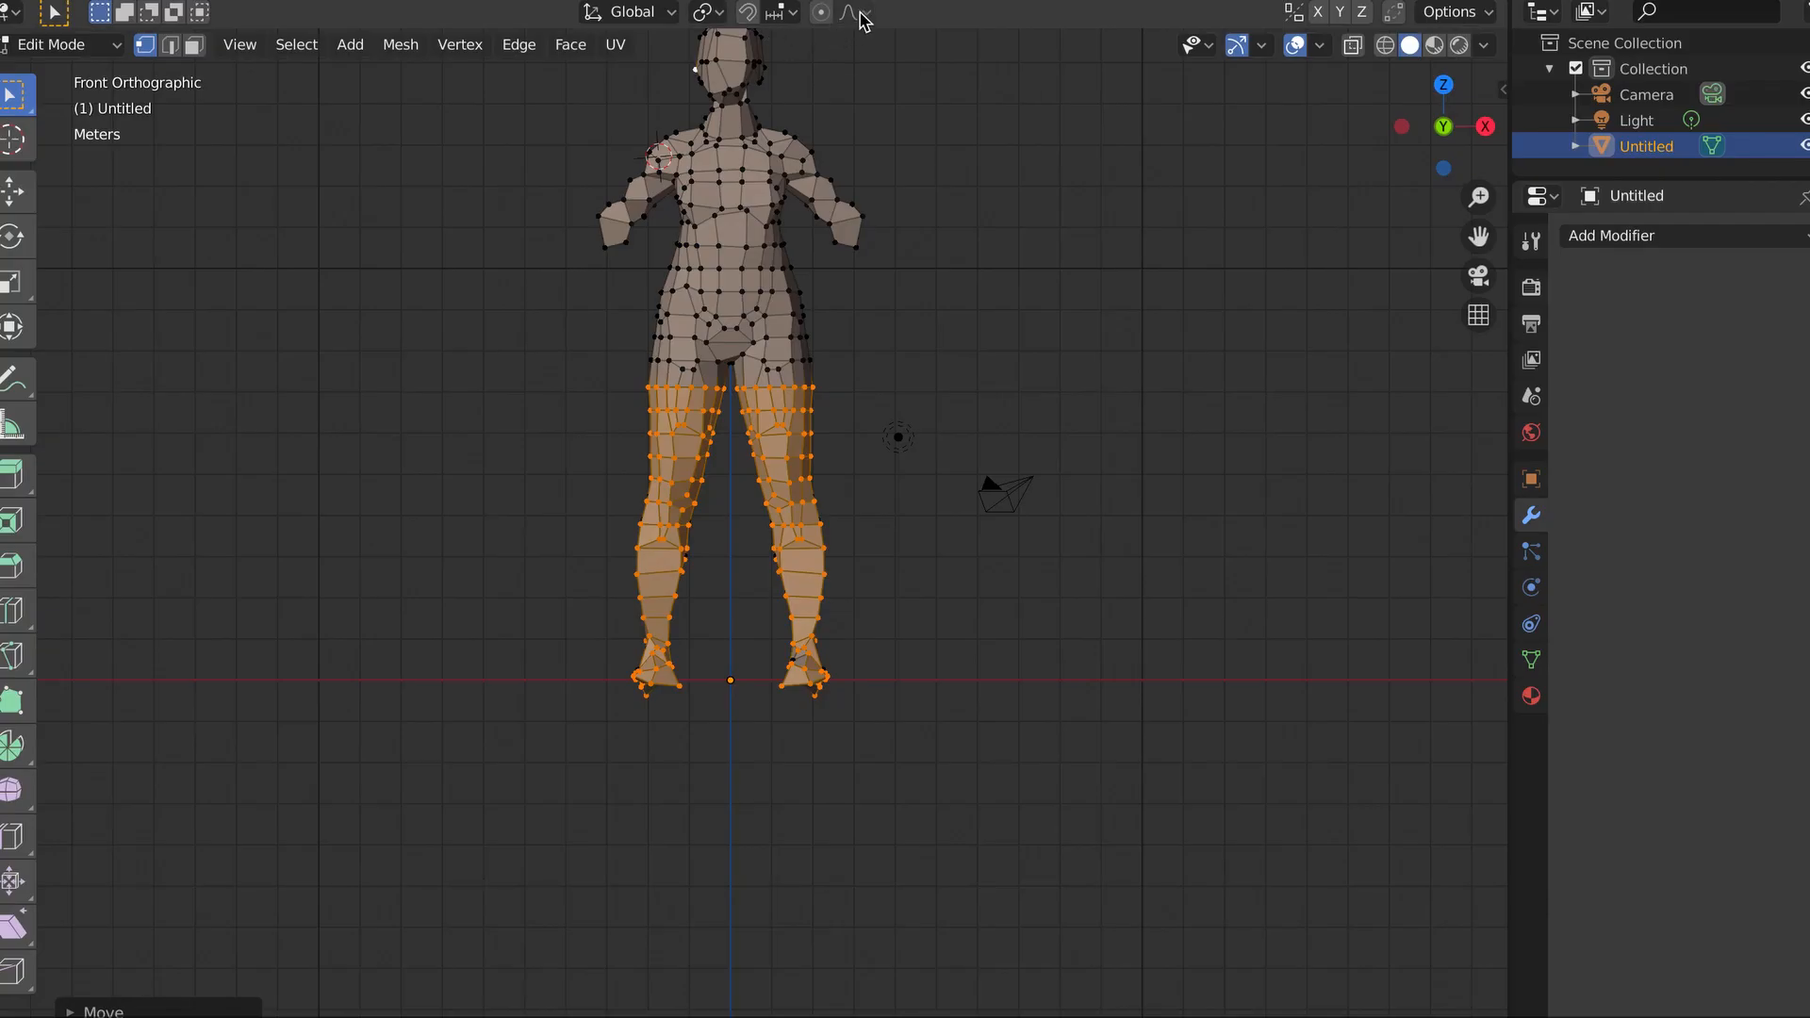
{"action": "left_click", "coordinate": [820, 13]}
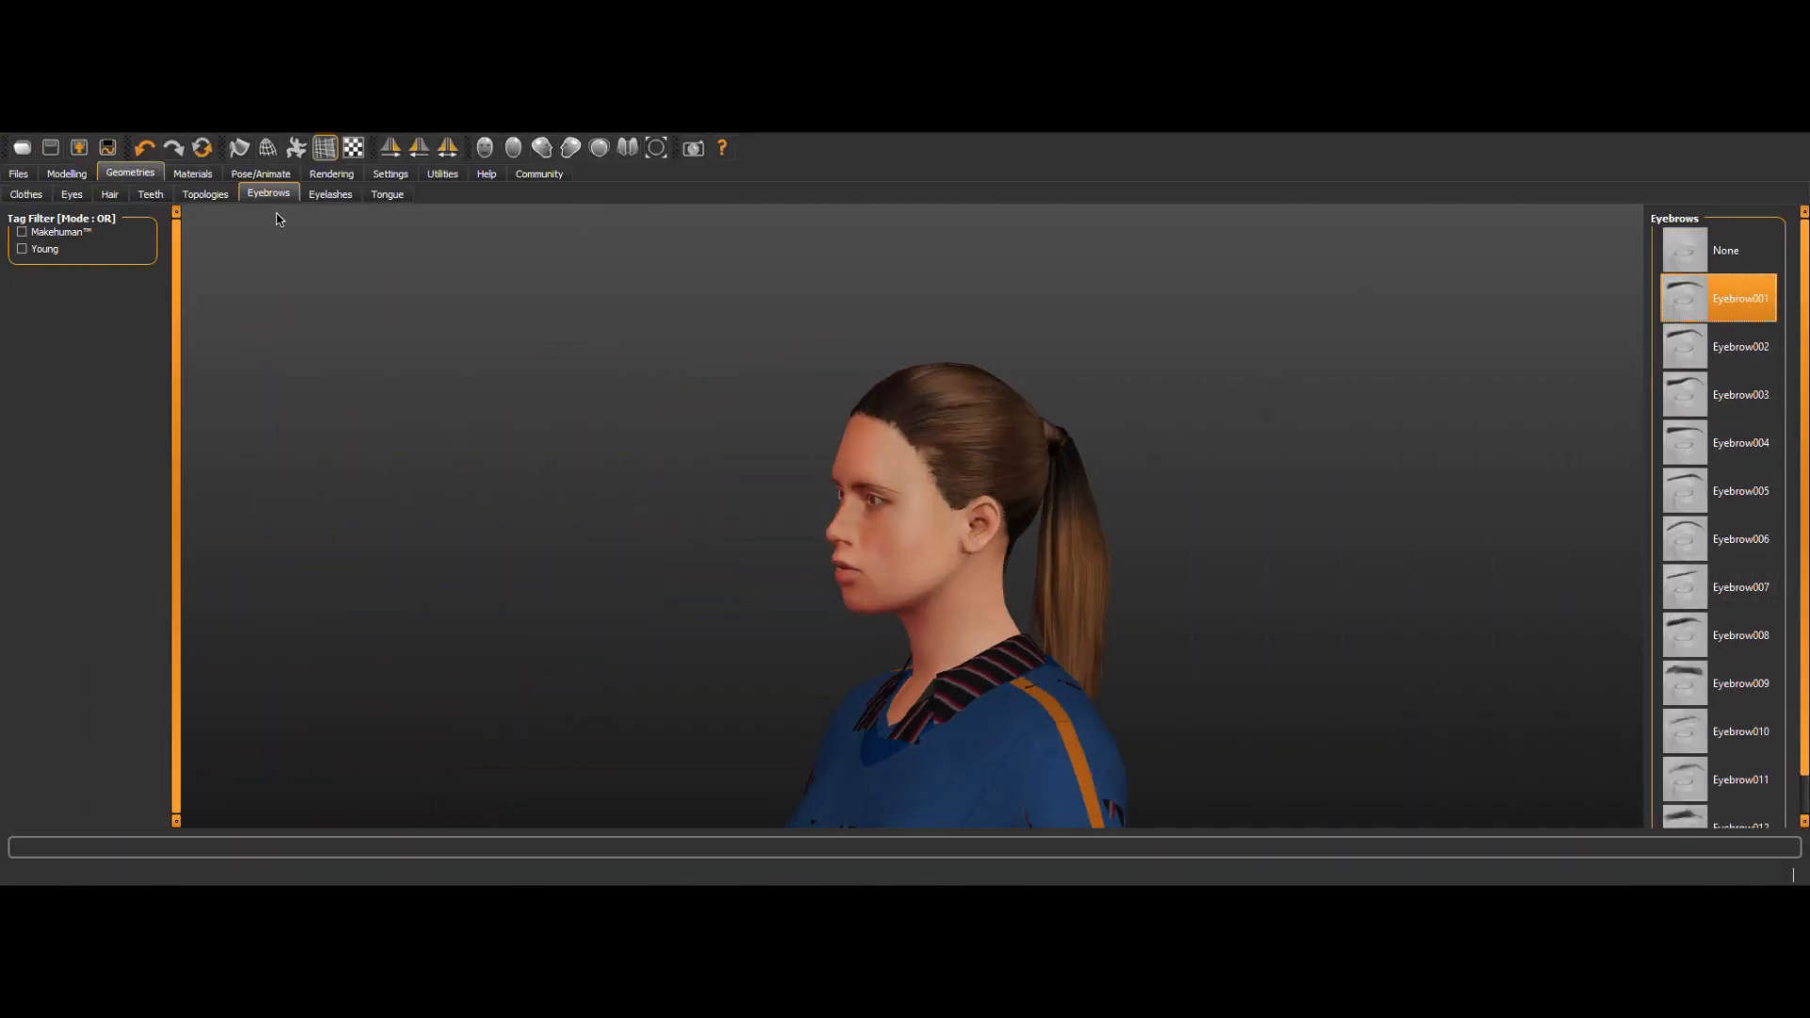
{"action": "left_click", "coordinate": [330, 192]}
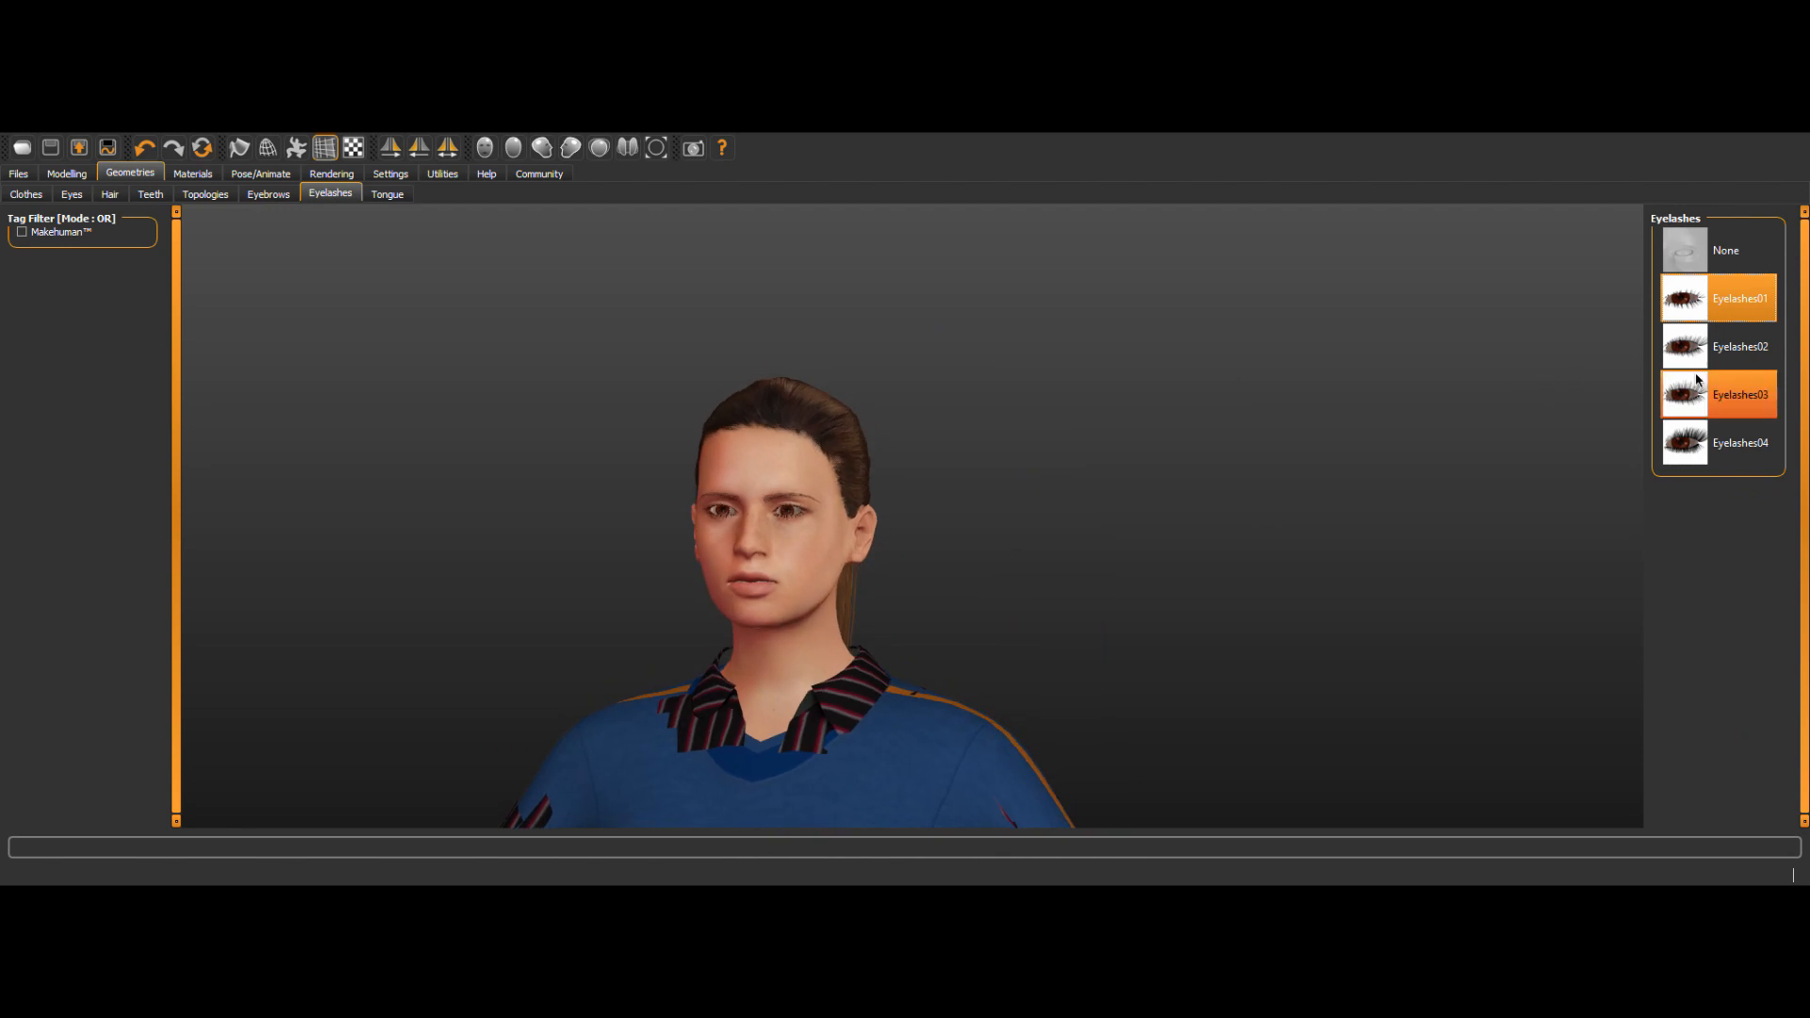
{"action": "left_click", "coordinate": [24, 193]}
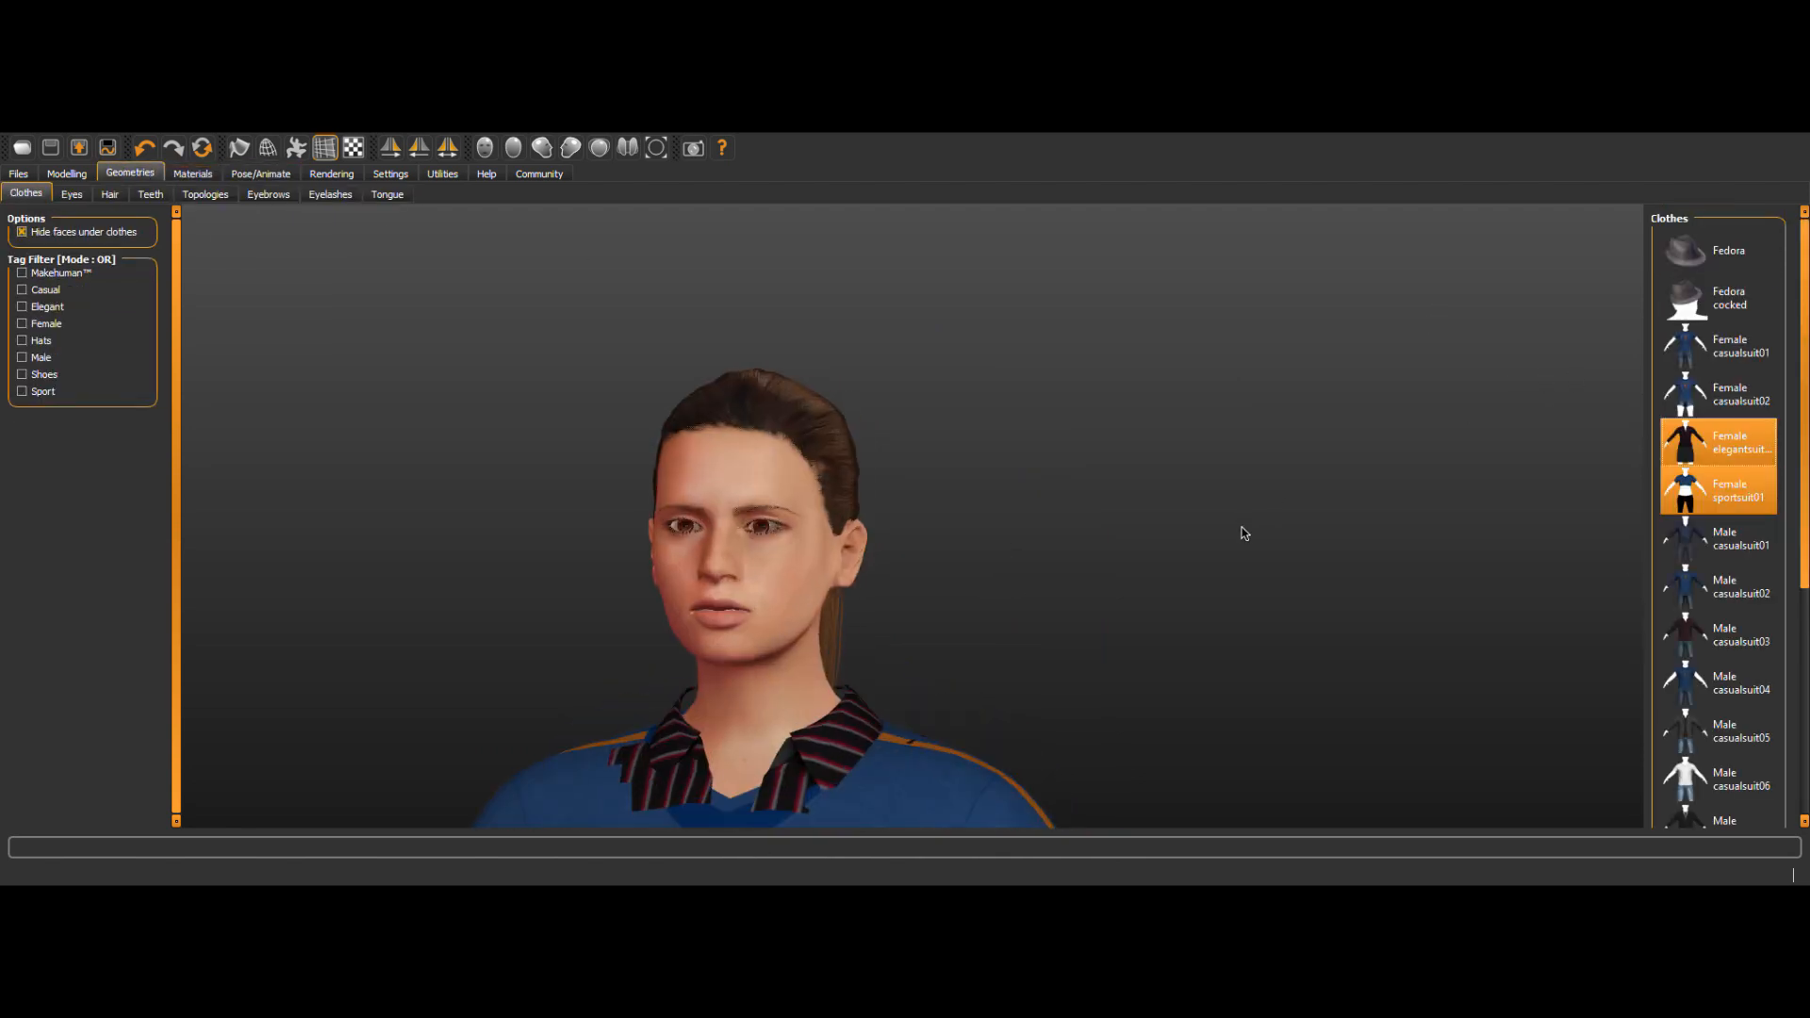
{"action": "left_click", "coordinate": [1716, 490]}
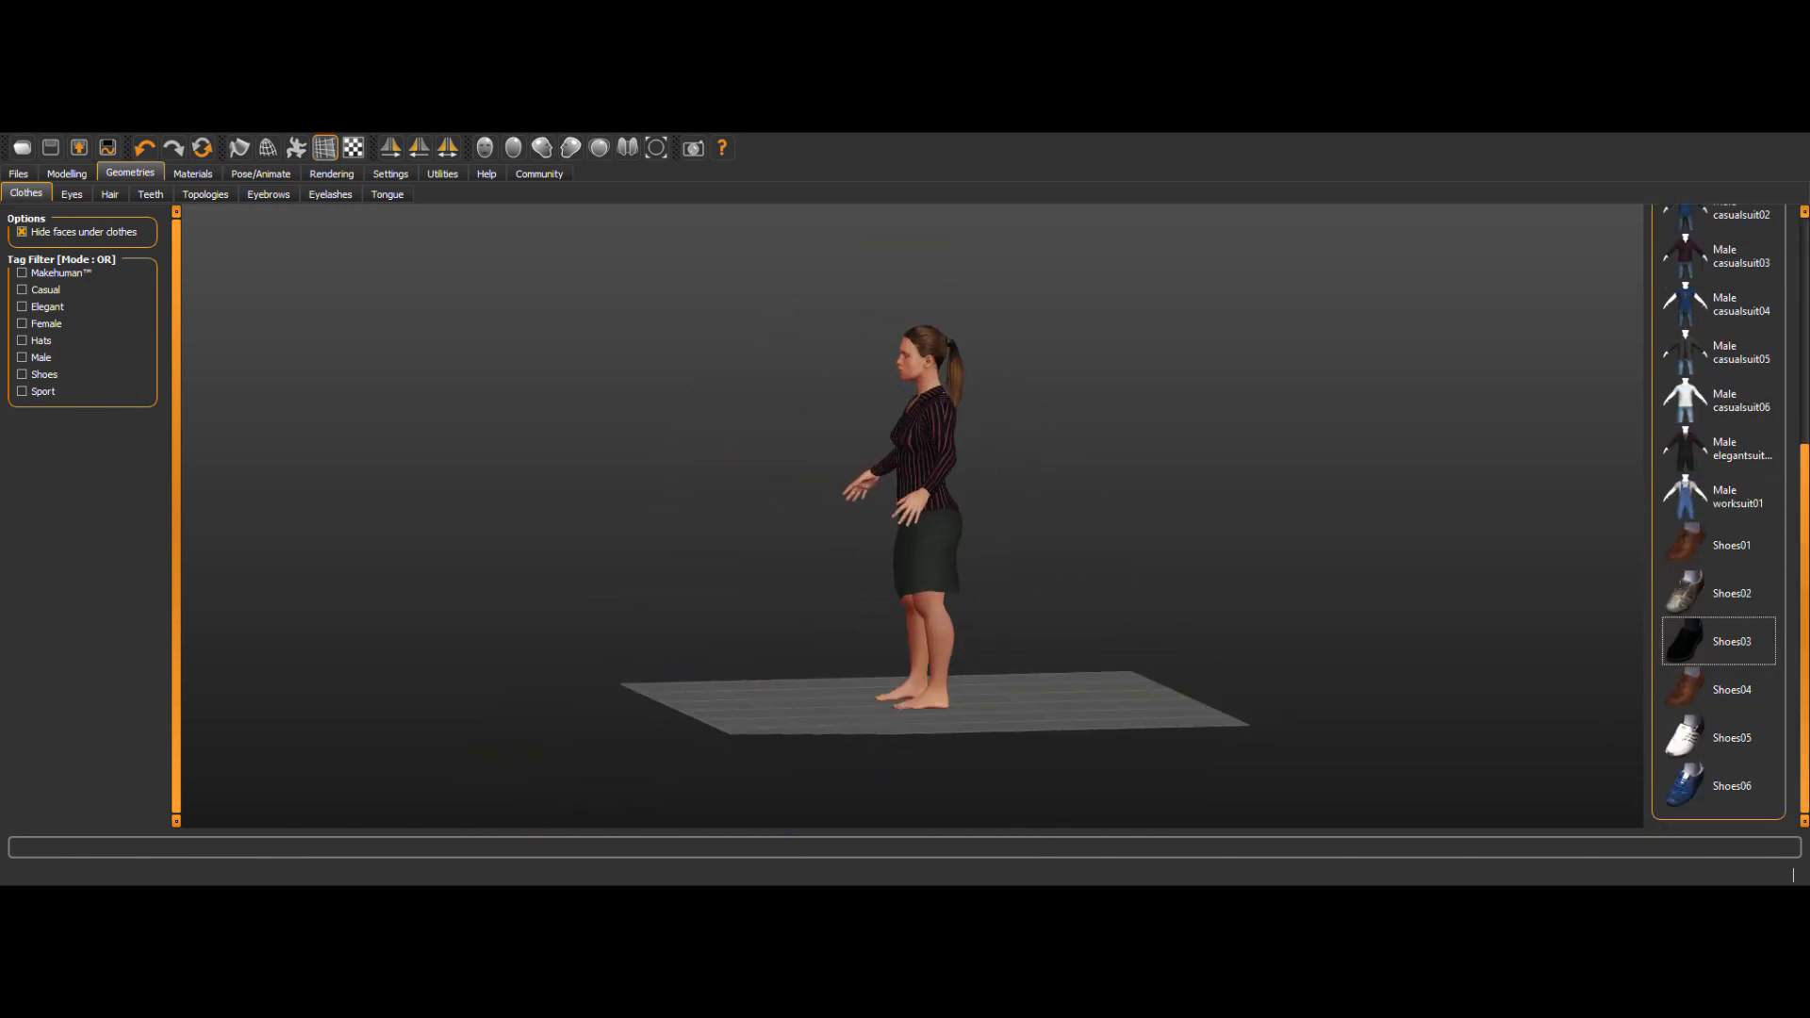
Put the dressed figure into the Standing02 preset pose.
{"action": "left_click", "coordinate": [260, 174]}
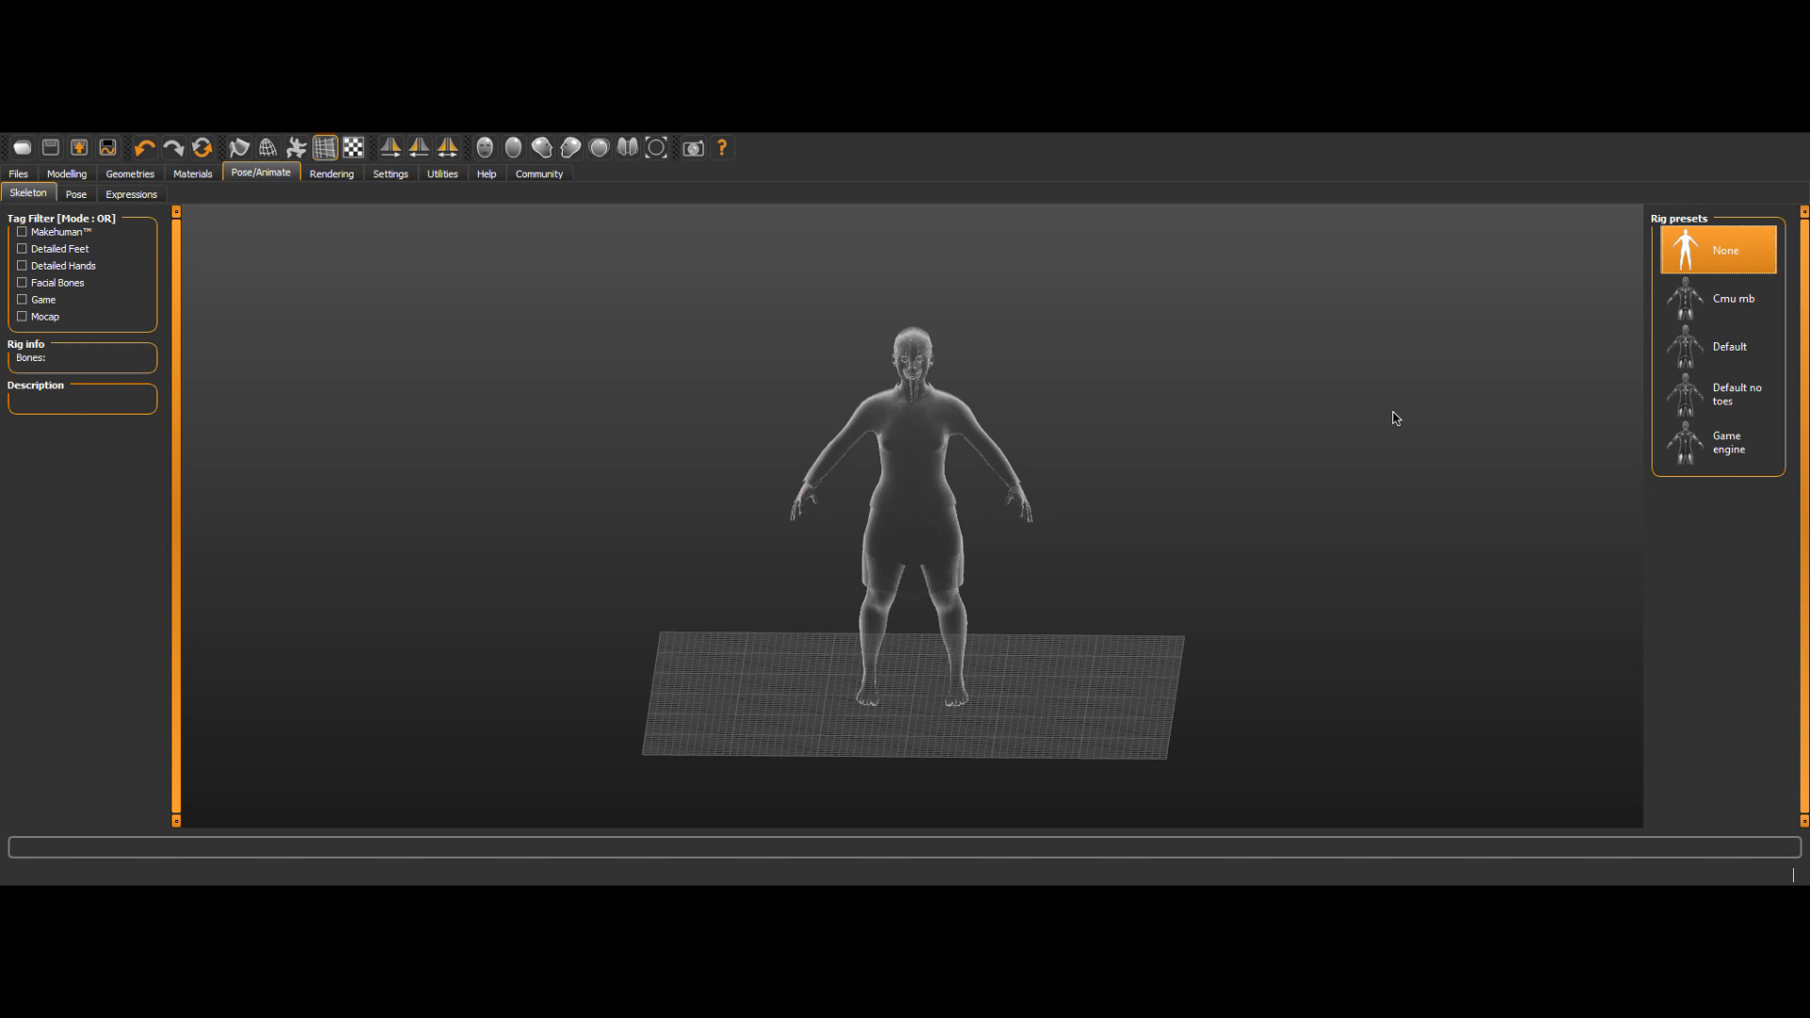
{"action": "left_click", "coordinate": [75, 194]}
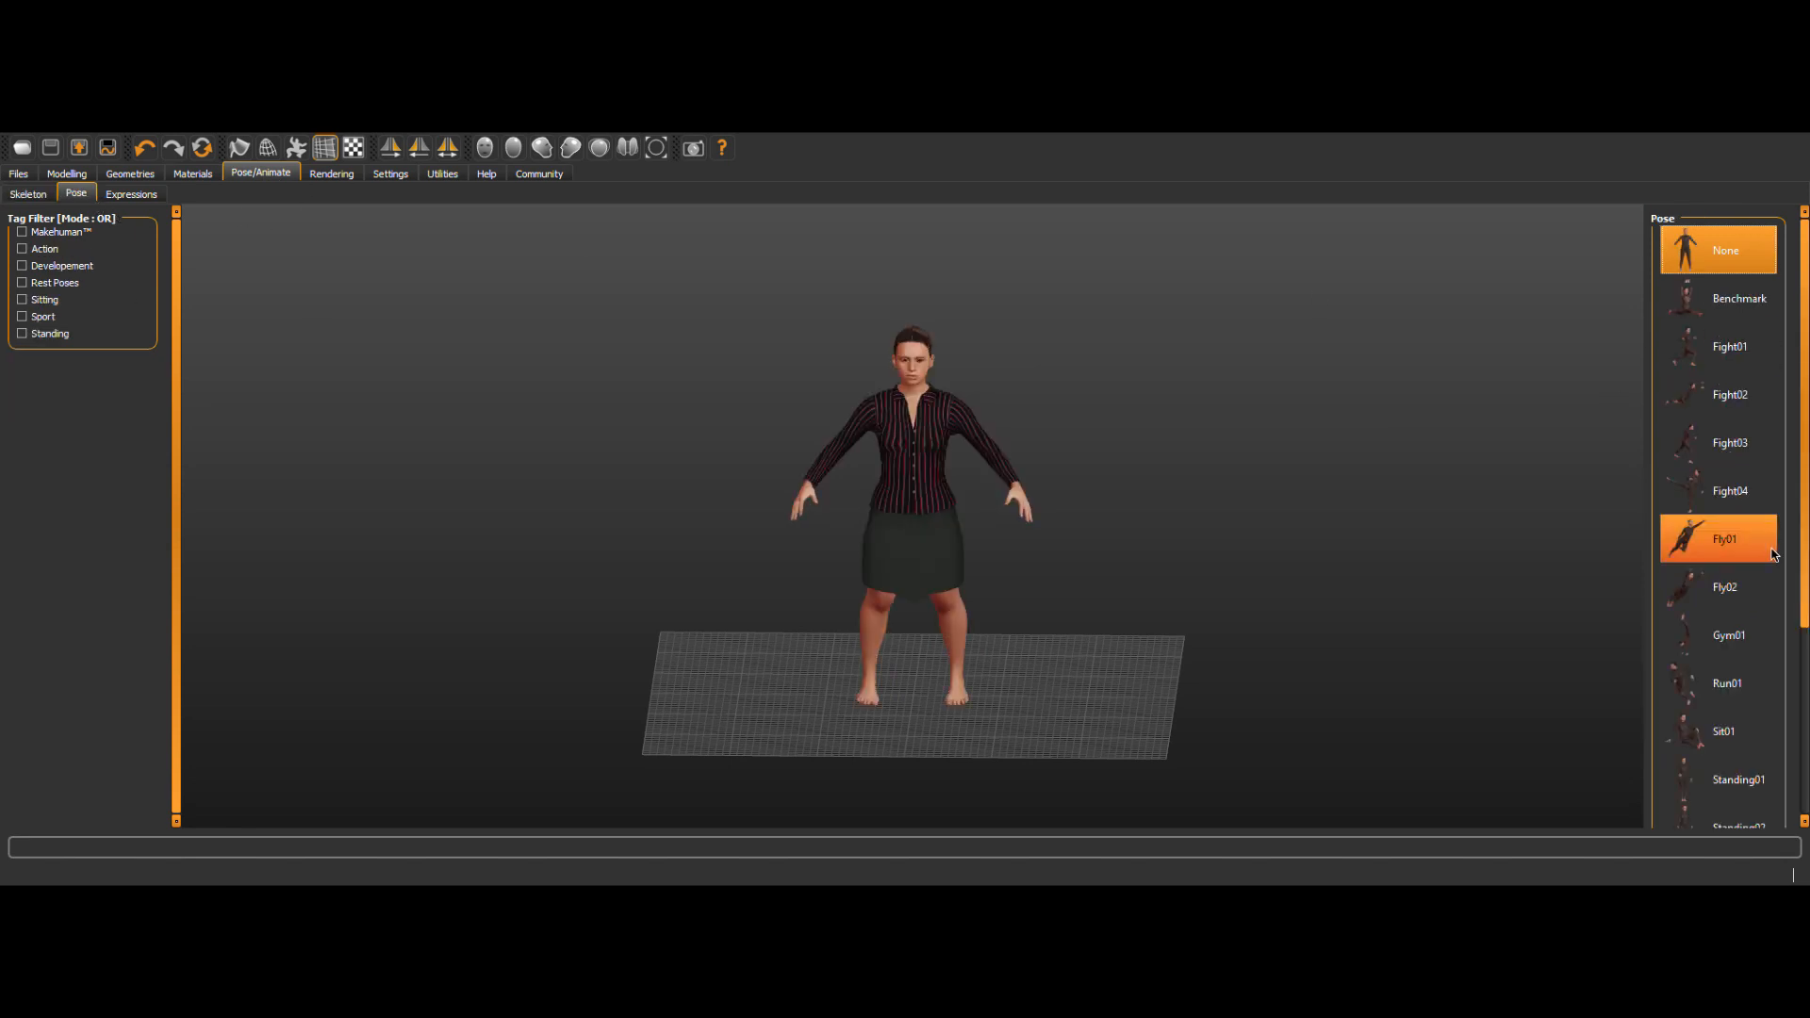
{"action": "left_click", "coordinate": [1719, 732]}
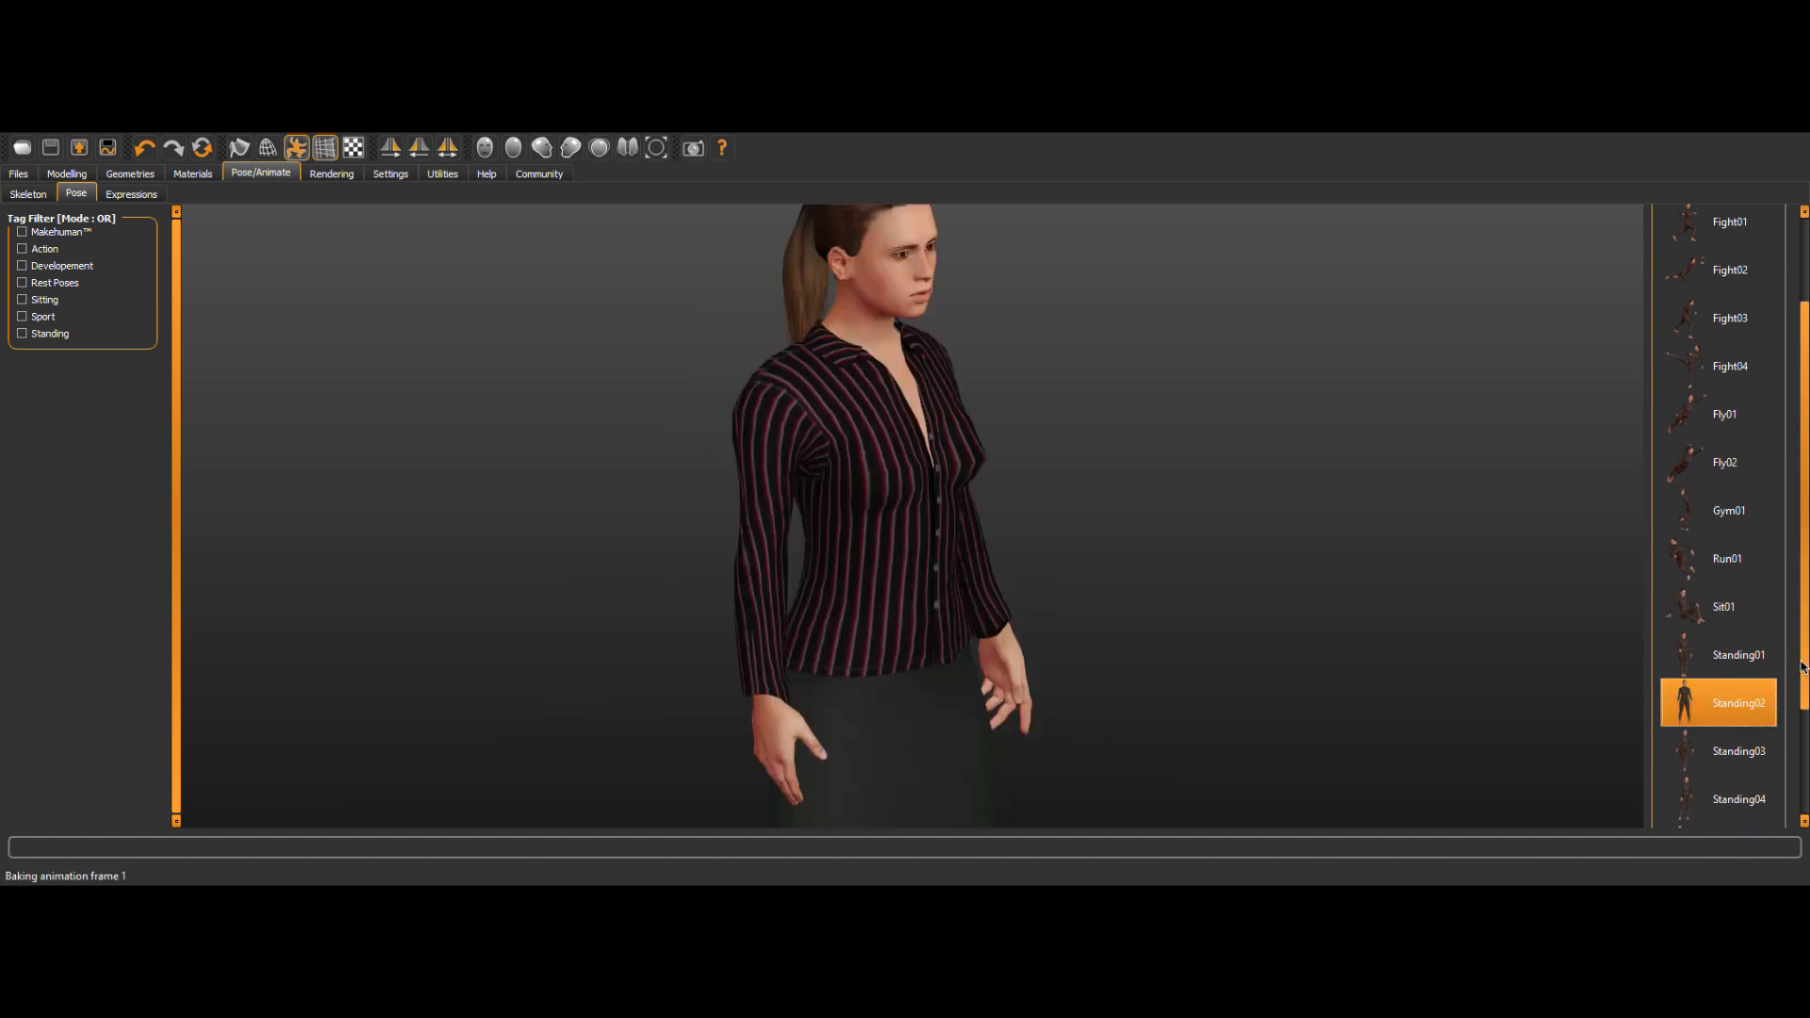
{"action": "left_click", "coordinate": [1736, 737]}
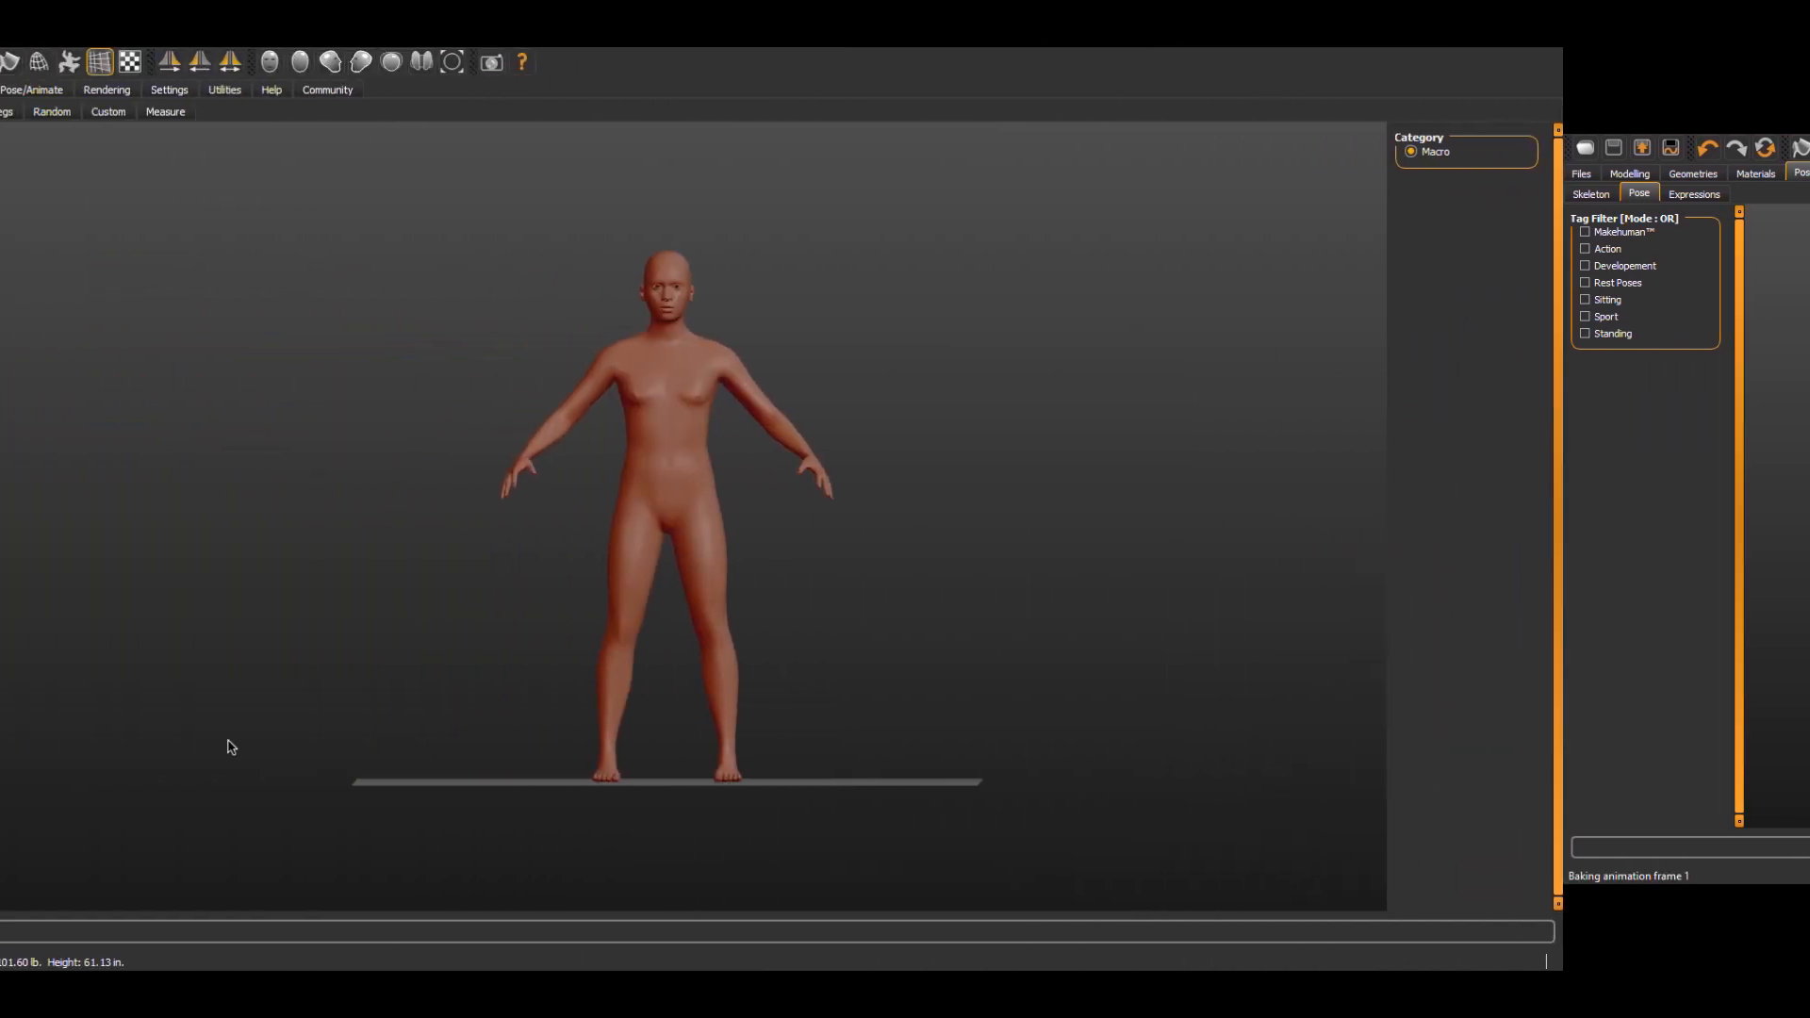
Slide Gender fully to male so the base human gets a broader male build.
{"action": "left_click", "coordinate": [70, 89]}
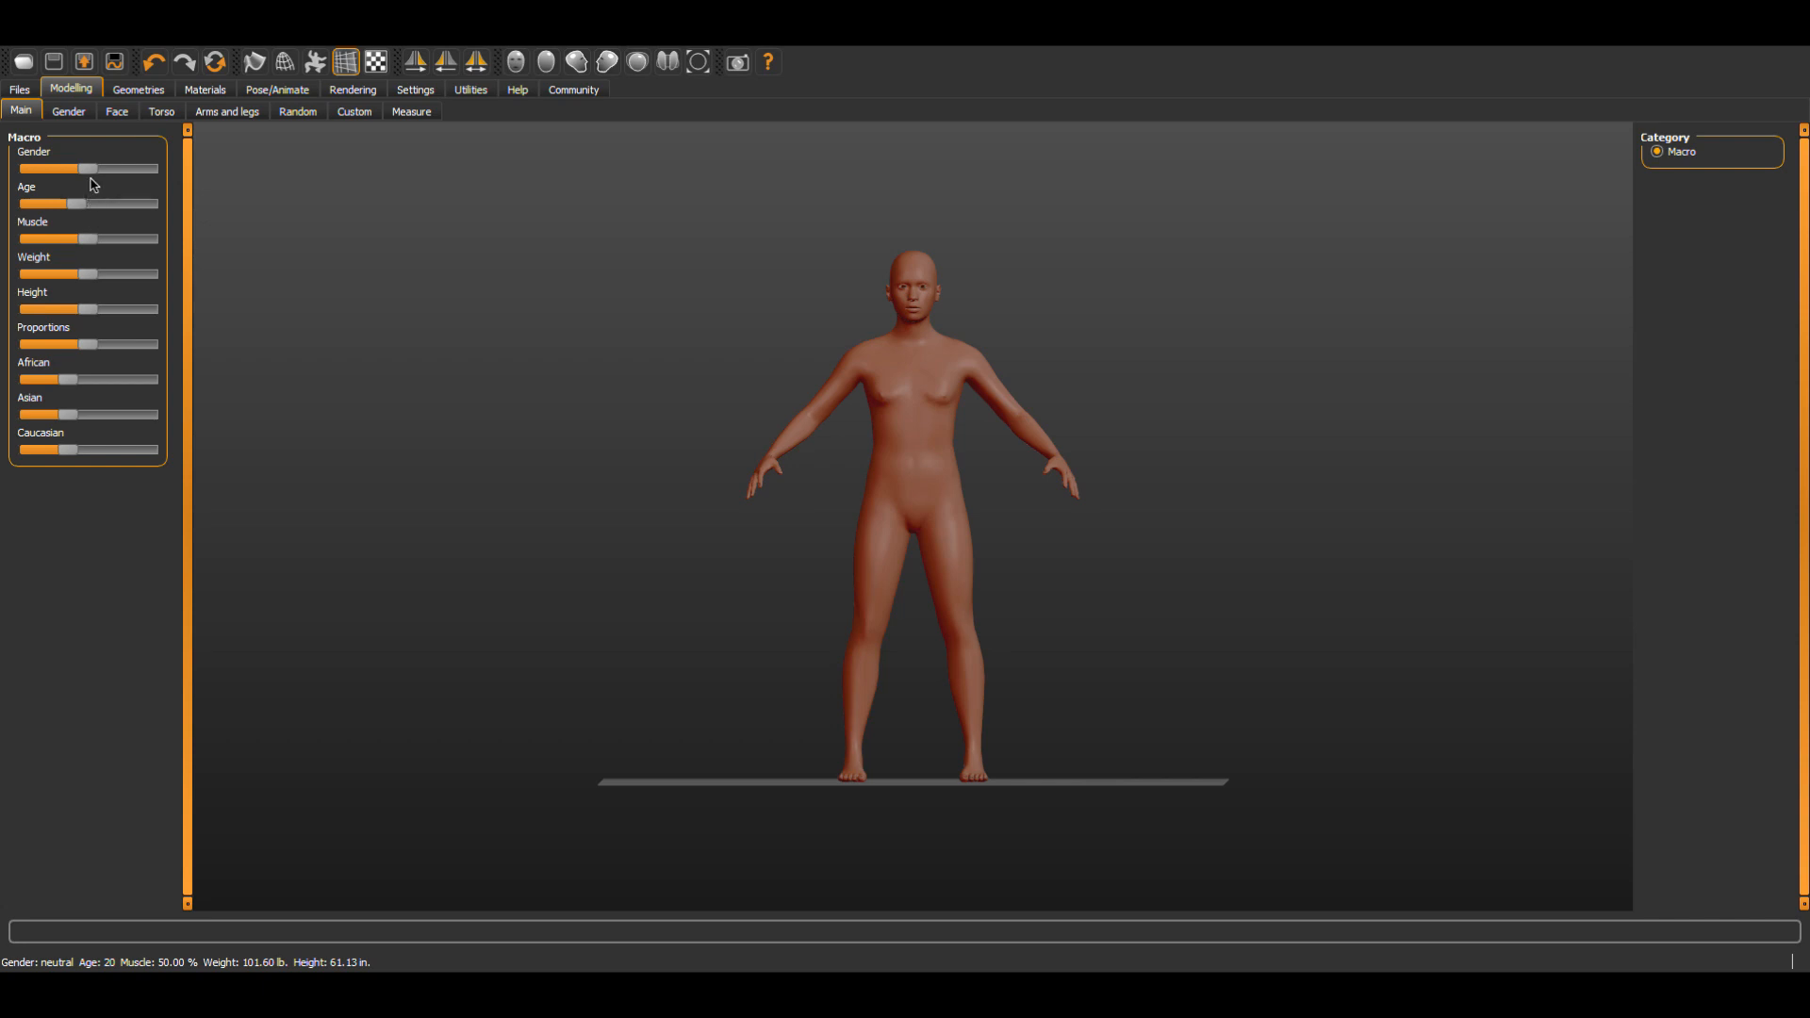
{"action": "left_click_drag", "start_coordinate": [91, 168], "coordinate": [147, 168]}
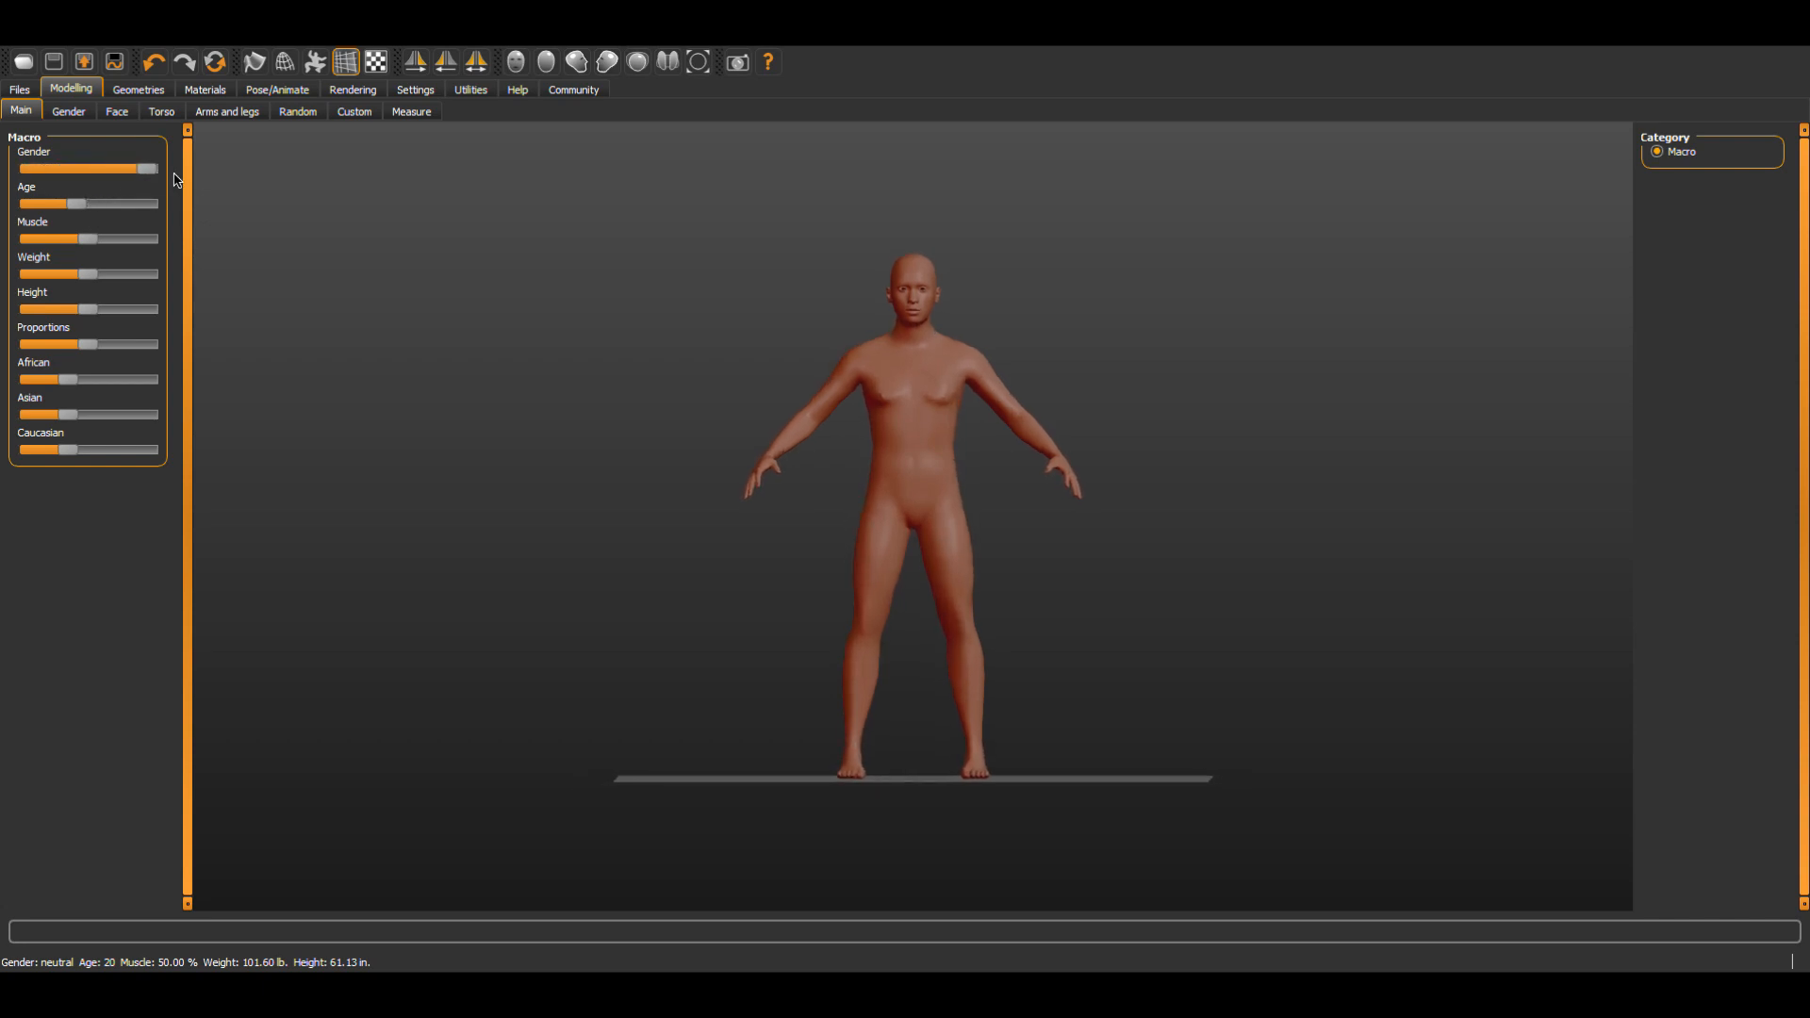
{"action": "left_click_drag", "start_coordinate": [136, 168], "coordinate": [145, 168]}
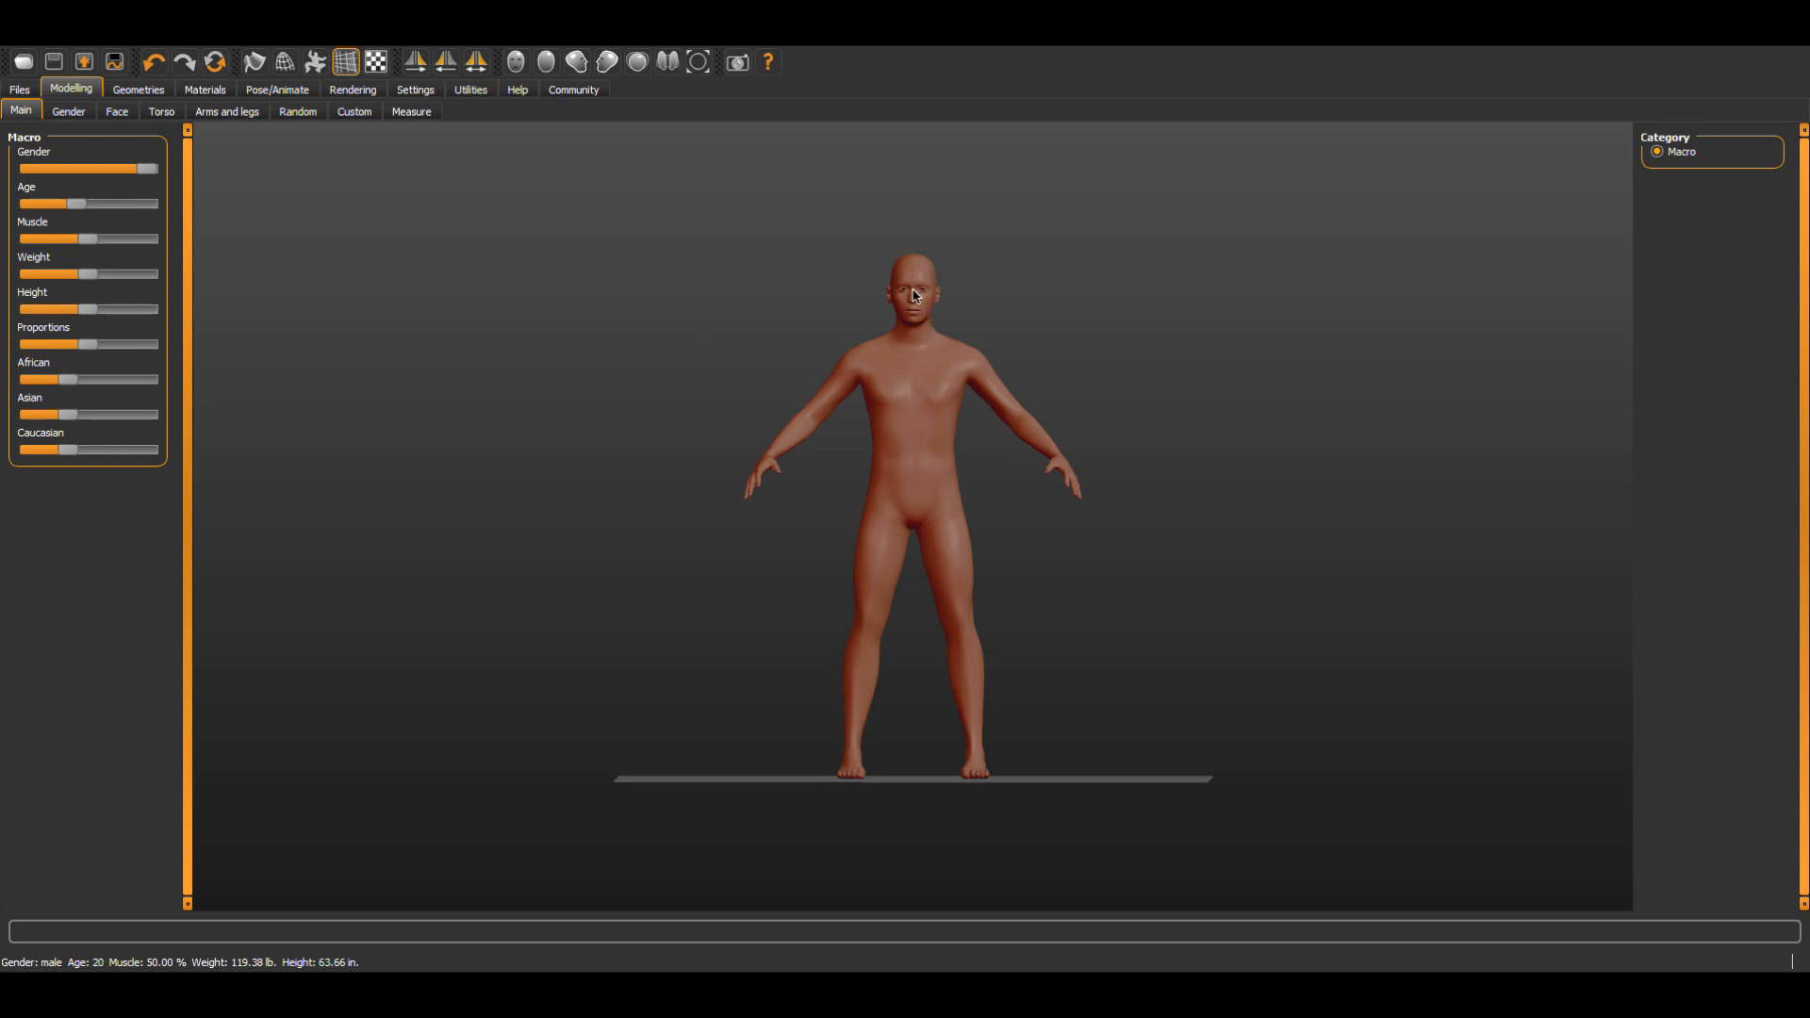
{"action": "mouse_move", "coordinate": [126, 181]}
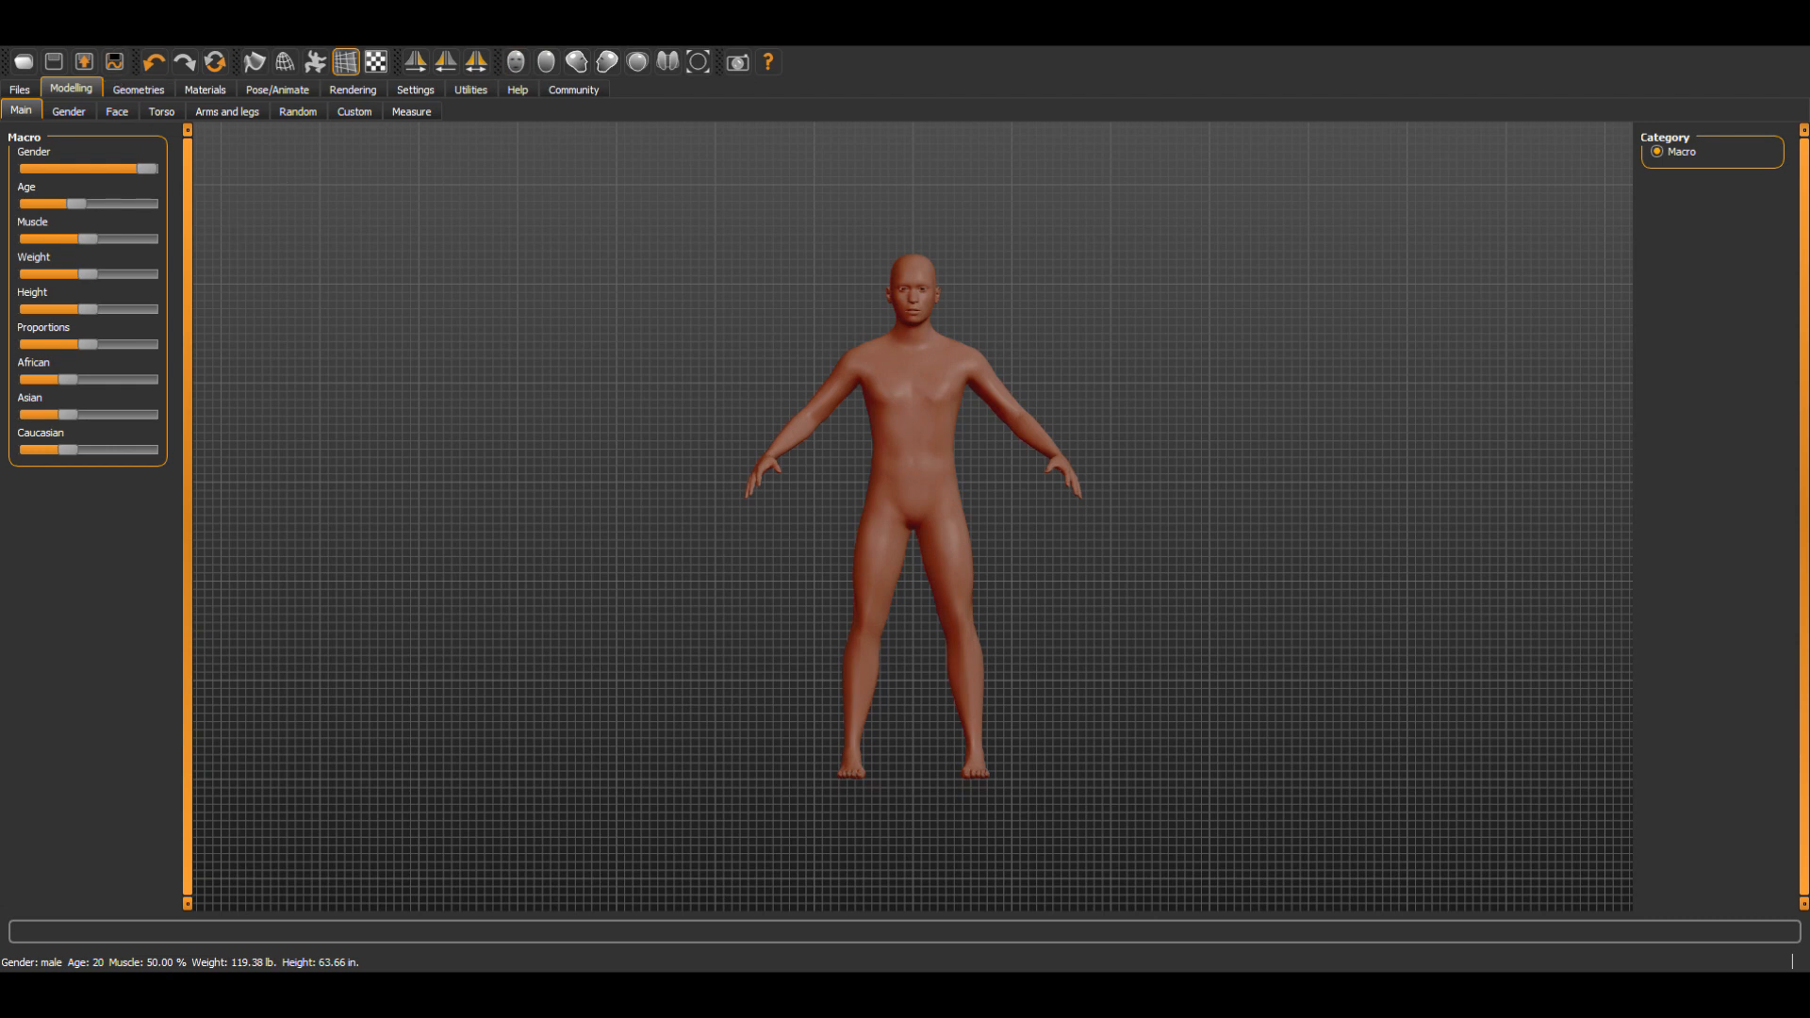
{"action": "mouse_move", "coordinate": [773, 213]}
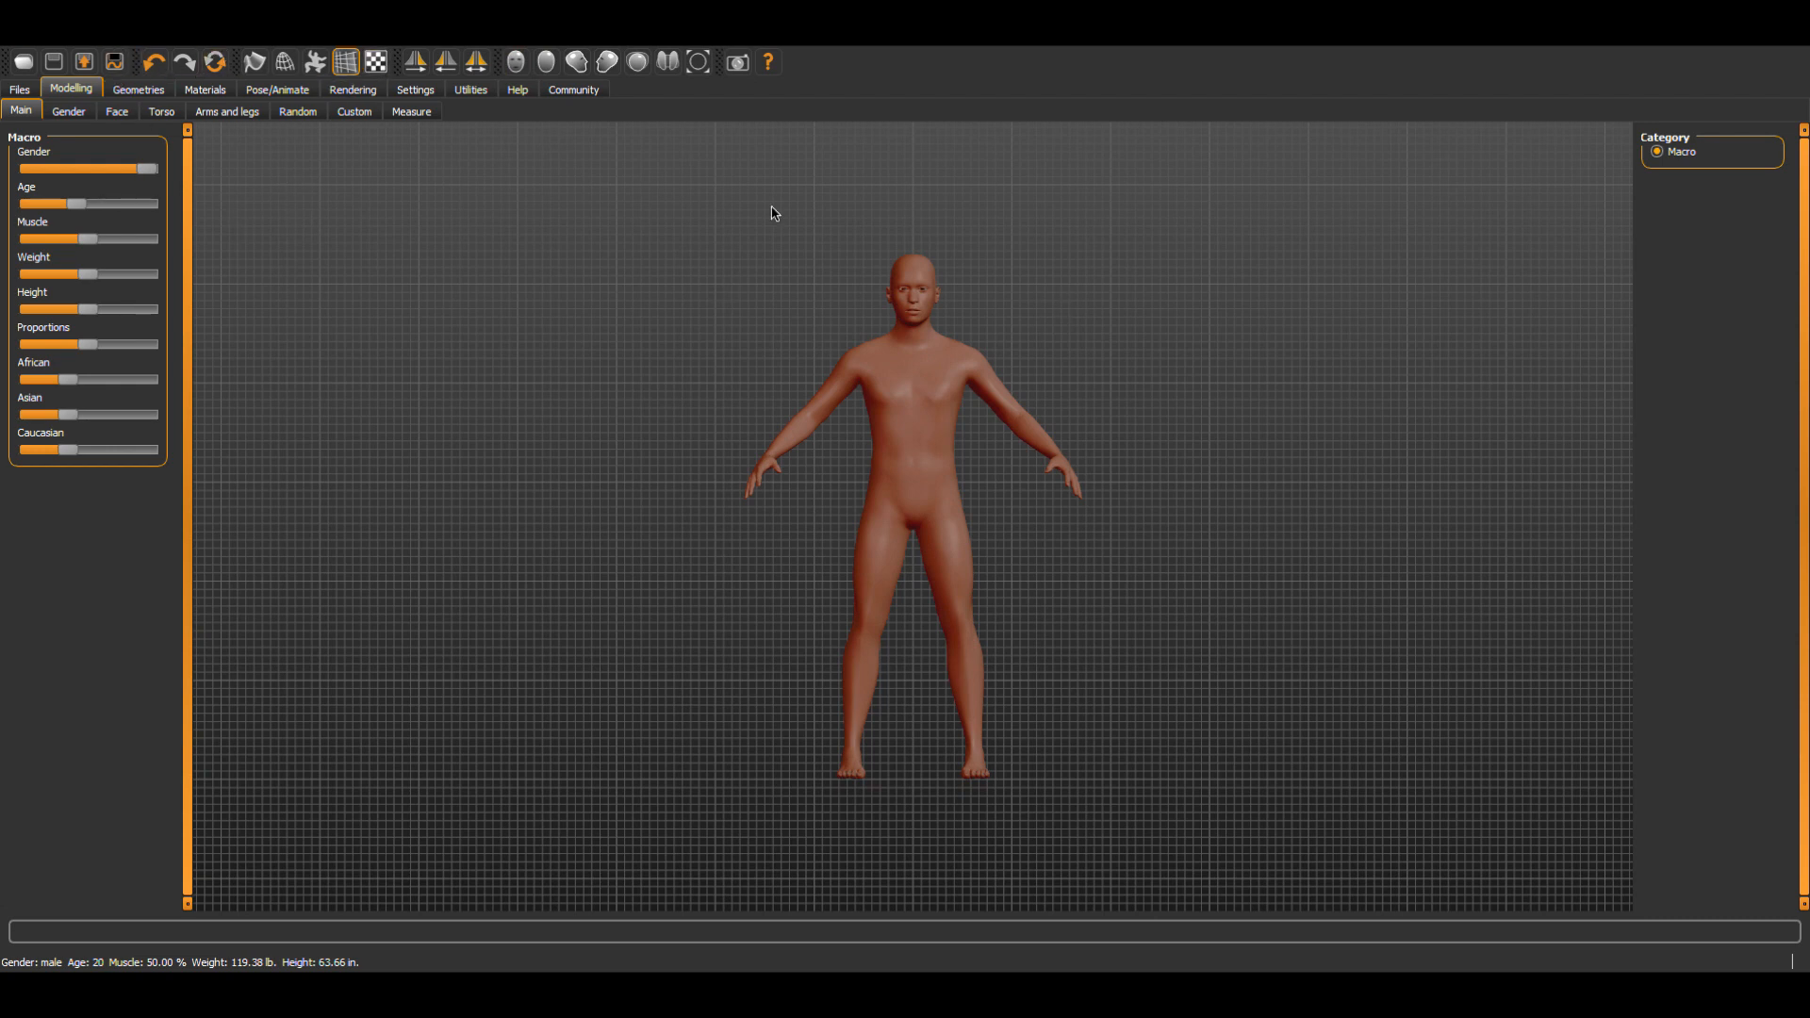
{"action": "mouse_move", "coordinate": [954, 844]}
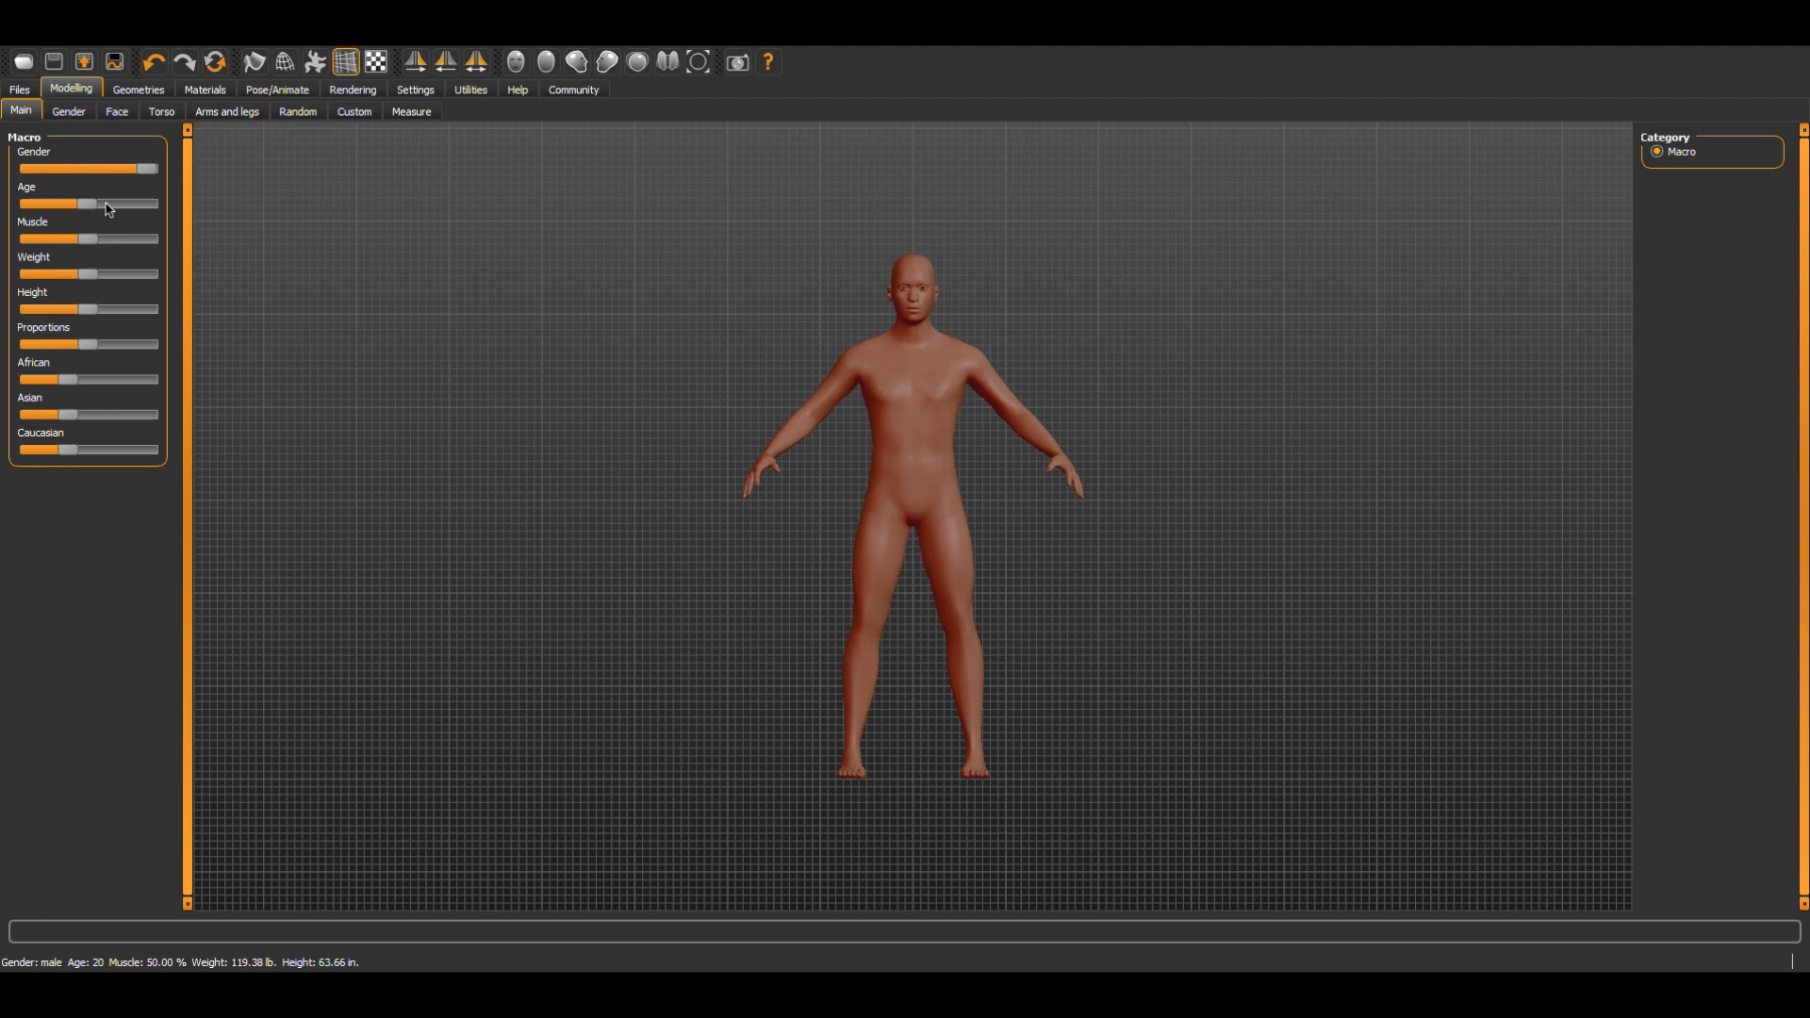
Drag Age down to a baby, then back up to about 20 years.
{"action": "left_click_drag", "start_coordinate": [81, 204], "coordinate": [23, 204]}
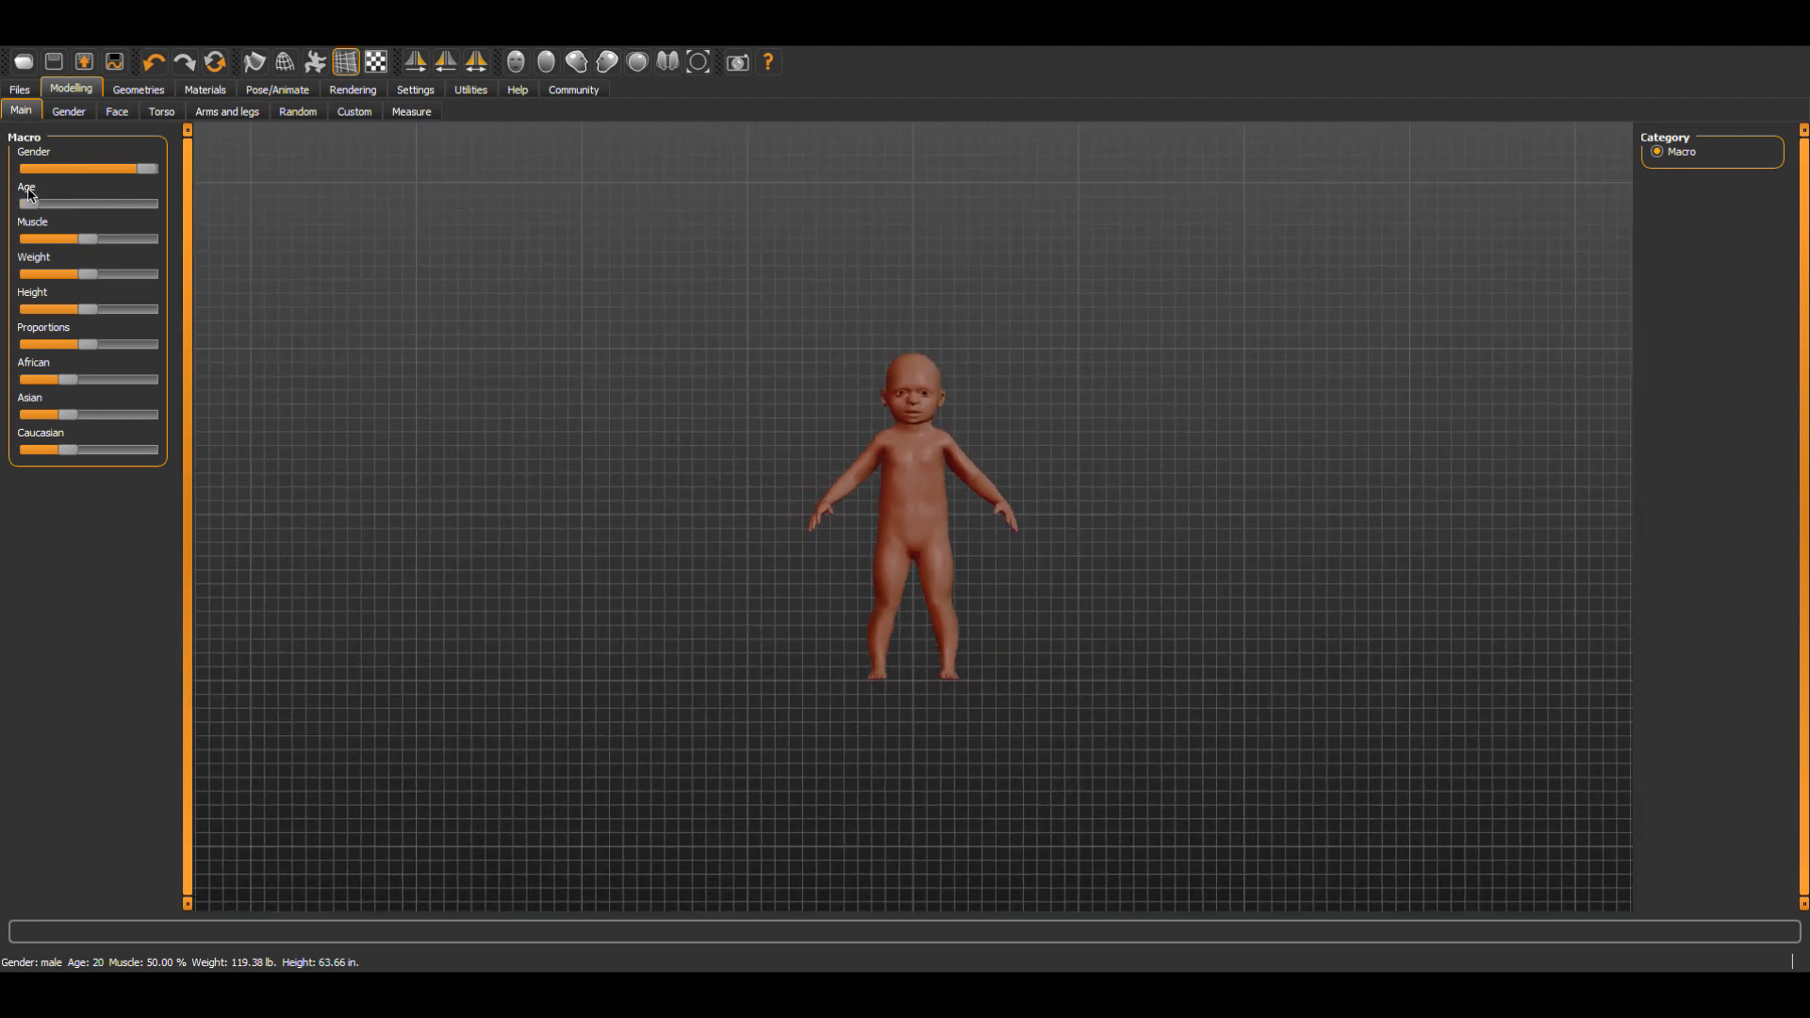
{"action": "left_click_drag", "start_coordinate": [32, 204], "coordinate": [66, 204]}
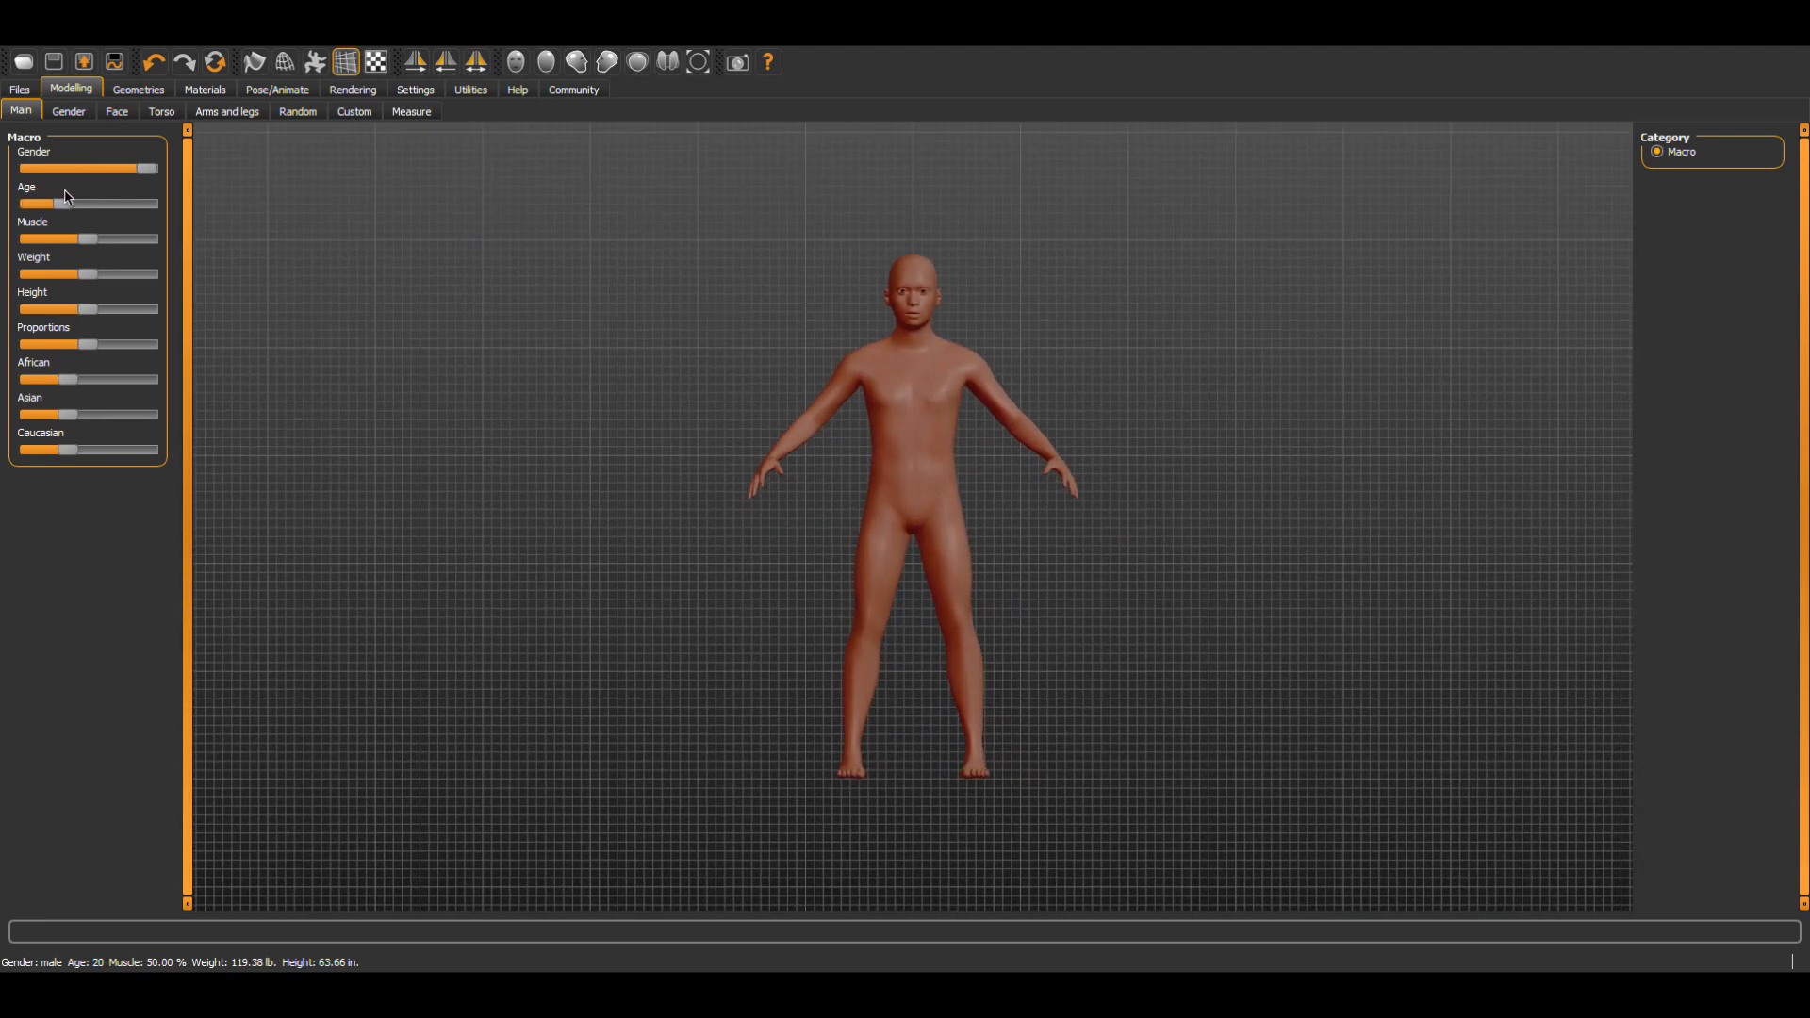
{"action": "left_click_drag", "start_coordinate": [68, 204], "coordinate": [79, 203]}
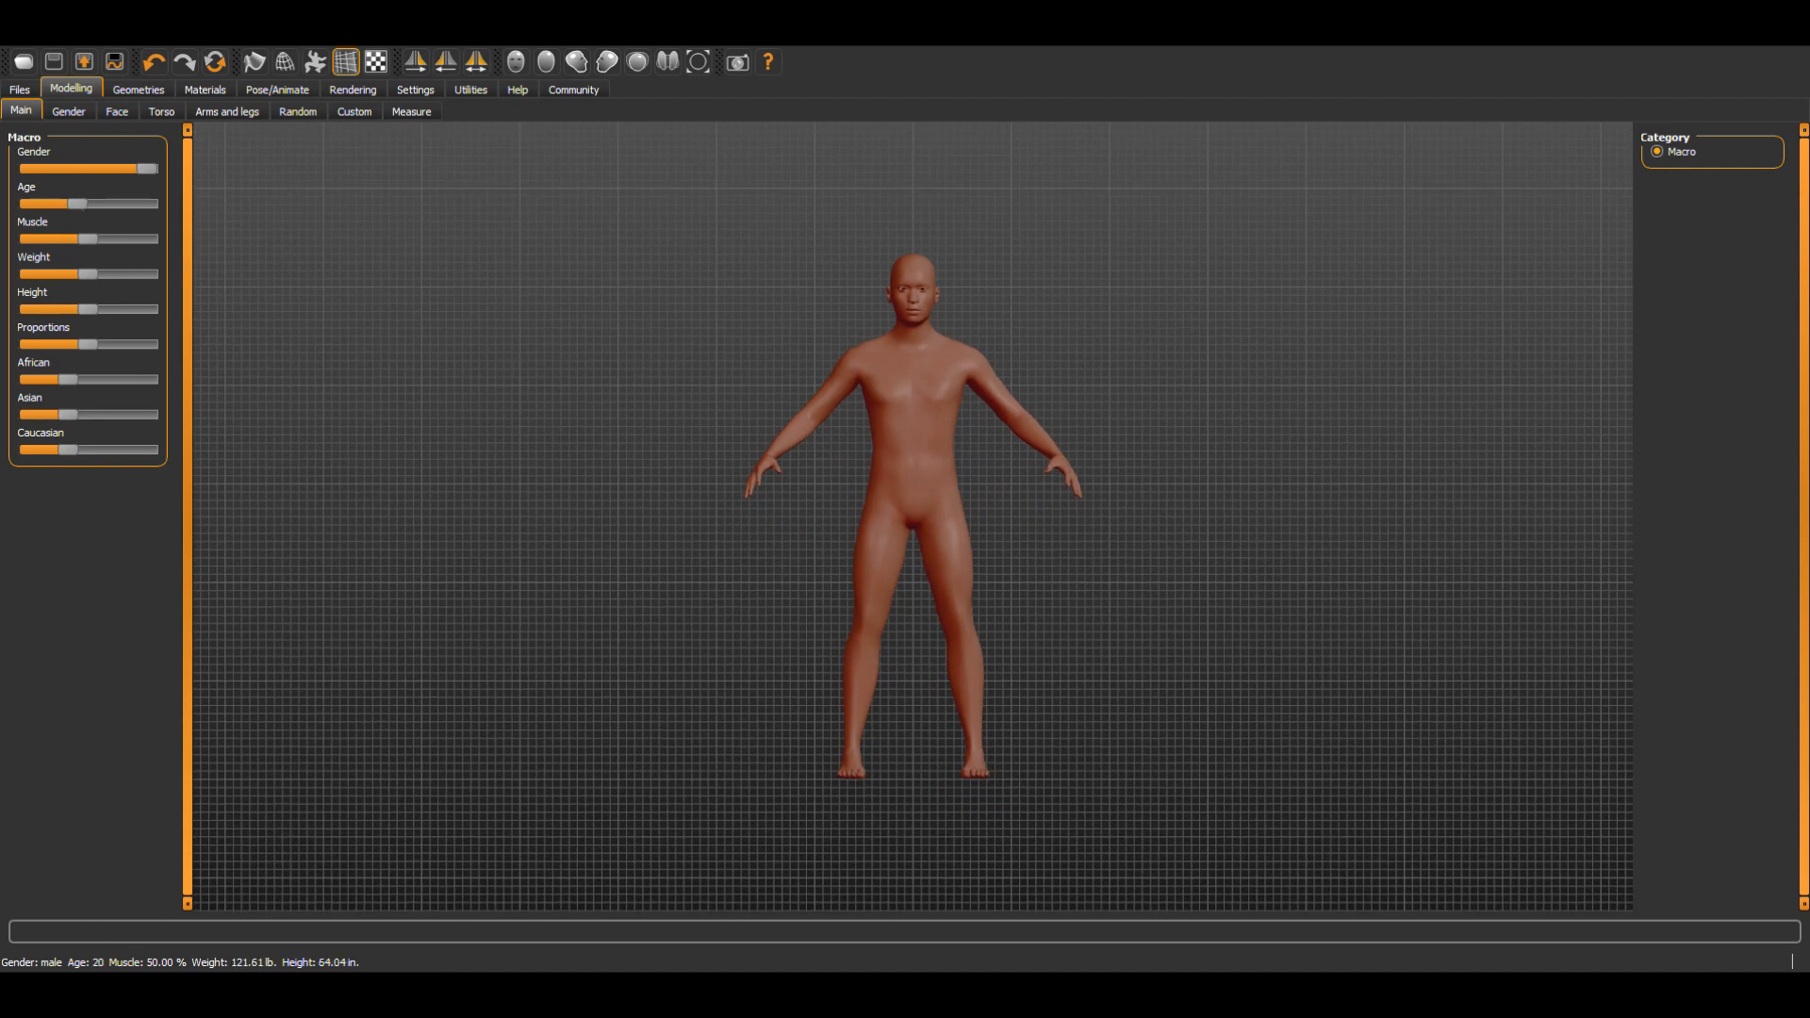
{"action": "mouse_move", "coordinate": [230, 325]}
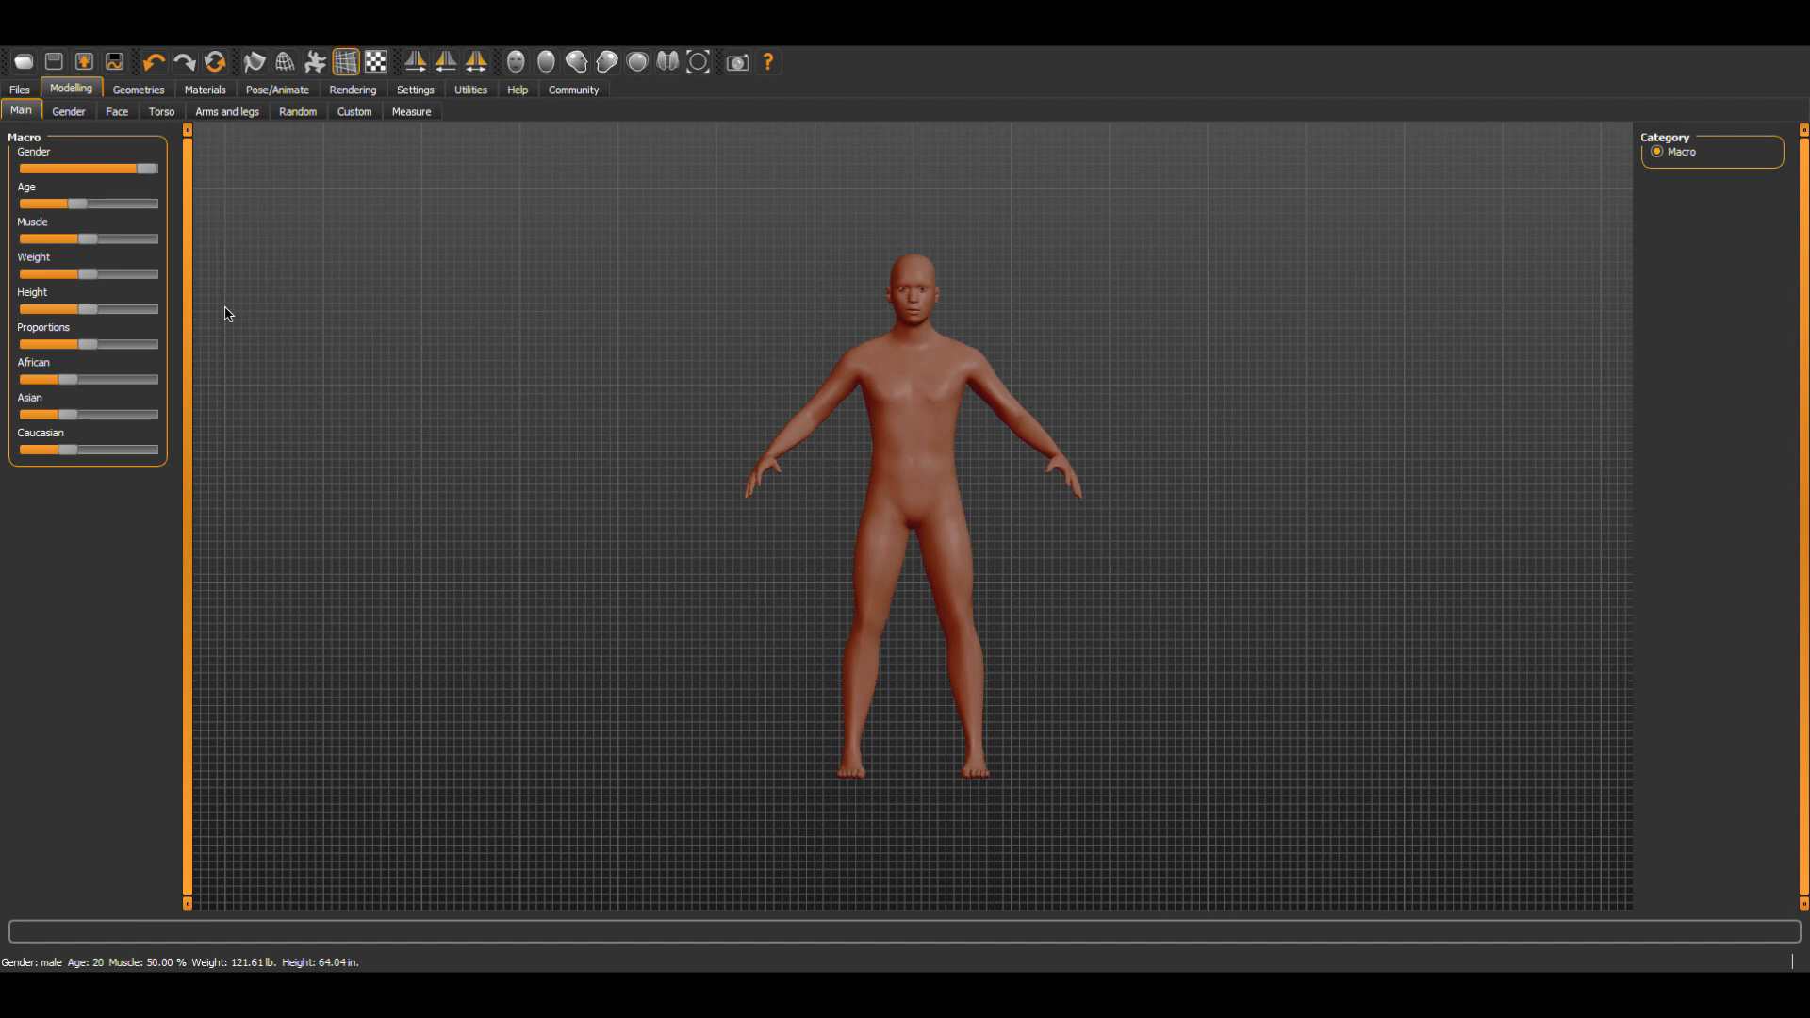
{"action": "mouse_move", "coordinate": [1118, 356]}
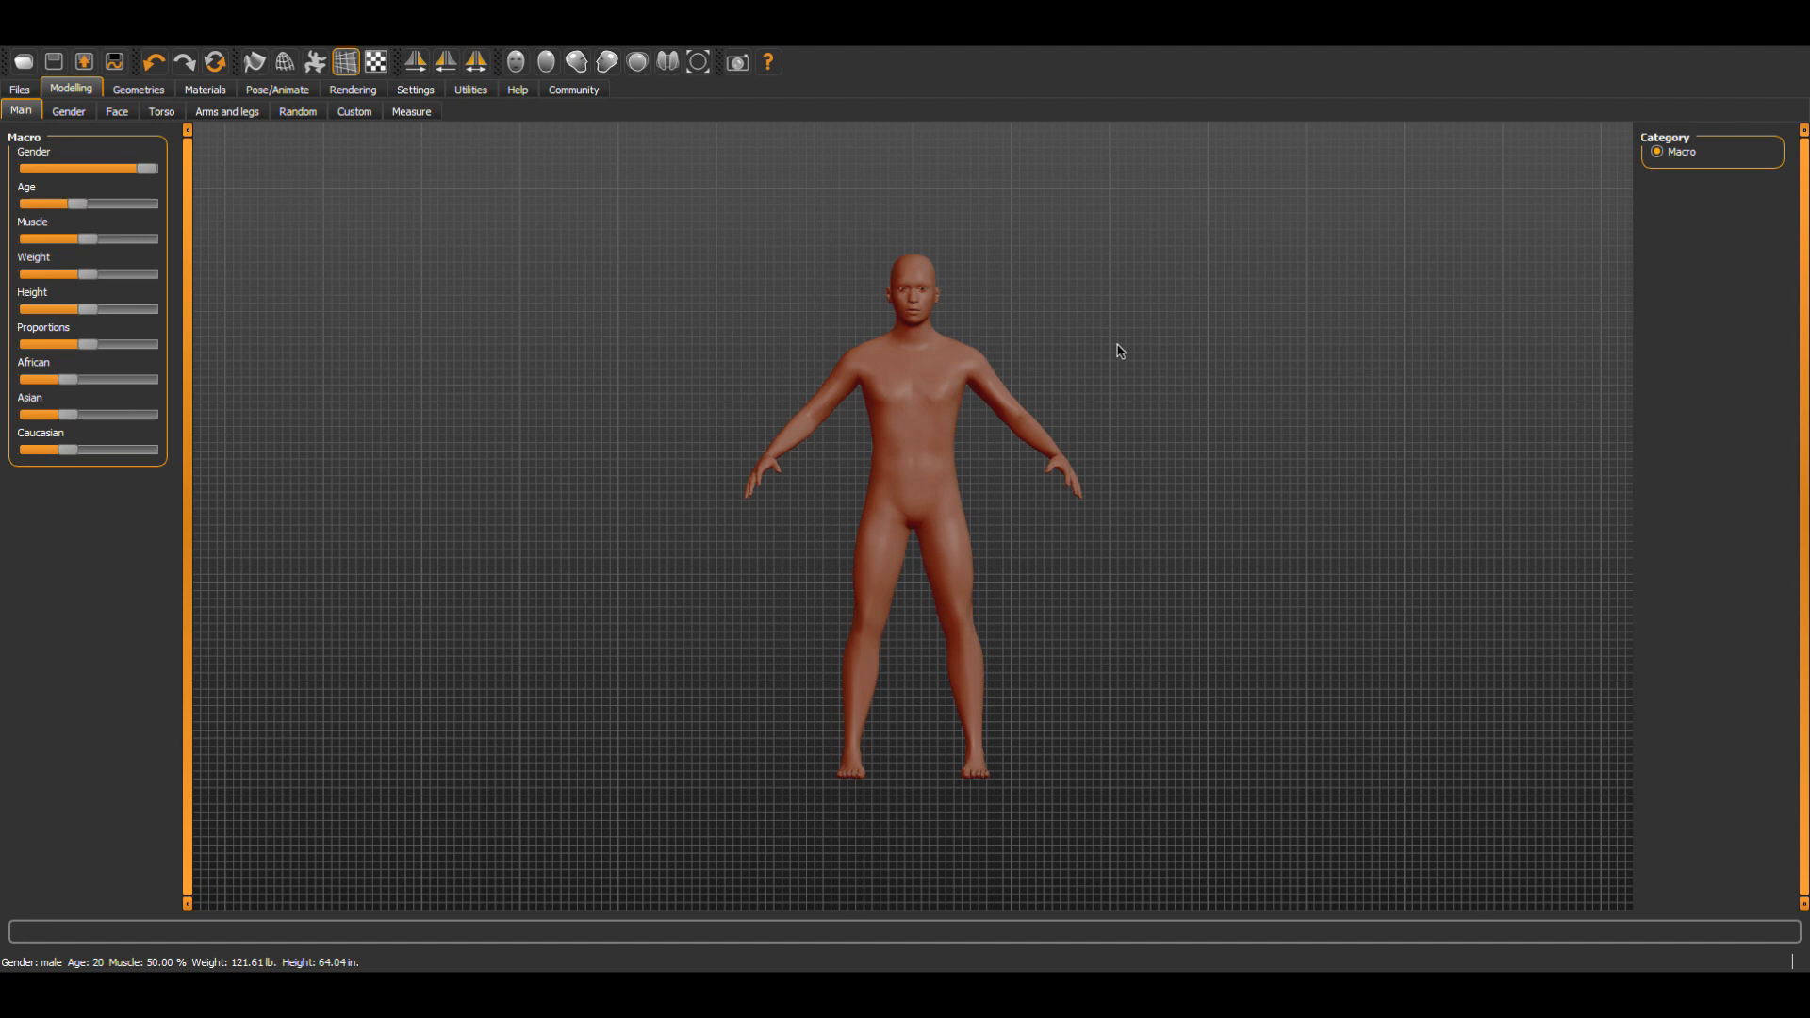
{"action": "mouse_move", "coordinate": [1126, 353]}
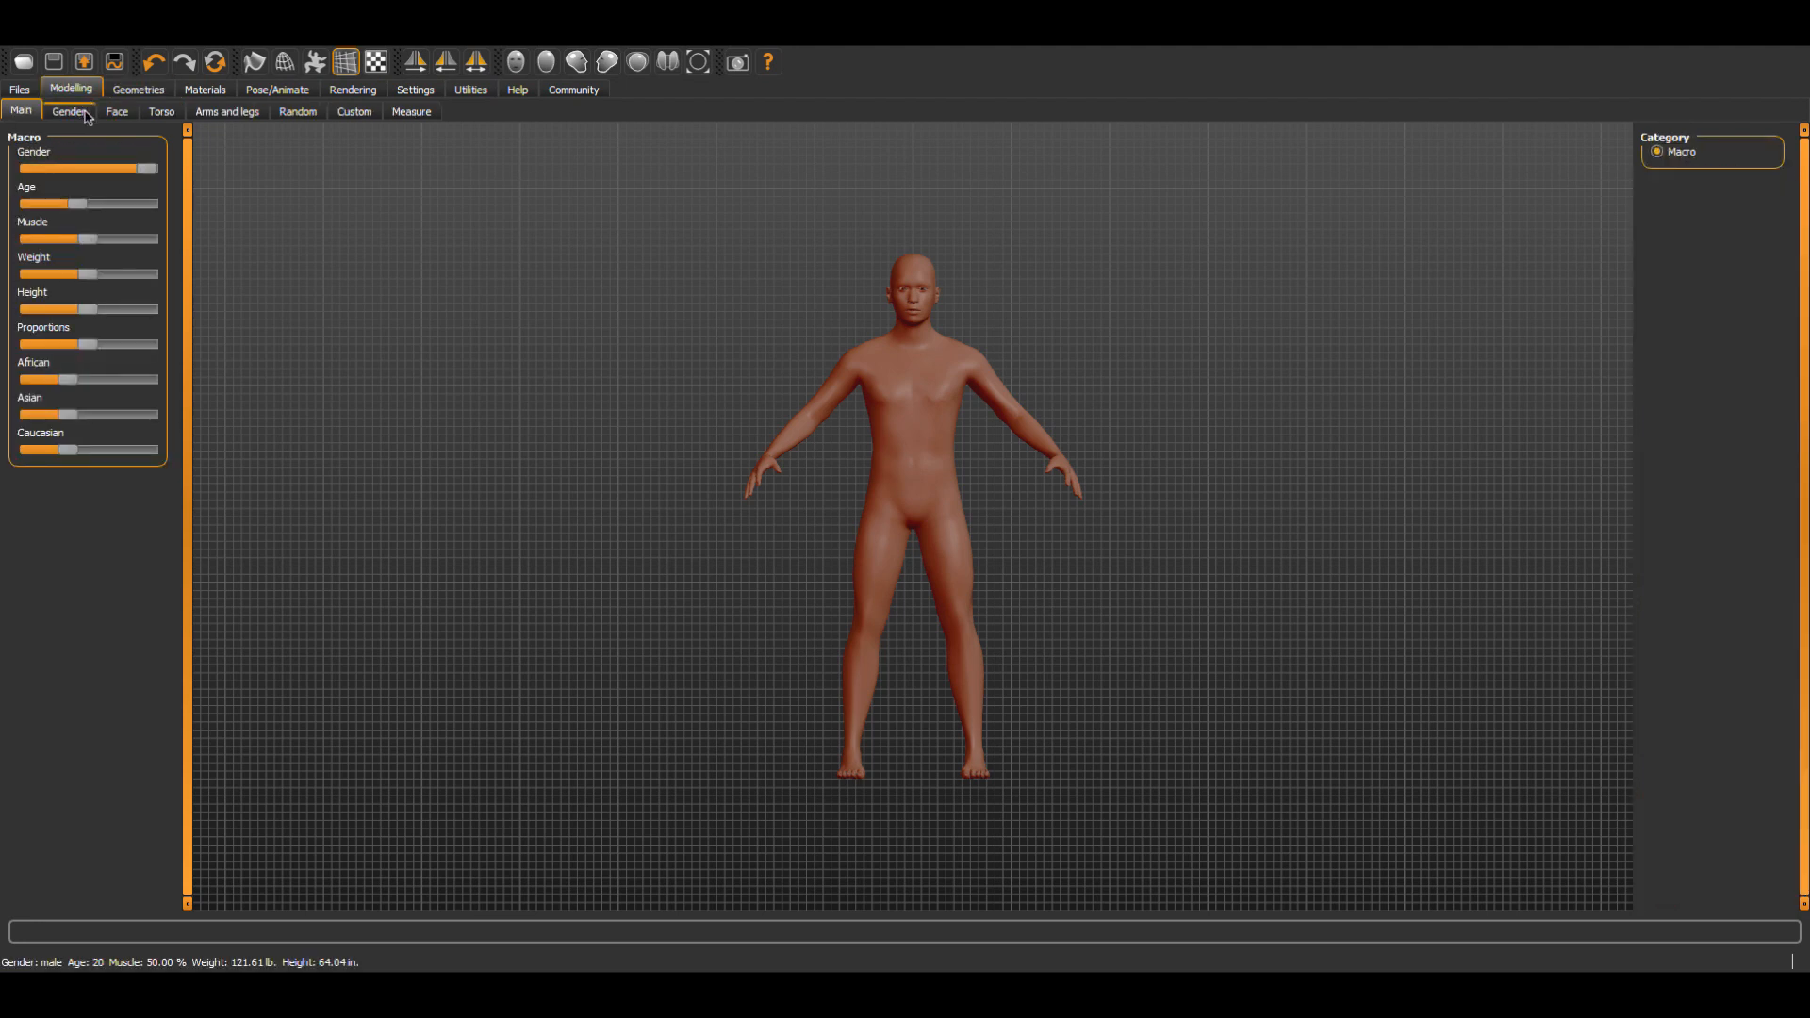
Browse the Gender, Torso and Arms-and-legs modifier sets under Modelling.
{"action": "left_click", "coordinate": [162, 111]}
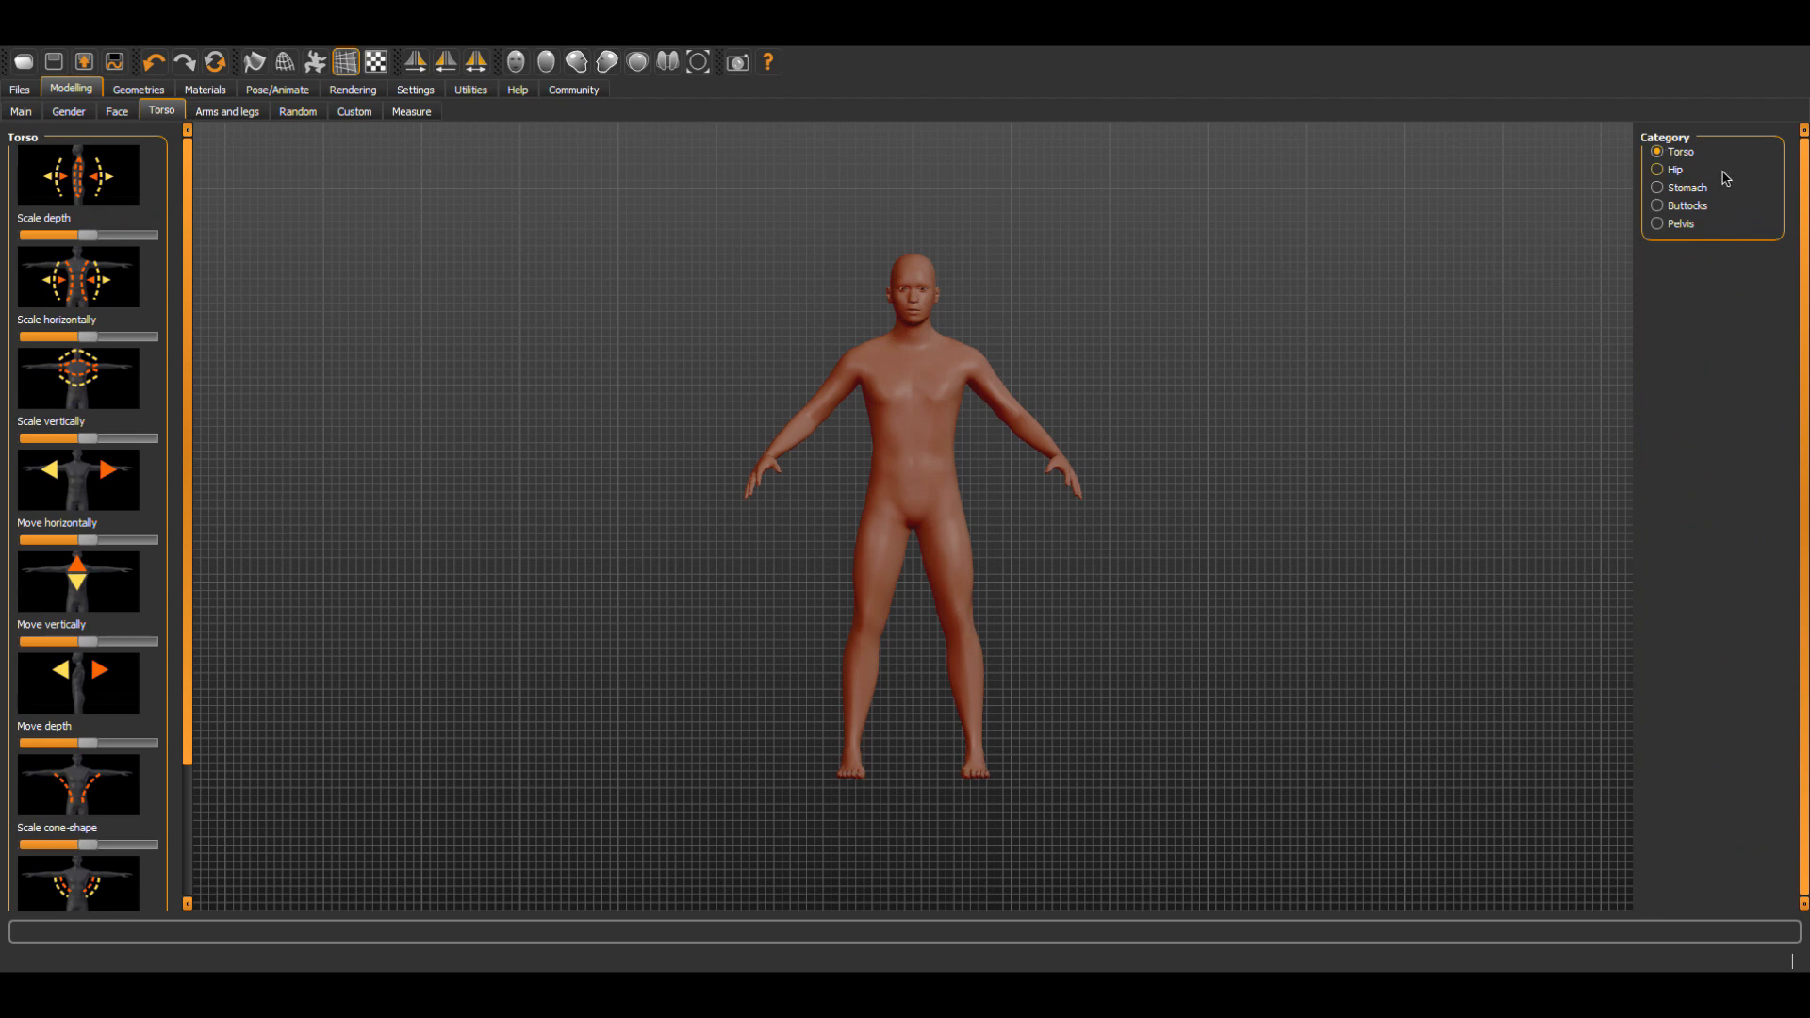
{"action": "left_click", "coordinate": [228, 112]}
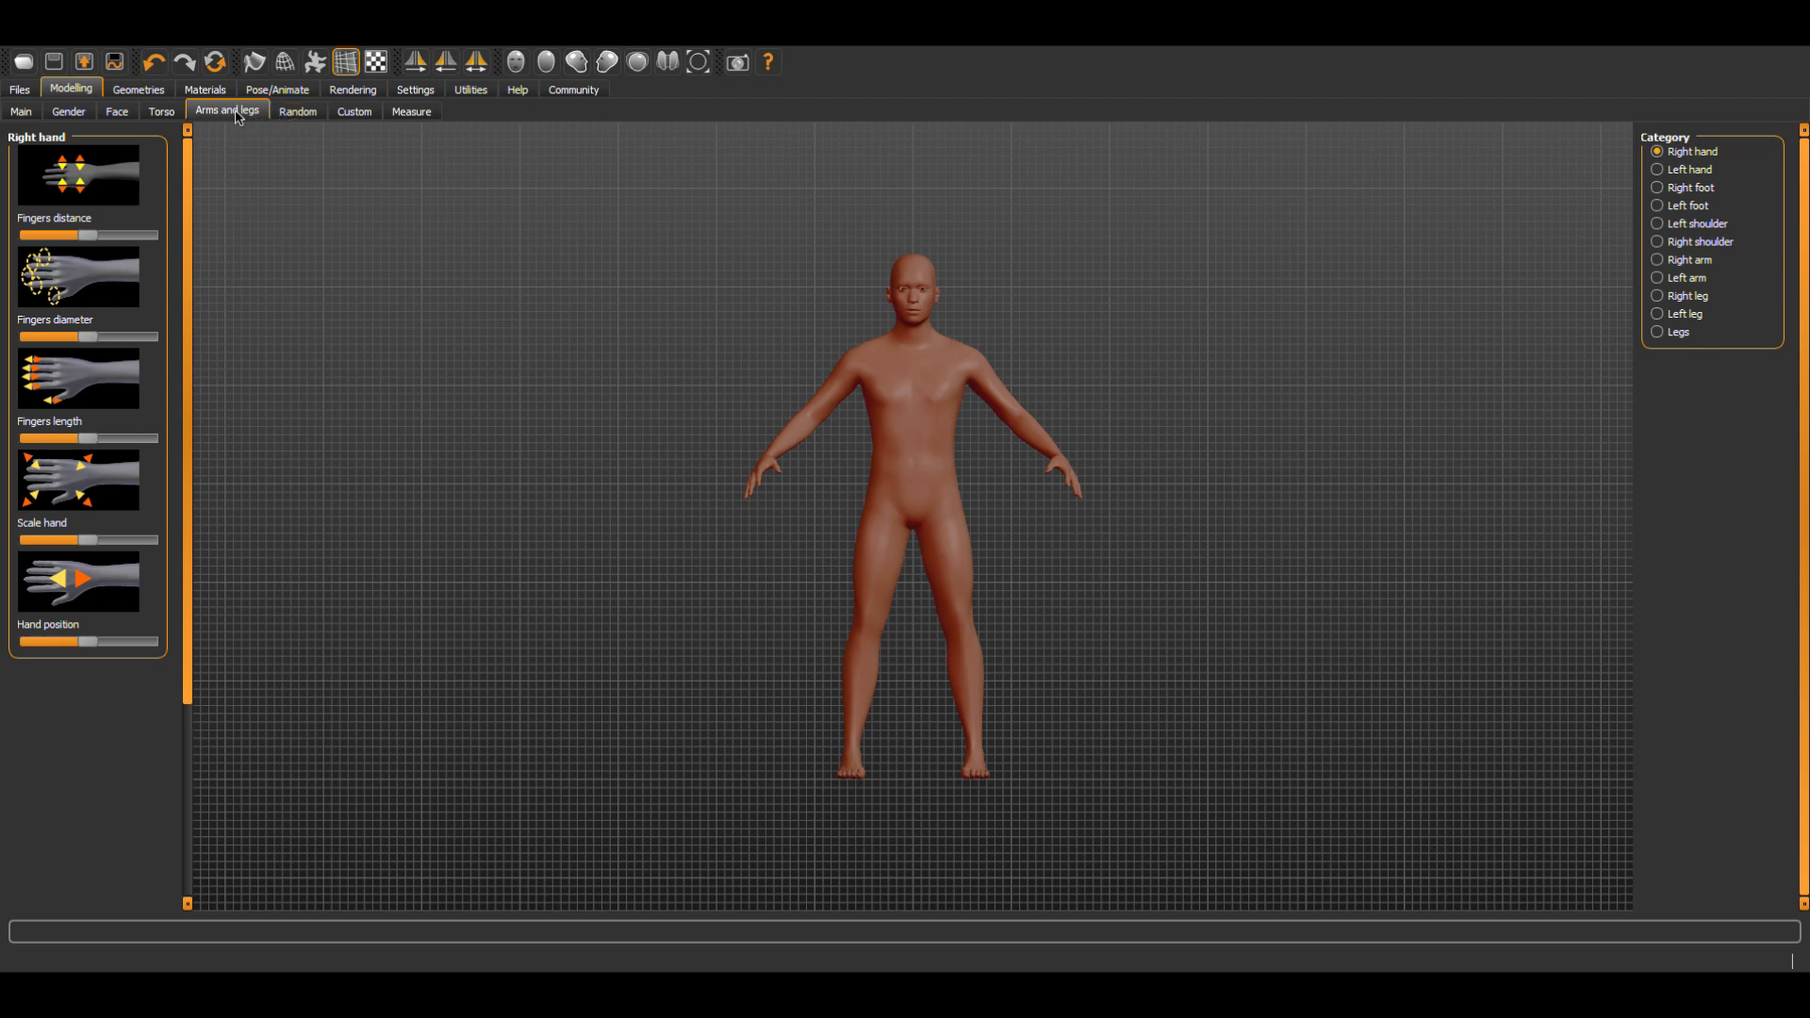
{"action": "left_click", "coordinate": [138, 88]}
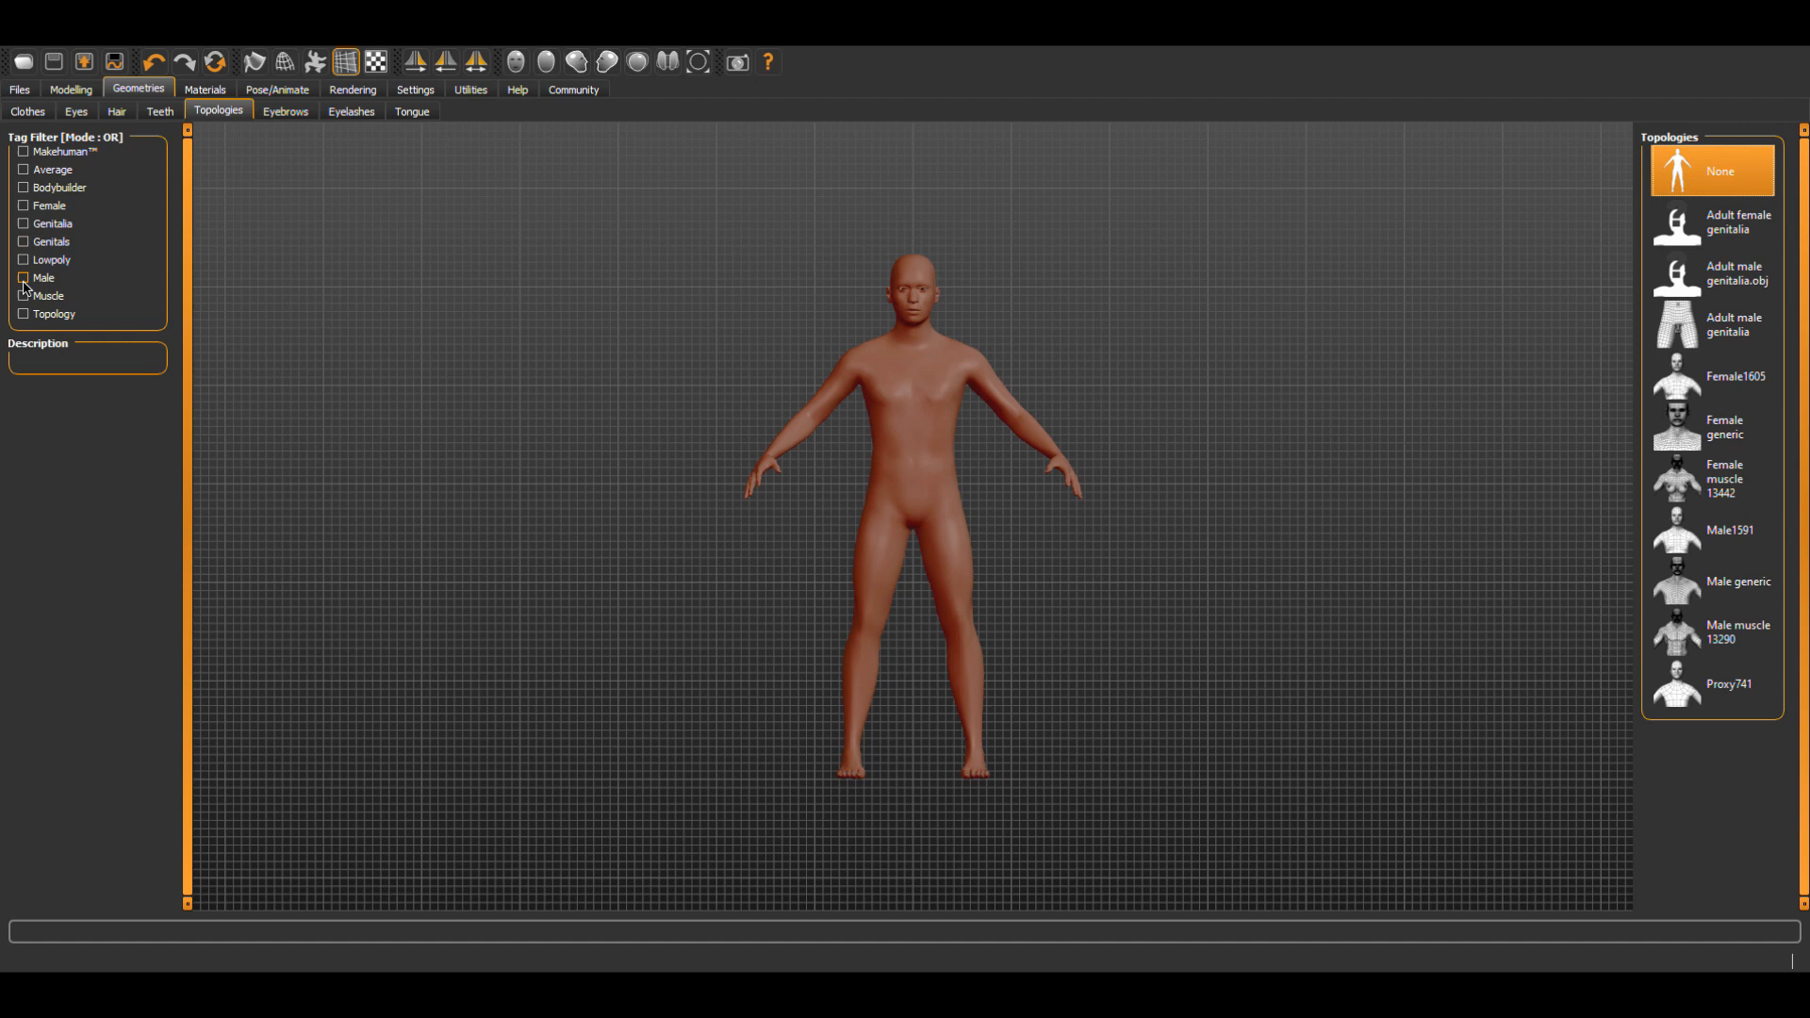
Switch the body to the Male muscle 13290 topology.
{"action": "left_click", "coordinate": [22, 277]}
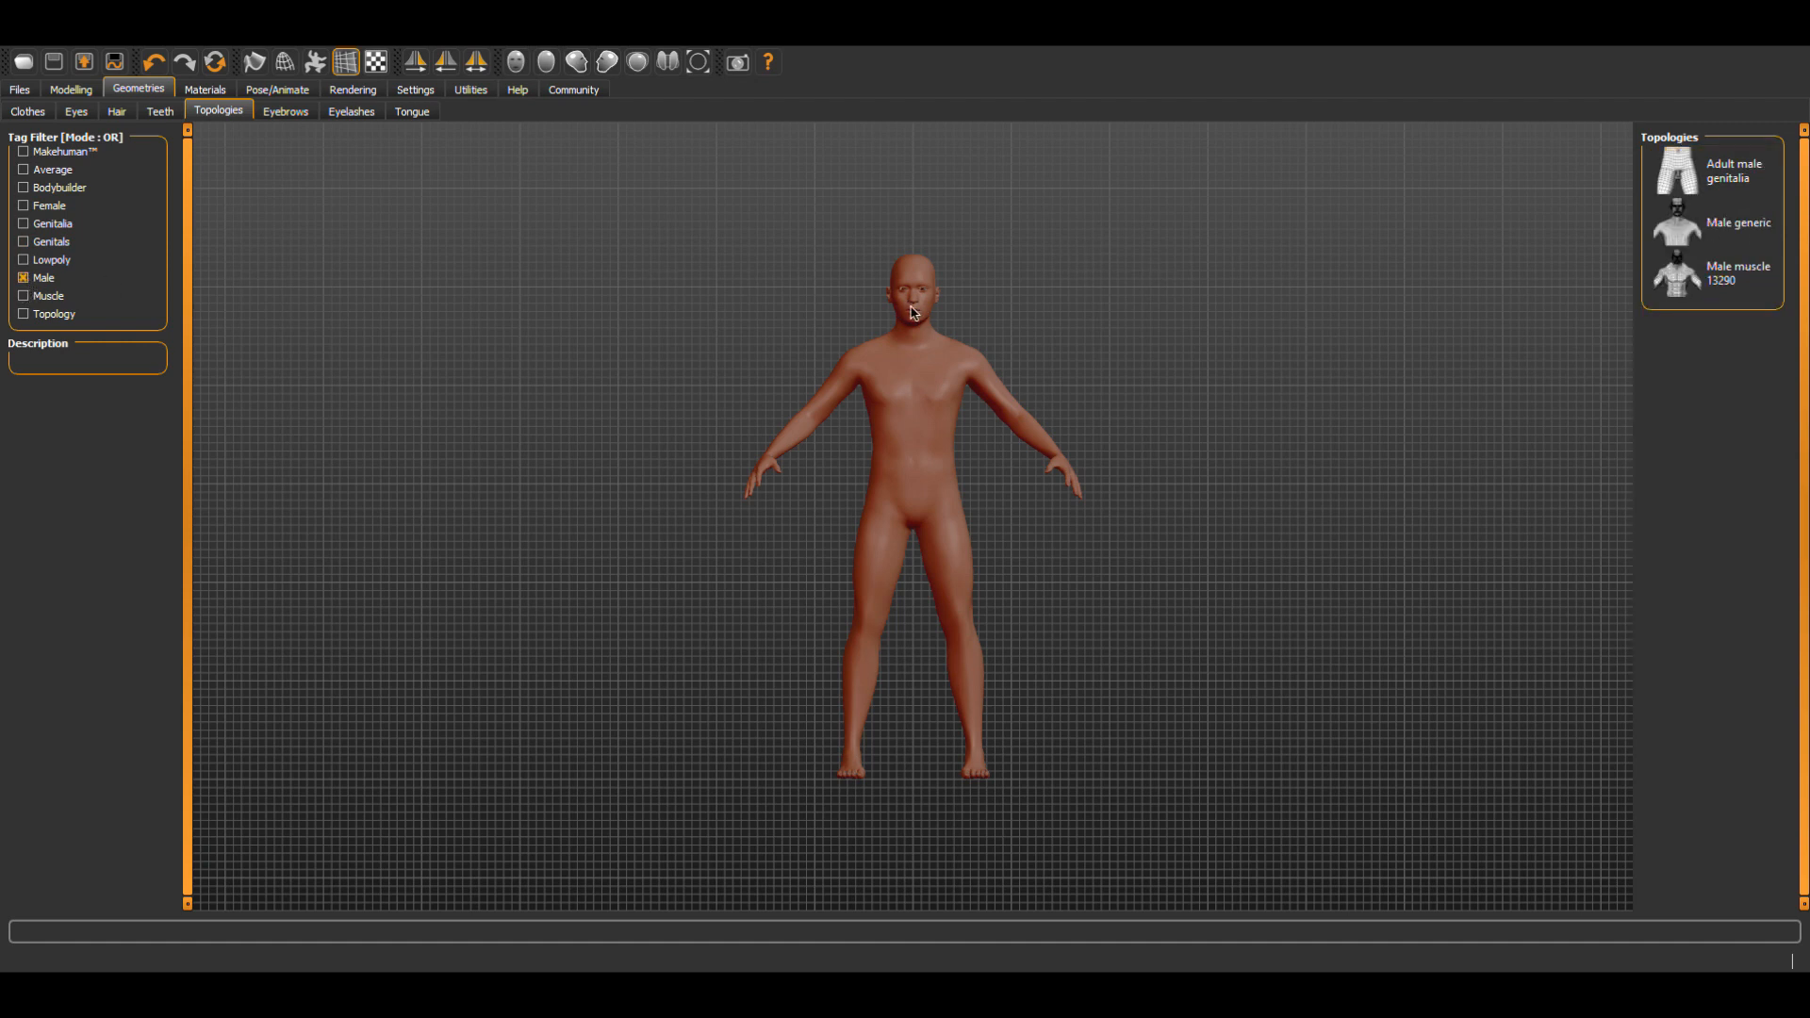
{"action": "left_click", "coordinate": [1713, 273]}
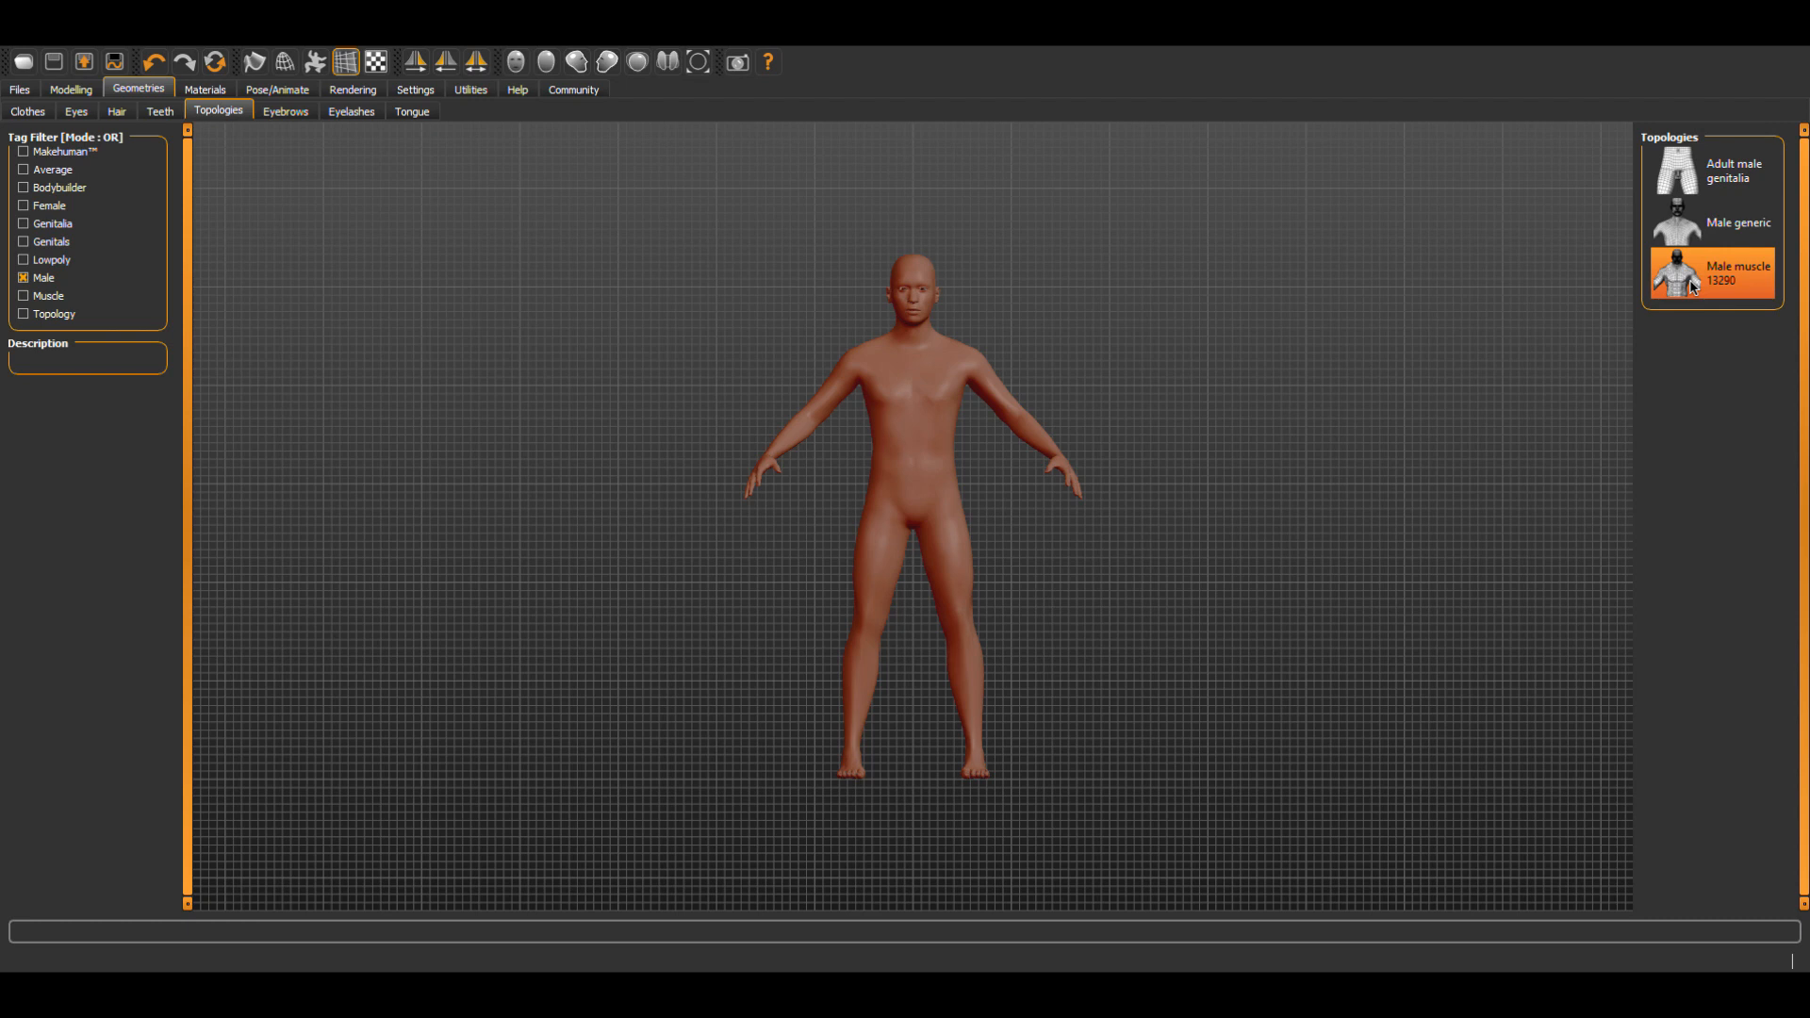
{"action": "left_click", "coordinate": [1714, 274]}
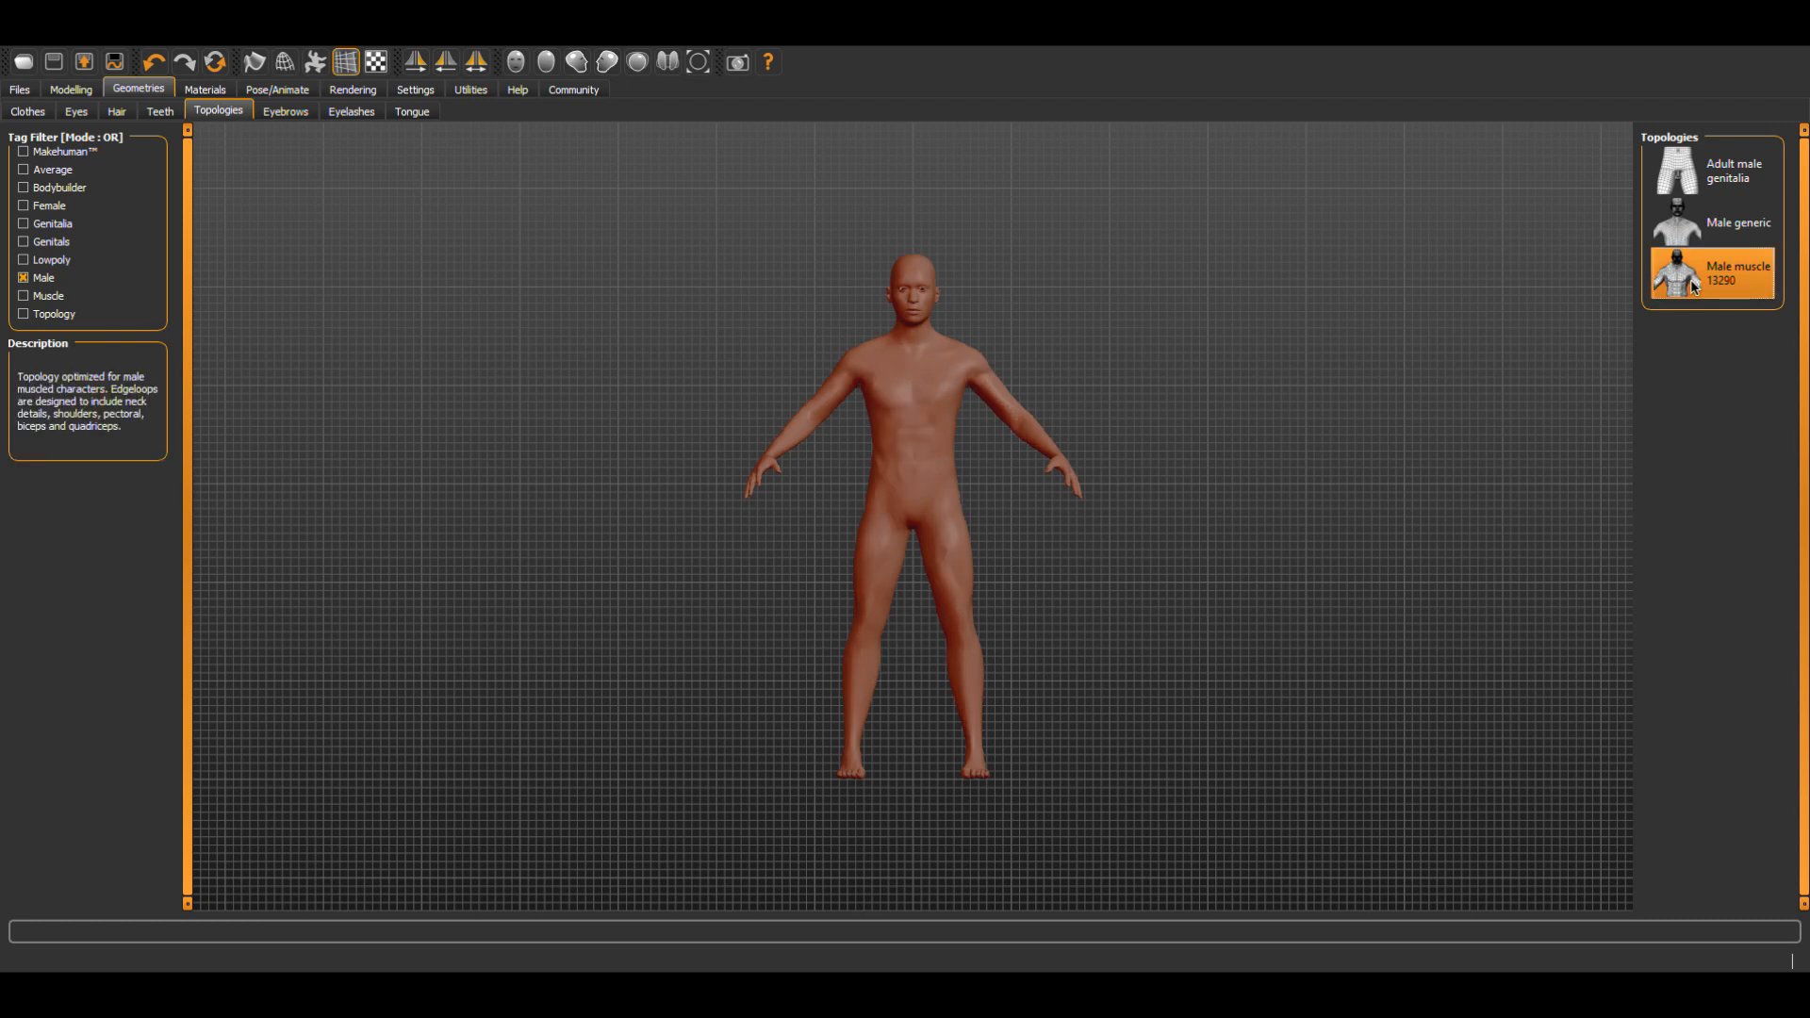
{"action": "mouse_move", "coordinate": [879, 443]}
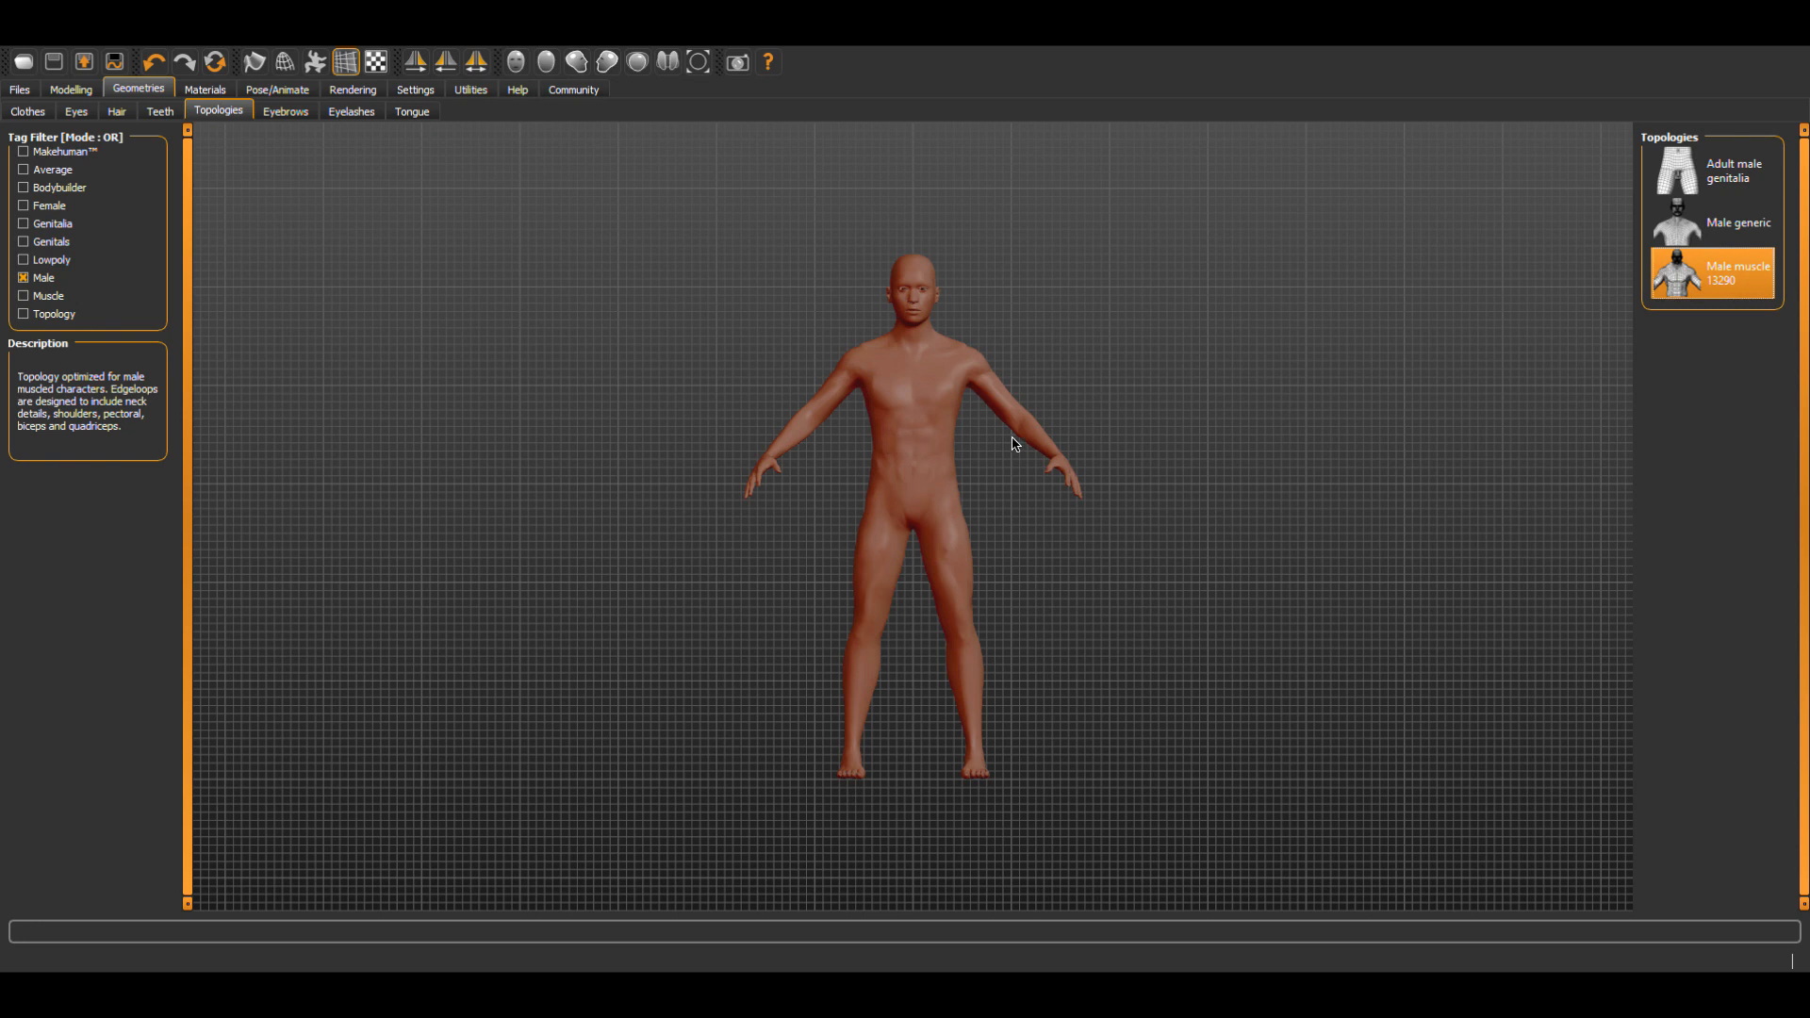
{"action": "mouse_move", "coordinate": [1065, 435]}
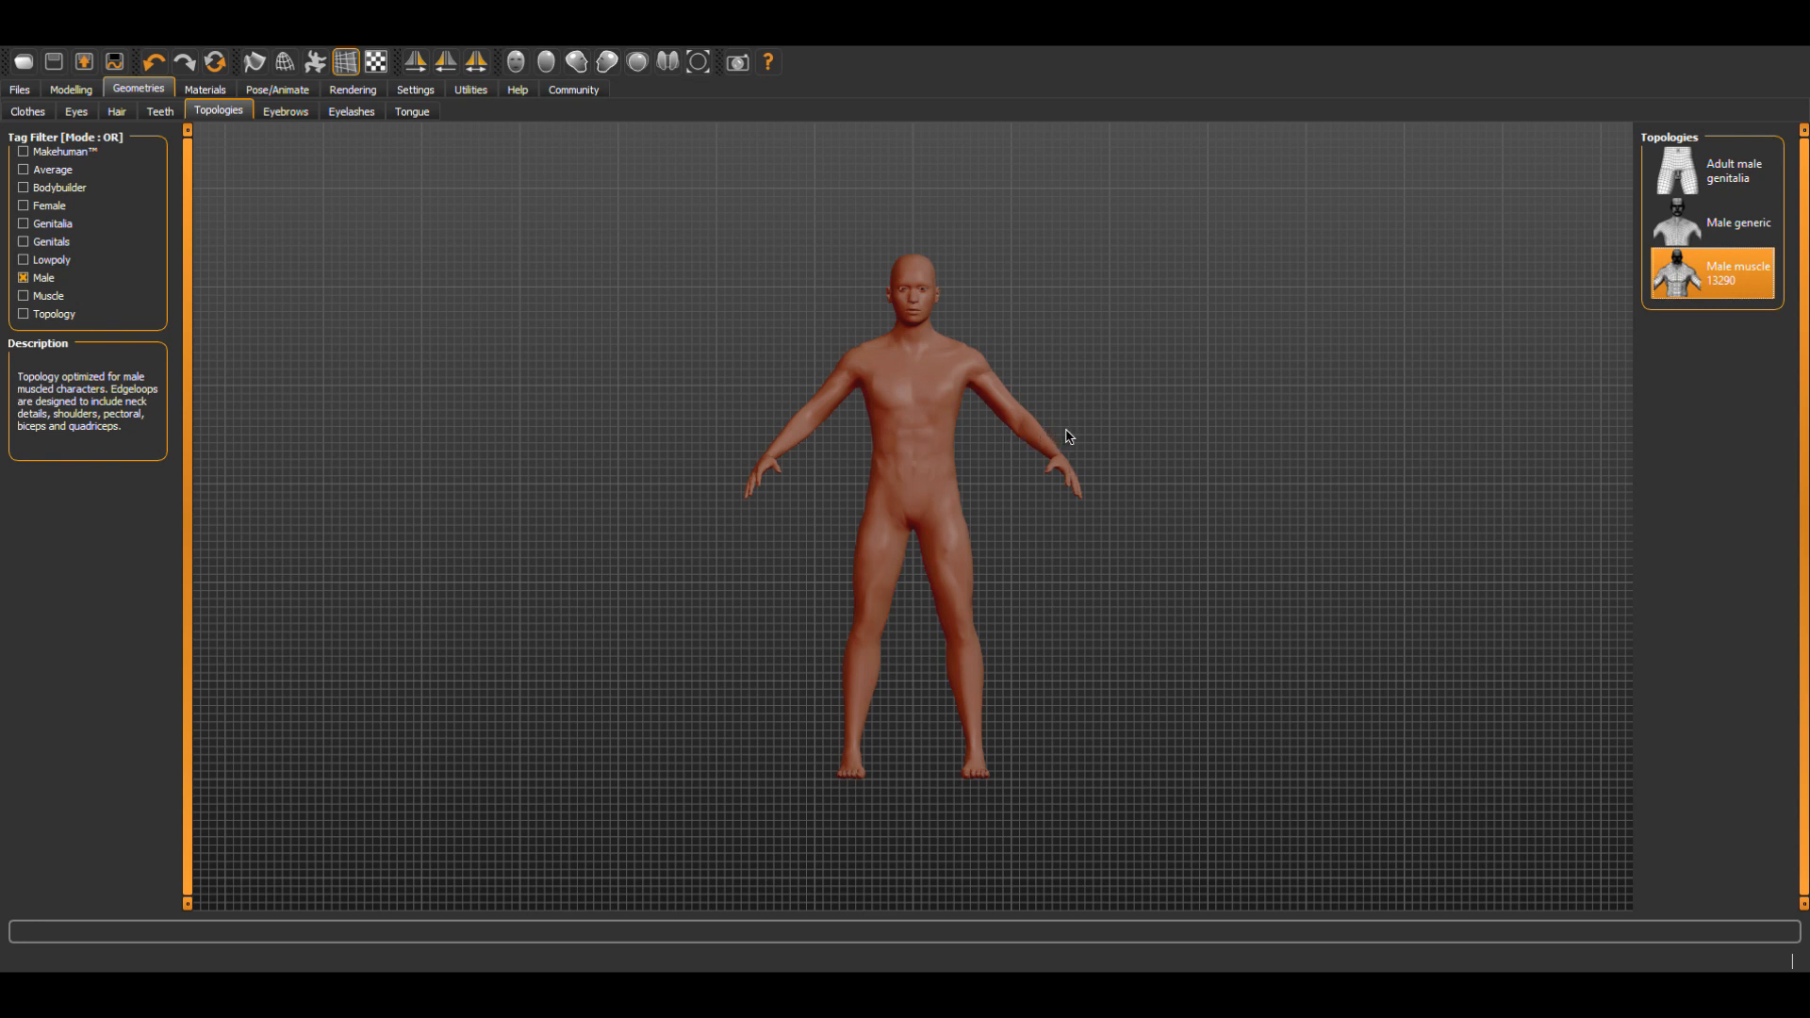
{"action": "mouse_move", "coordinate": [1073, 434]}
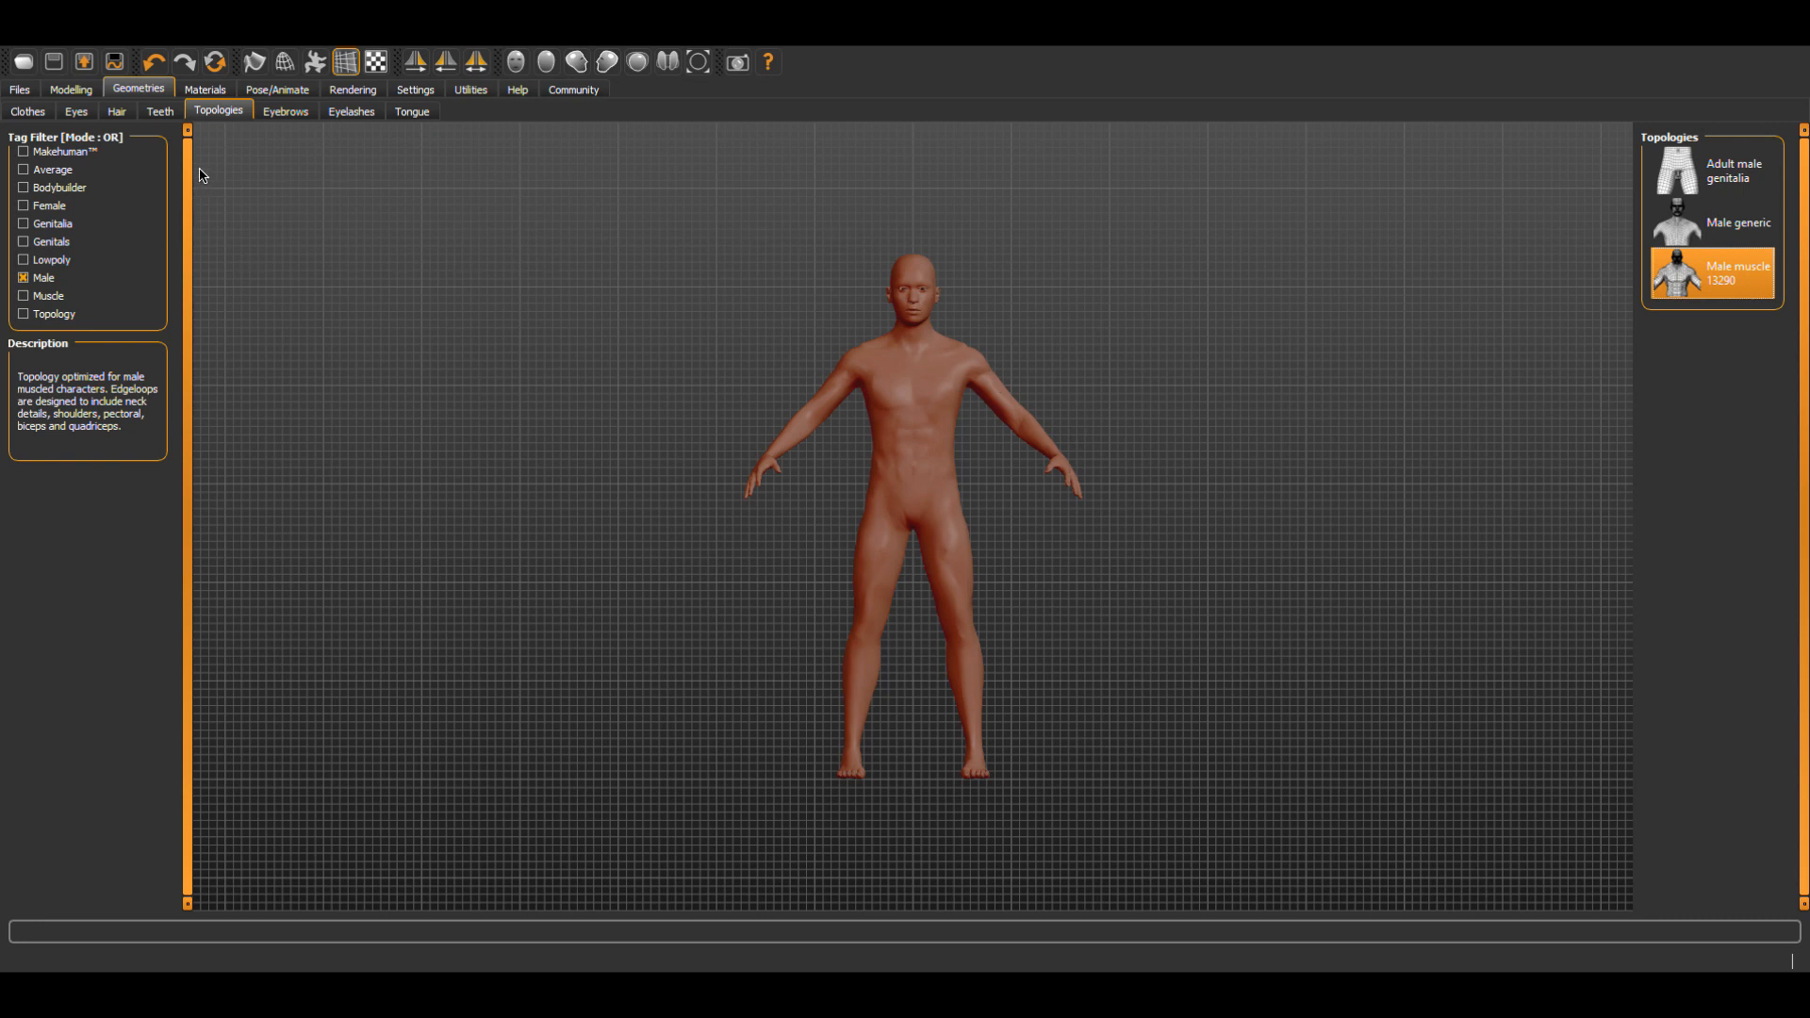
Dress the figure in the Male casualsuit04 T-shirt and jeans outfit.
{"action": "left_click", "coordinate": [26, 111]}
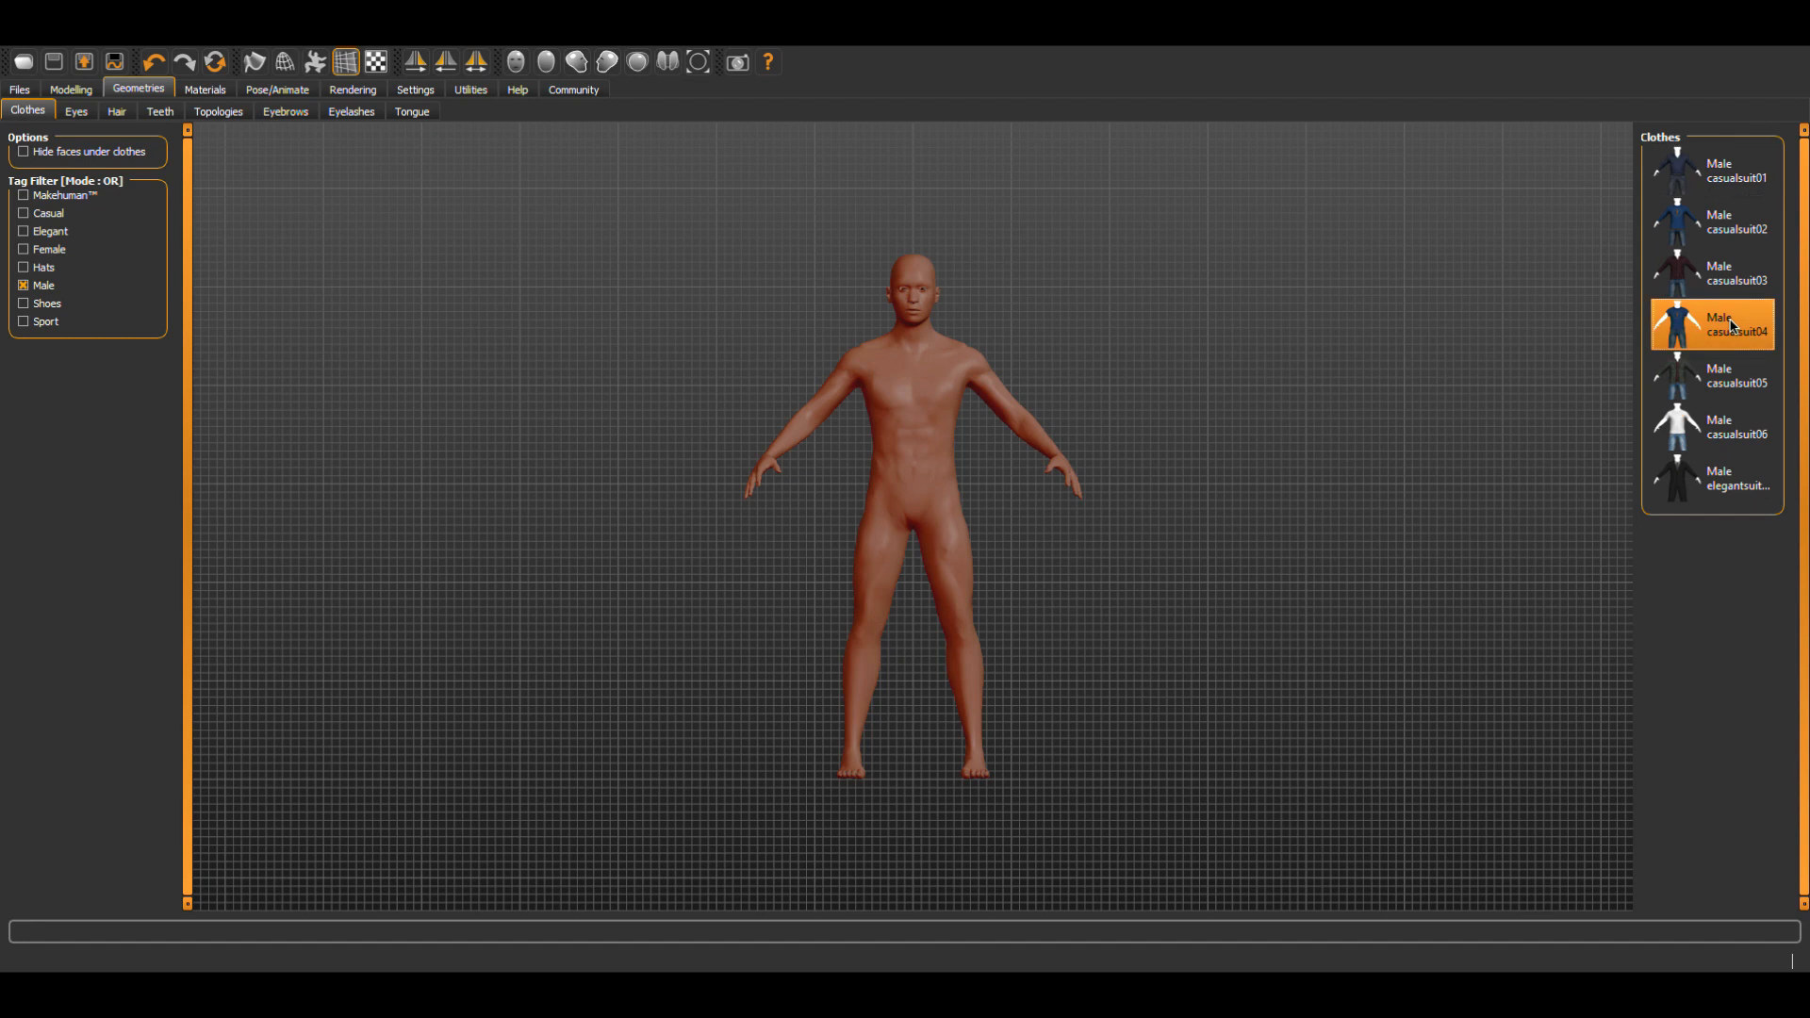
{"action": "left_click", "coordinate": [1712, 324]}
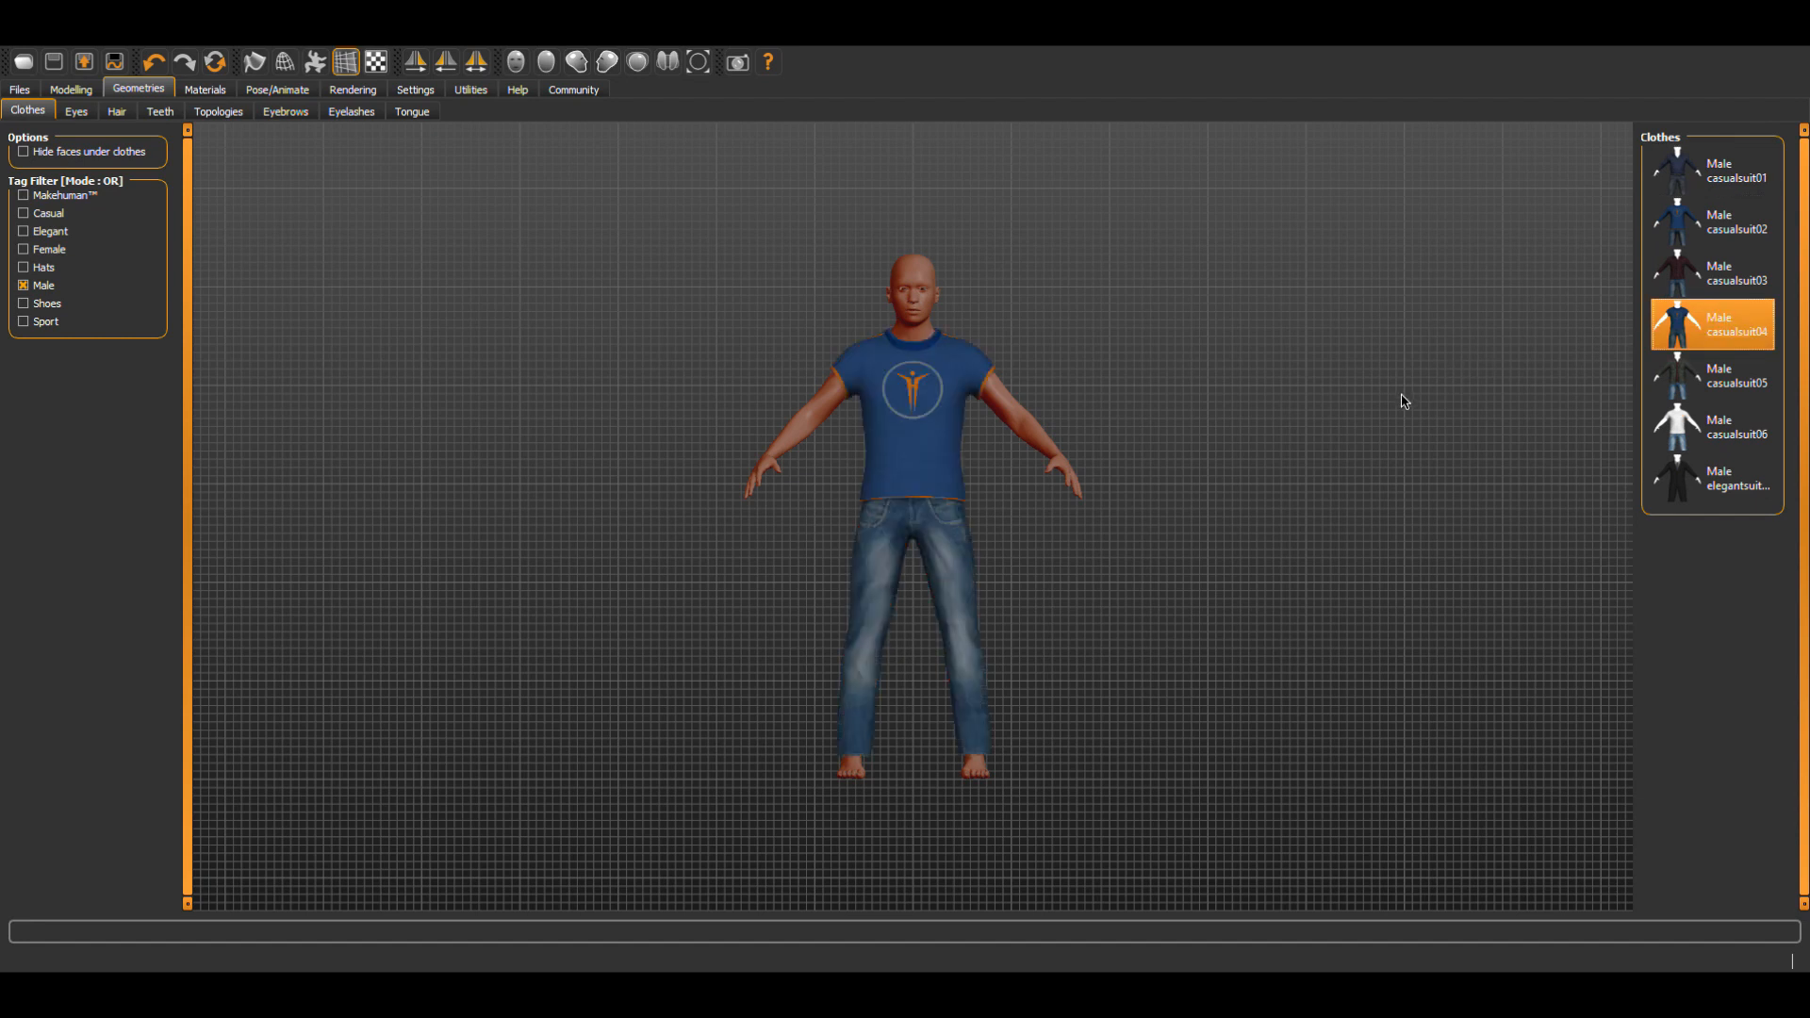
{"action": "mouse_move", "coordinate": [1316, 355]}
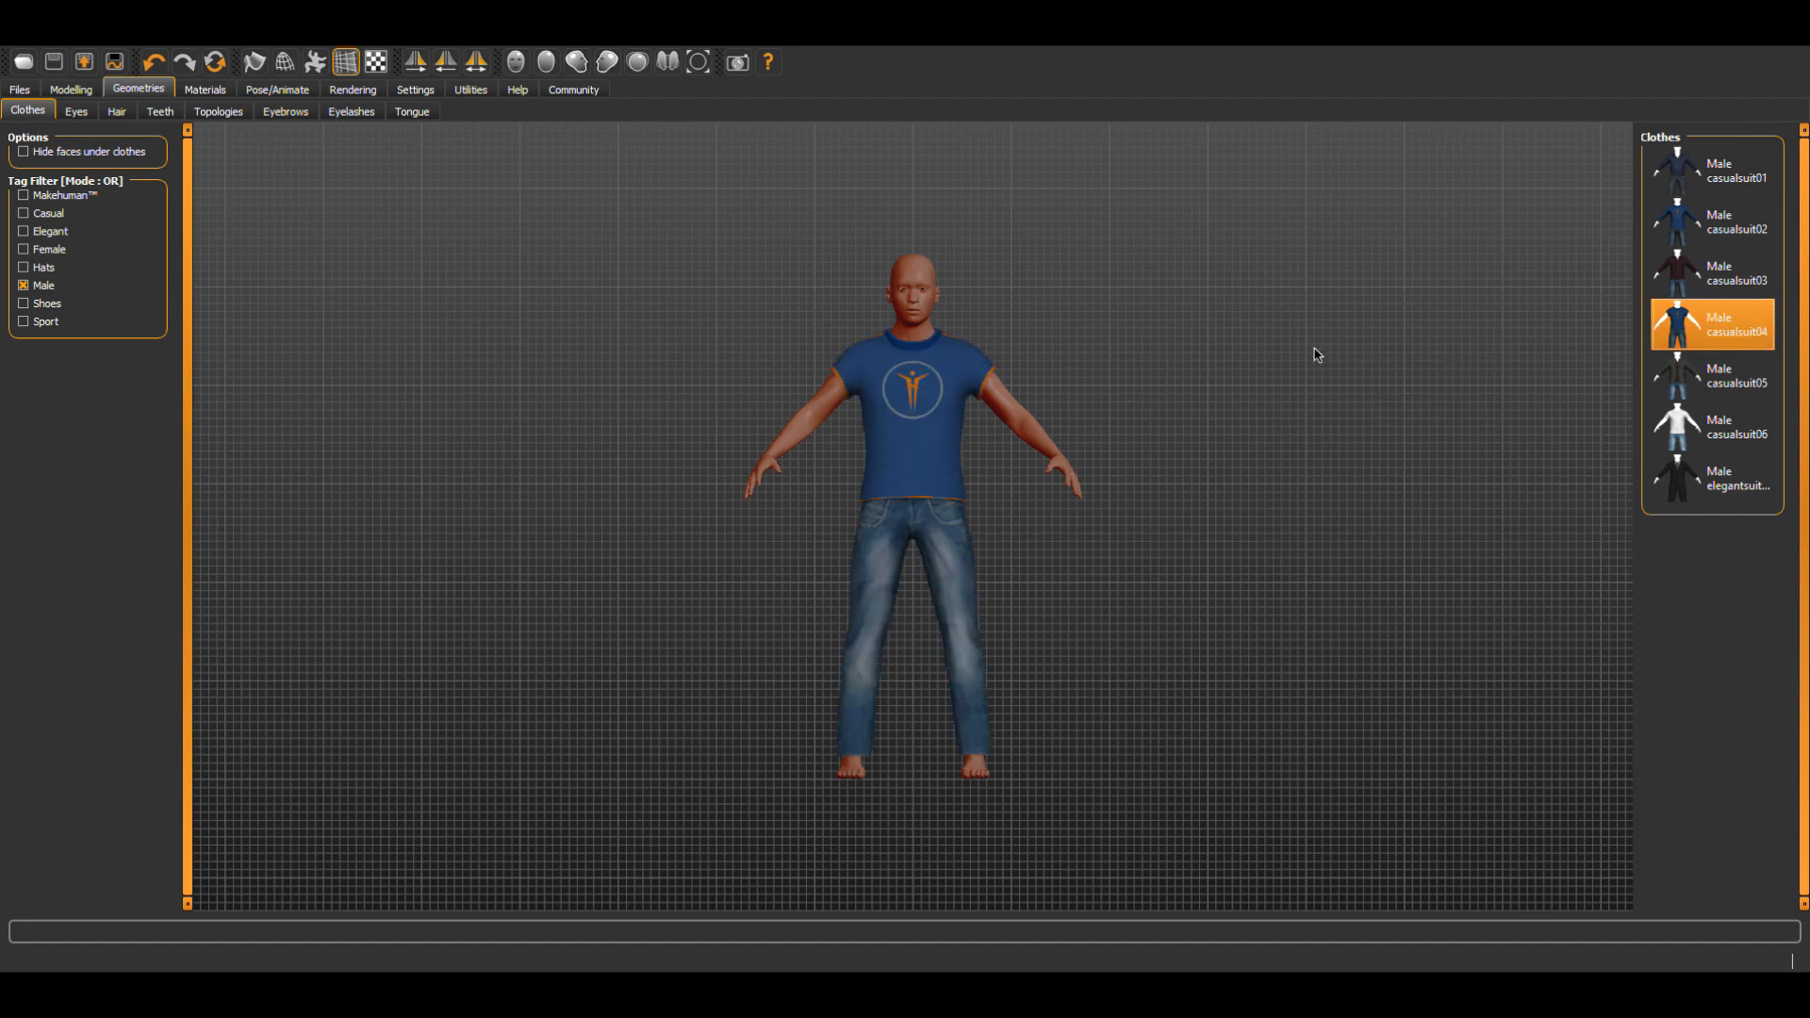
Apply the Middleage caucasian male skin material to the figure.
{"action": "left_click", "coordinate": [204, 88]}
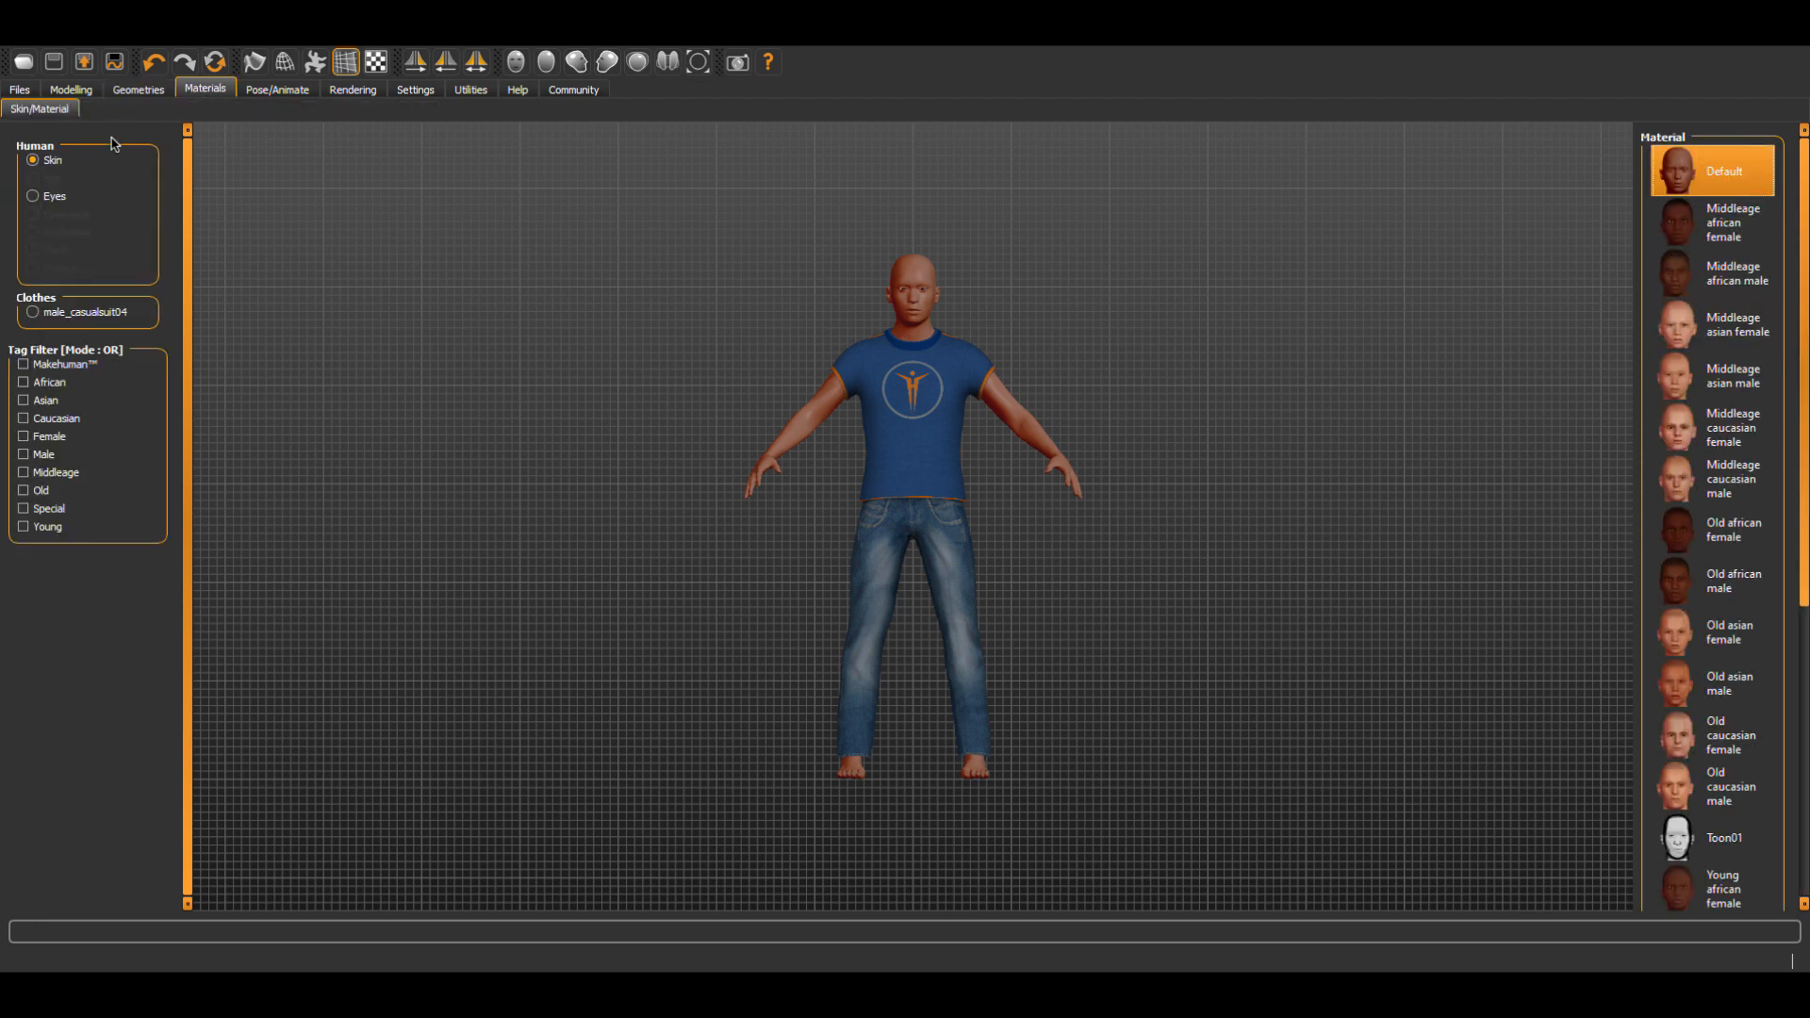
{"action": "mouse_move", "coordinate": [236, 157]}
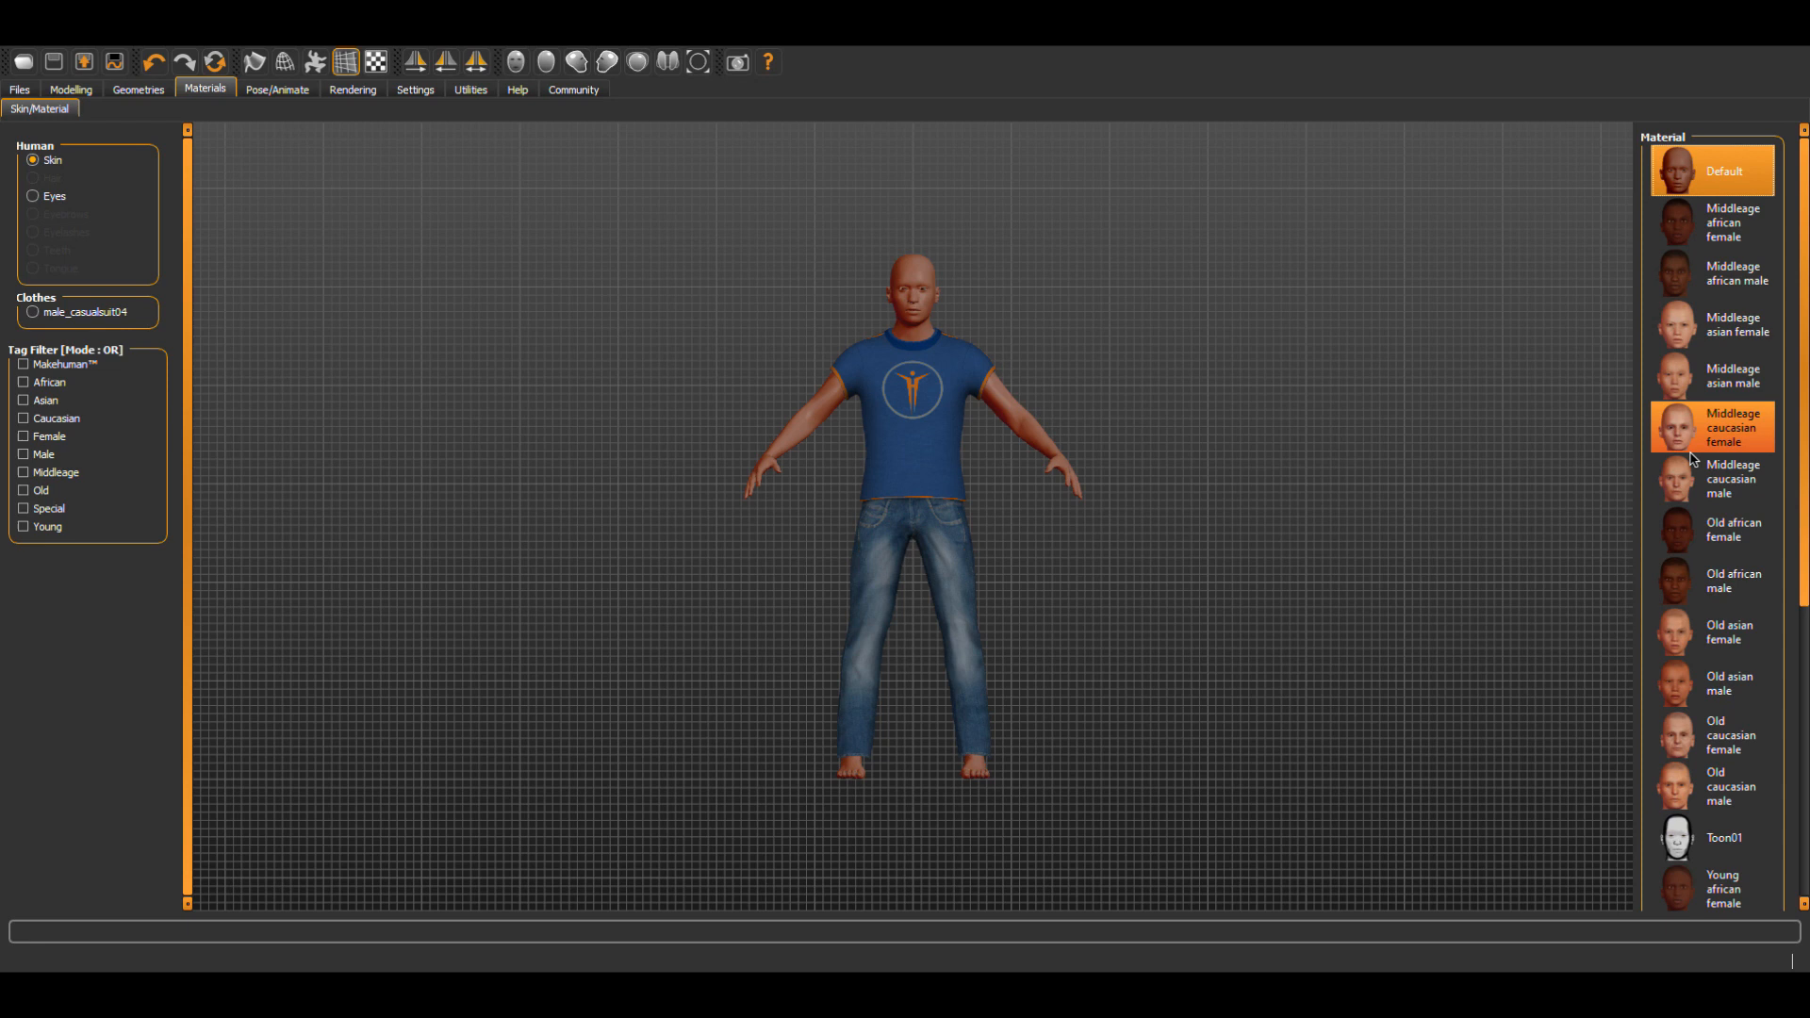
{"action": "scroll", "scroll_direction": "down", "scroll_amount": 3}
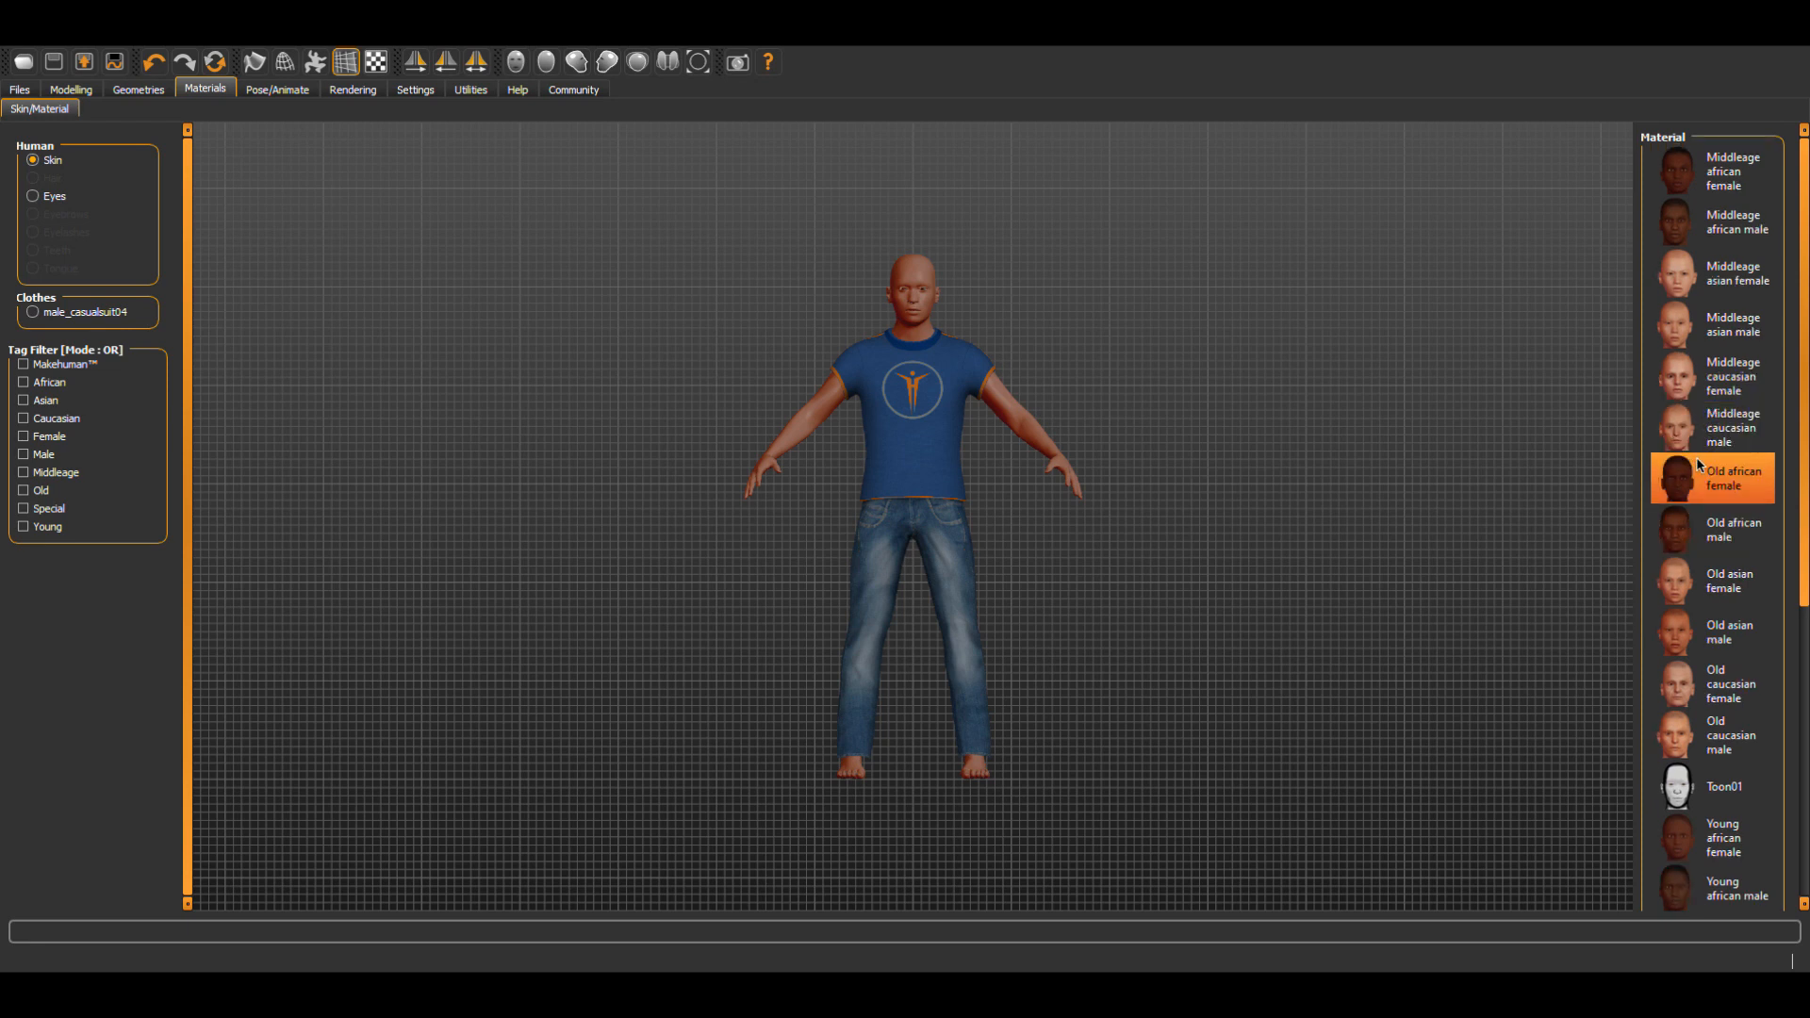
{"action": "left_click", "coordinate": [1731, 428]}
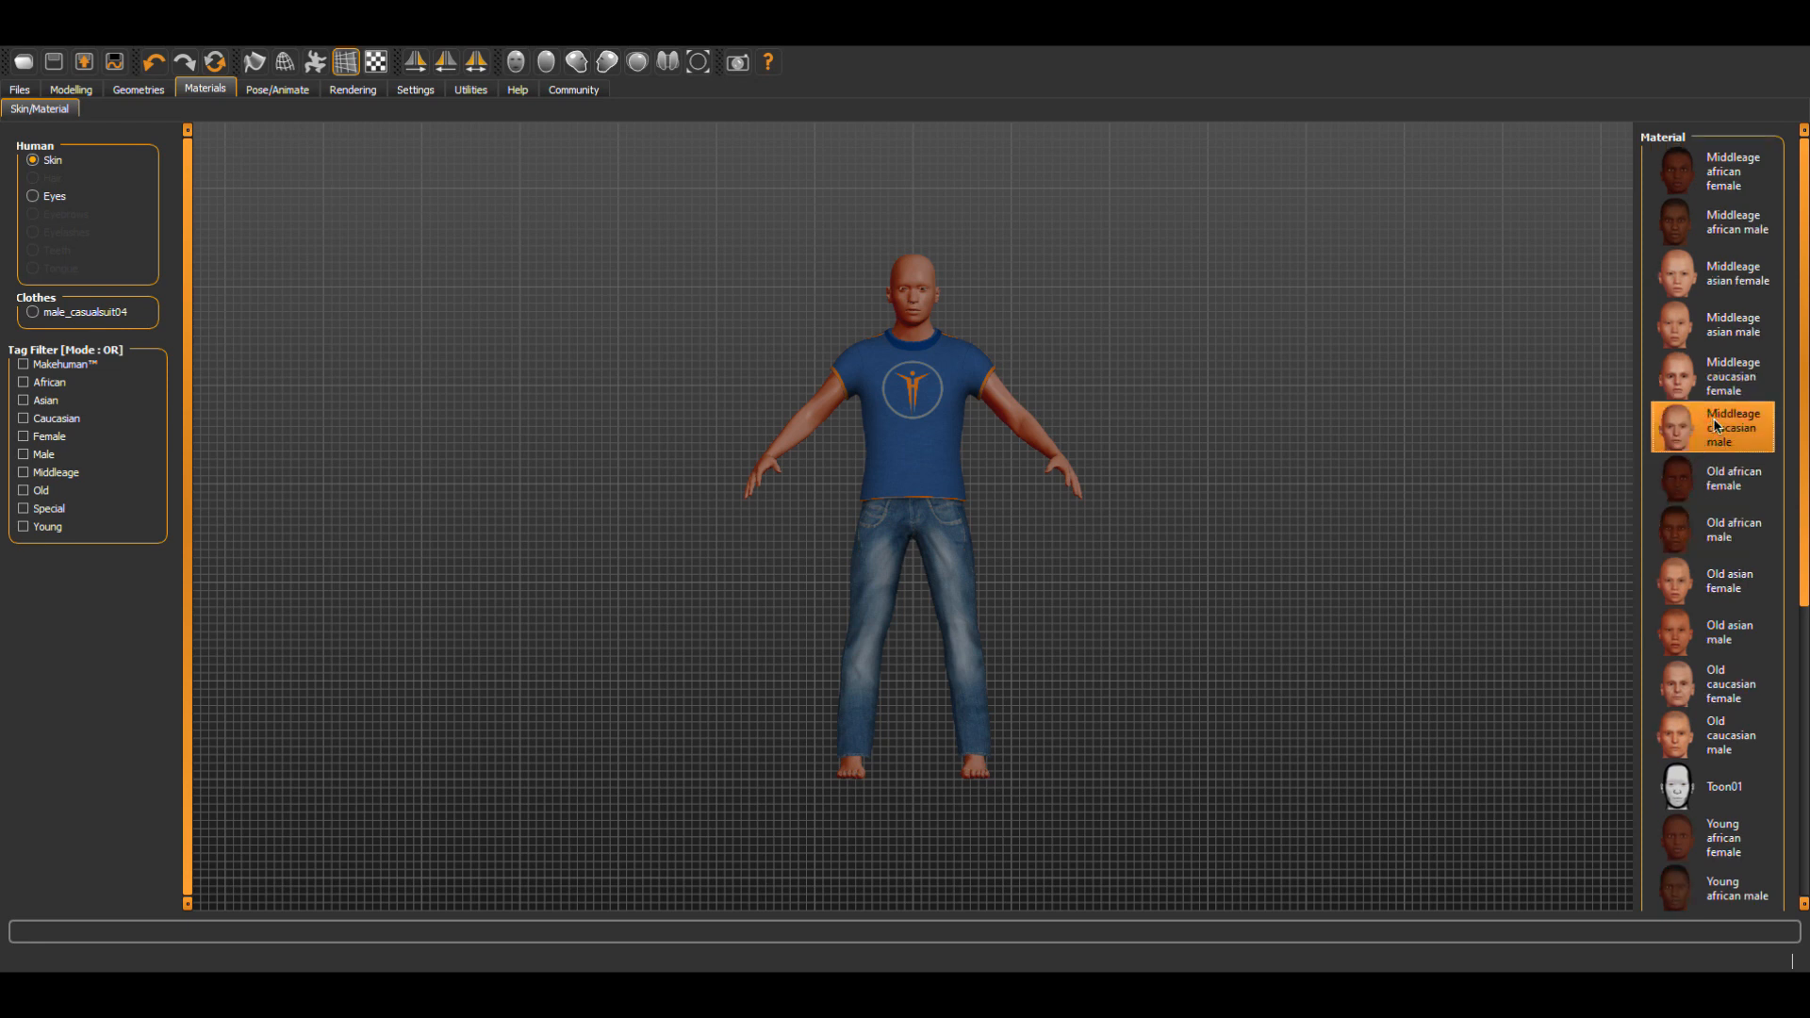
{"action": "left_click", "coordinate": [1712, 426]}
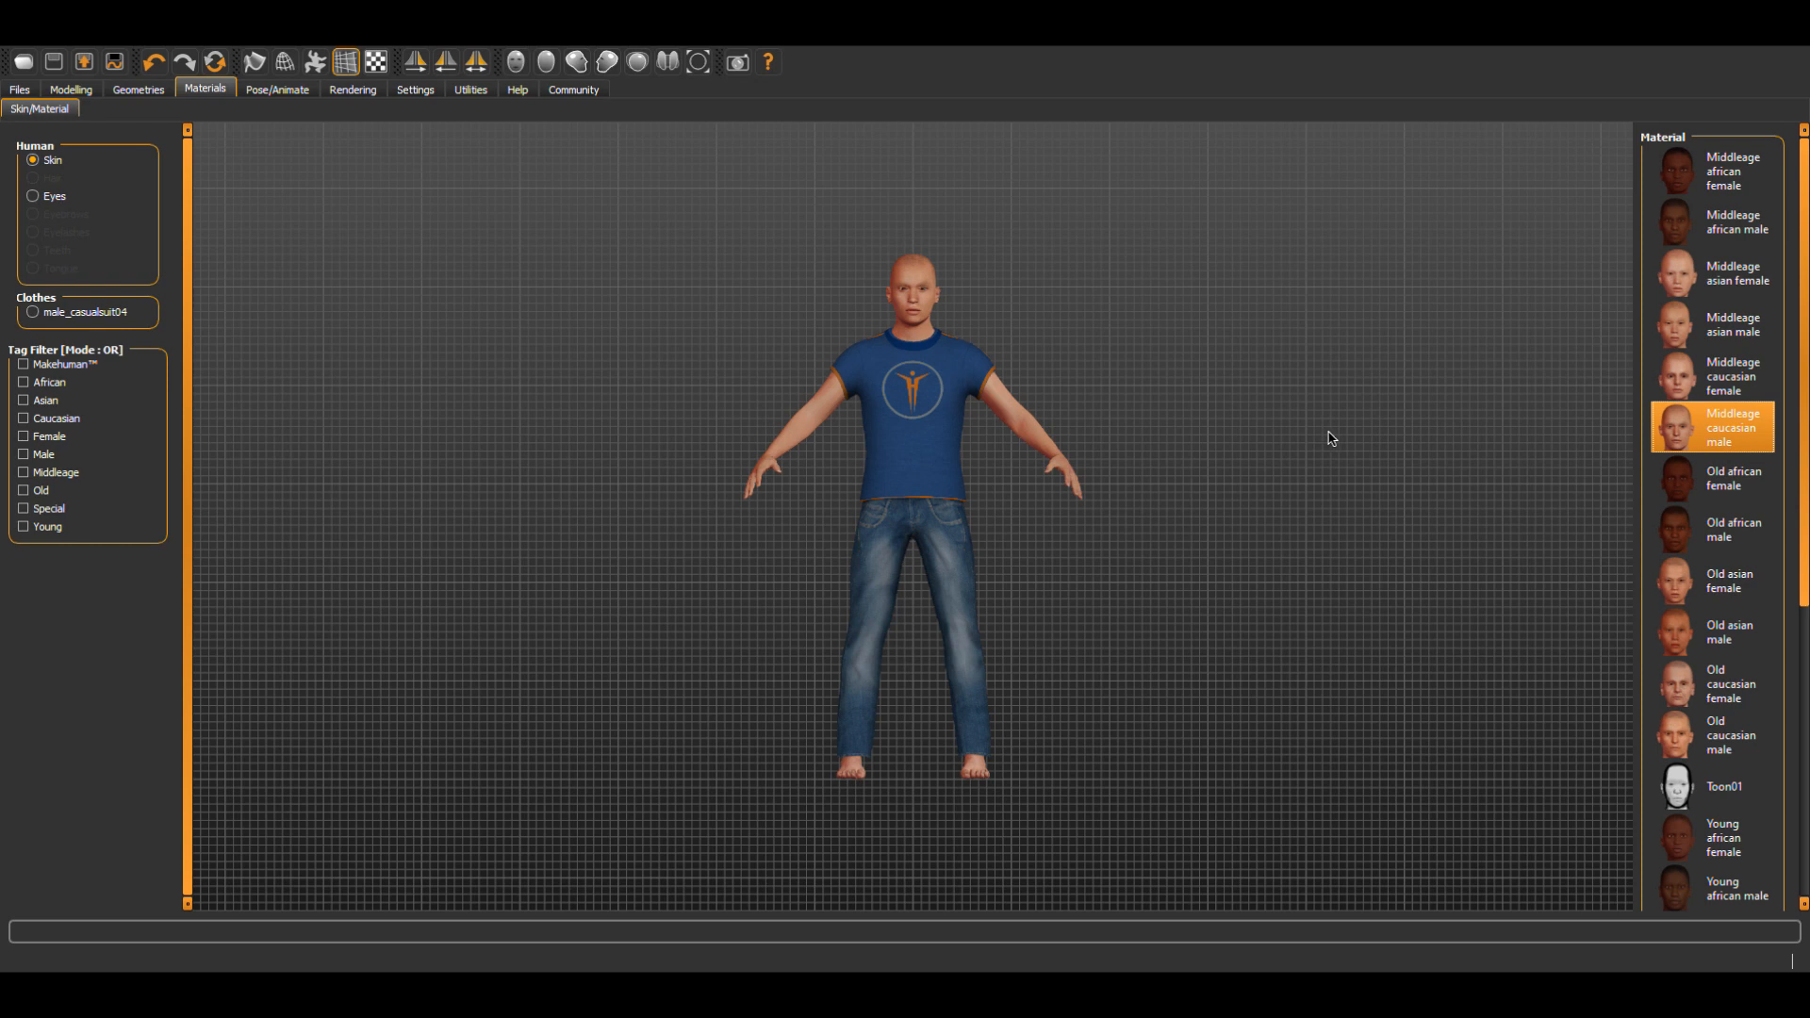
{"action": "mouse_move", "coordinate": [1301, 428]}
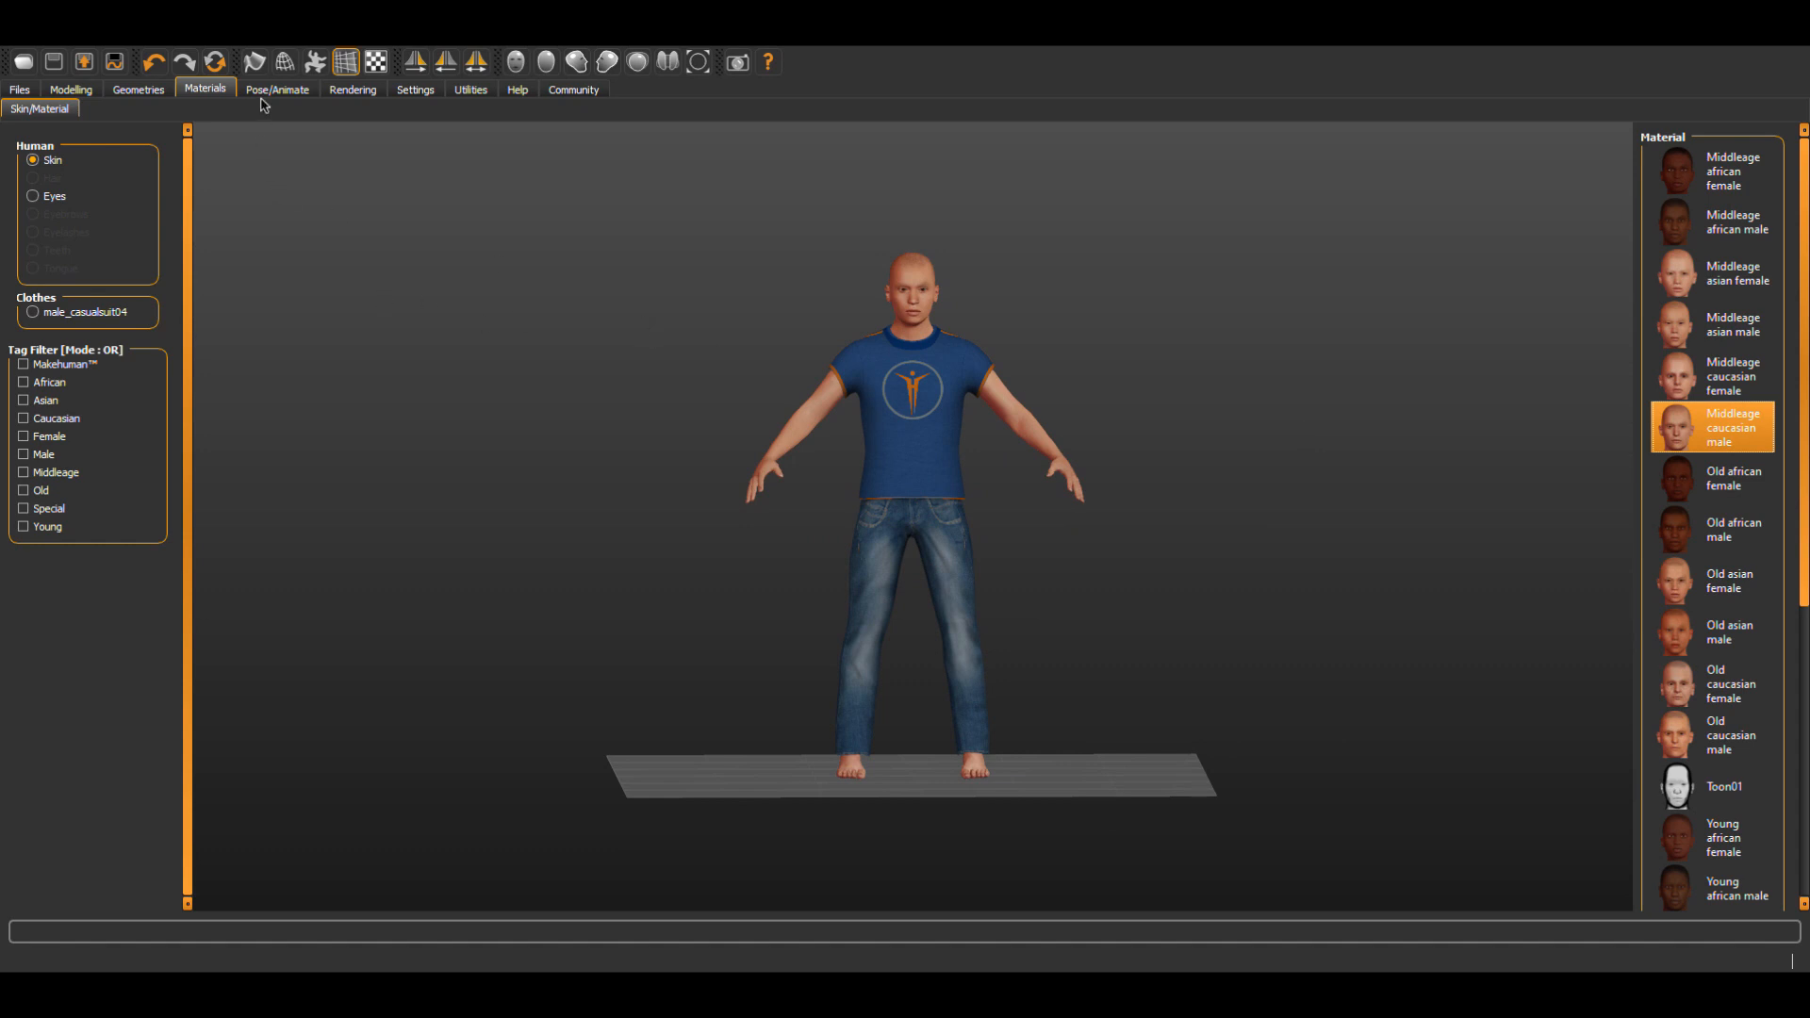
{"action": "mouse_move", "coordinate": [307, 109]}
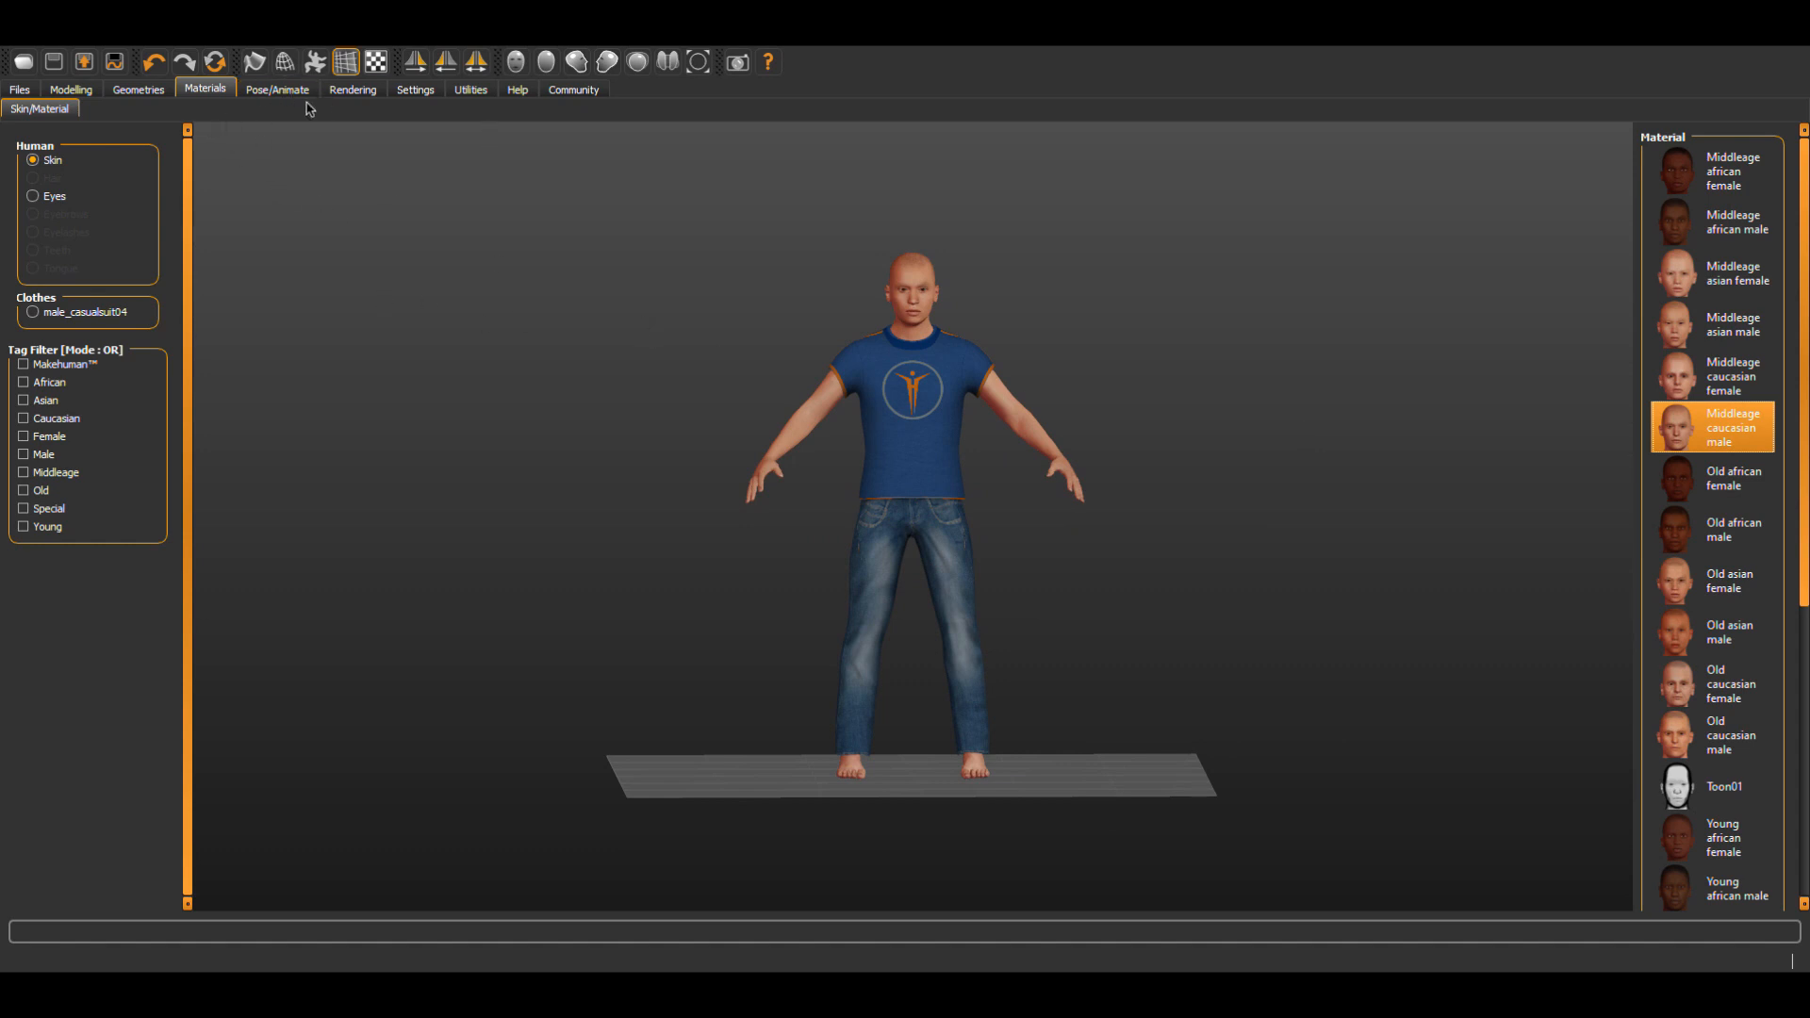
Apply the Fly01 pose from the Pose list to the clothed male figure.
{"action": "left_click", "coordinate": [278, 91]}
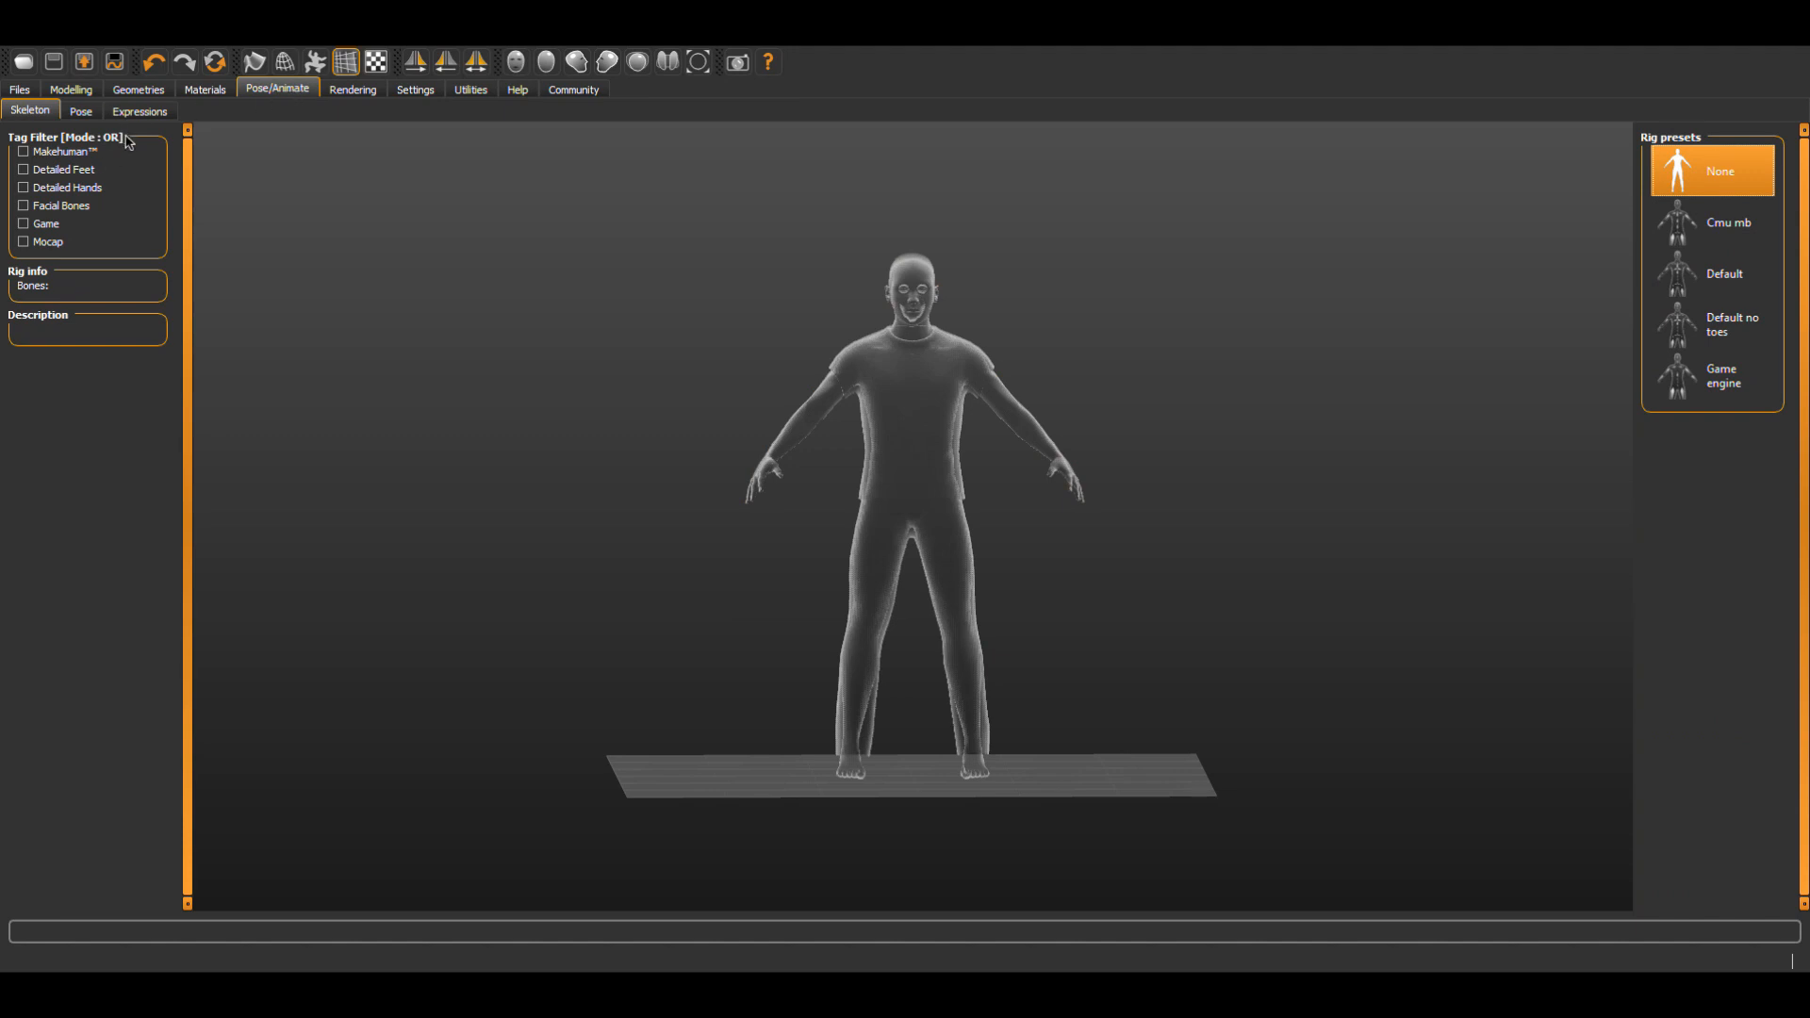
{"action": "left_click", "coordinate": [79, 111]}
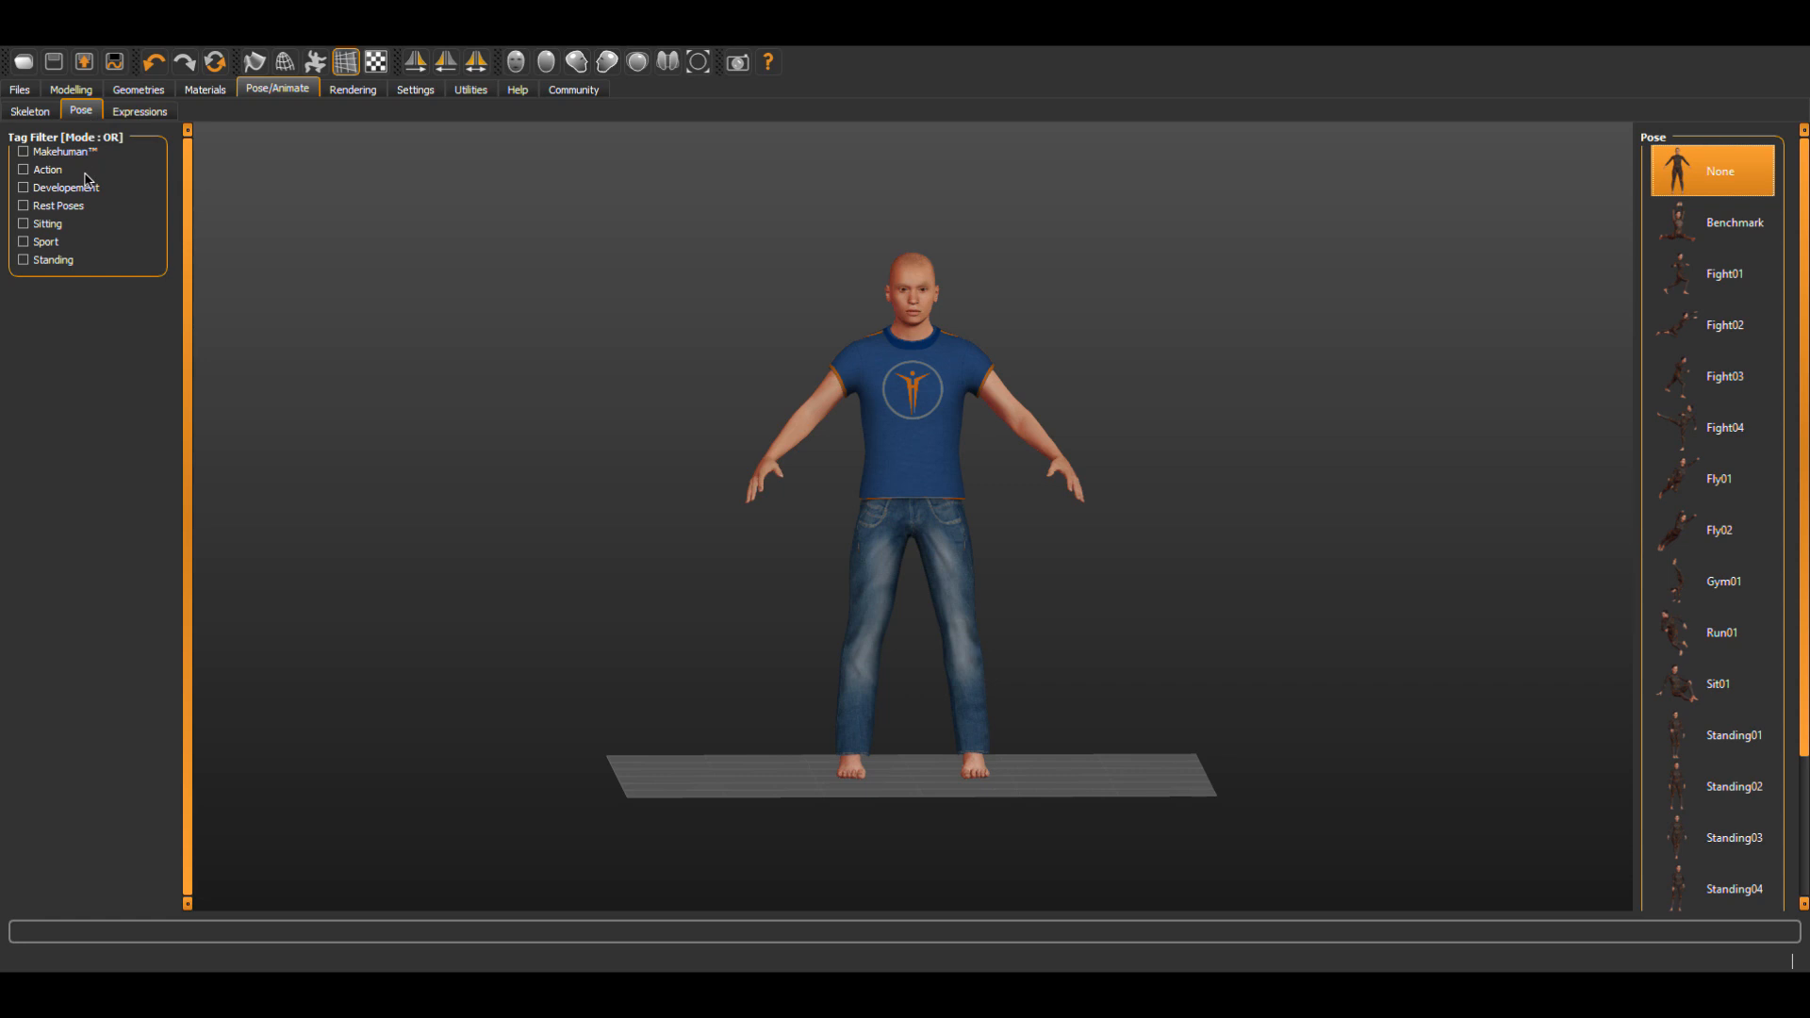
{"action": "left_click", "coordinate": [1719, 530]}
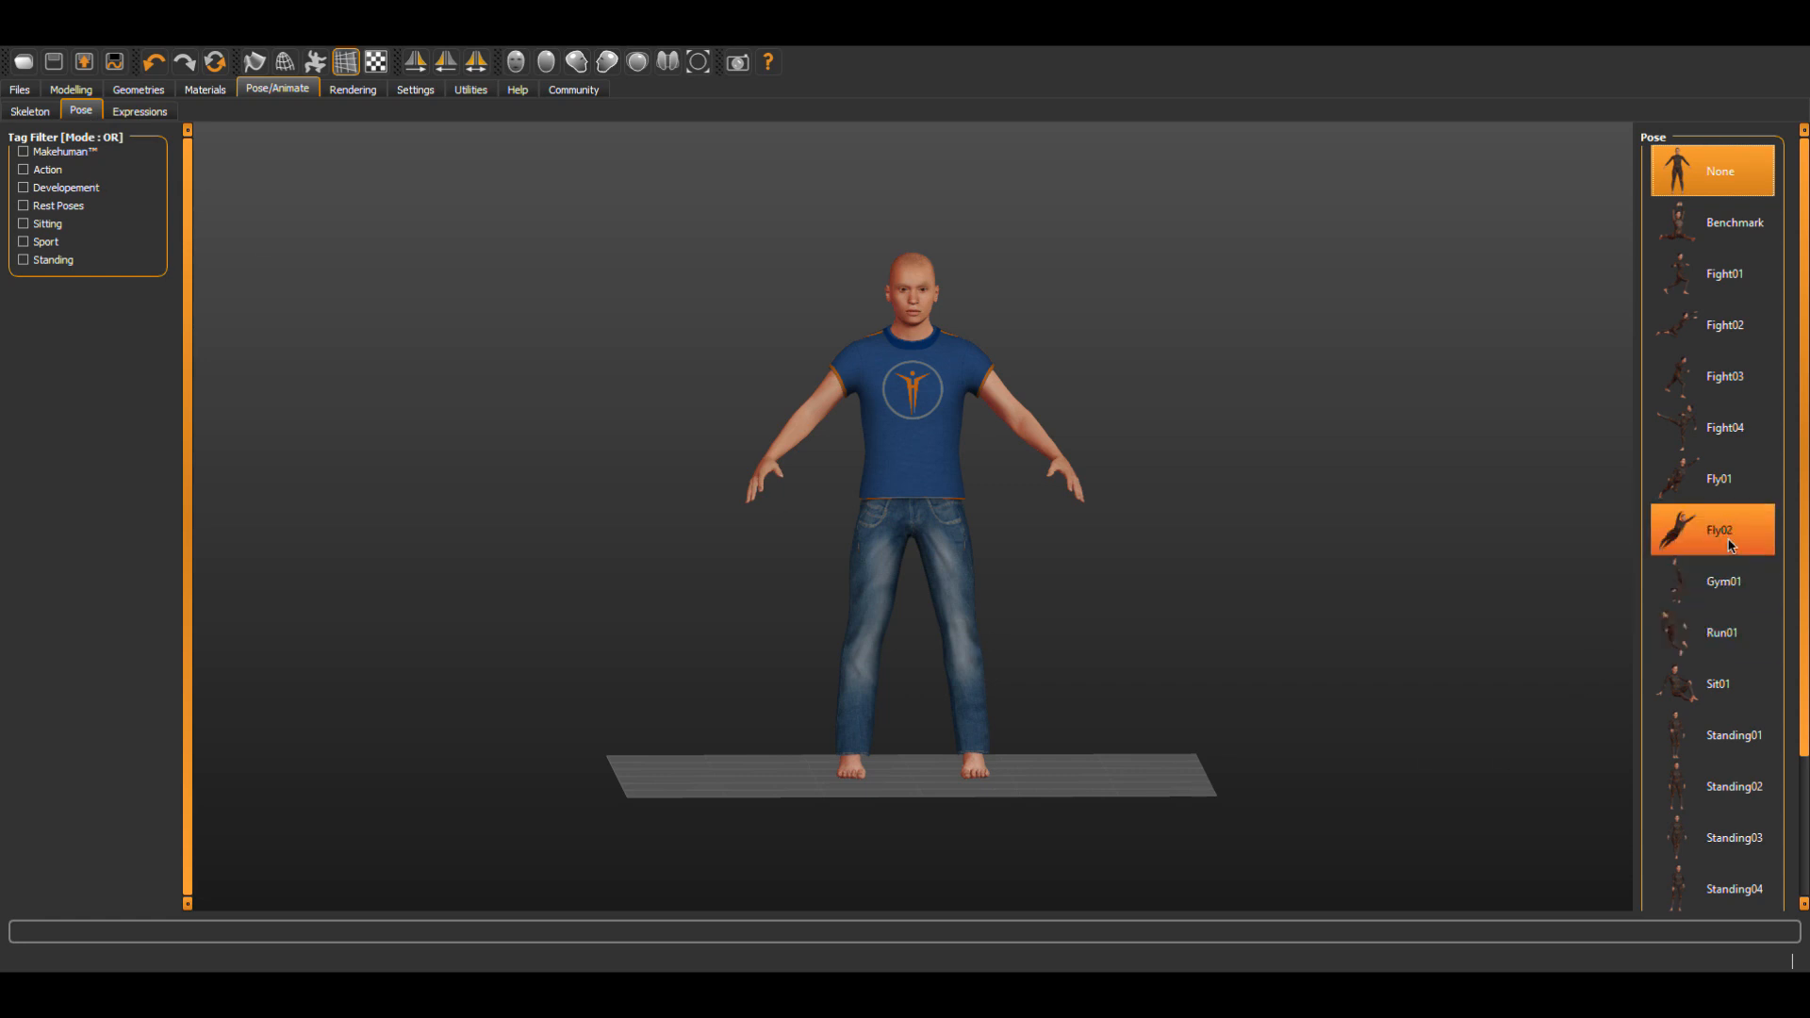
{"action": "left_click", "coordinate": [1720, 479]}
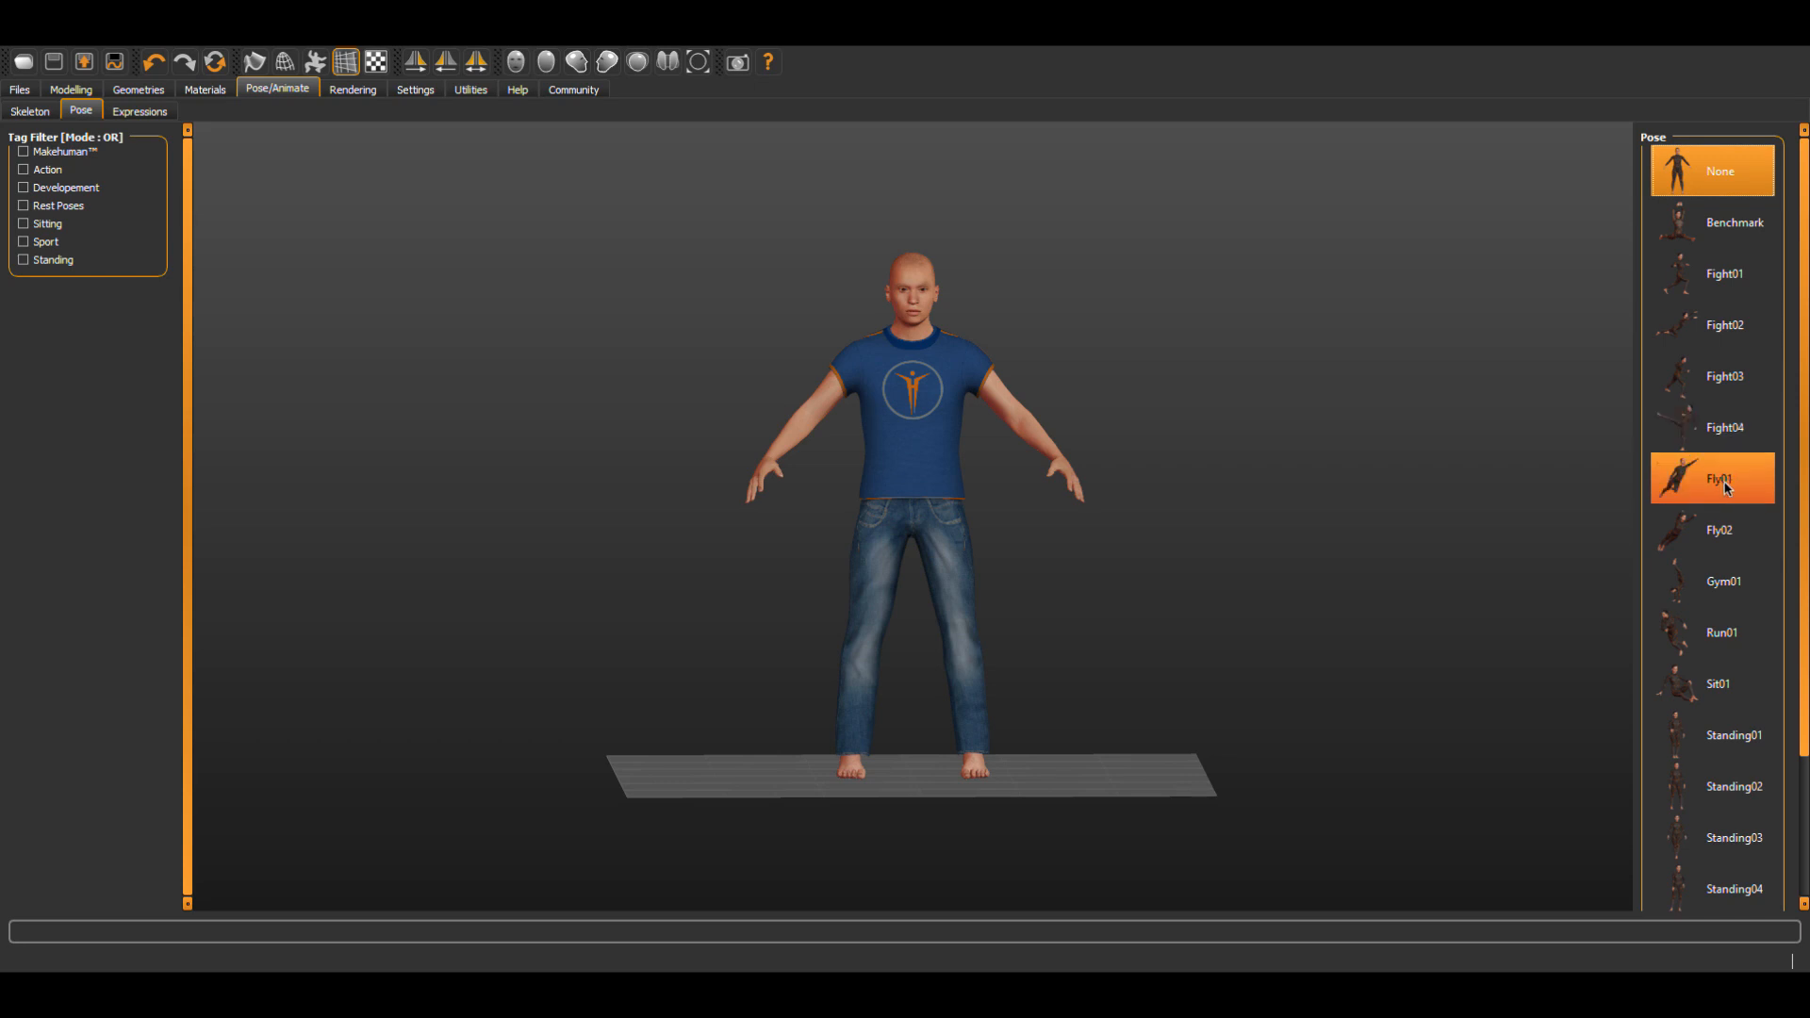
{"action": "left_click", "coordinate": [1721, 477]}
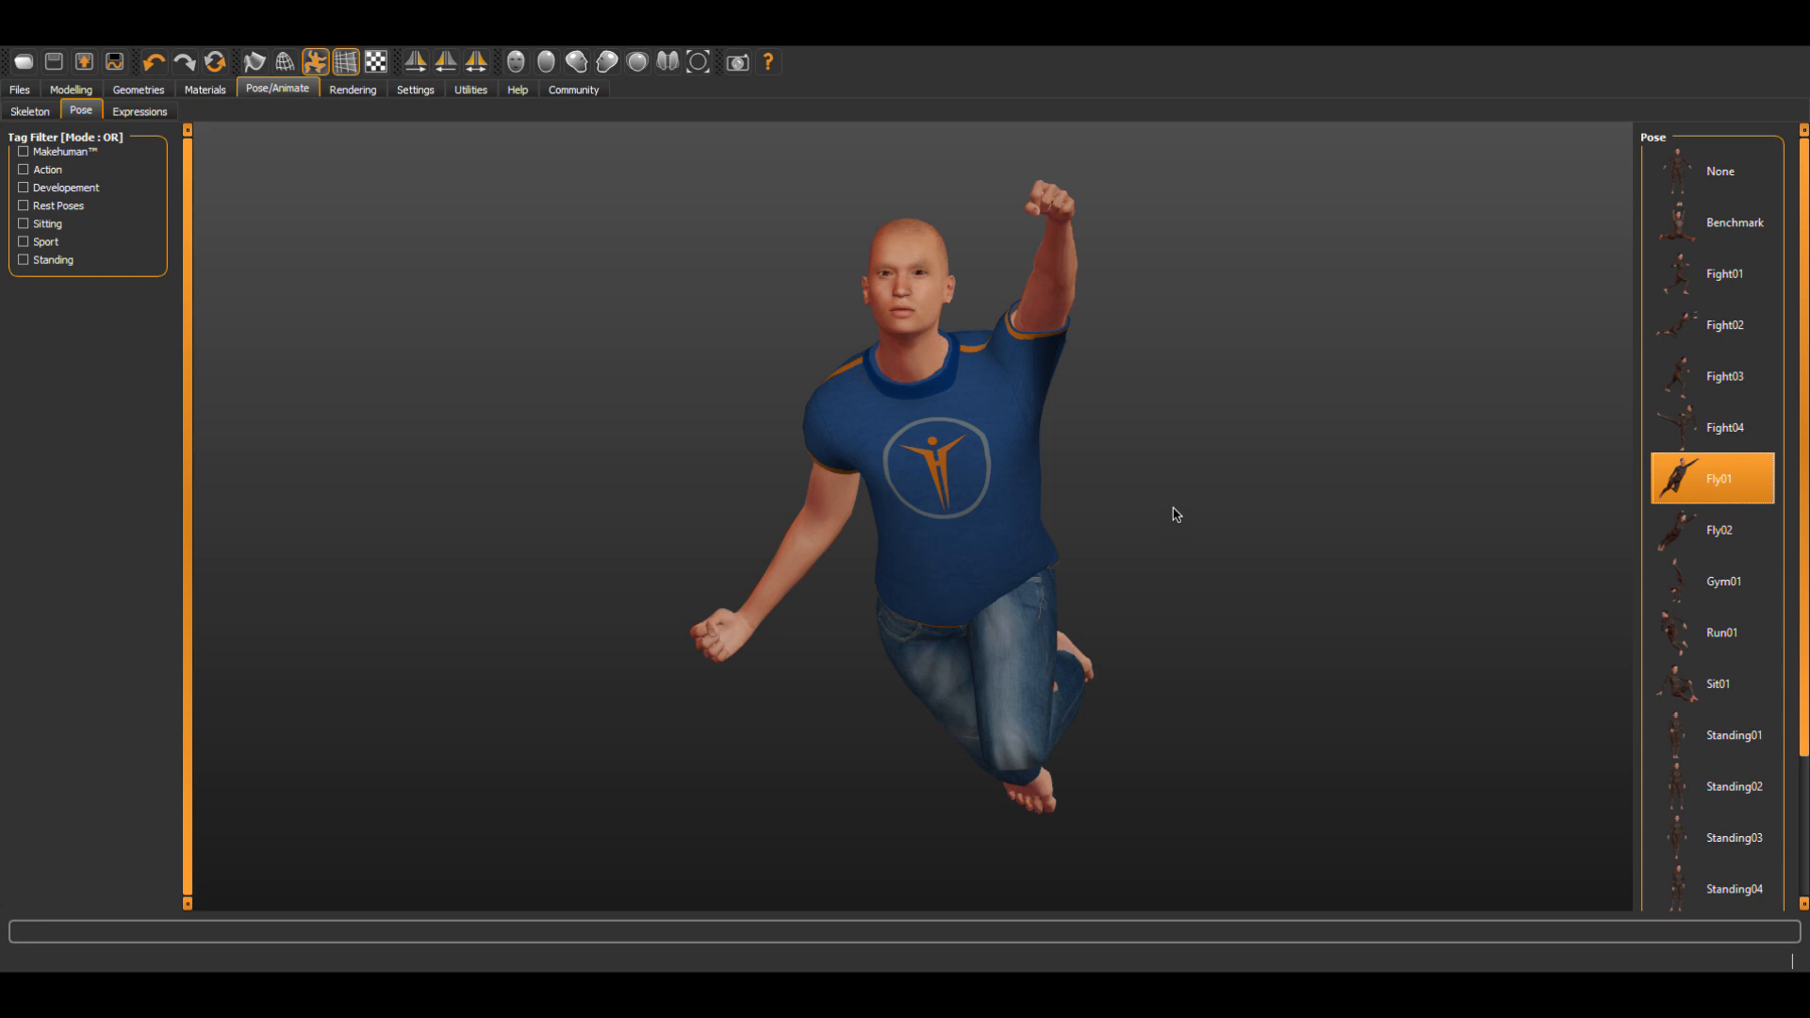
{"action": "mouse_move", "coordinate": [1020, 448]}
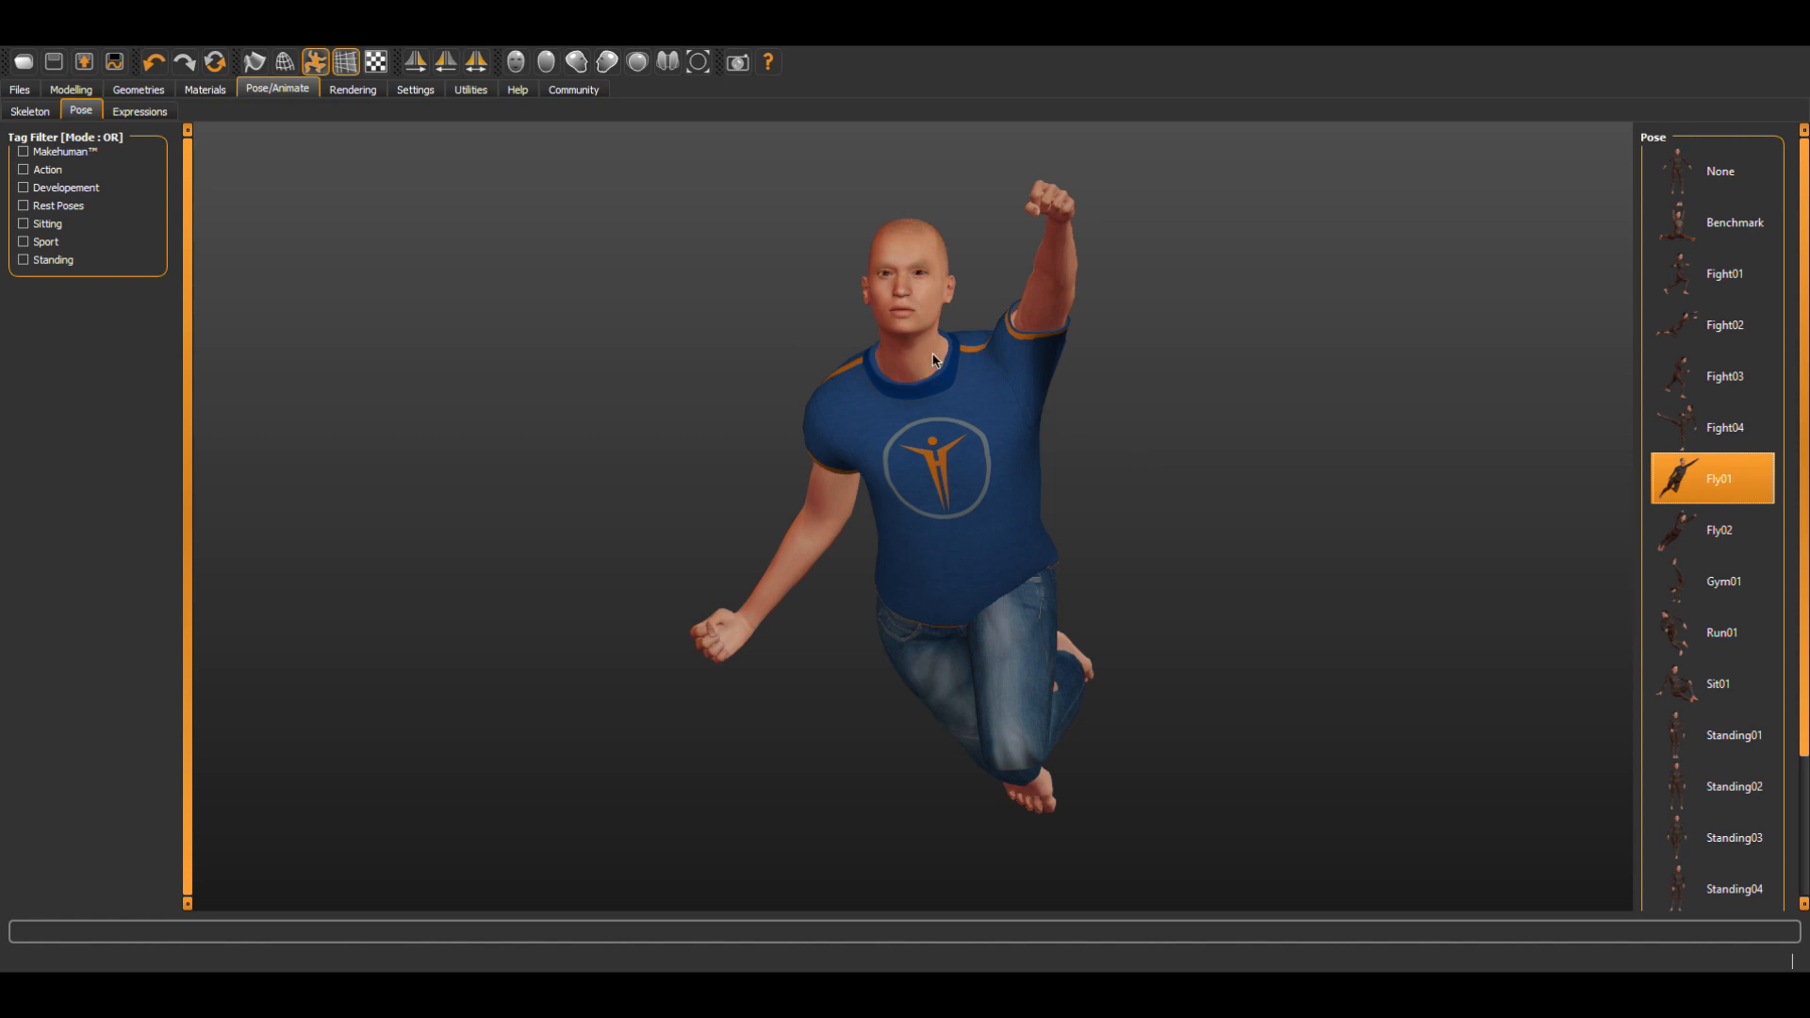
{"action": "mouse_move", "coordinate": [1059, 396]}
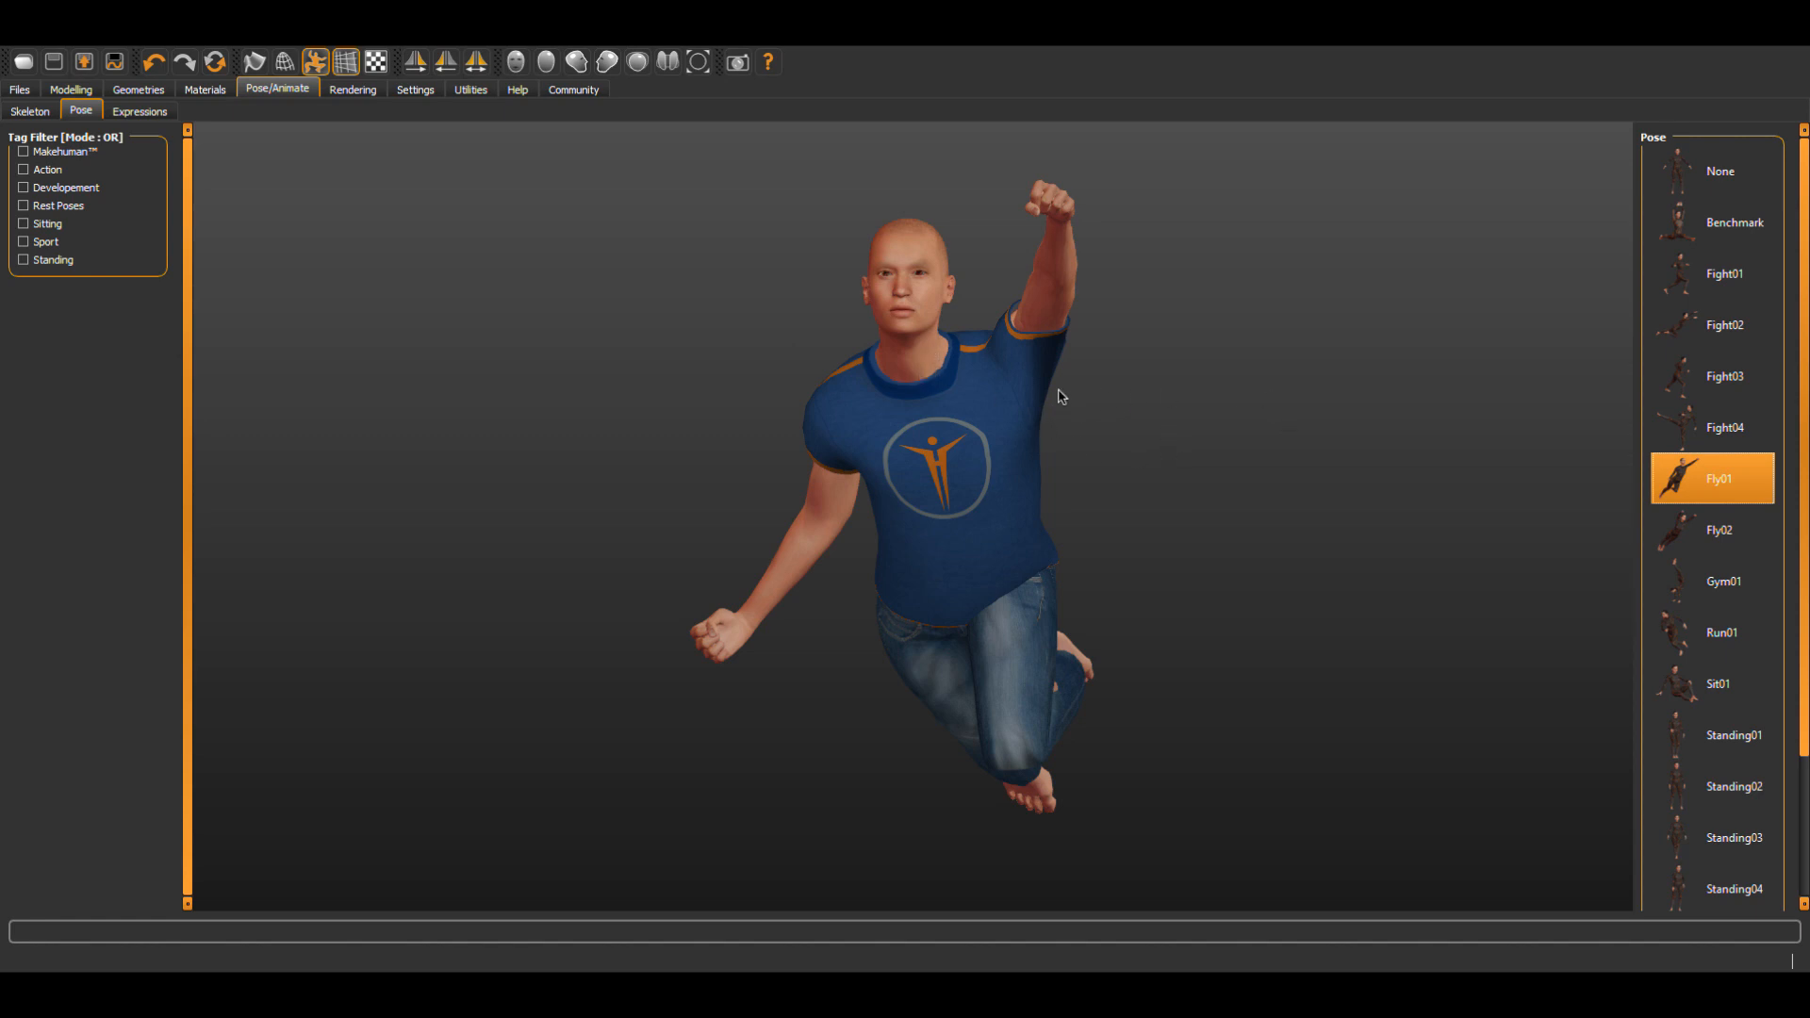
{"action": "mouse_move", "coordinate": [1239, 423]}
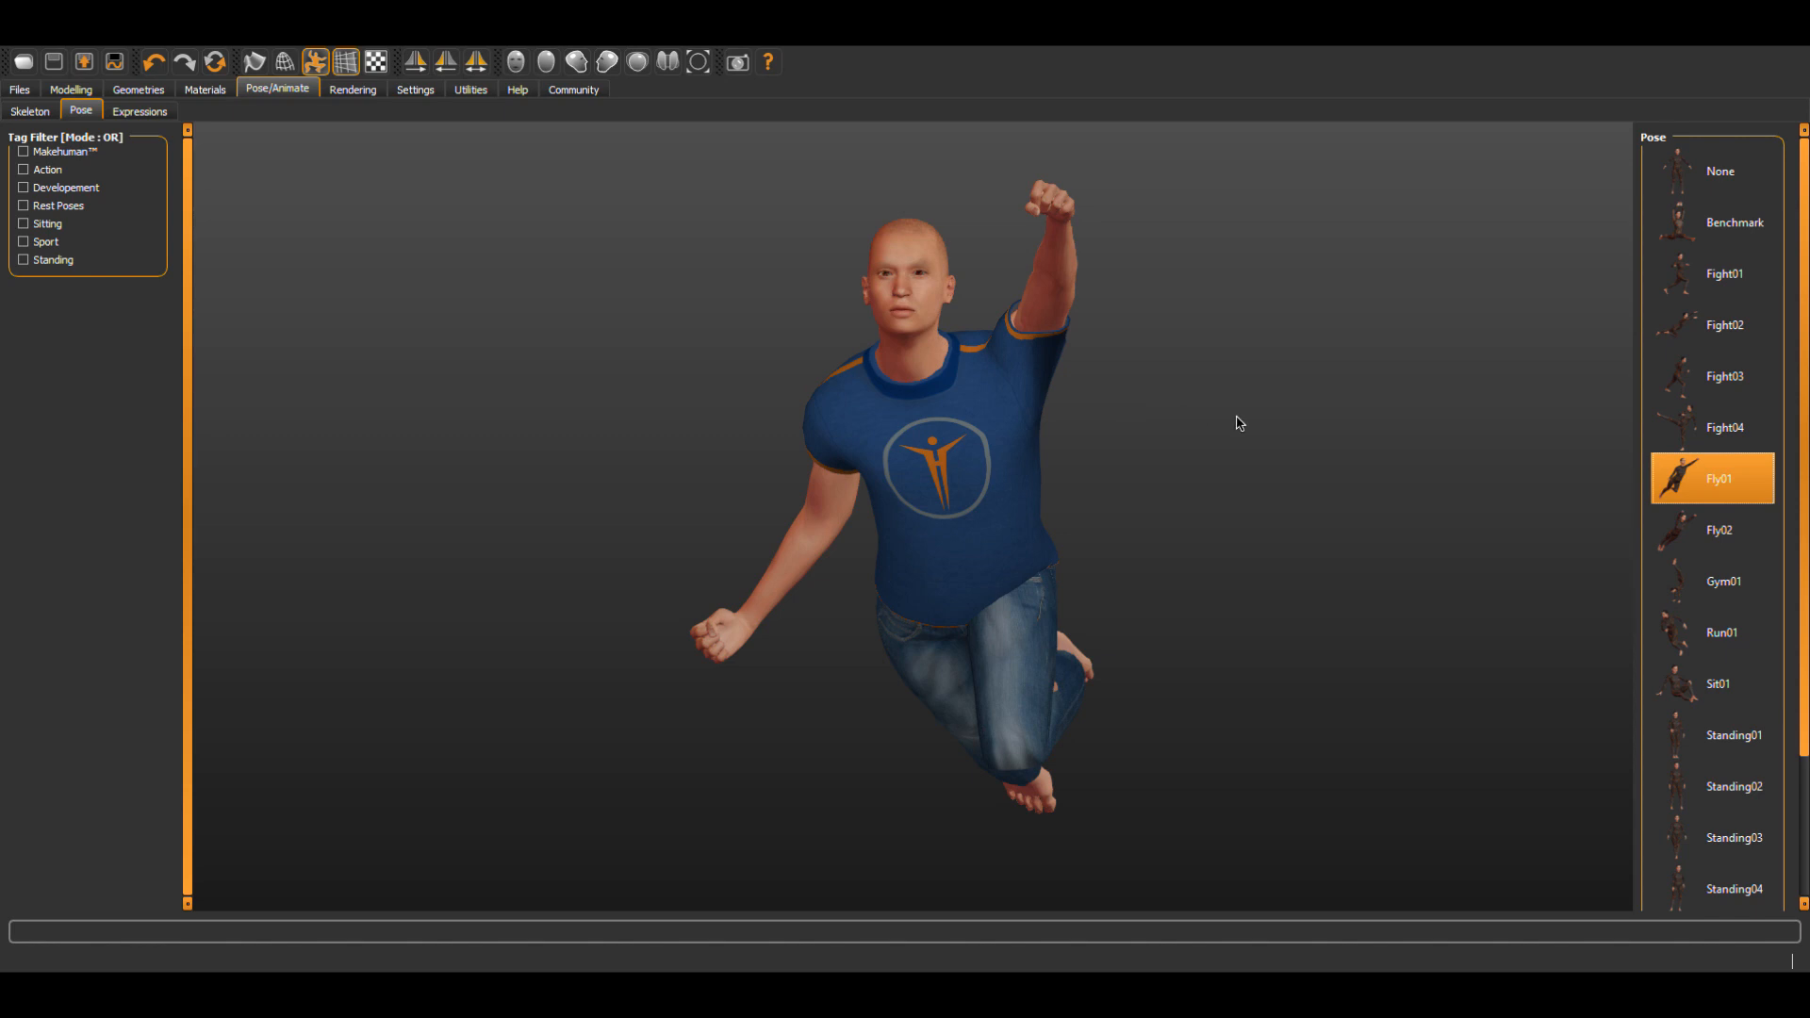
{"action": "mouse_move", "coordinate": [1178, 419]}
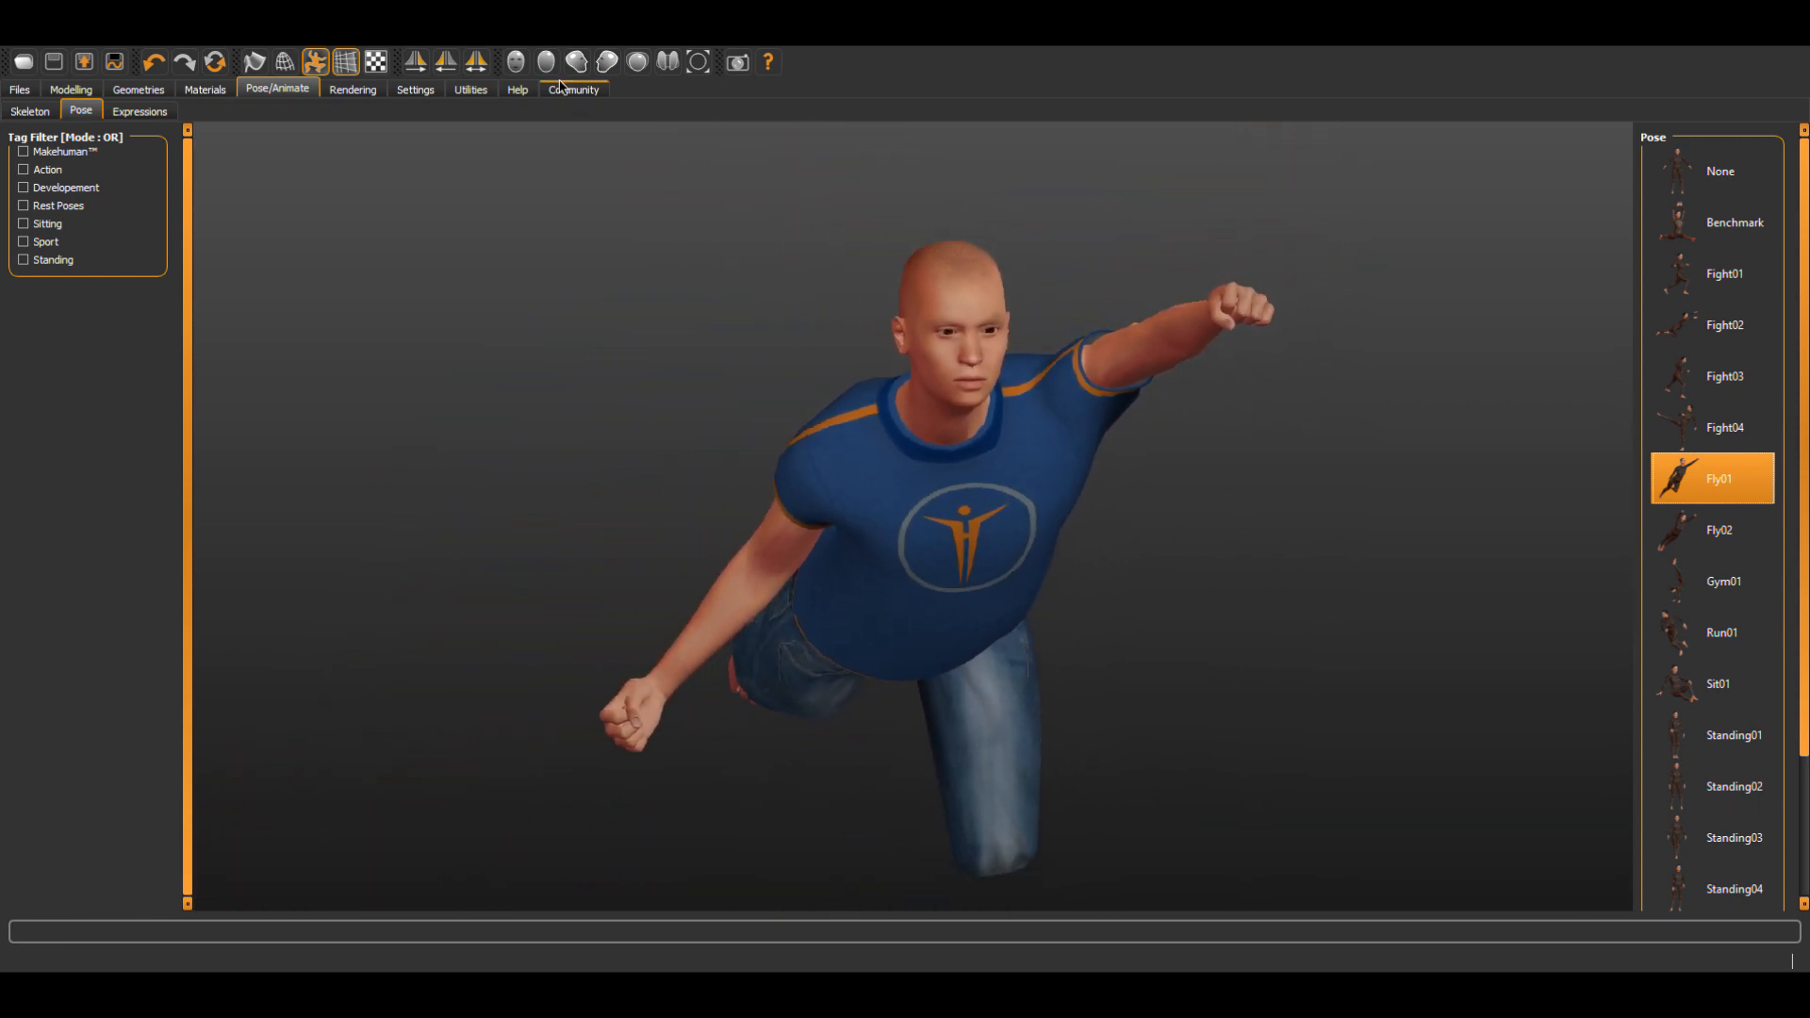
Examine the flying figure from the toolbar without changing its Fly01 pose.
{"action": "left_click", "coordinate": [543, 62]}
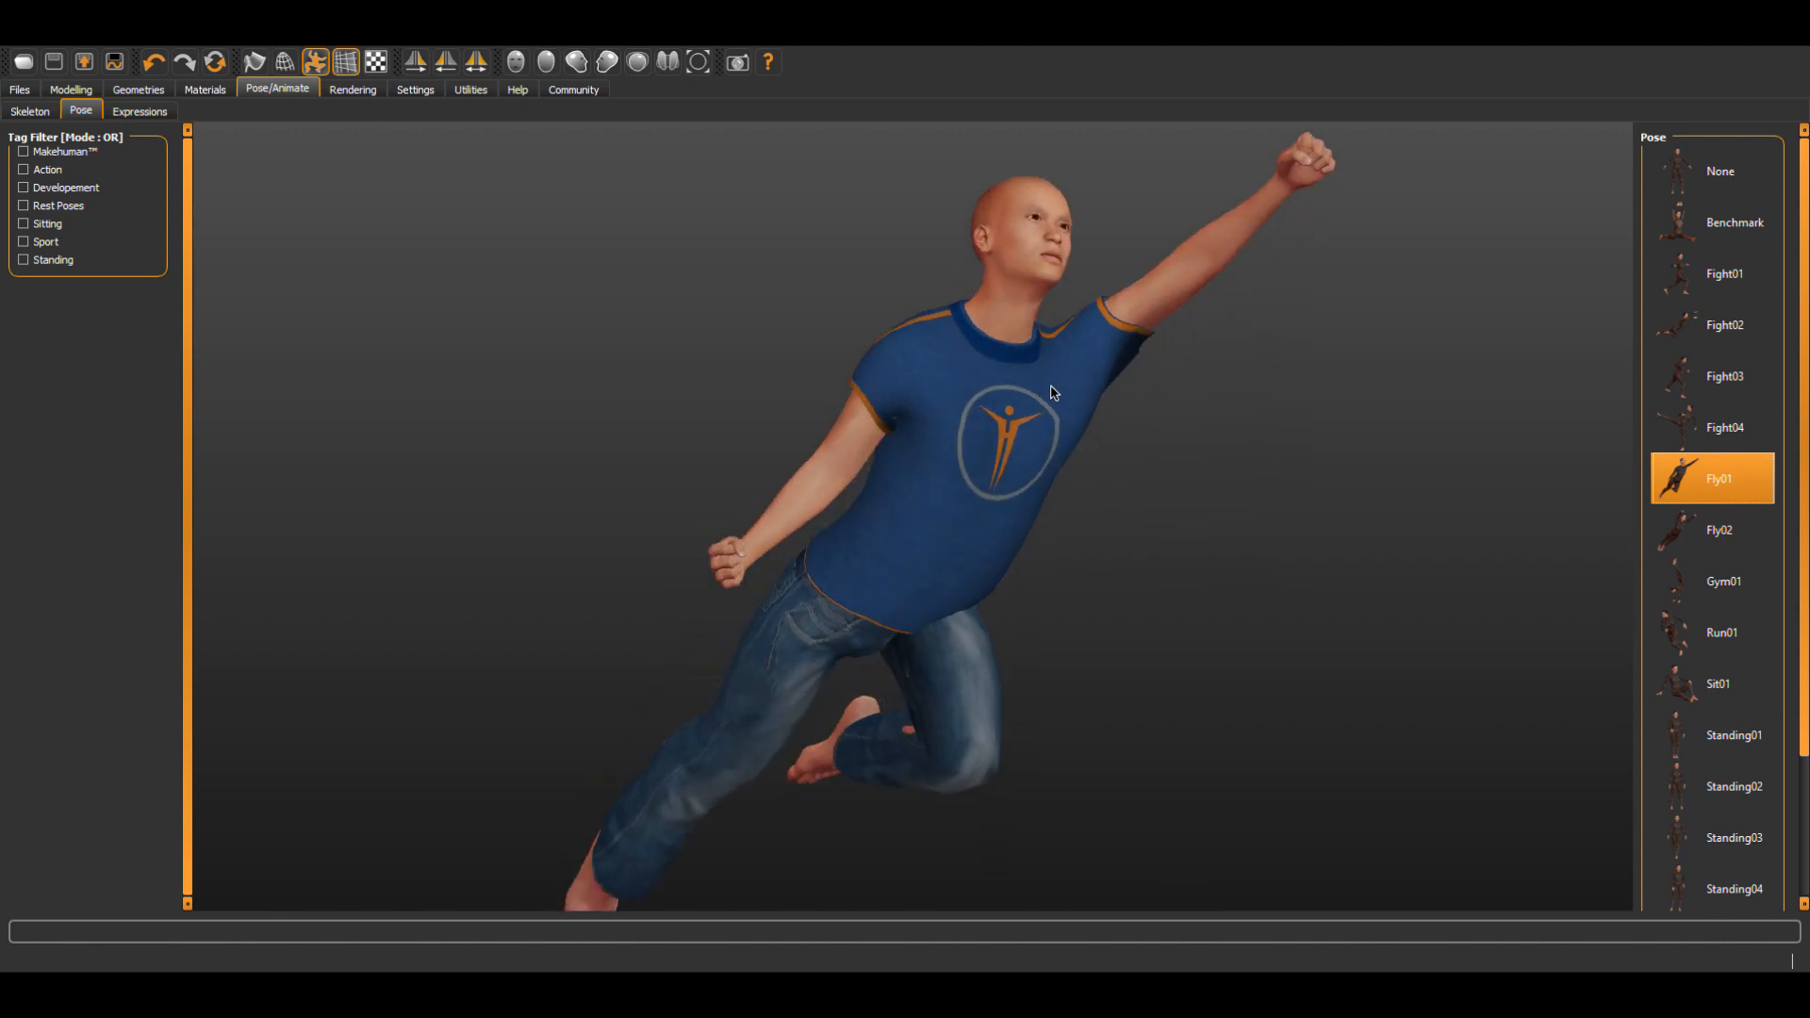
{"action": "mouse_move", "coordinate": [1061, 388]}
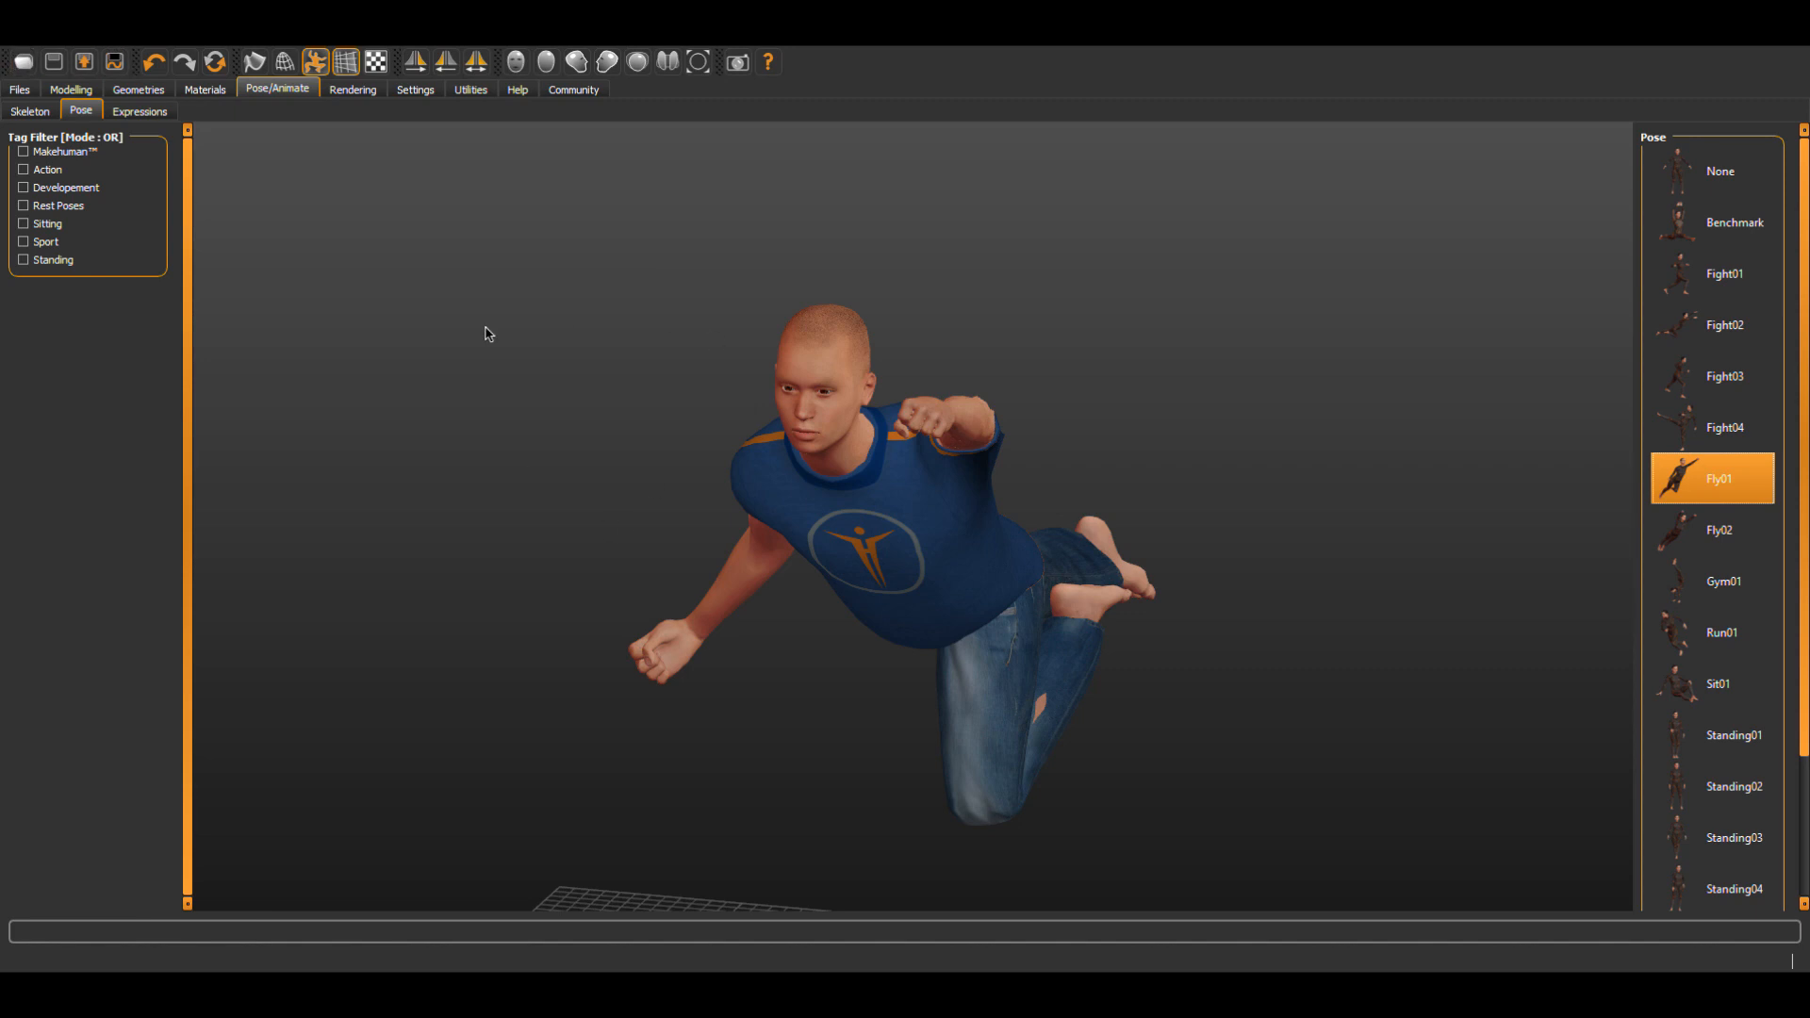
{"action": "mouse_move", "coordinate": [485, 374]}
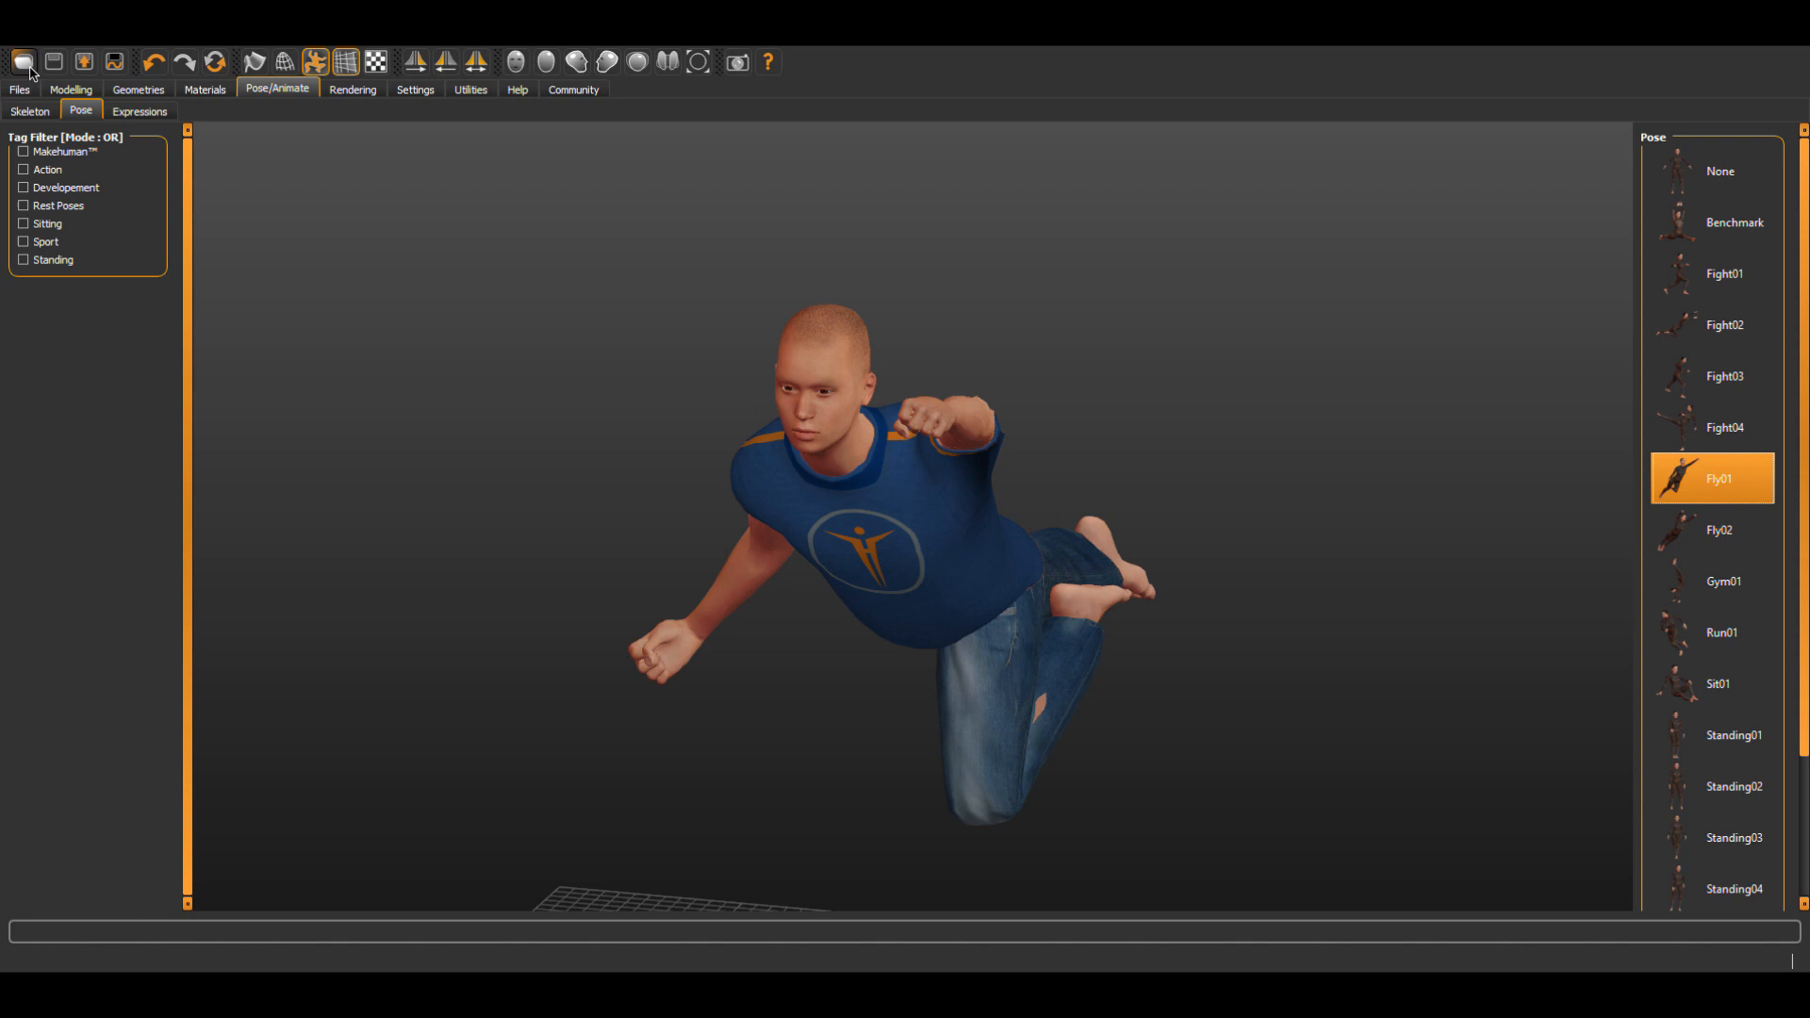
In Files > Save, name the model 'Male' ready to save as MakeH.mhm.
{"action": "left_click", "coordinate": [19, 89]}
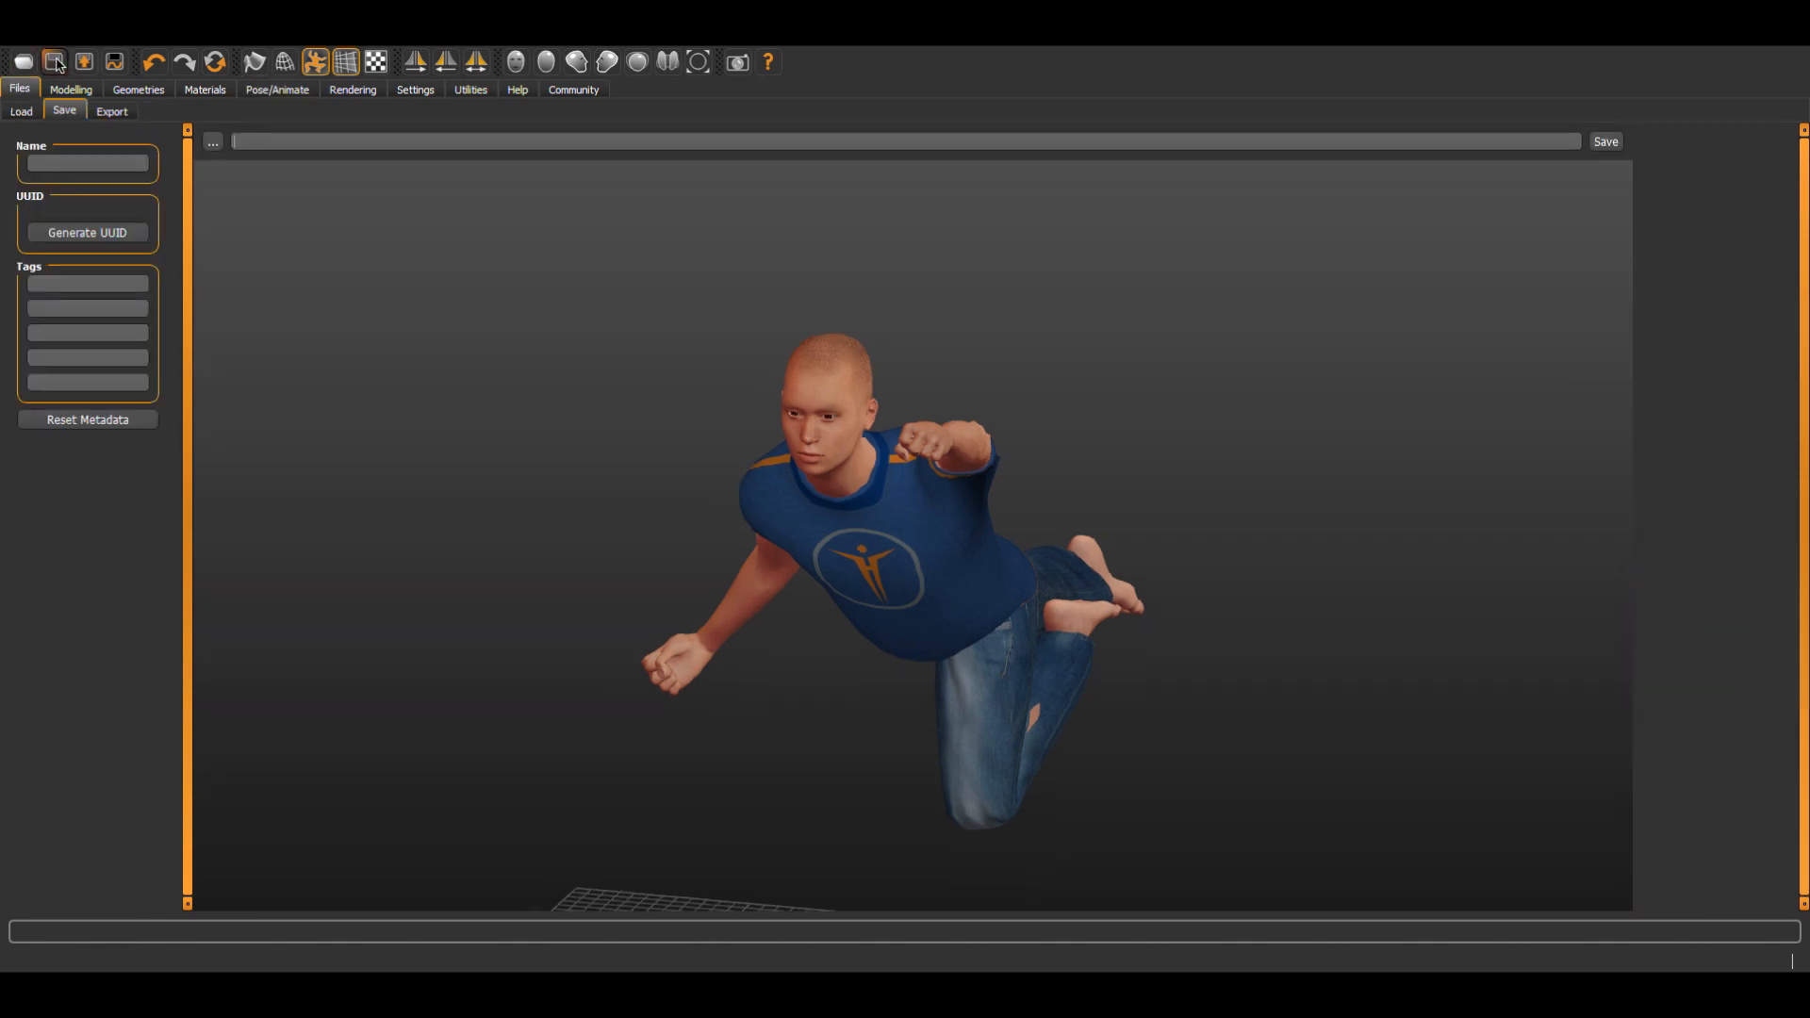
{"action": "left_click", "coordinate": [87, 164]}
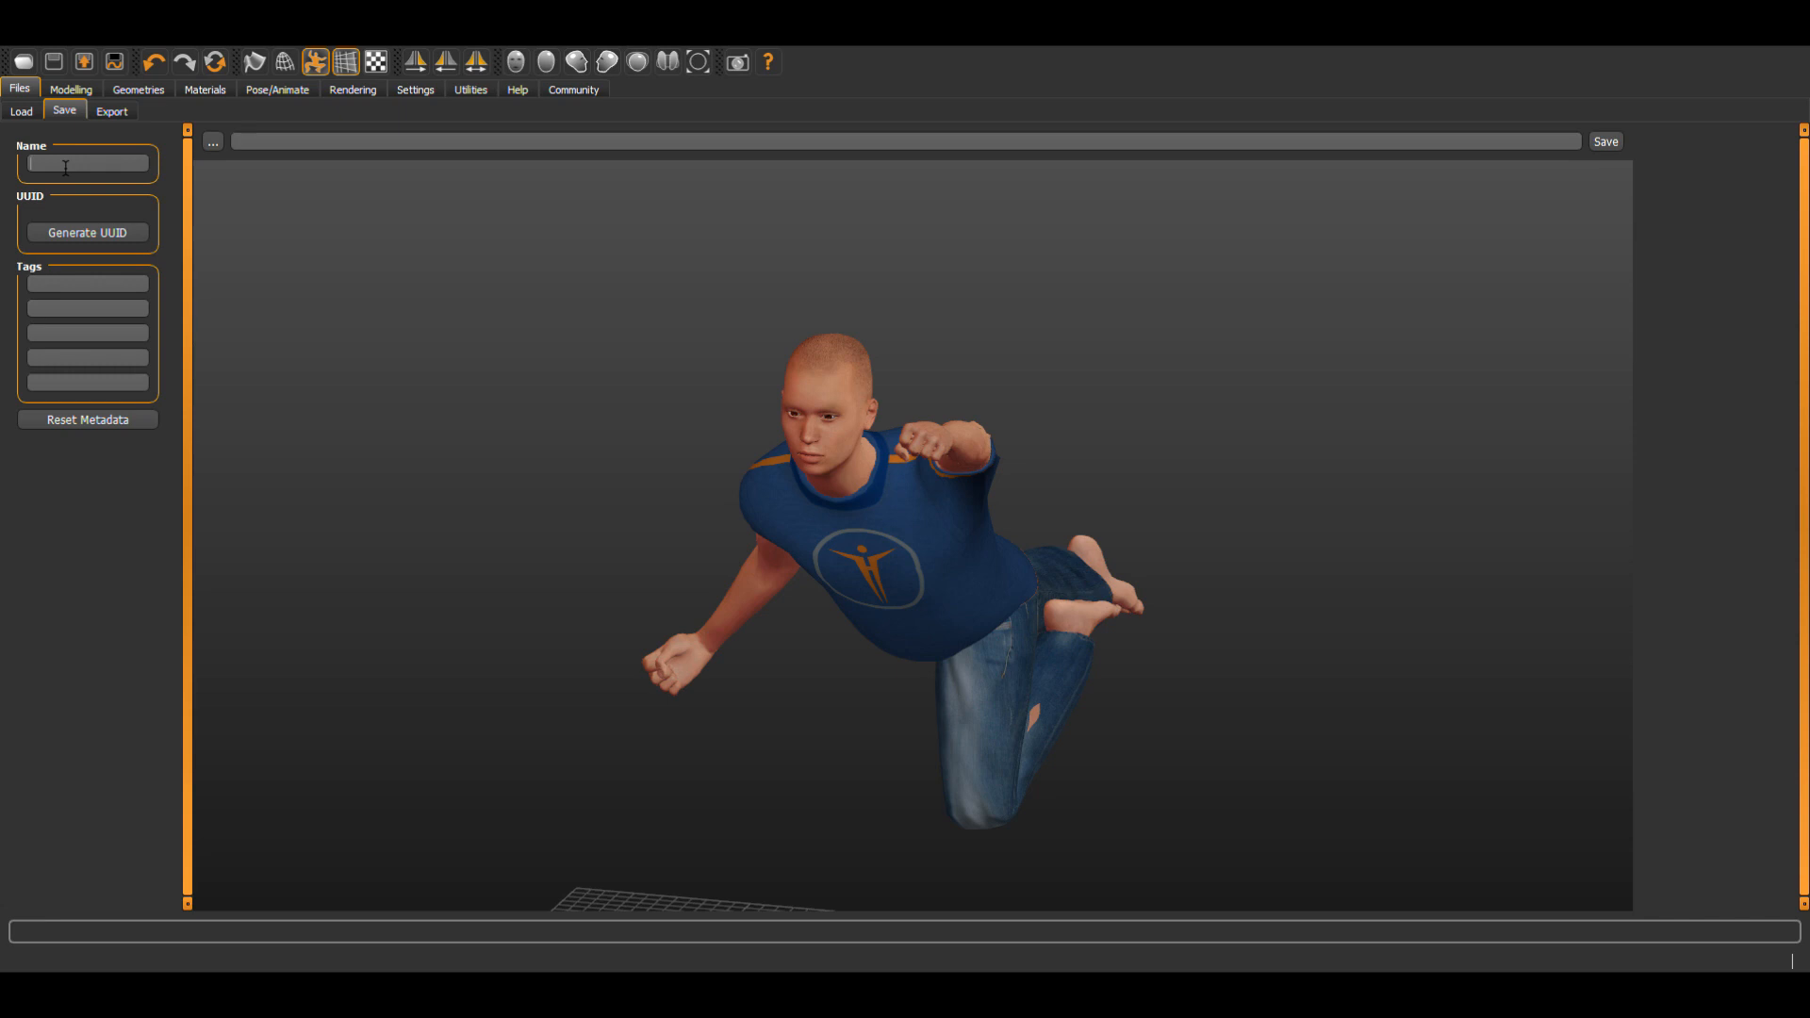
{"action": "type", "text": "Male"}
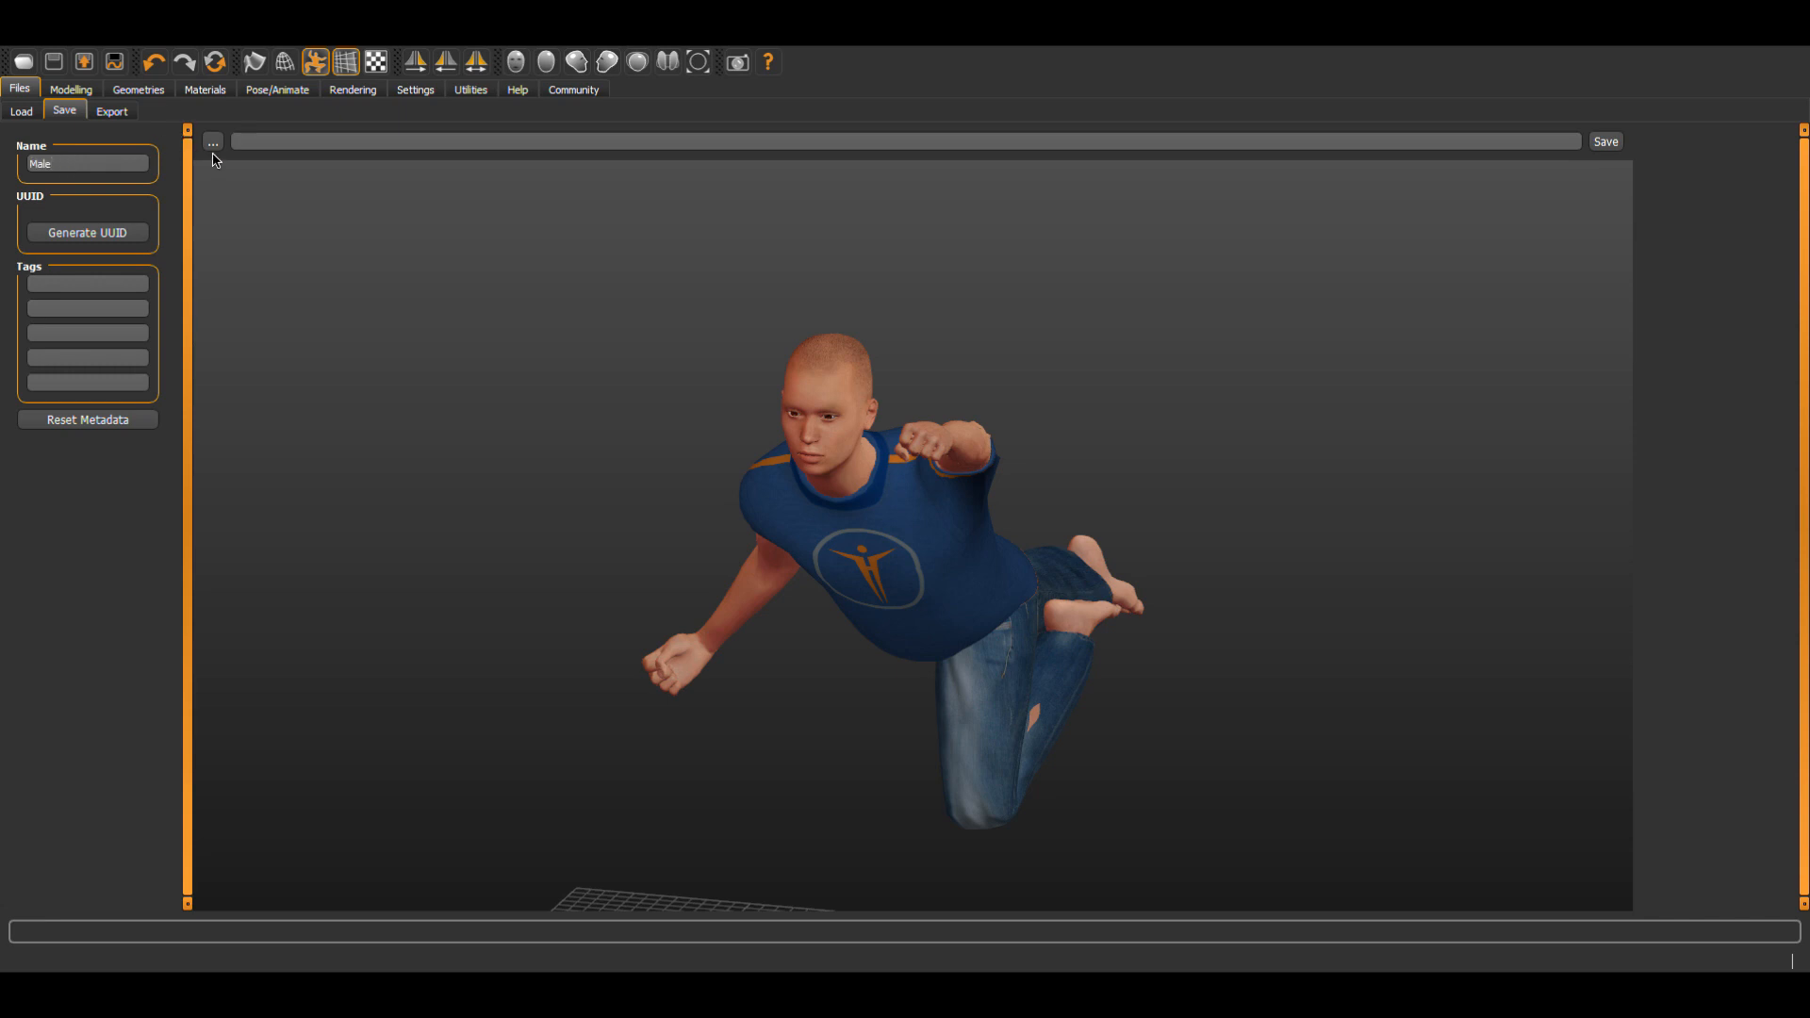
{"action": "mouse_move", "coordinate": [1665, 542]}
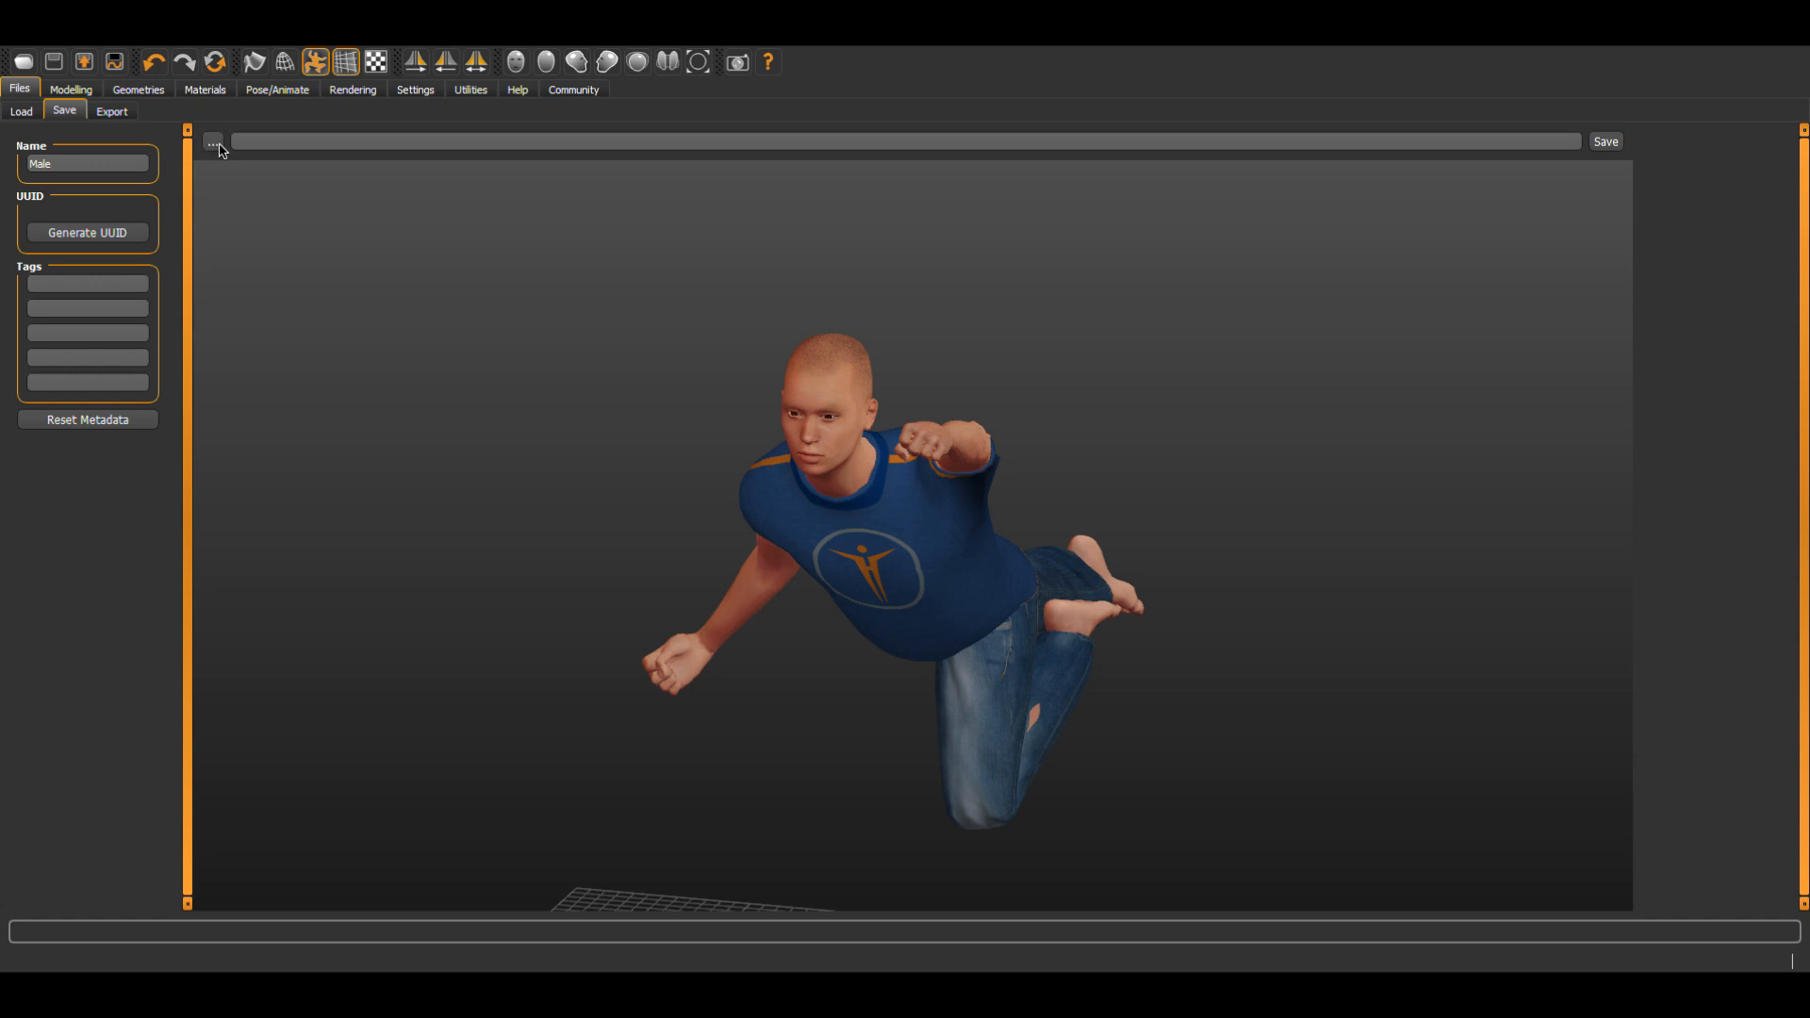
{"action": "mouse_move", "coordinate": [96, 240]}
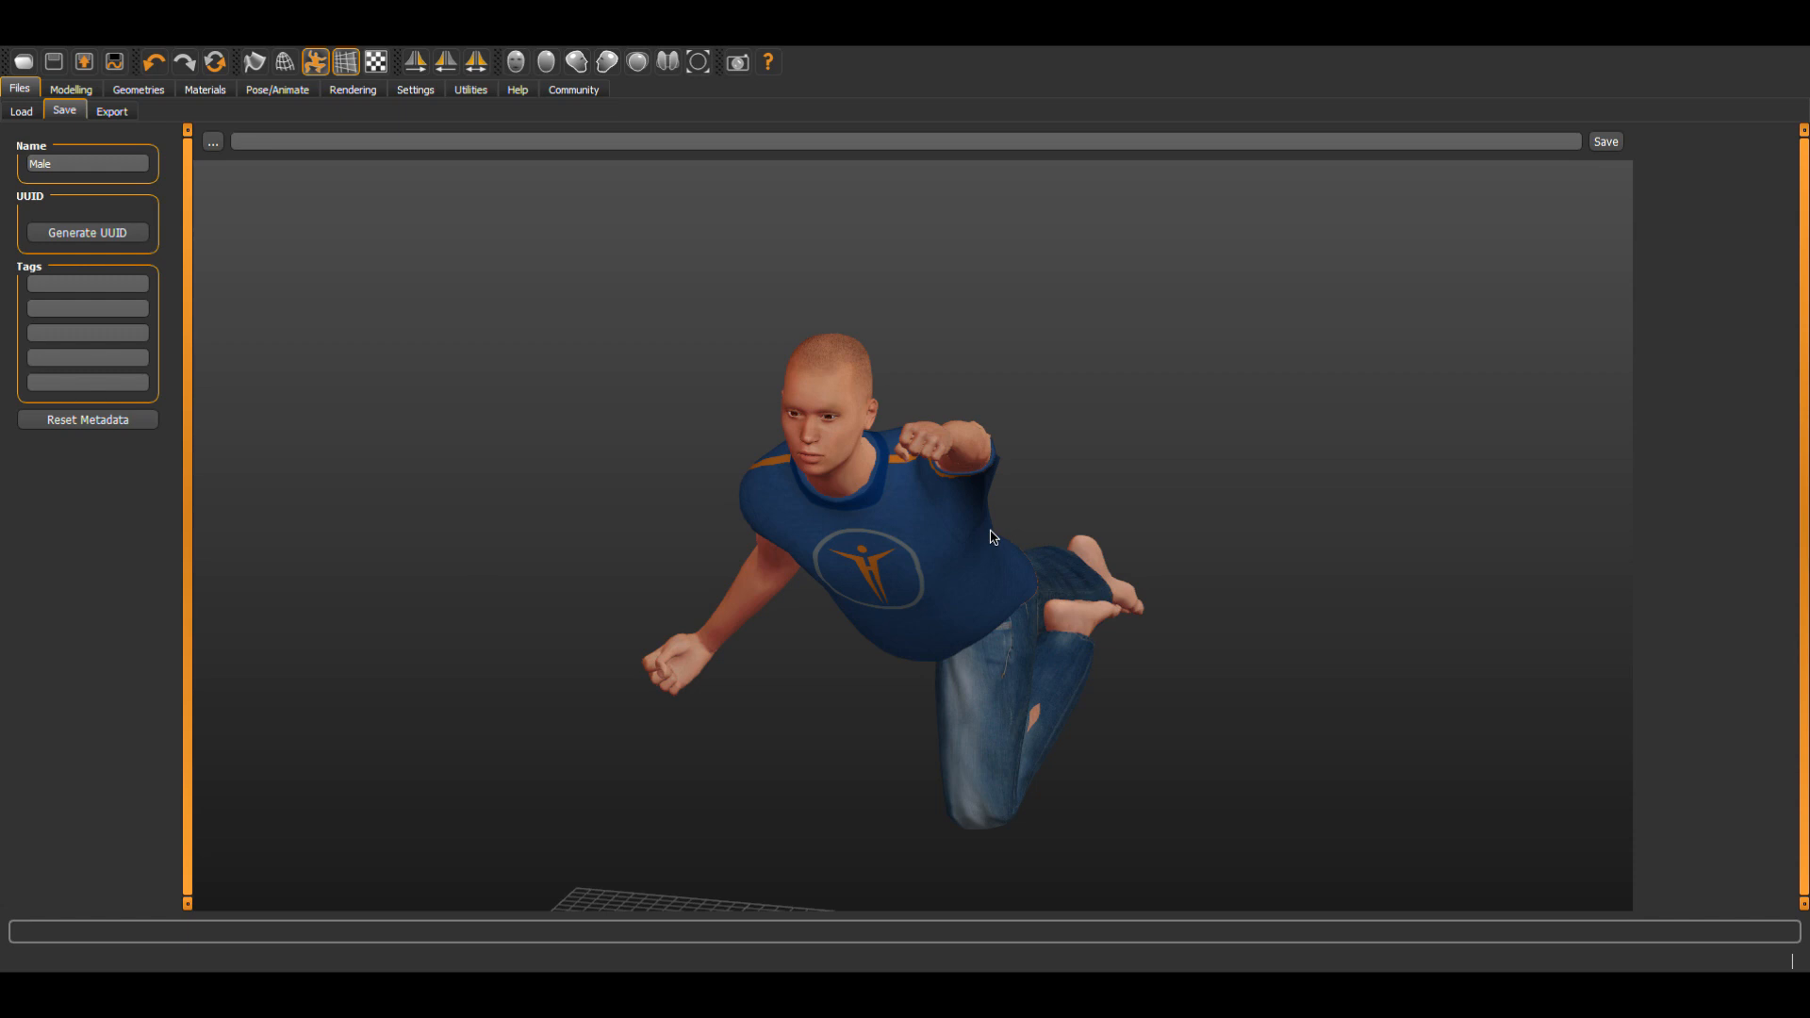
{"action": "mouse_move", "coordinate": [509, 469]}
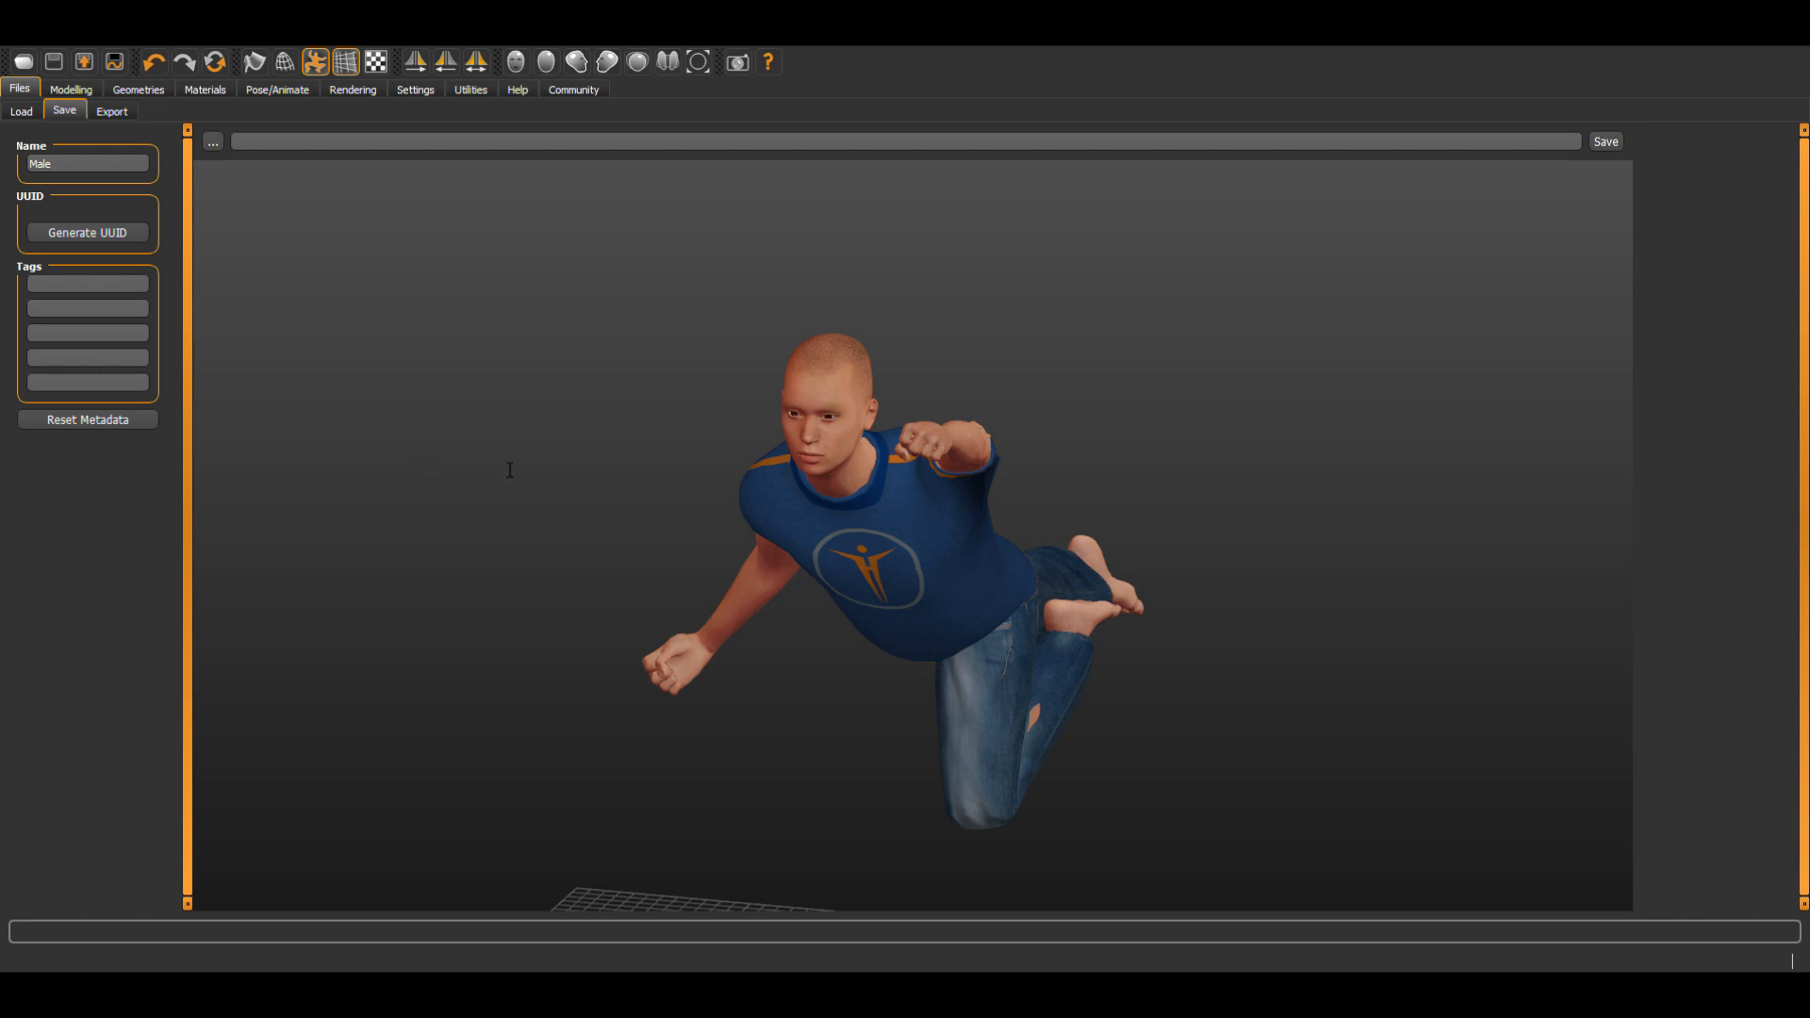
{"action": "mouse_move", "coordinate": [520, 467]}
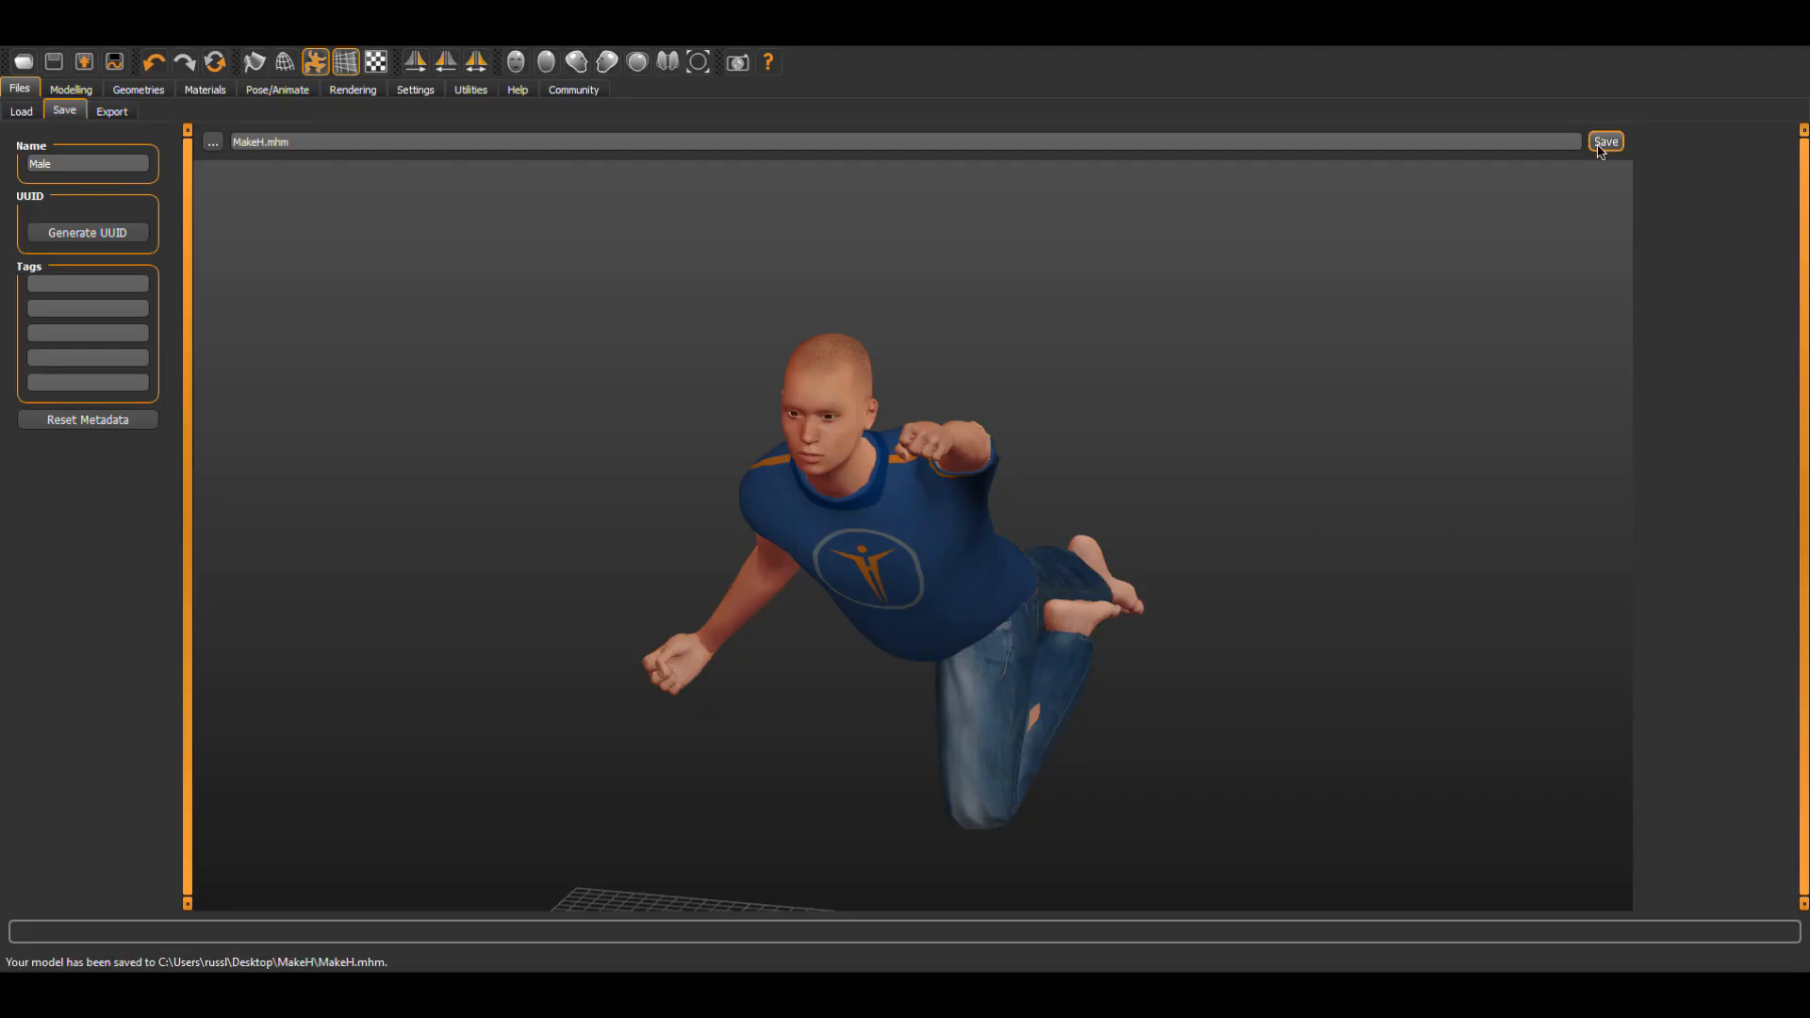
{"action": "mouse_move", "coordinate": [1237, 258]}
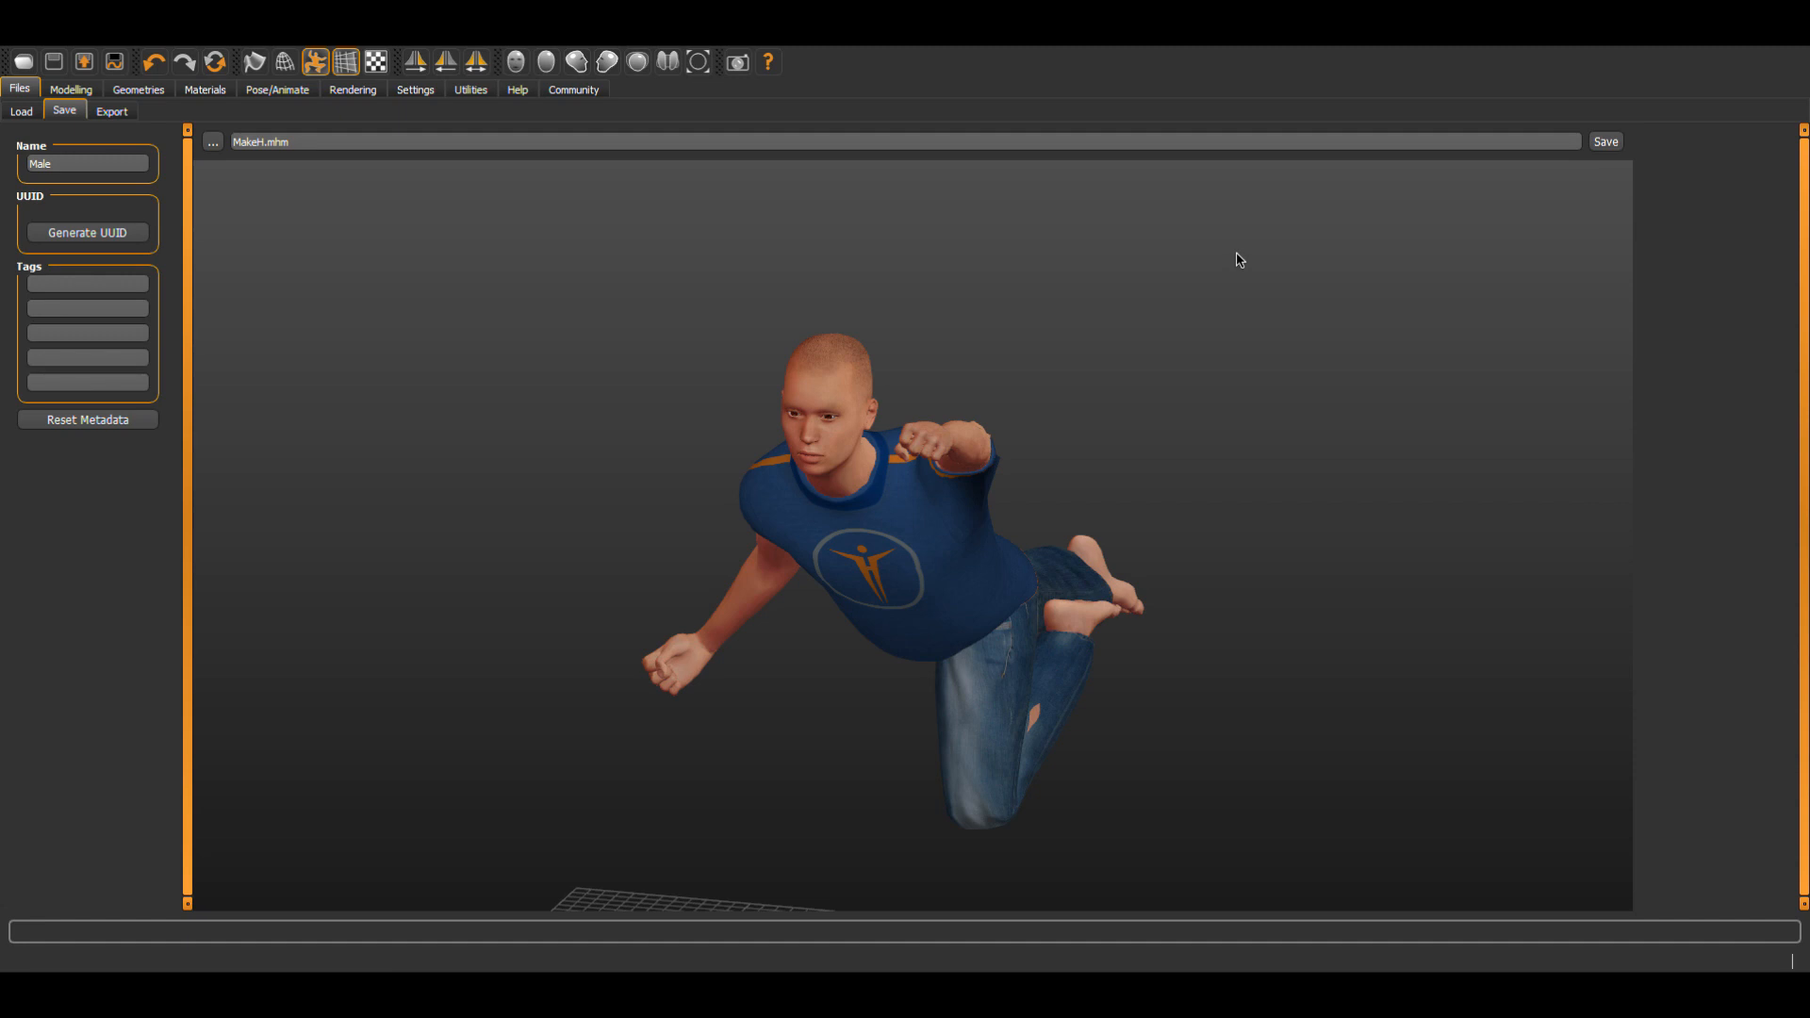
{"action": "mouse_move", "coordinate": [100, 88]}
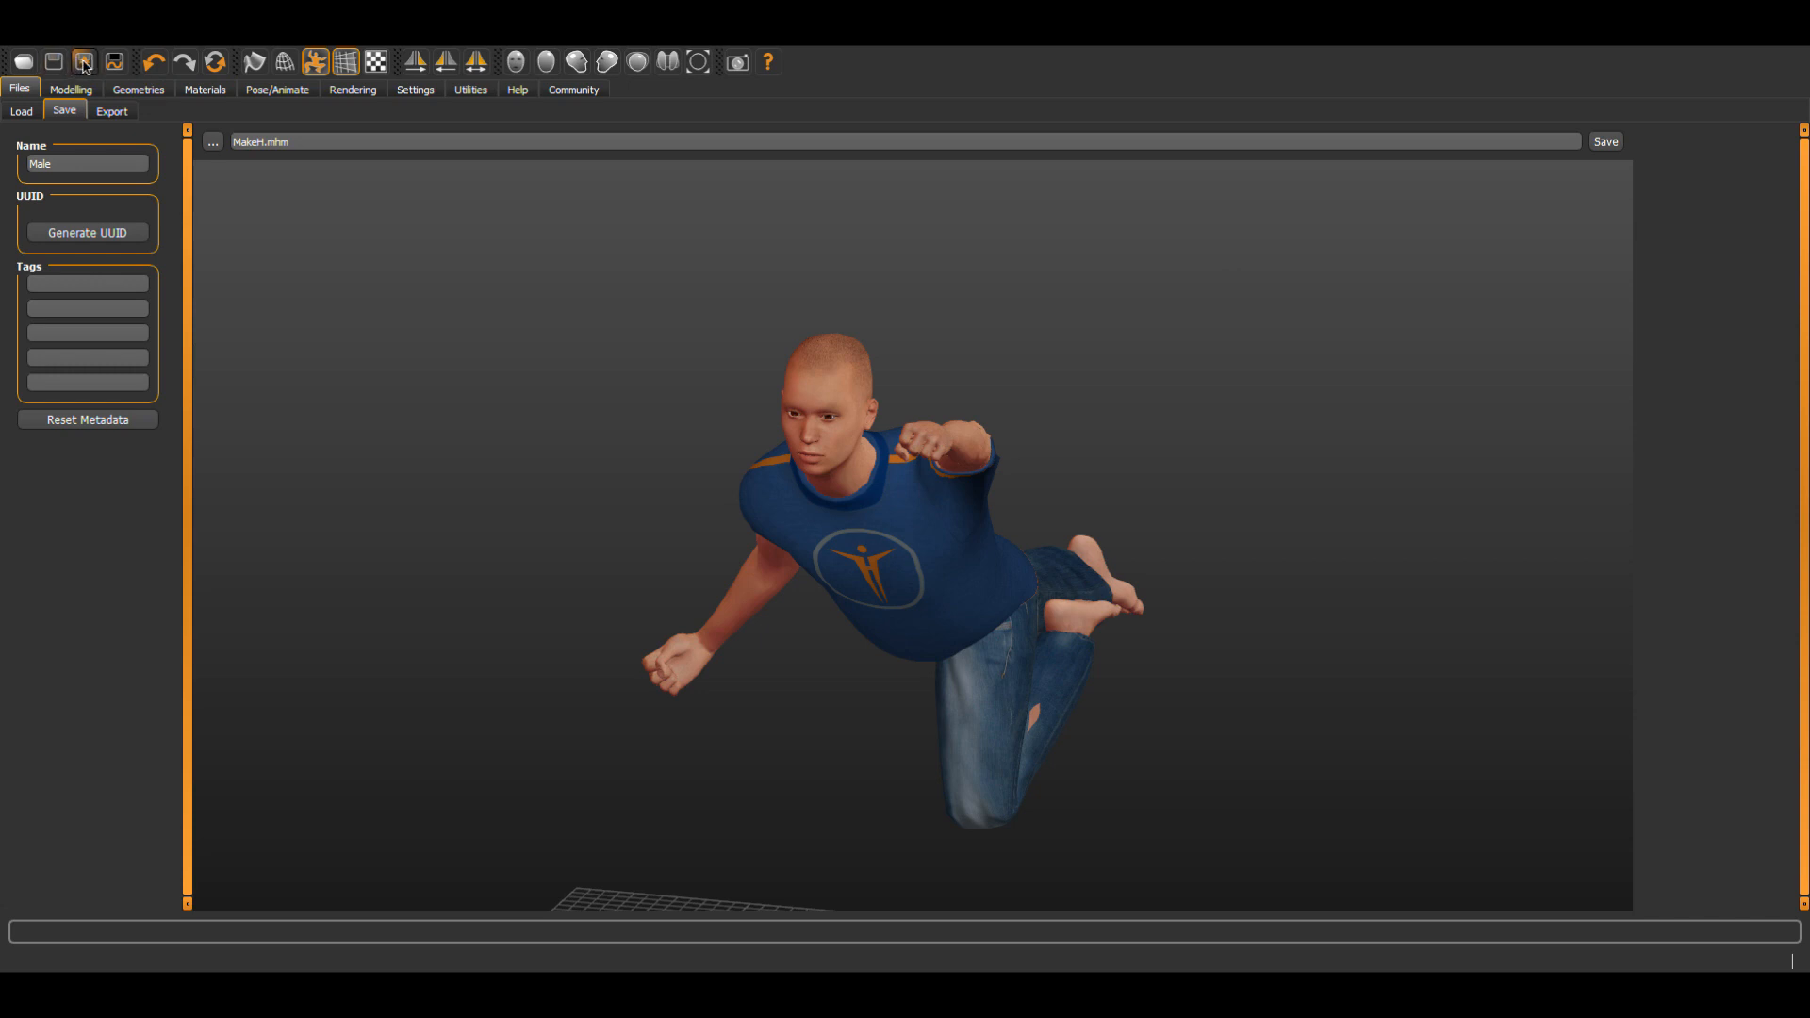
Set up export as binary Filmbox FBX with the file name MakeH.
{"action": "left_click", "coordinate": [111, 110]}
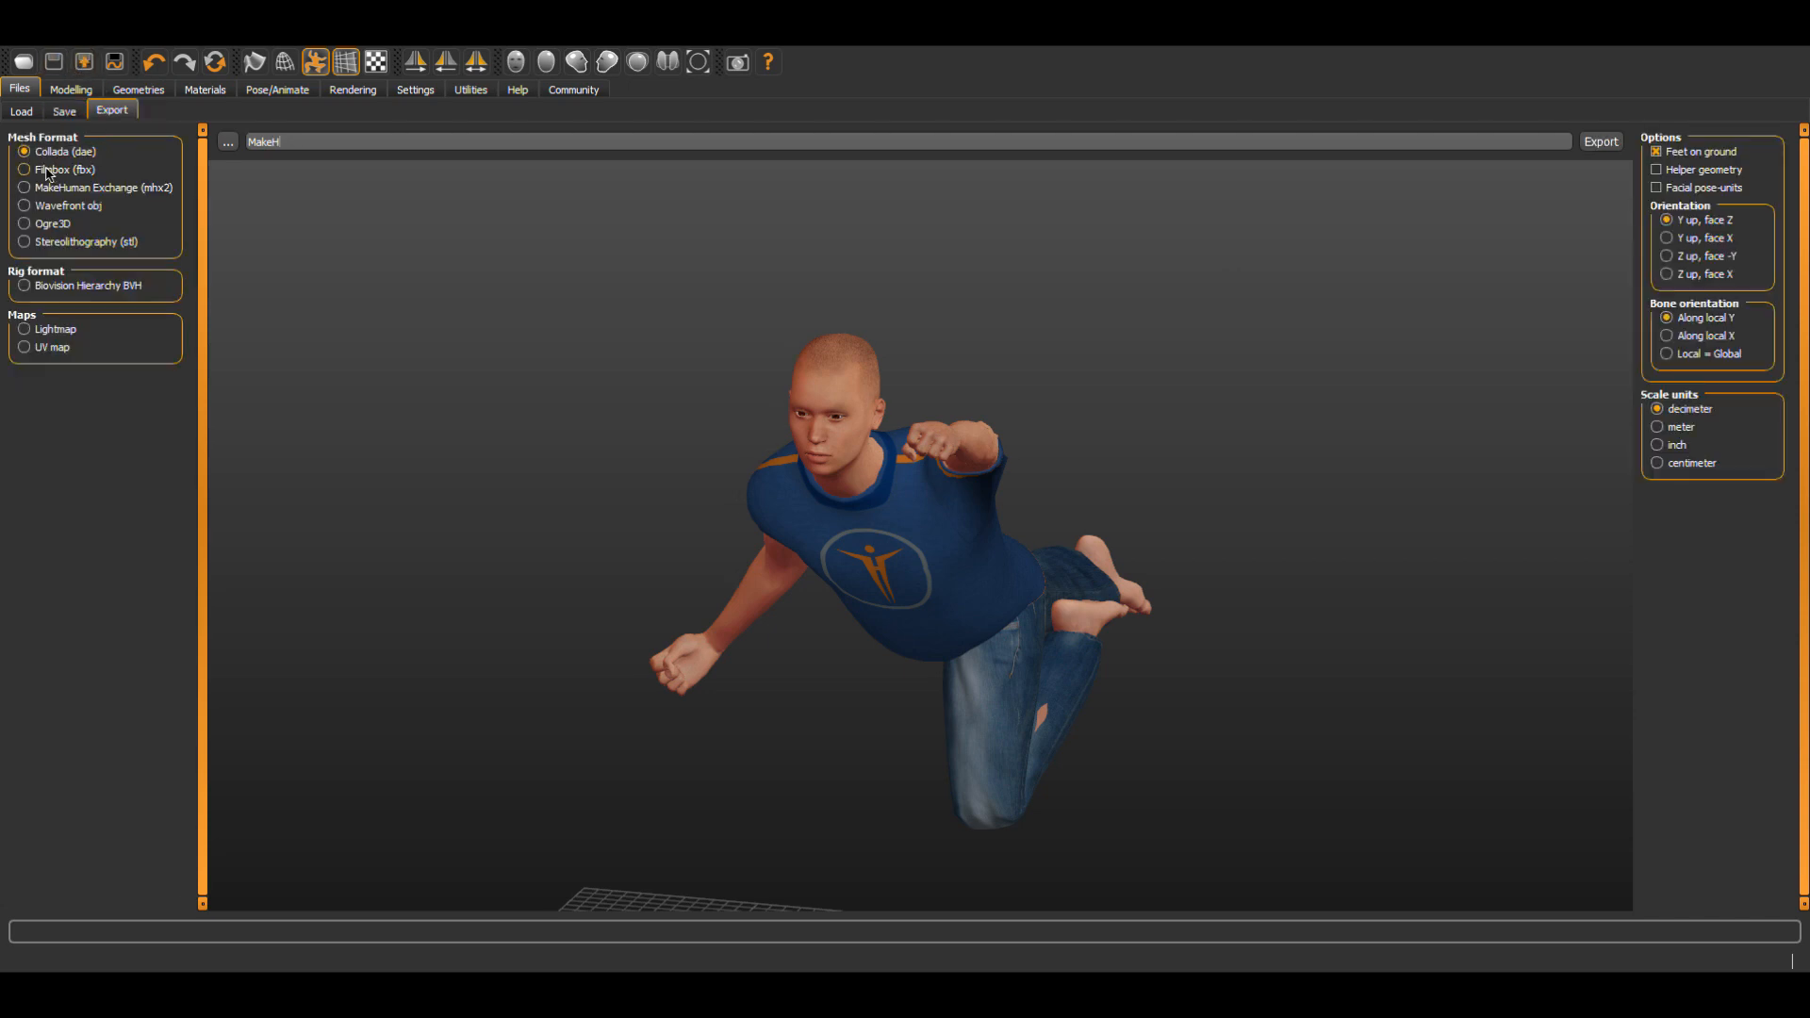
{"action": "left_click", "coordinate": [23, 167]}
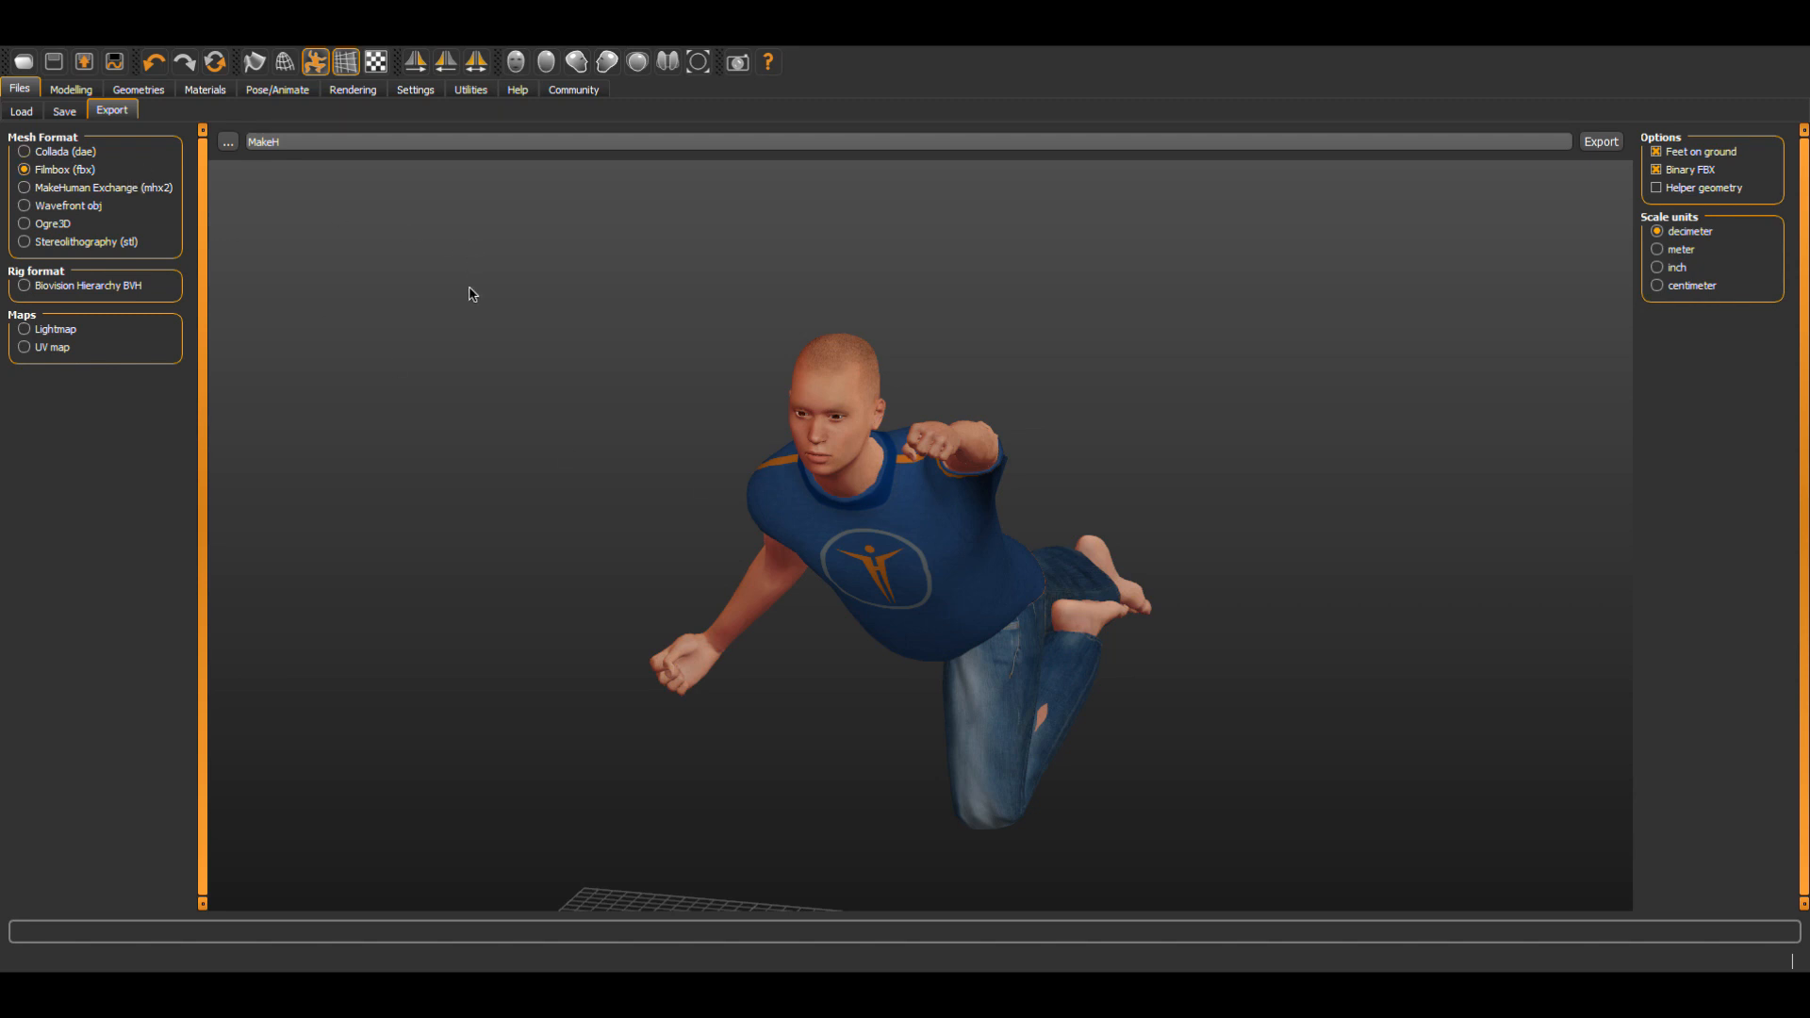
{"action": "mouse_move", "coordinate": [1086, 585]}
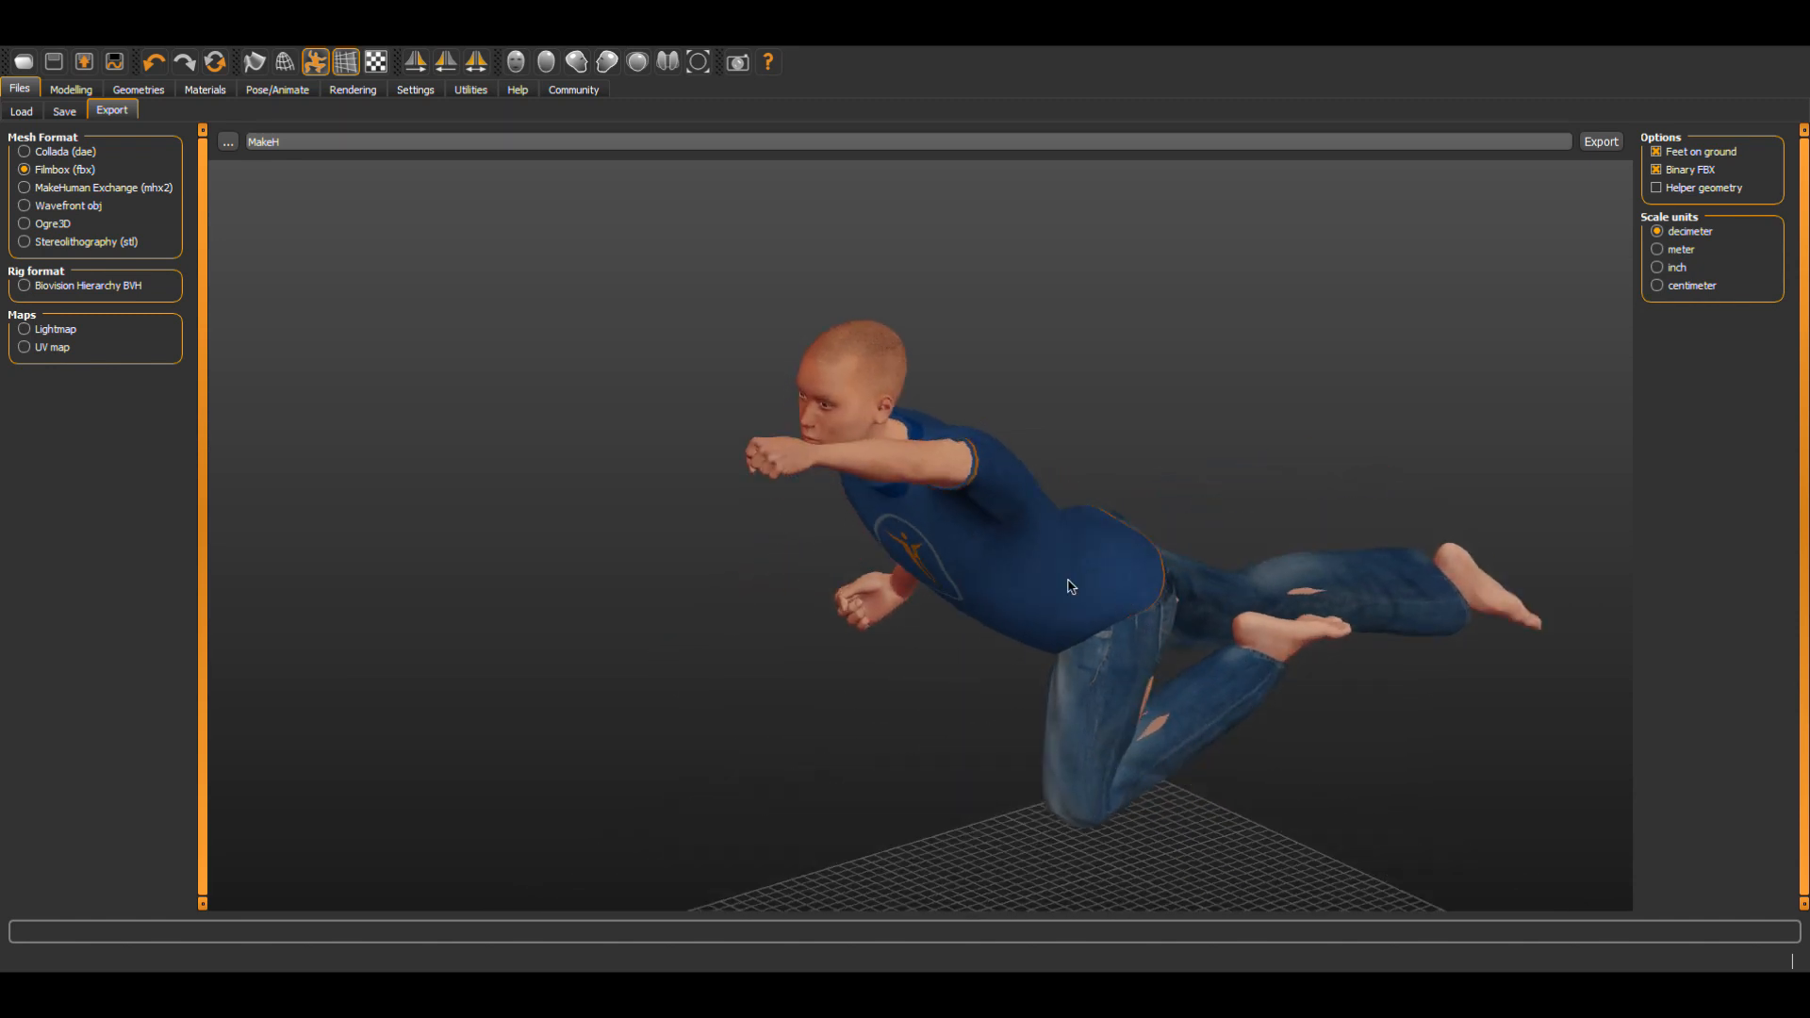
{"action": "mouse_move", "coordinate": [279, 359]}
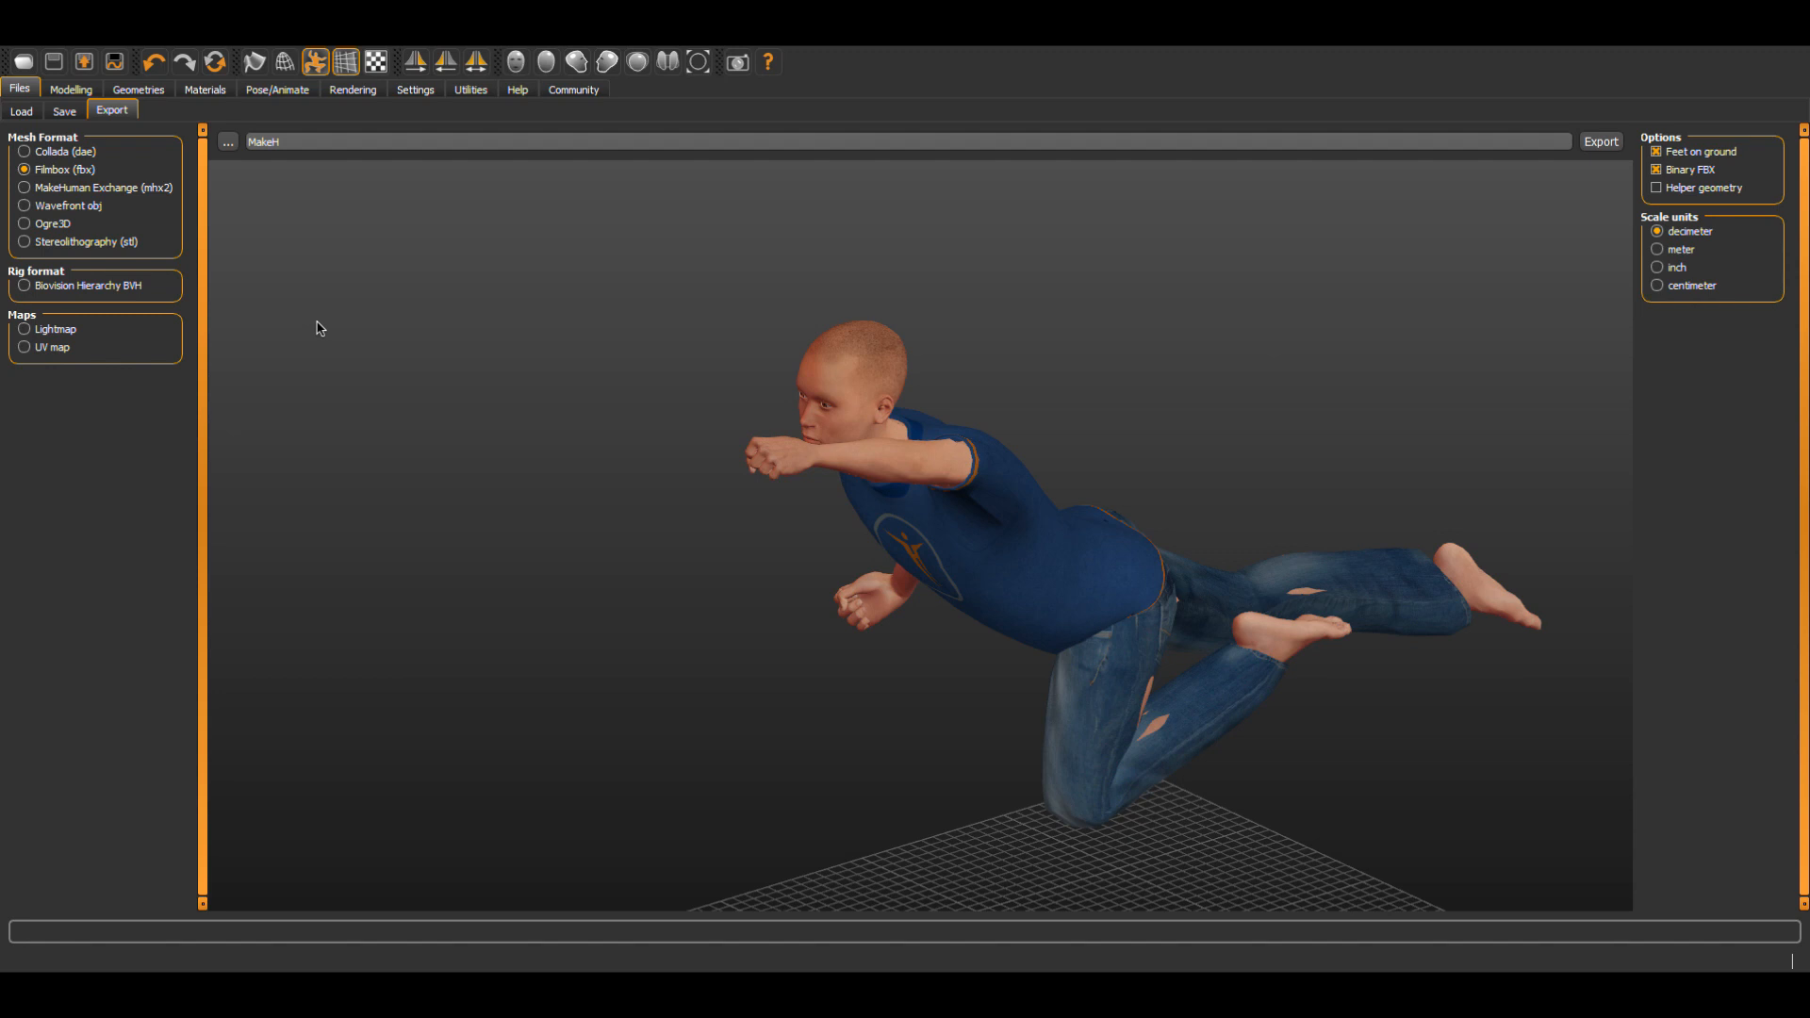
{"action": "mouse_move", "coordinate": [1546, 594]}
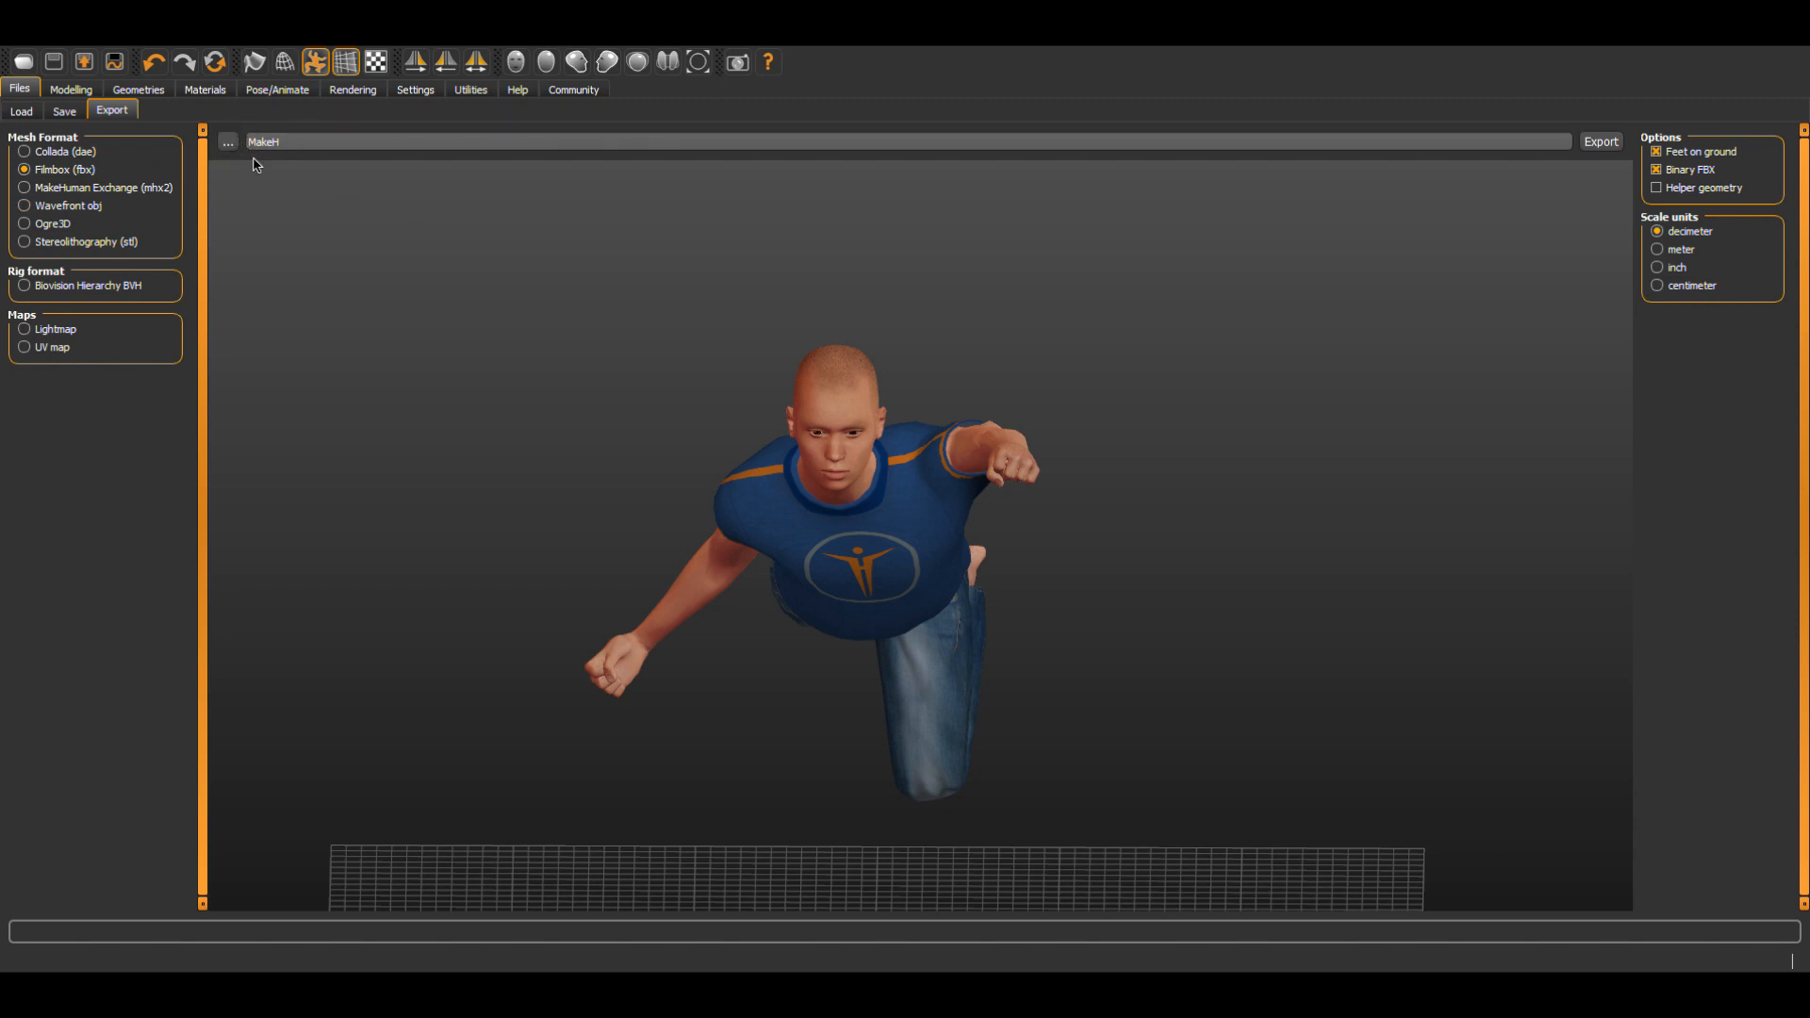
{"action": "mouse_move", "coordinate": [997, 537]}
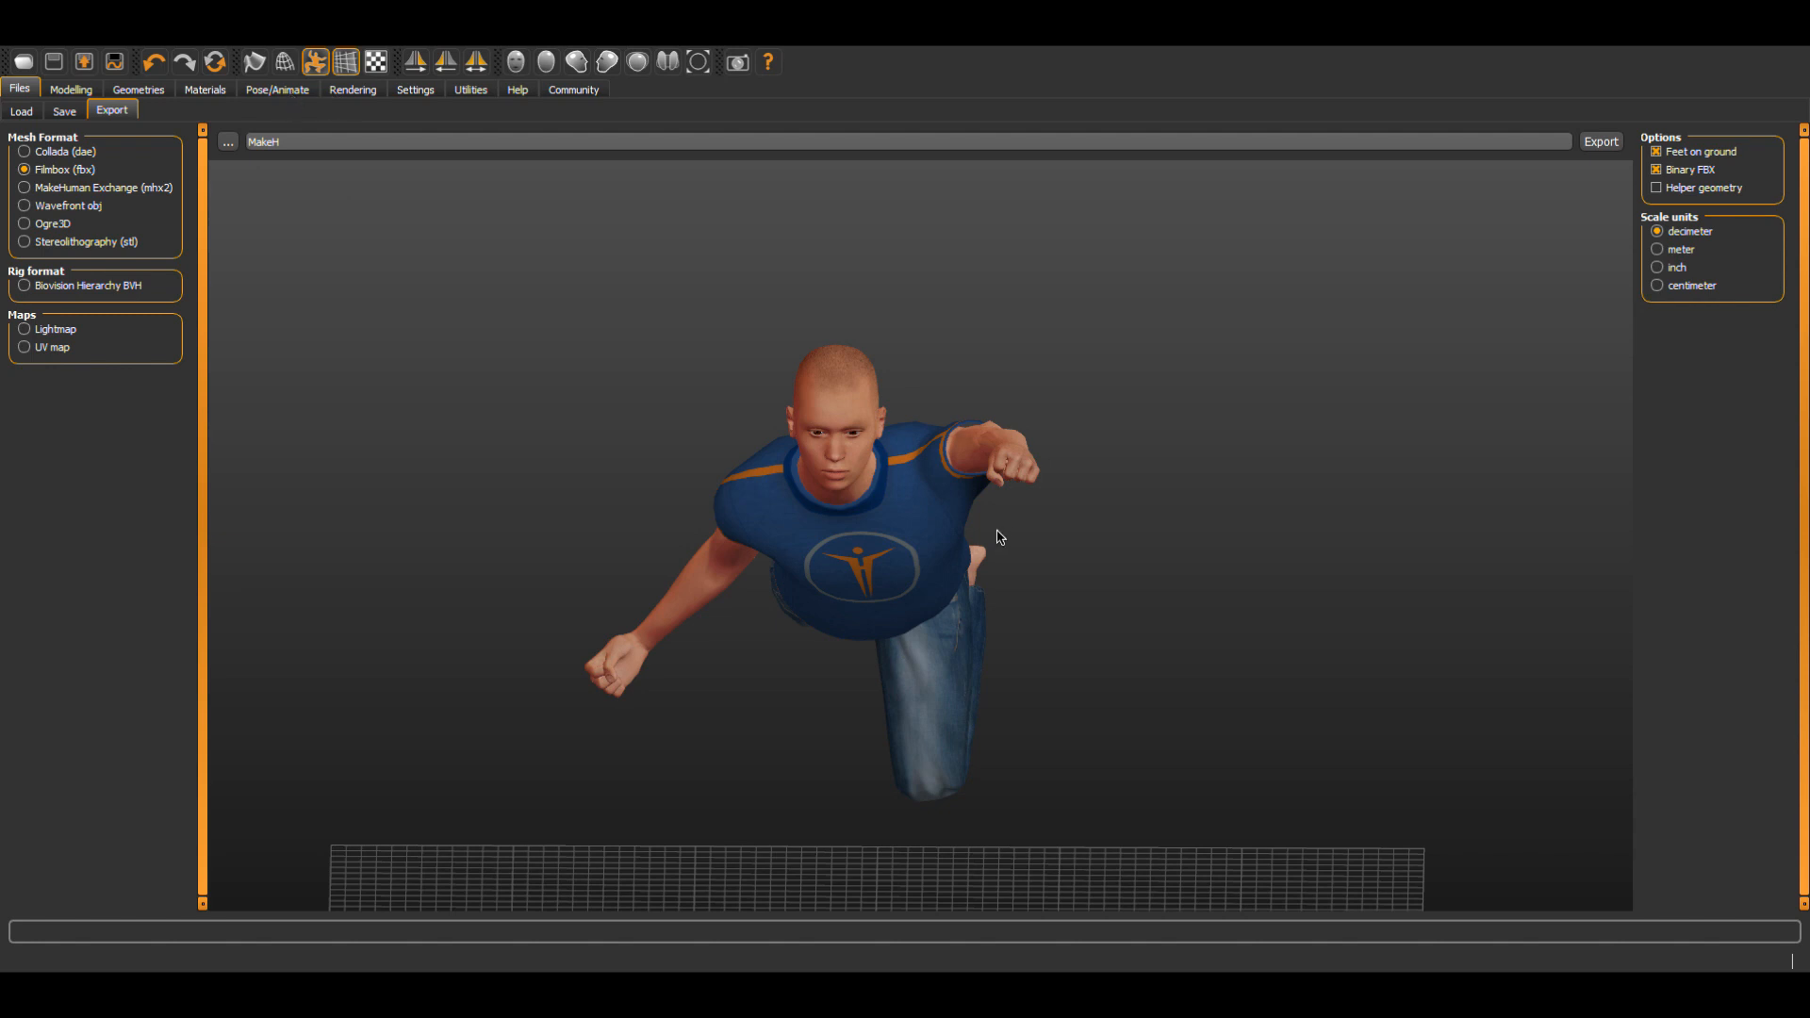
{"action": "mouse_move", "coordinate": [520, 454]}
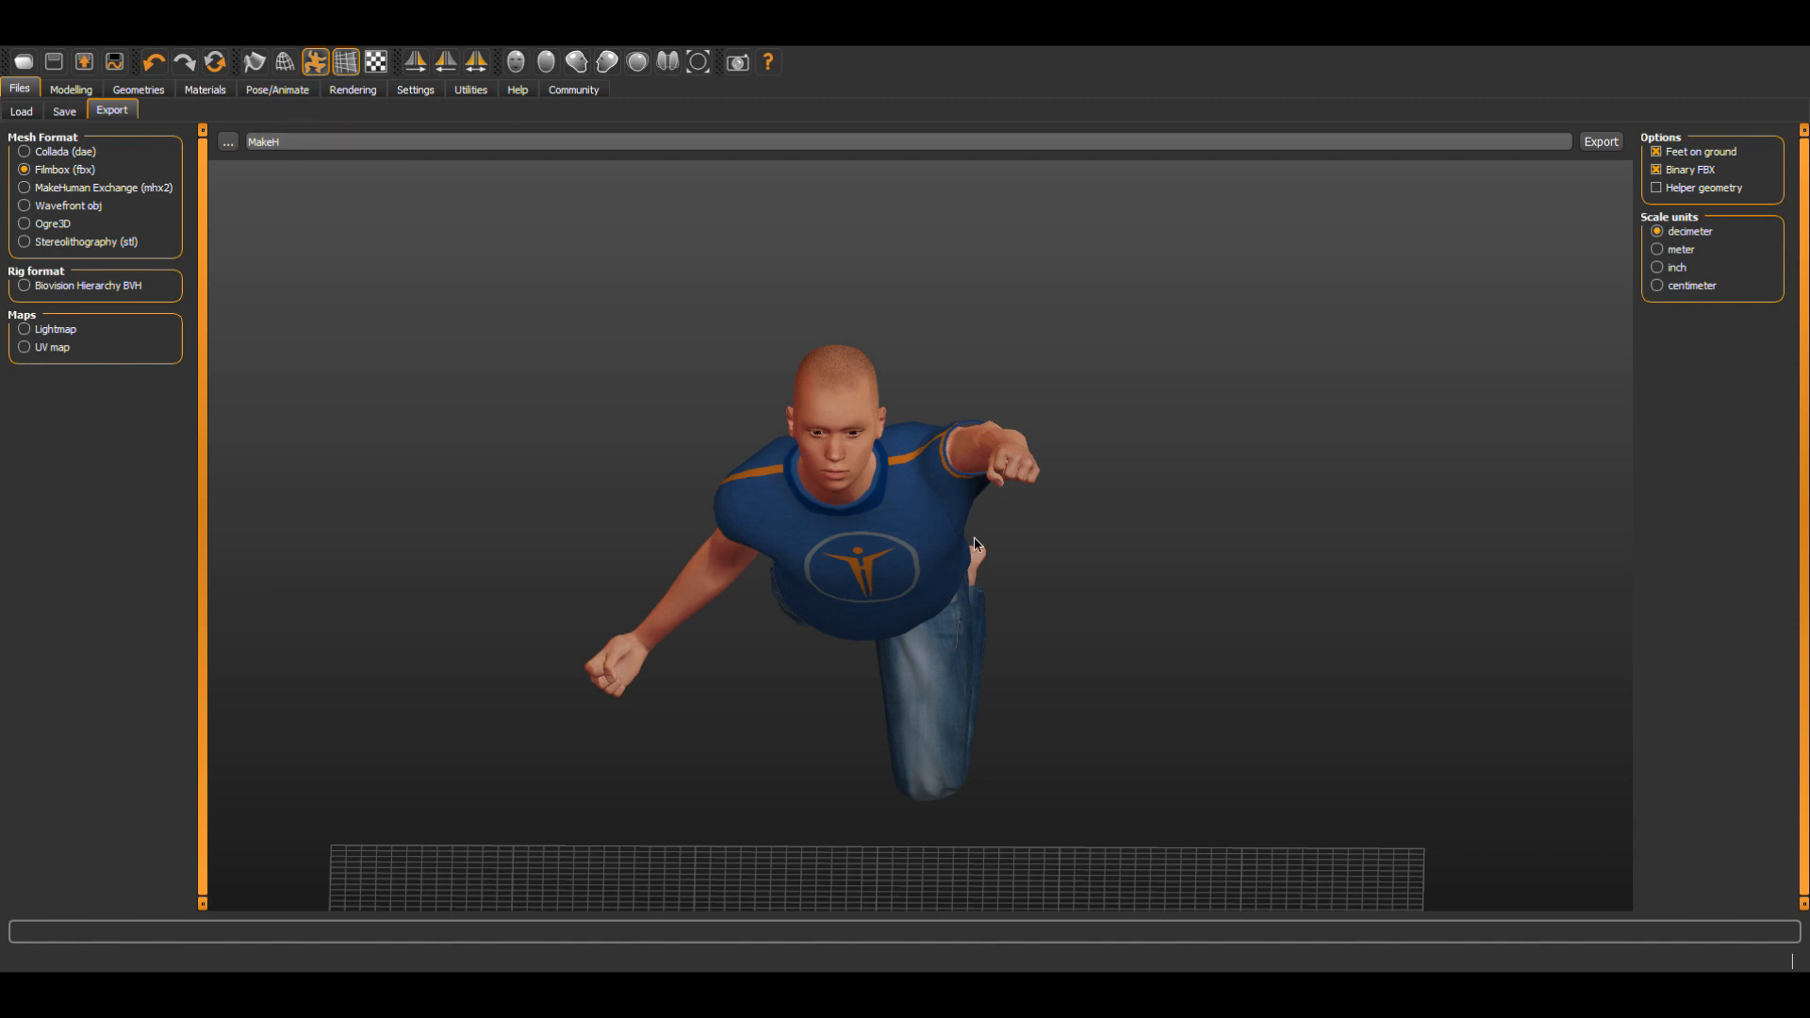
{"action": "left_click", "coordinate": [1601, 142]}
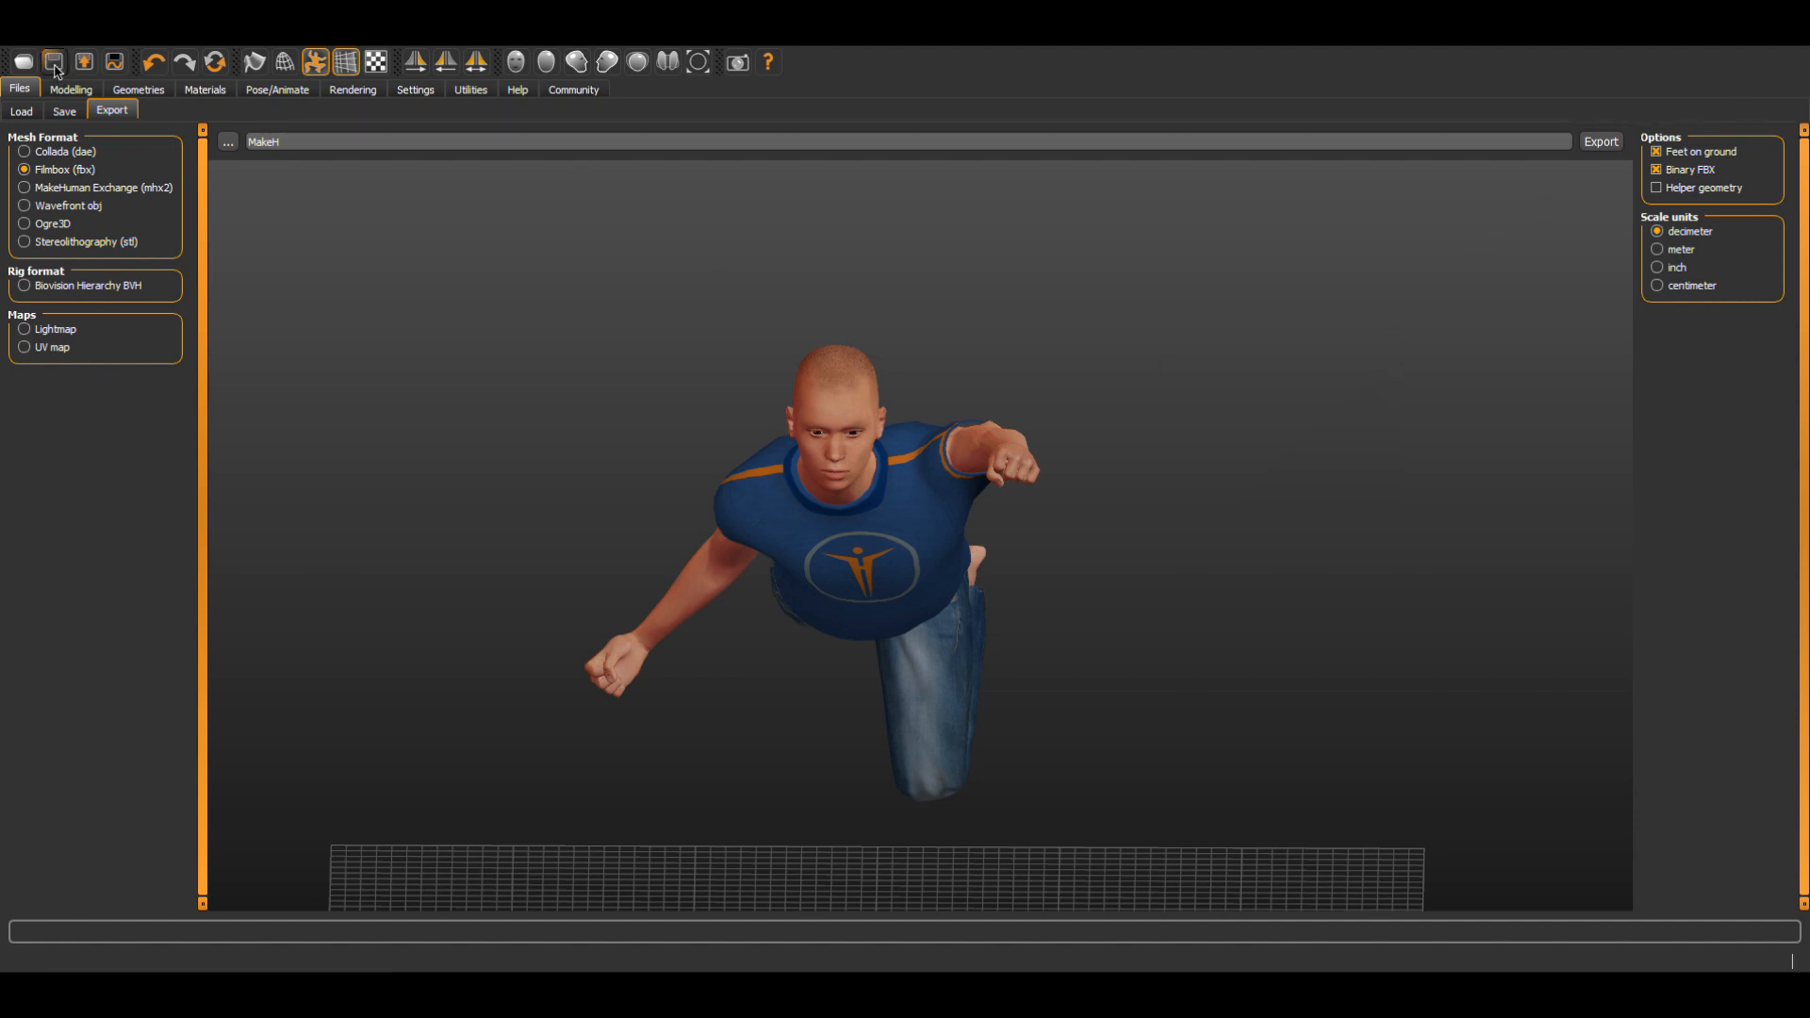
Display the figure as a bare wireframe mesh and zoom in on it.
{"action": "left_click", "coordinate": [53, 62]}
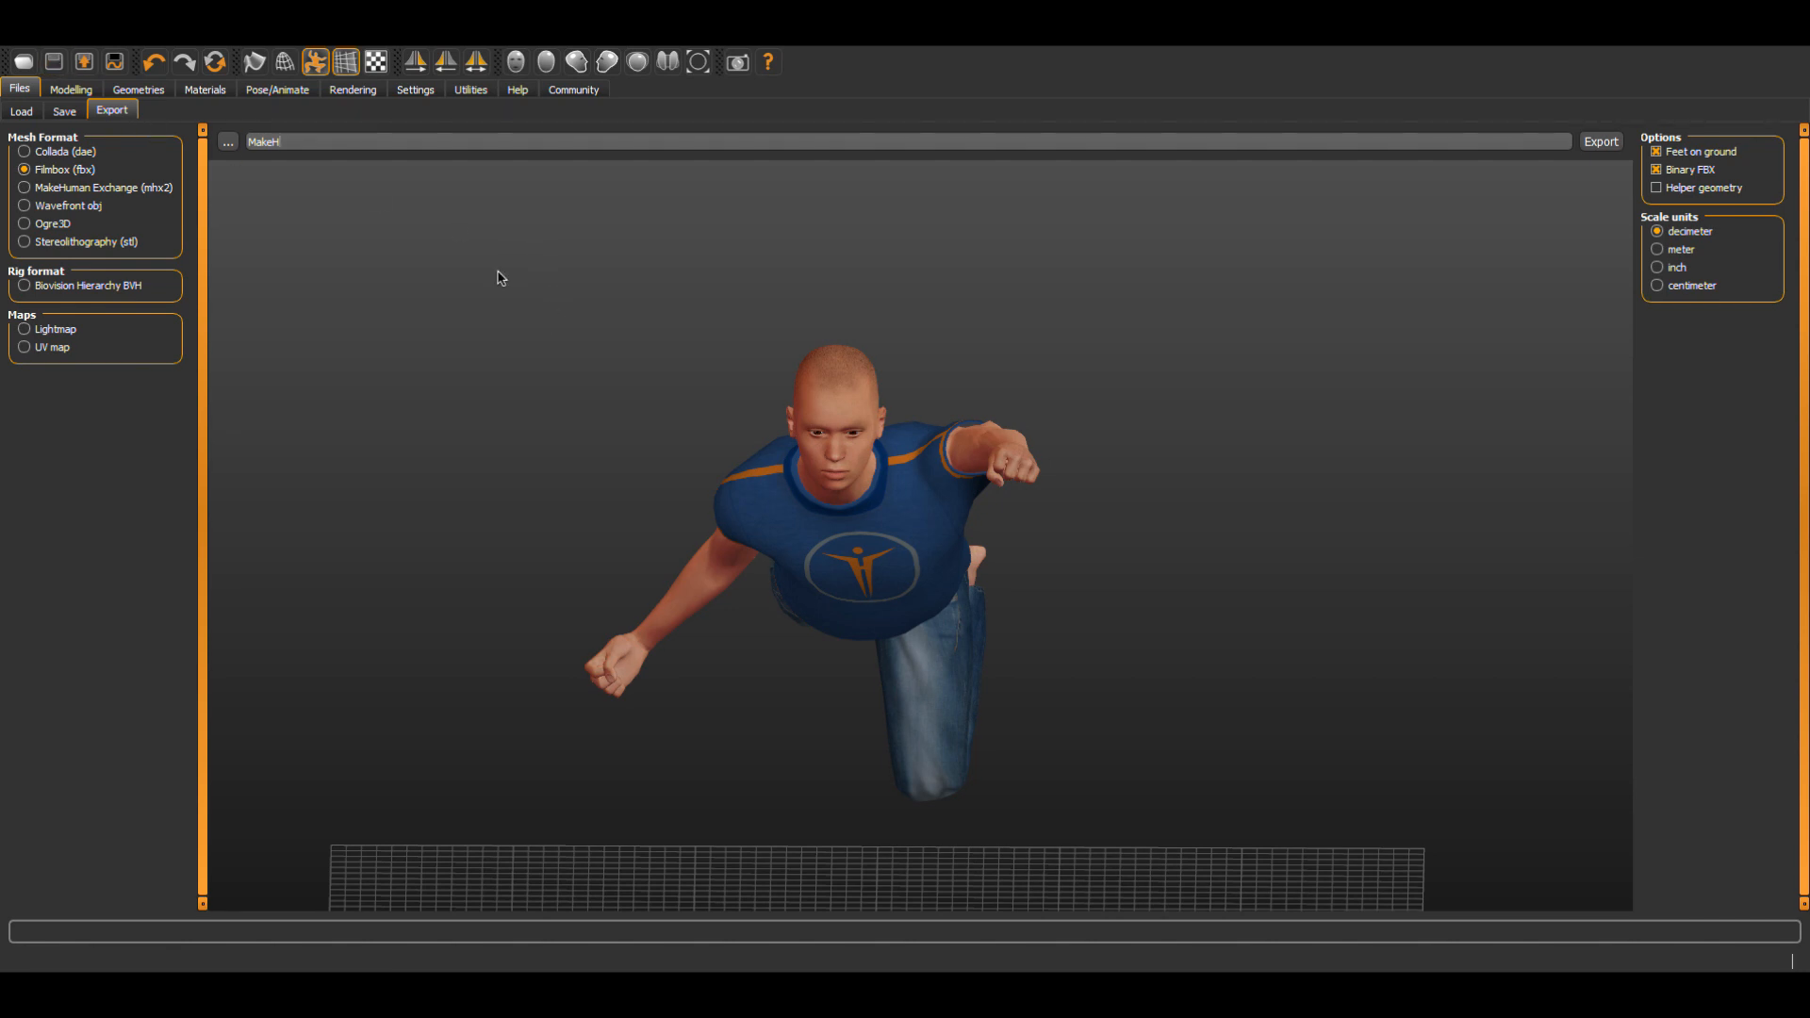
{"action": "left_click", "coordinate": [285, 62]}
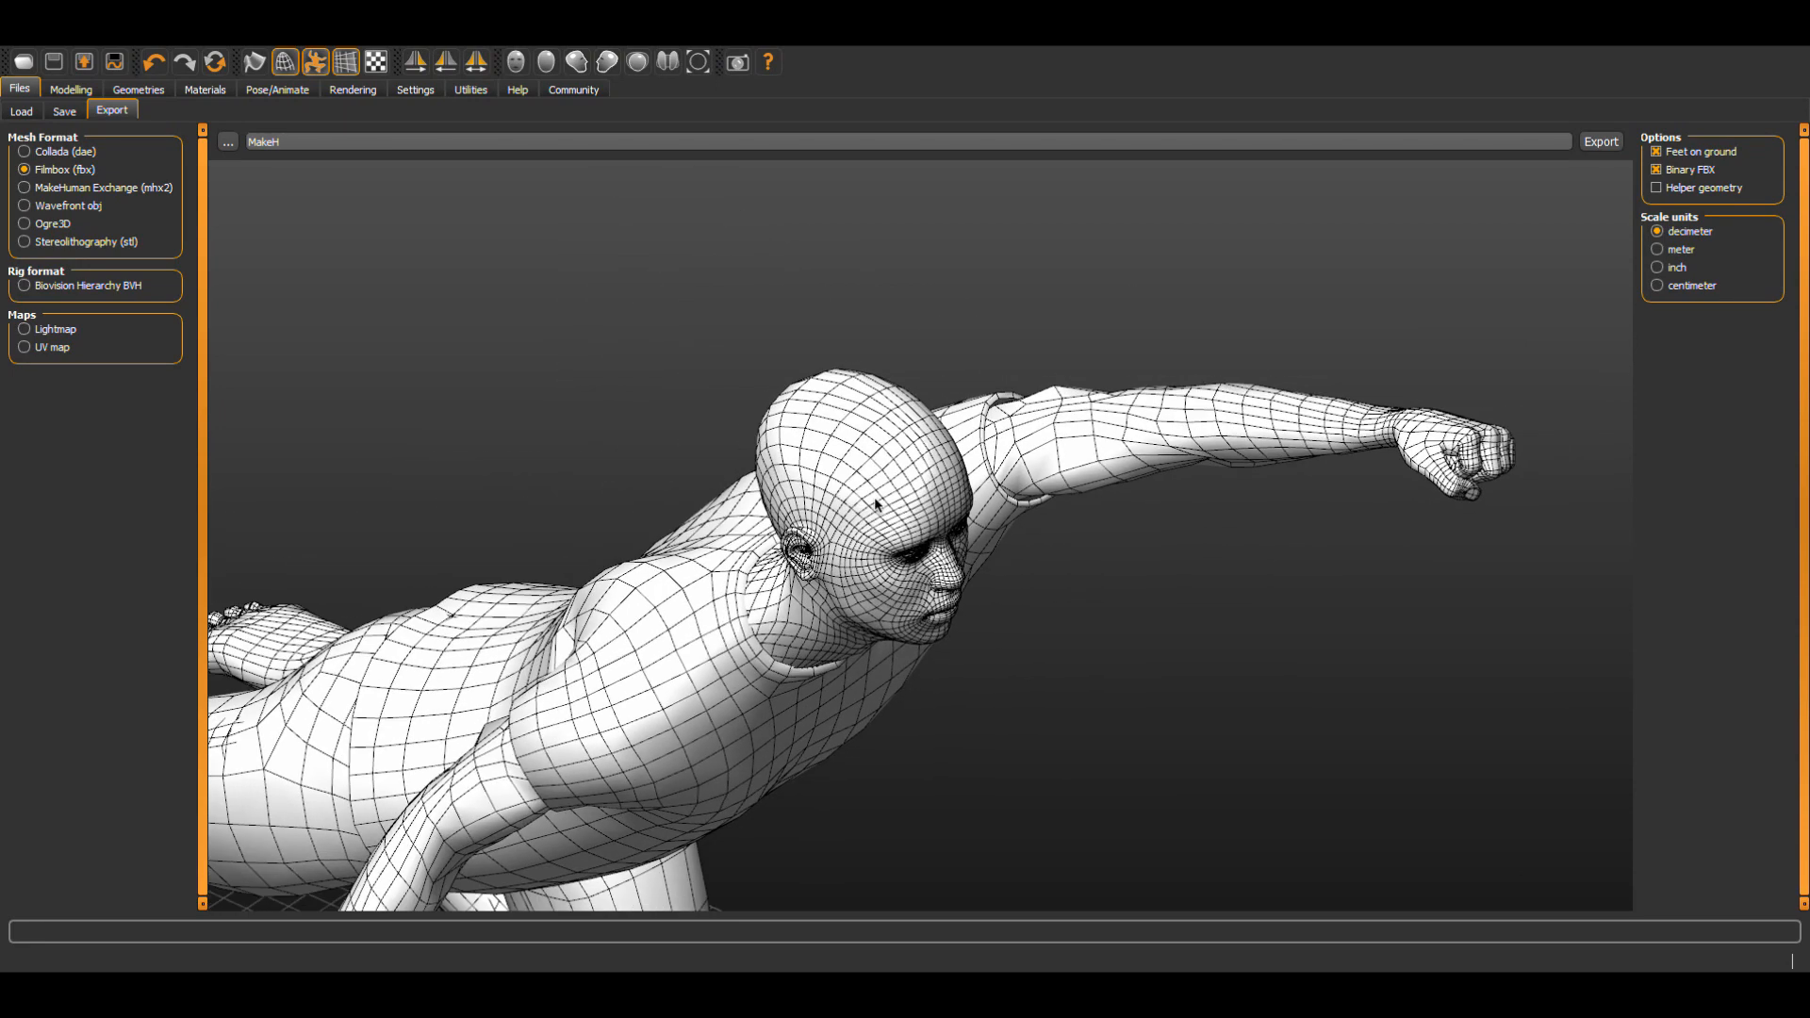
{"action": "scroll", "scroll_direction": "up", "scroll_amount": 3}
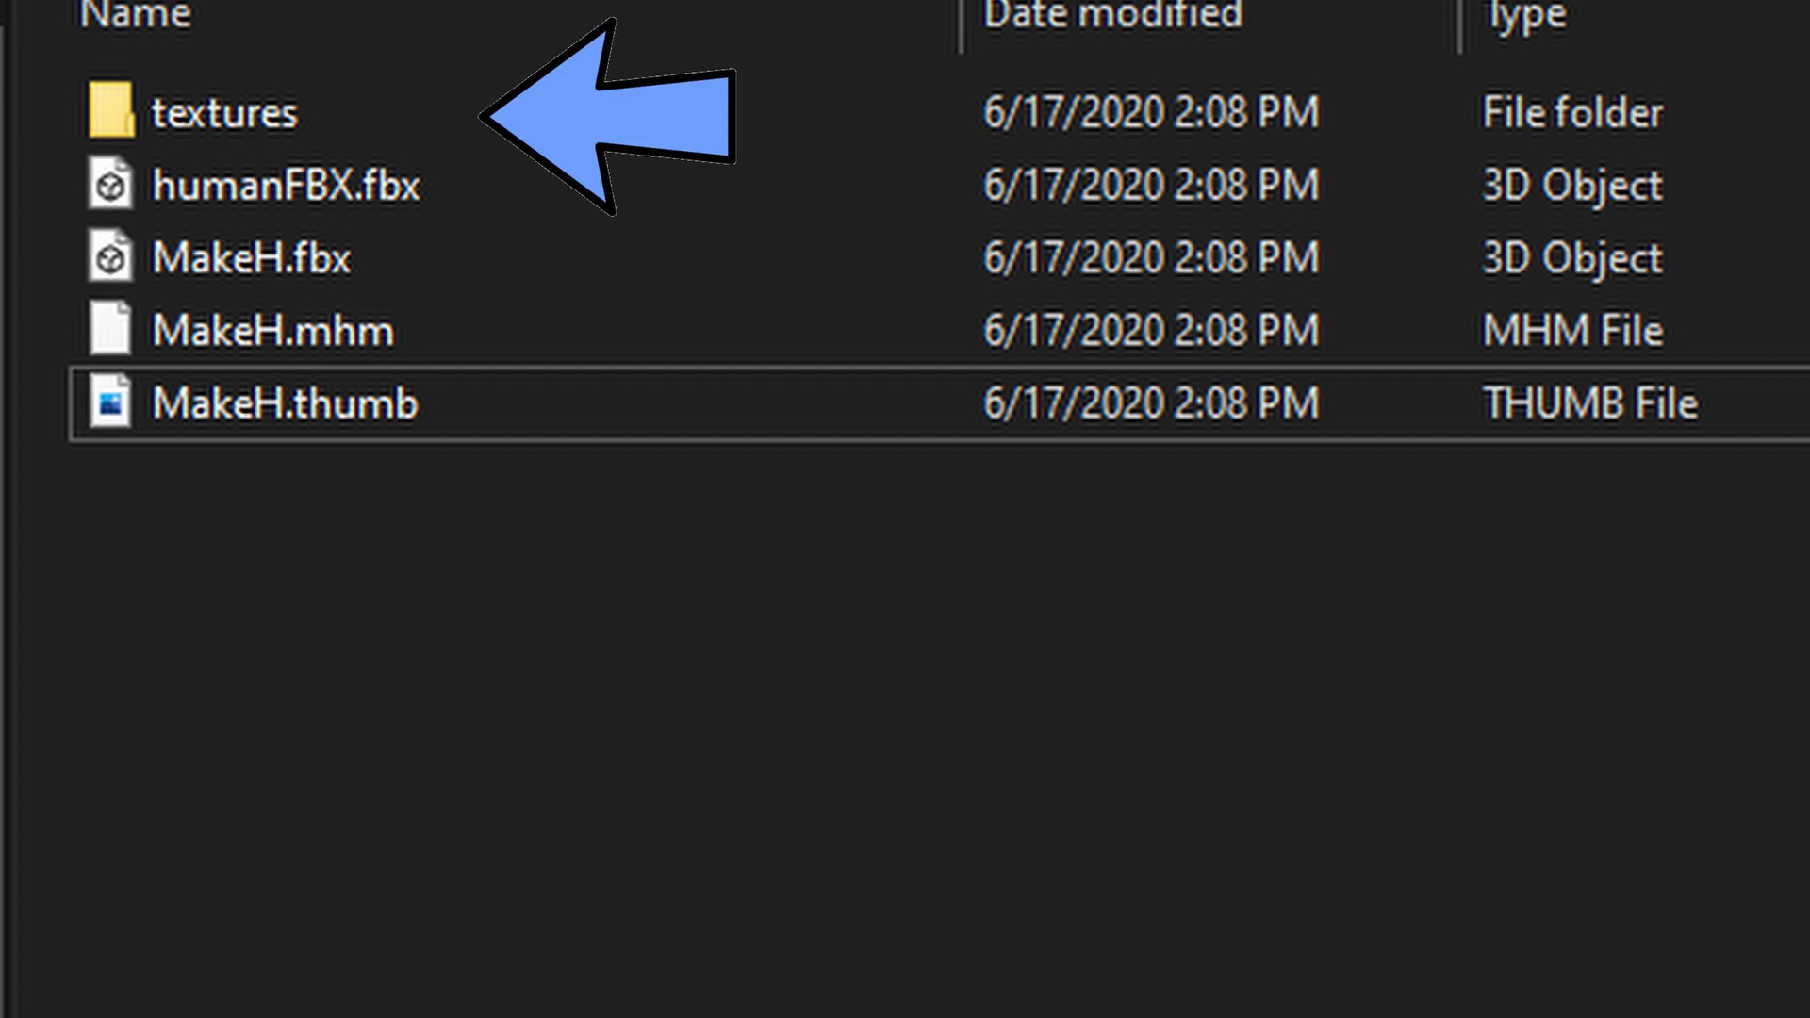
Open the textures folder with the exported eye, outfit and skin PNG maps.
{"action": "double_click", "coordinate": [226, 111]}
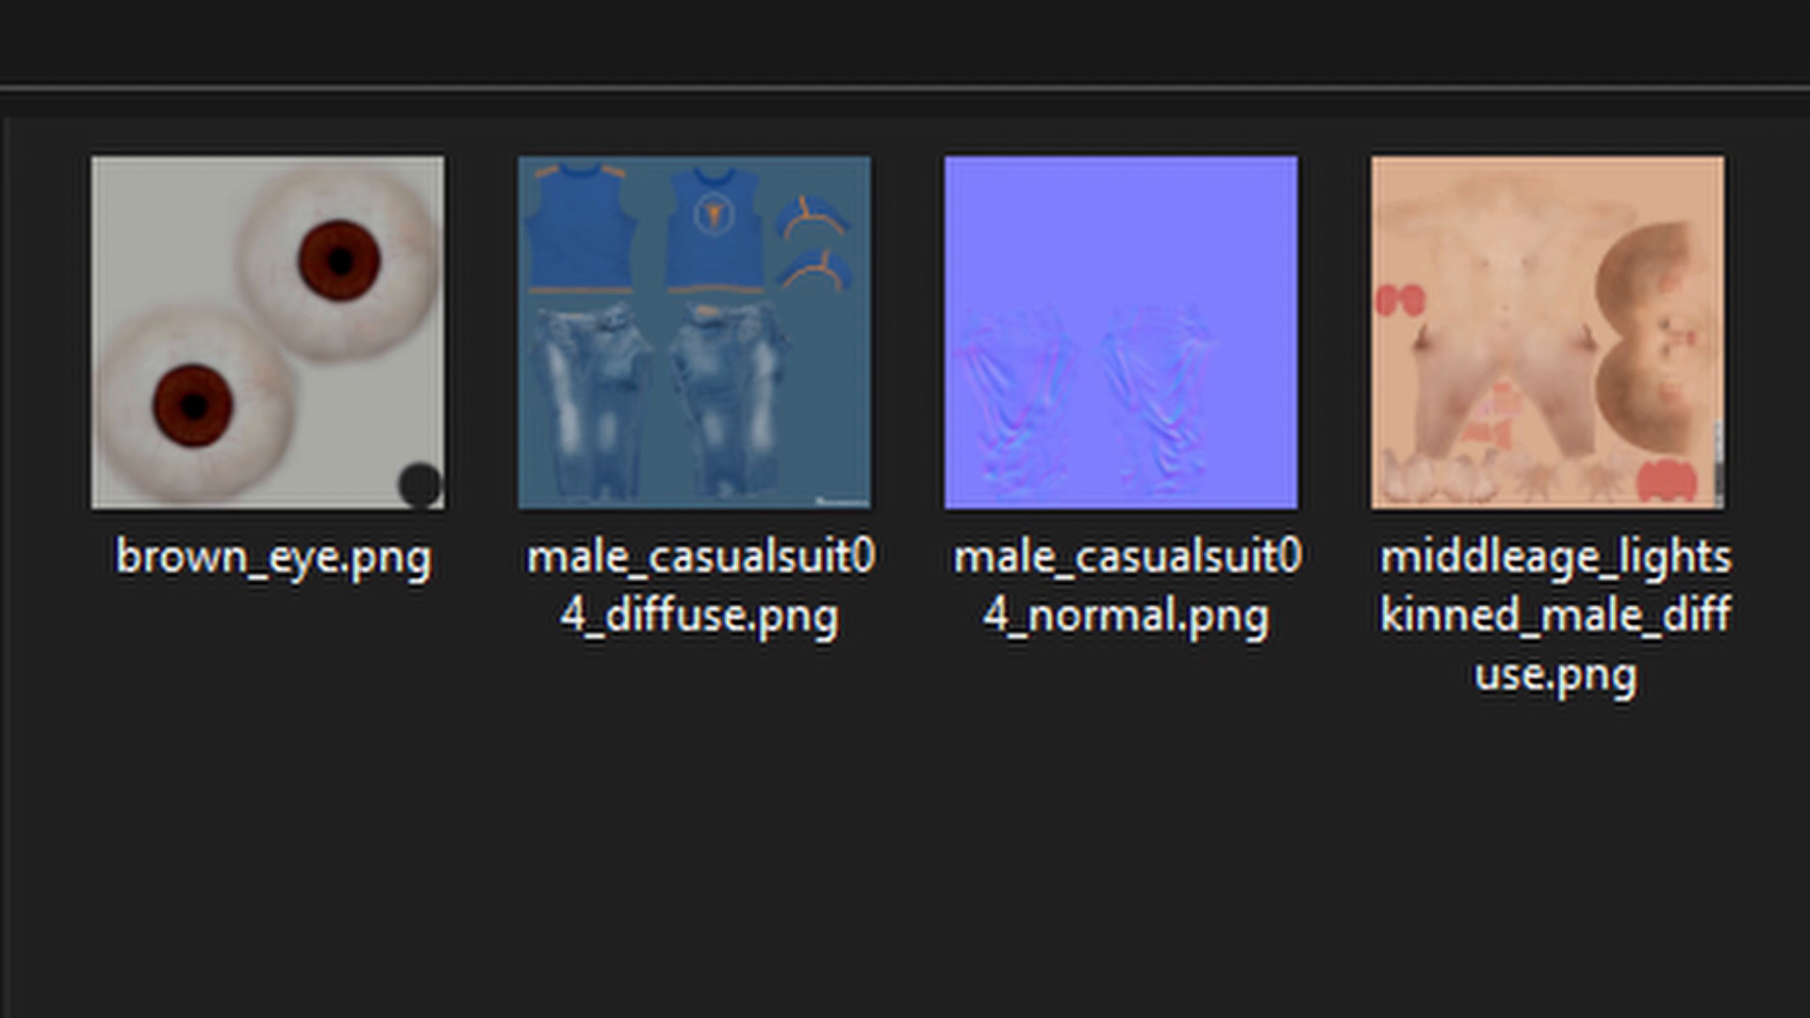
{"action": "double_click", "coordinate": [1551, 336]}
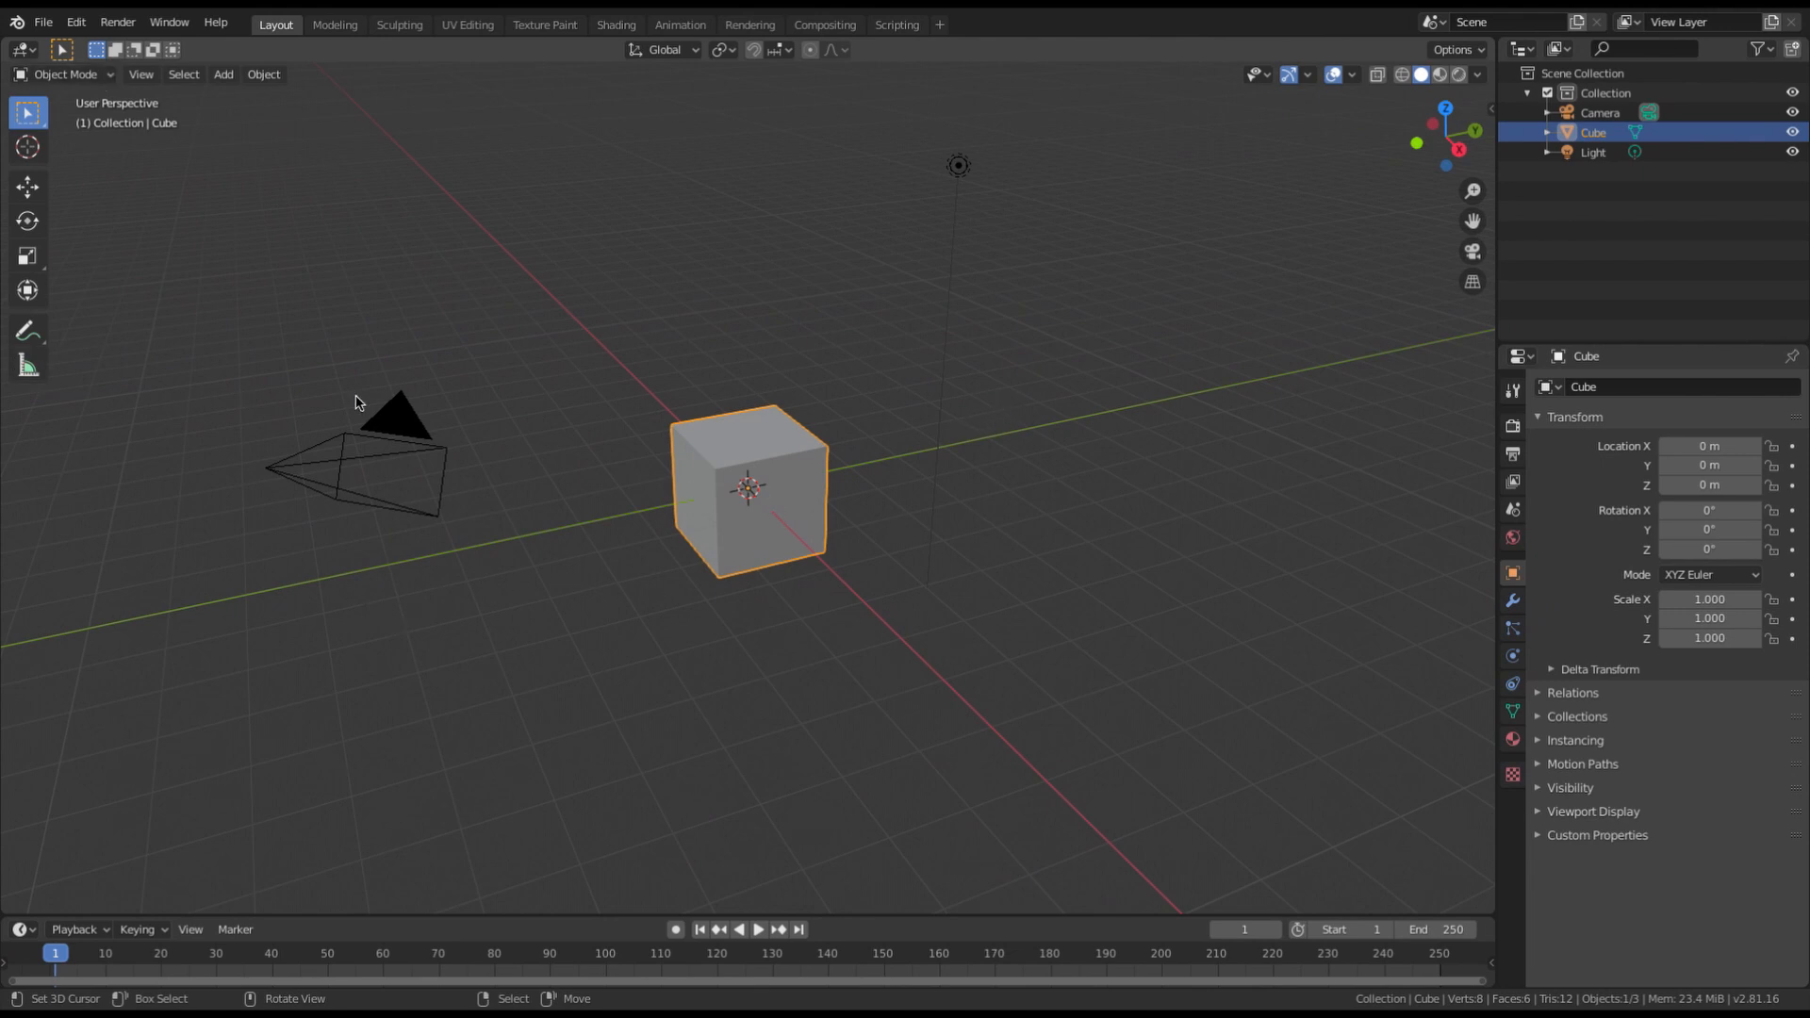
{"action": "mouse_move", "coordinate": [218, 554]}
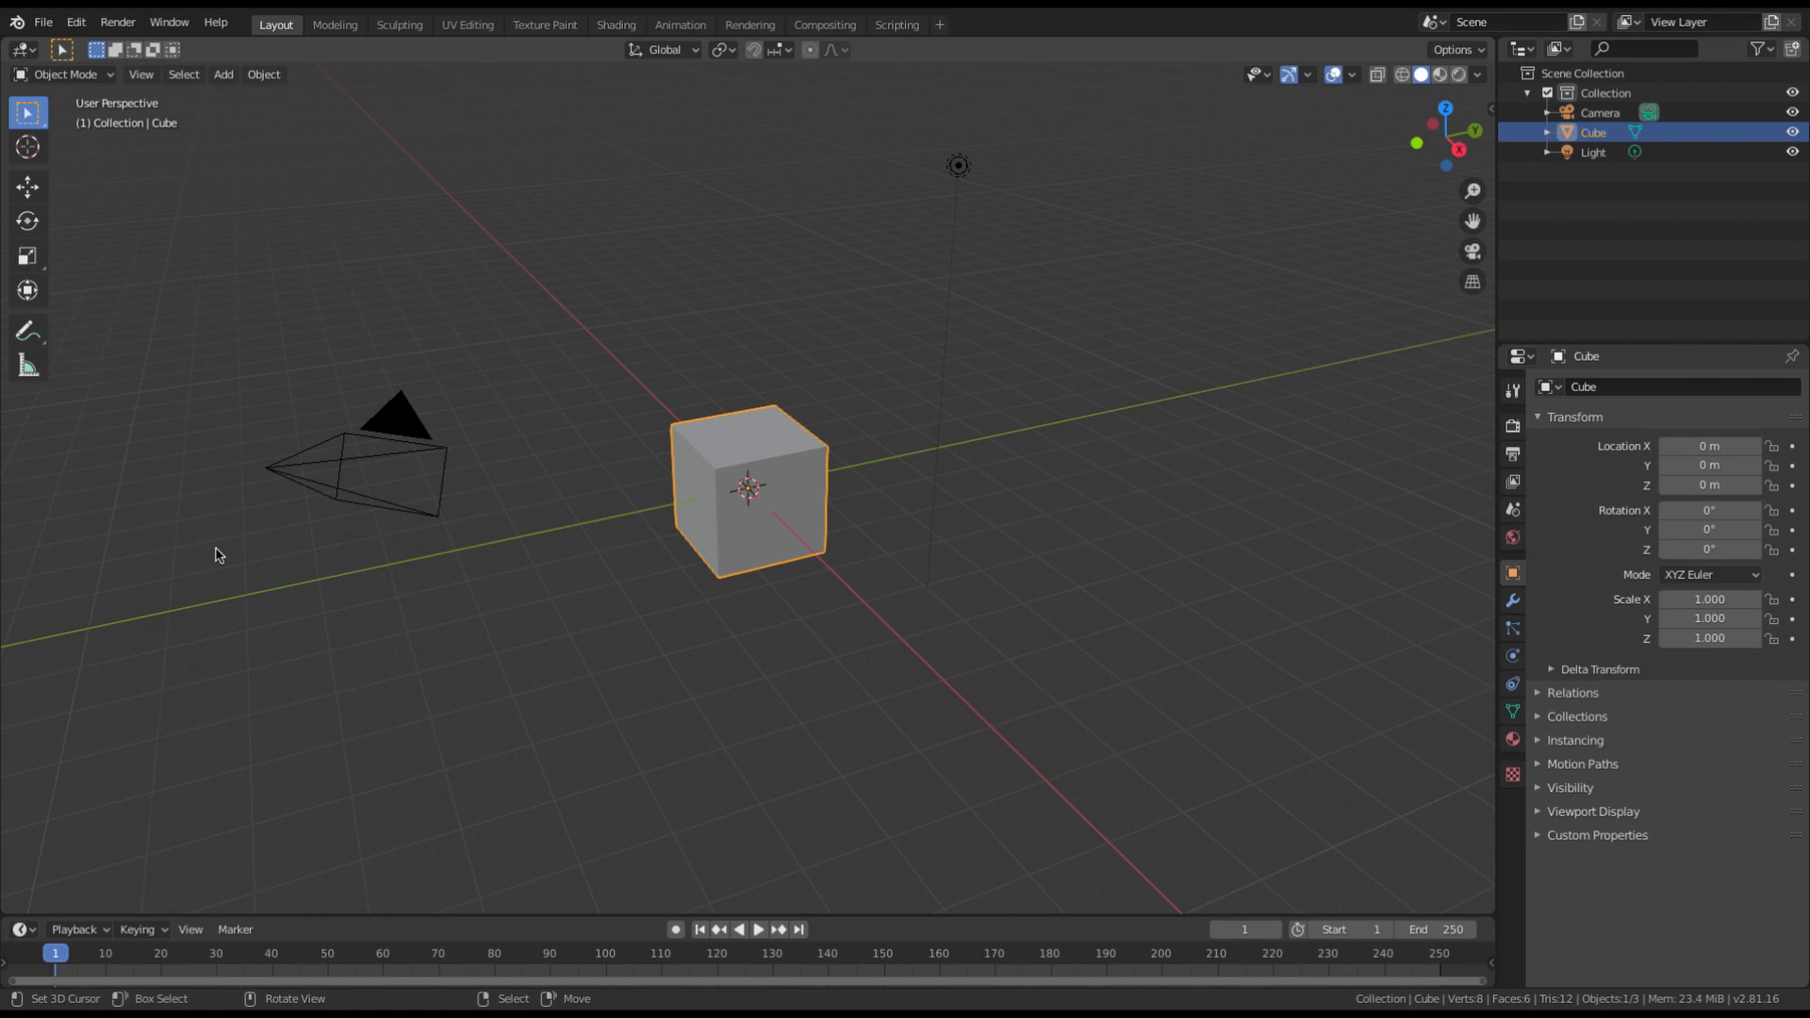
{"action": "mouse_move", "coordinate": [736, 496]}
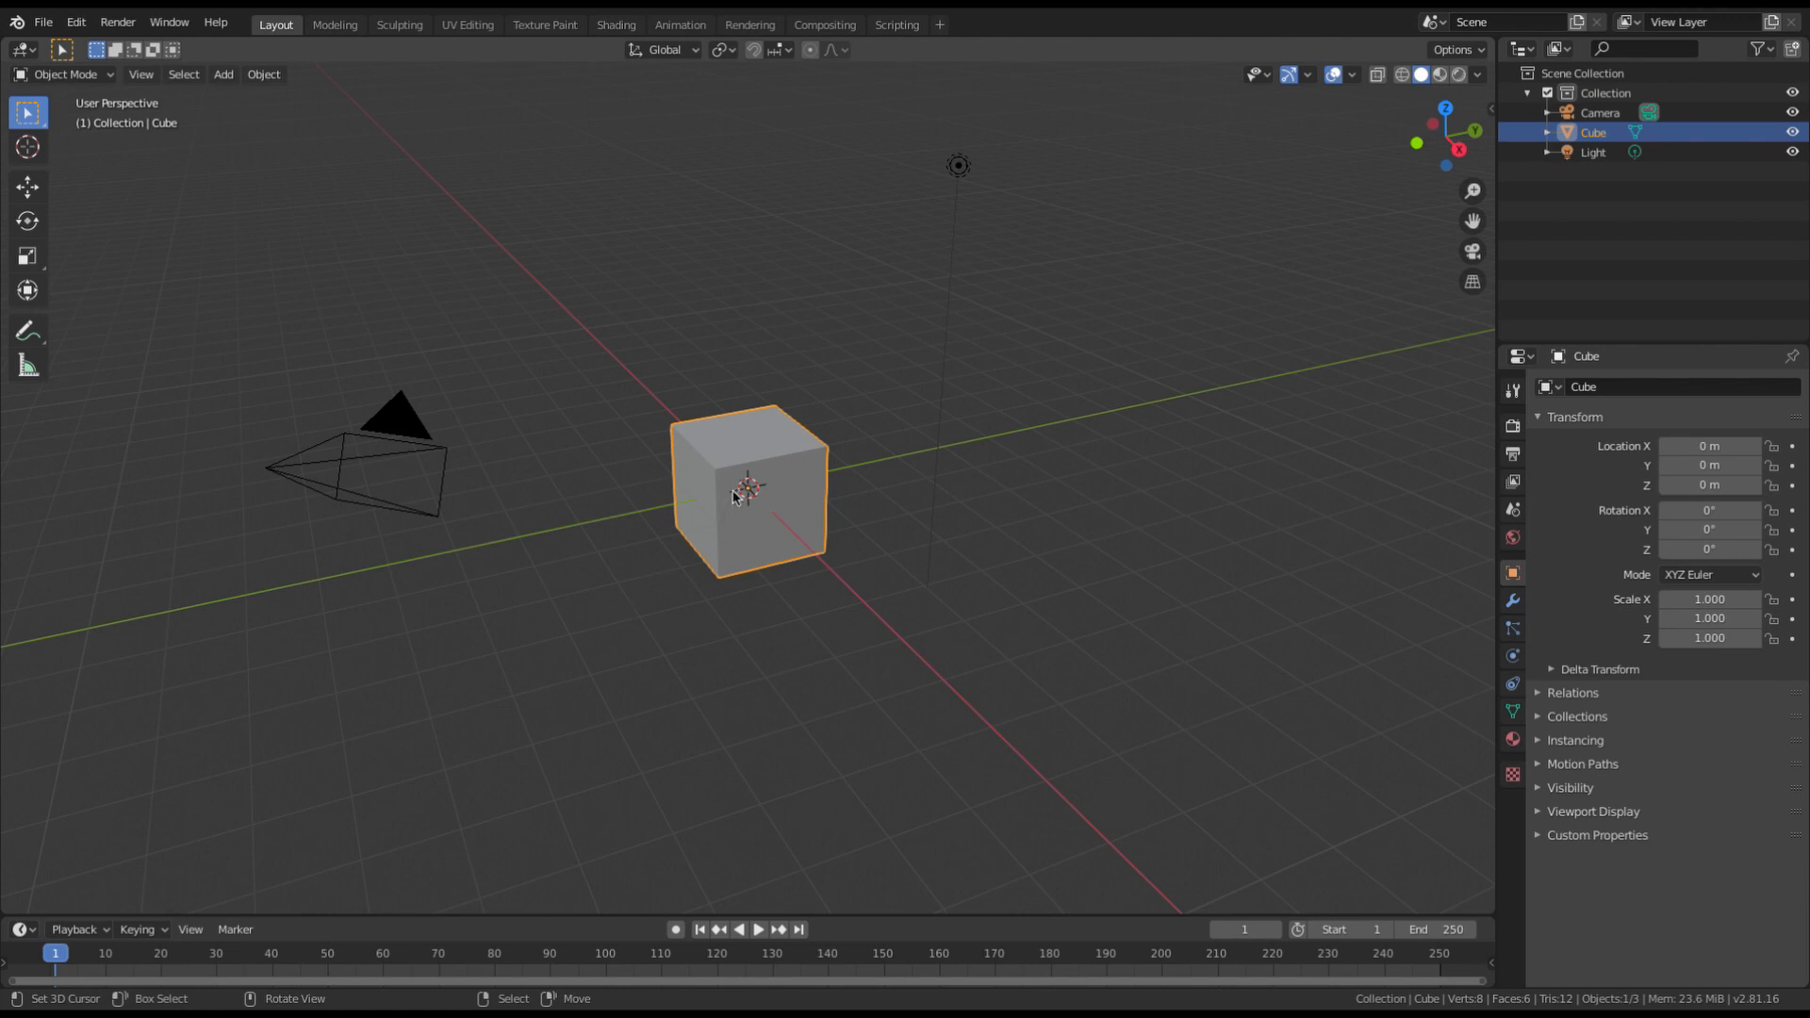
Delete the default cube, leaving camera and light, and view the scene from the front.
{"action": "key", "text": "x"}
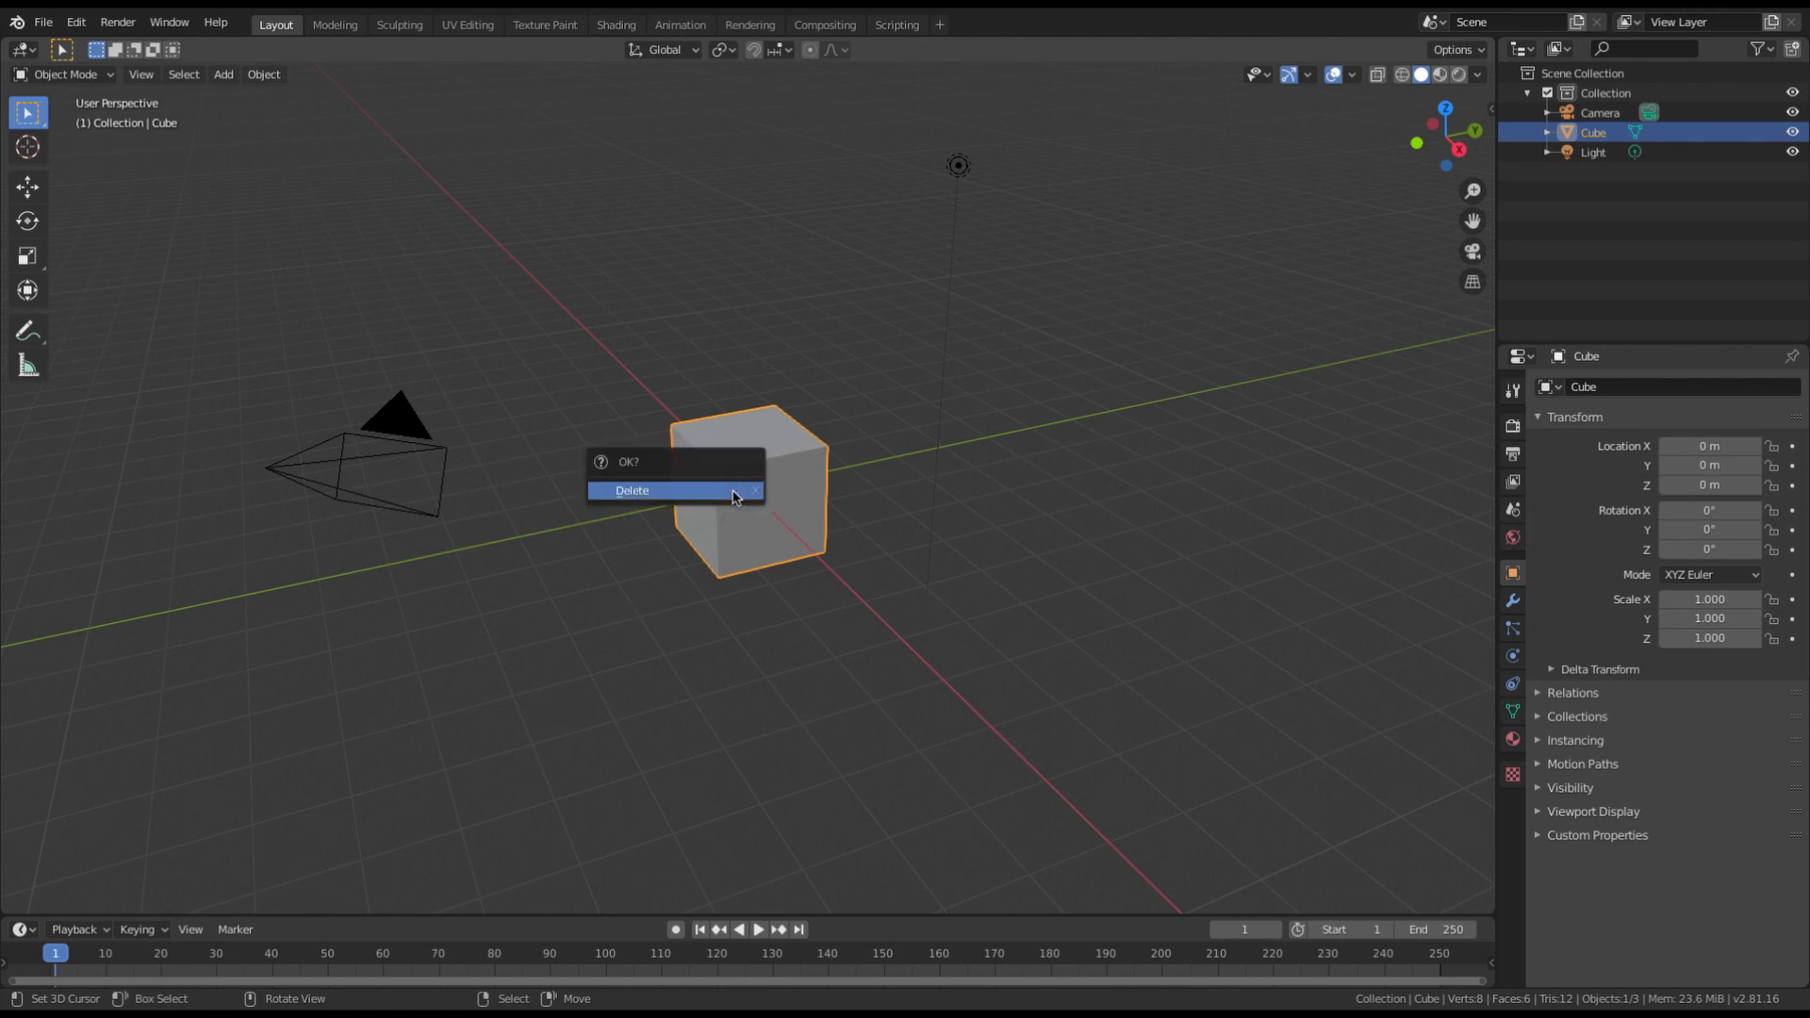
{"action": "left_click", "coordinate": [630, 490]}
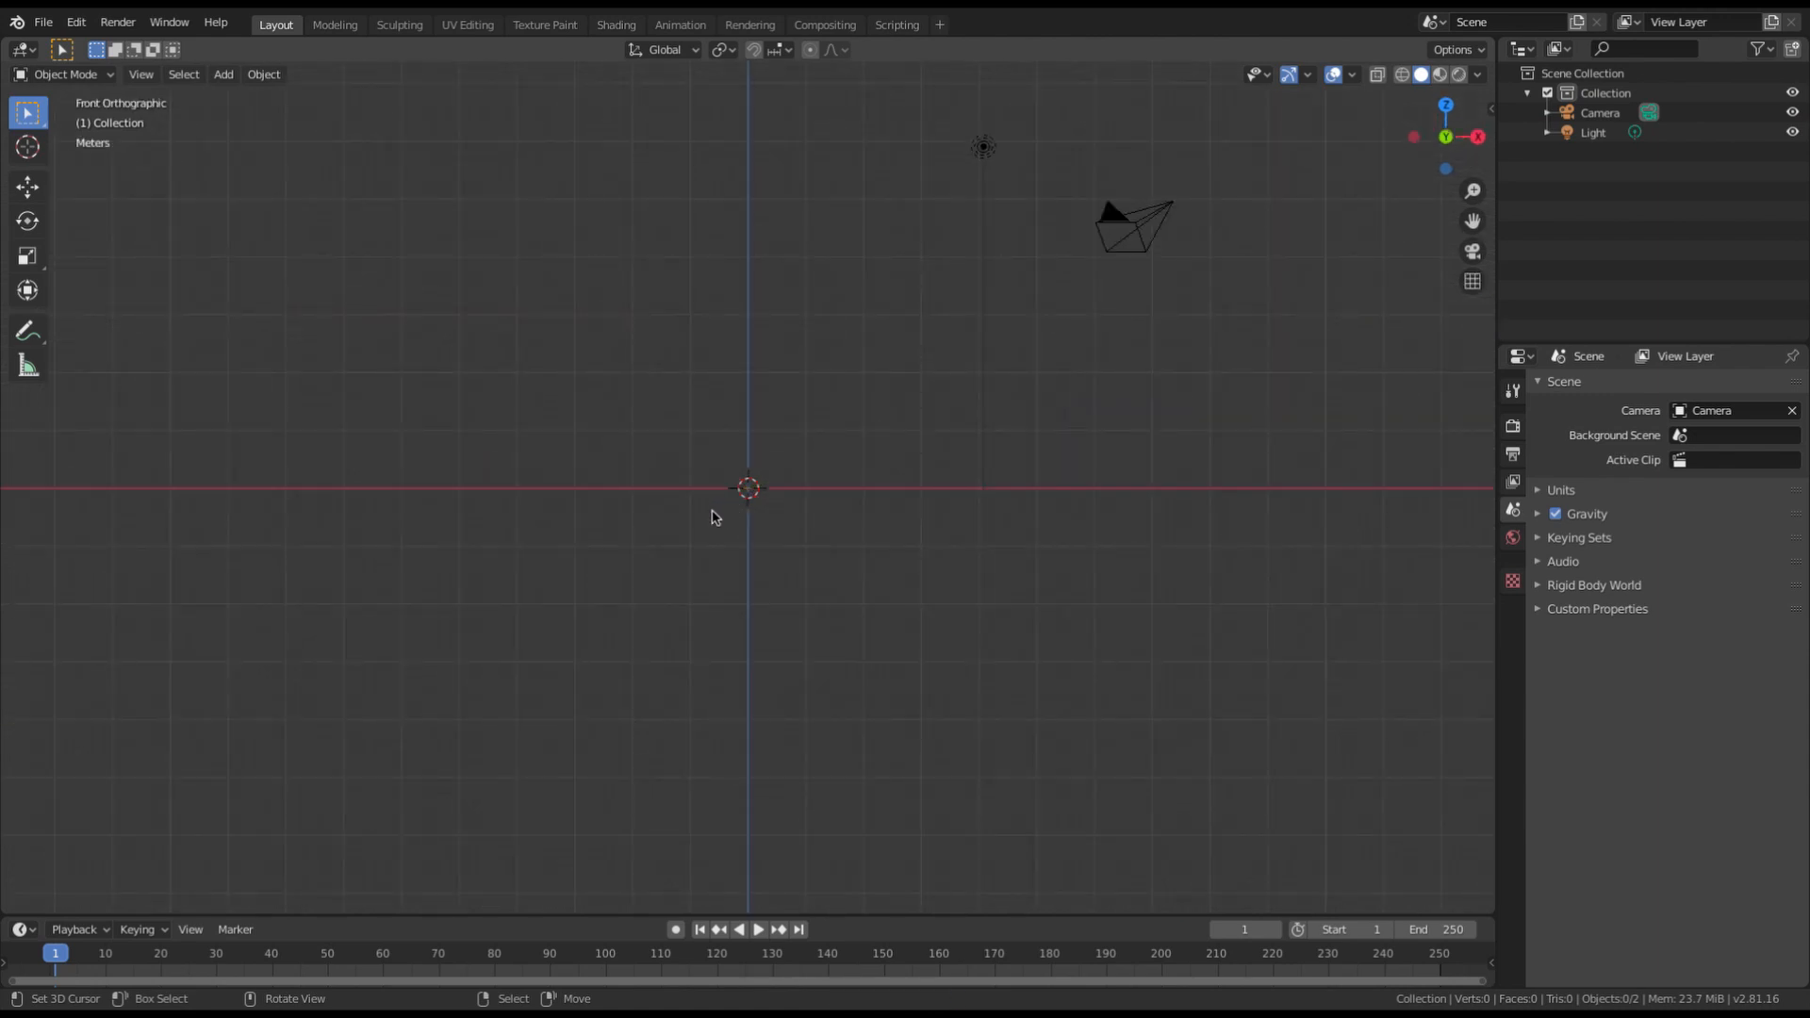
{"action": "key", "text": "shift+s"}
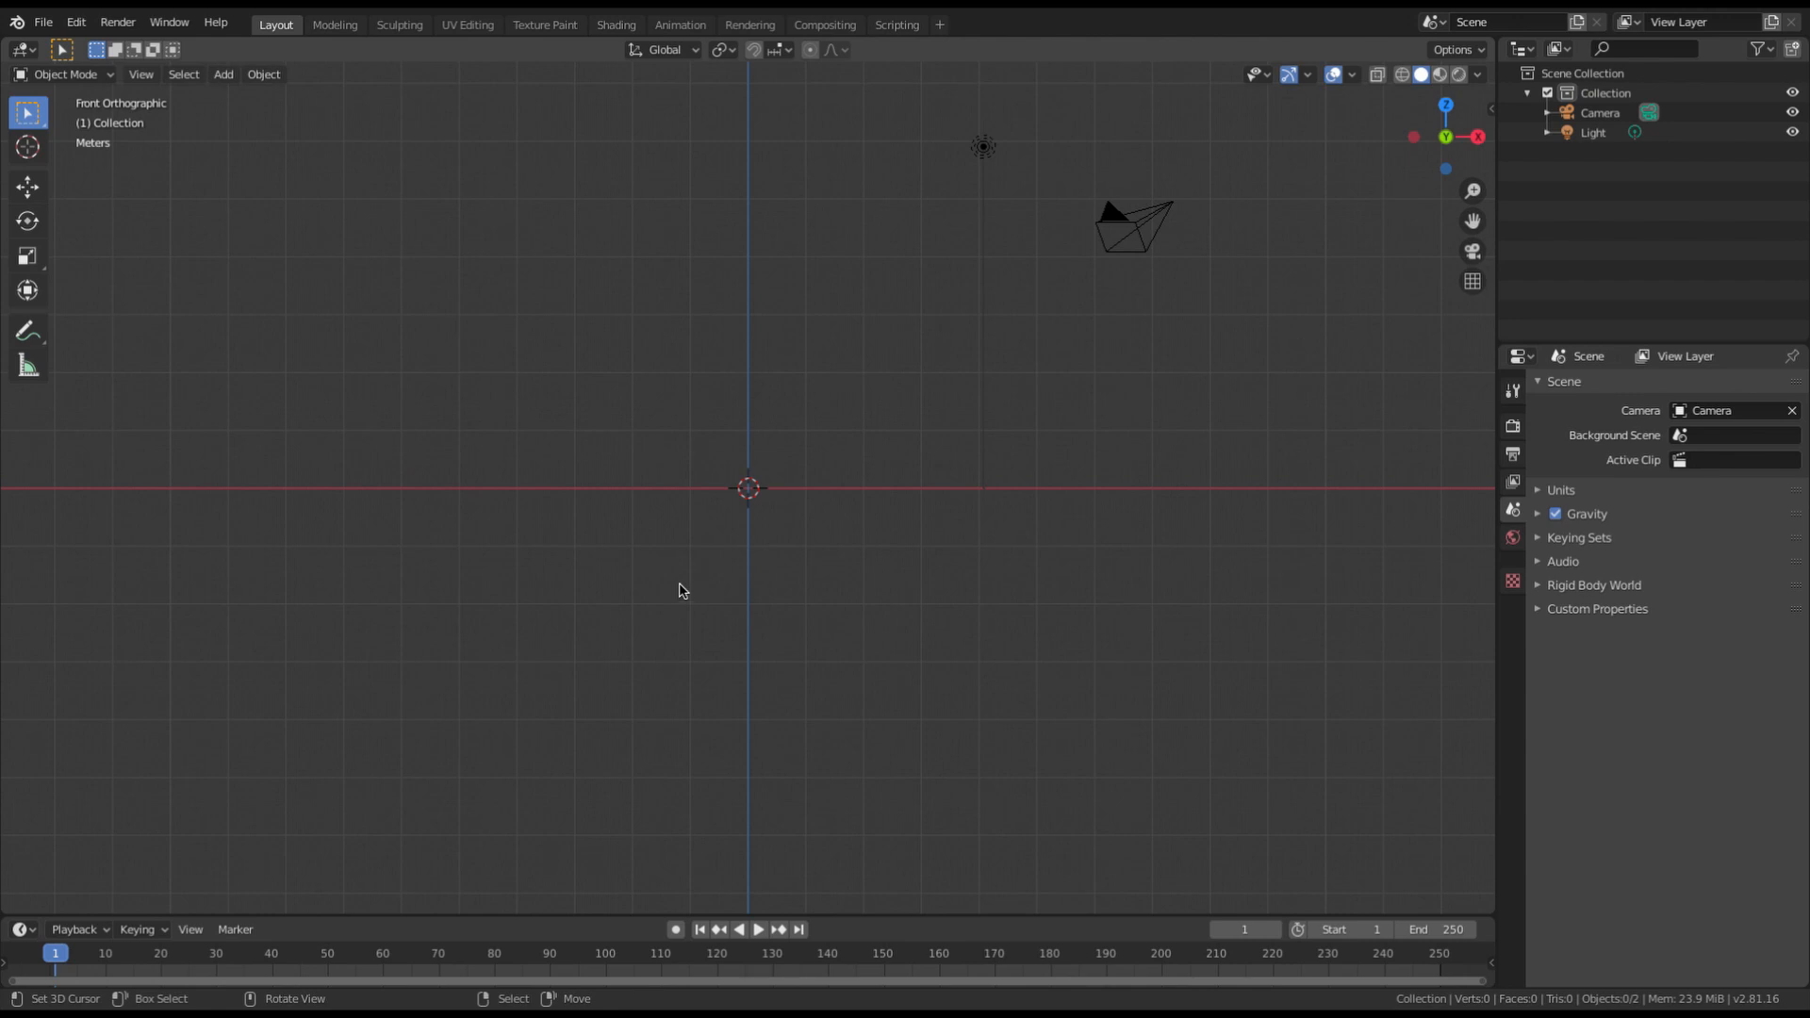
{"action": "mouse_move", "coordinate": [60, 49]}
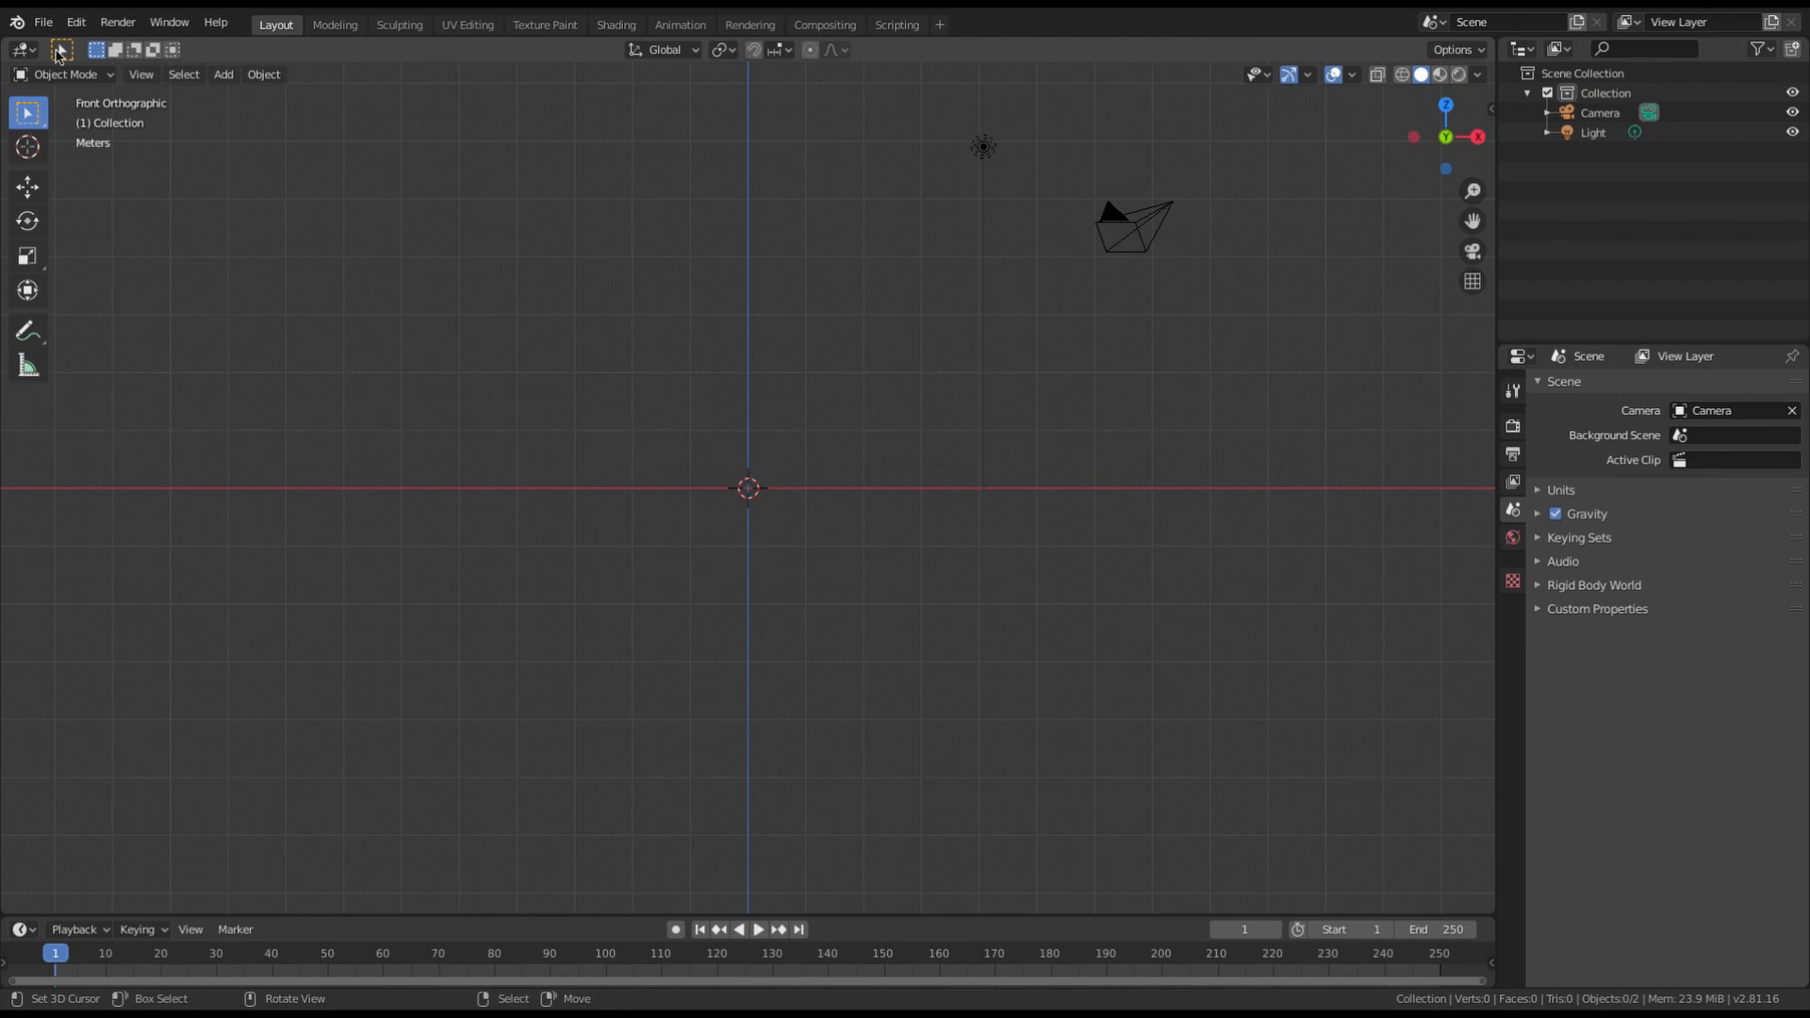
Import the exported MakeHuman FBX with its body, casual suit and muscle meshes.
{"action": "left_click", "coordinate": [44, 23]}
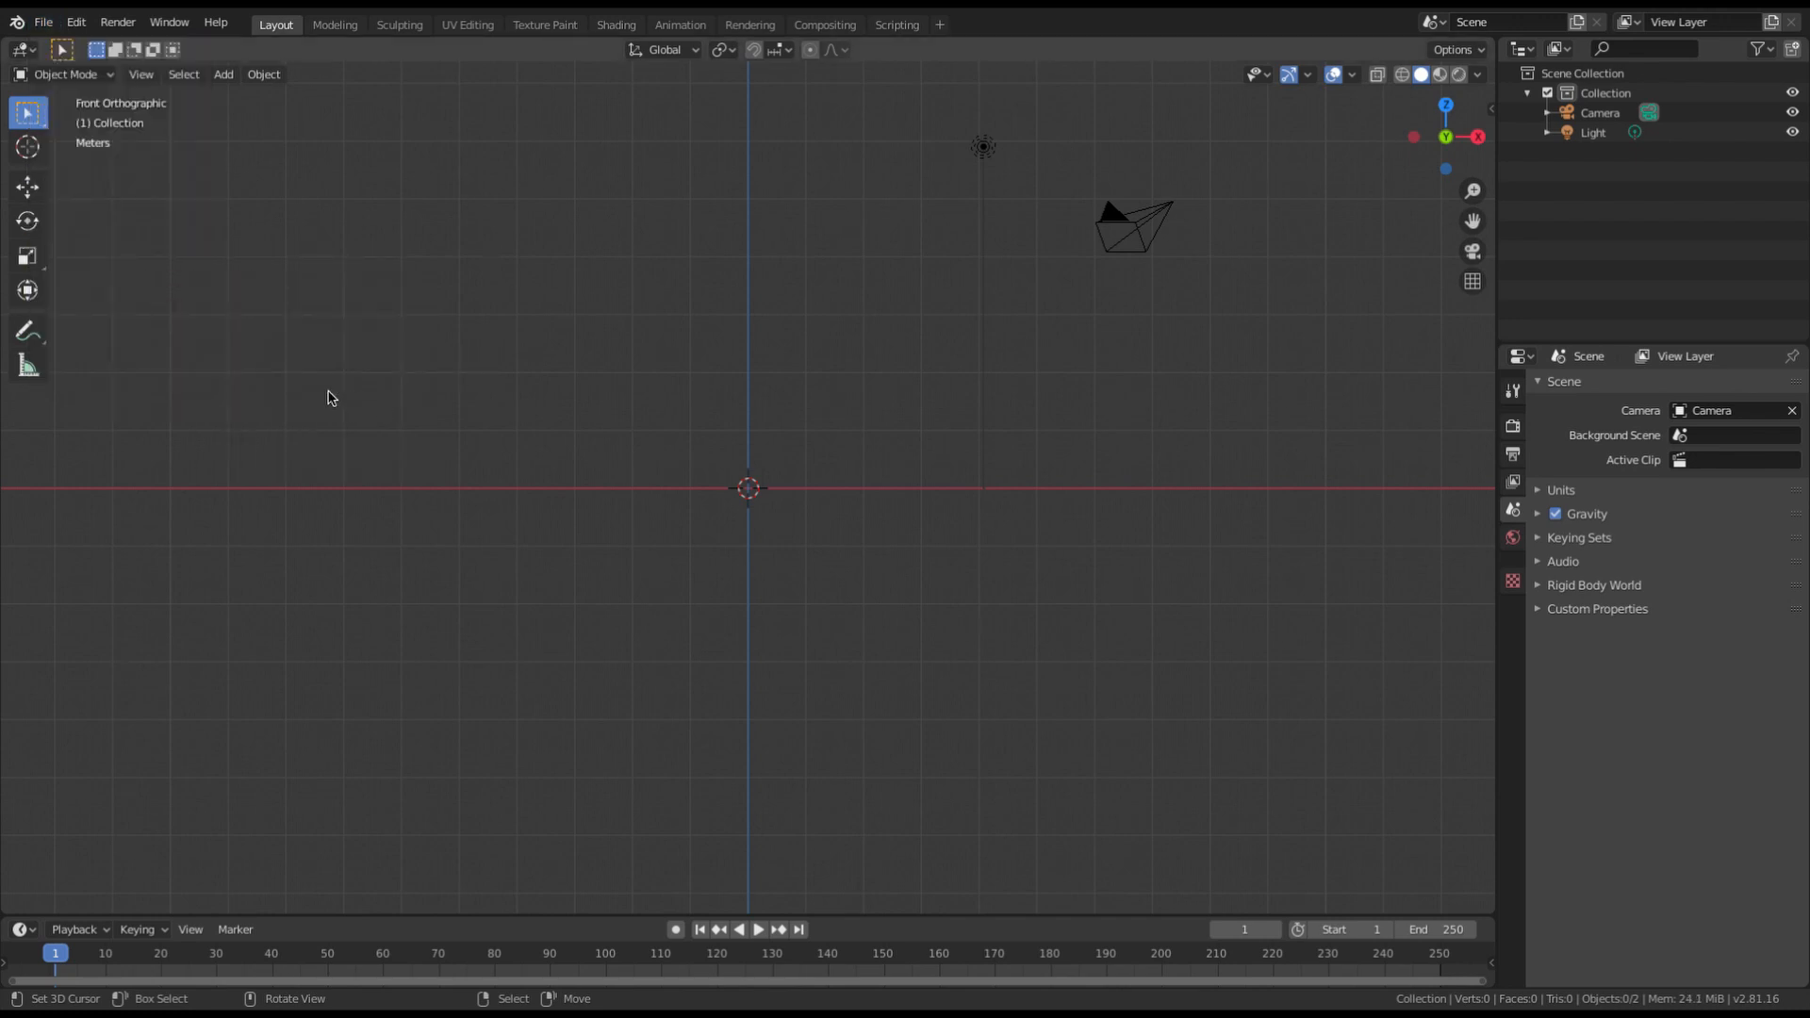
{"action": "mouse_move", "coordinate": [758, 379]}
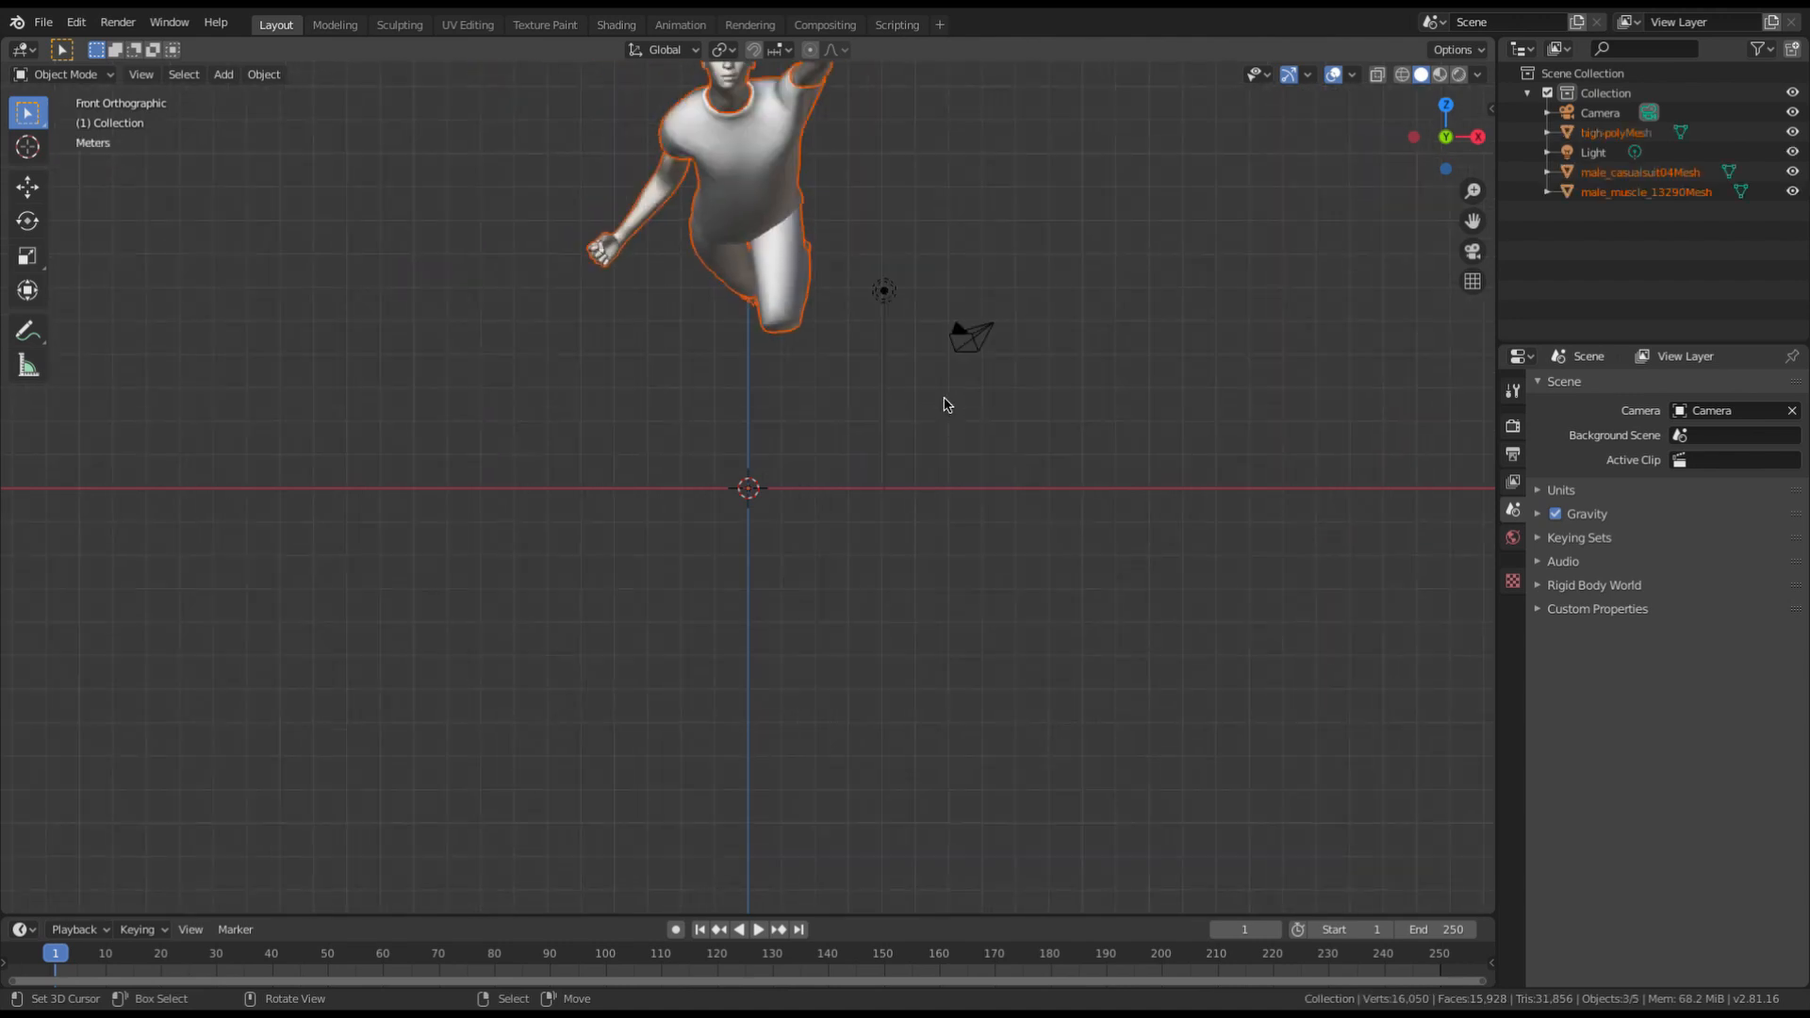
{"action": "left_click_drag", "start_coordinate": [946, 403], "coordinate": [729, 439]}
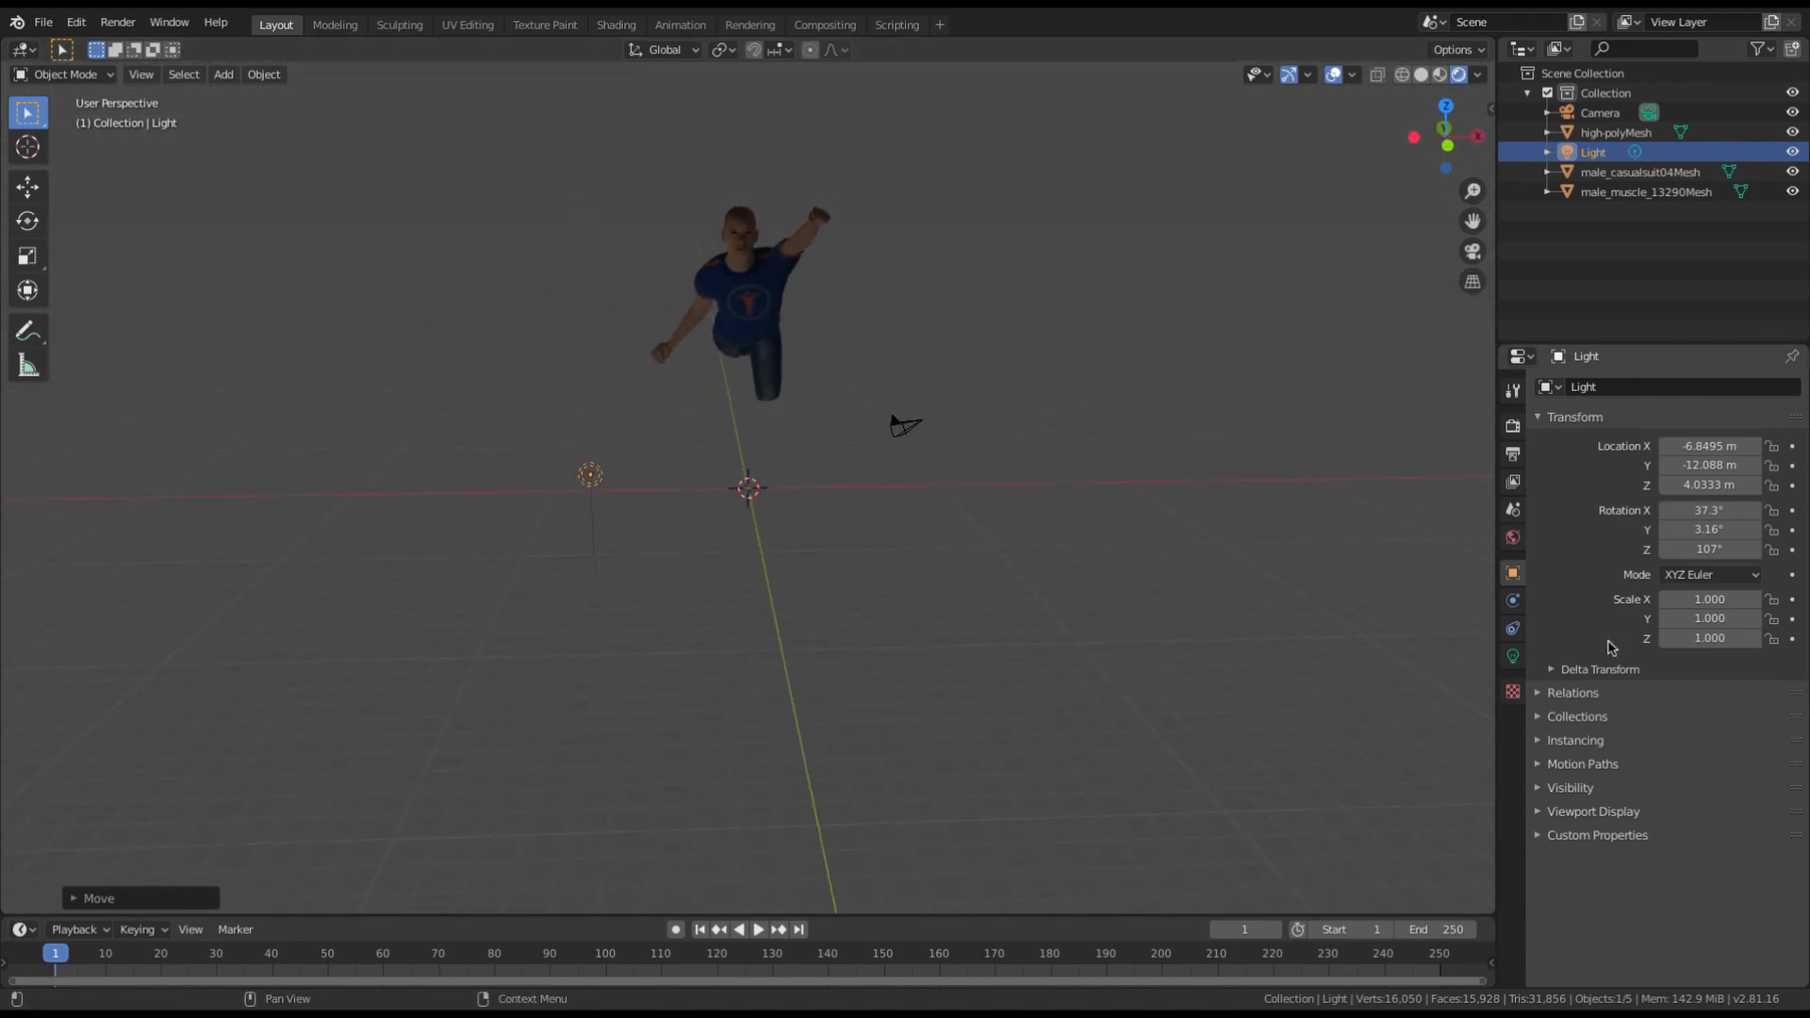
Set the point light's power to 20000 W and place duplicated lights around the figure.
{"action": "left_click", "coordinate": [1512, 656]}
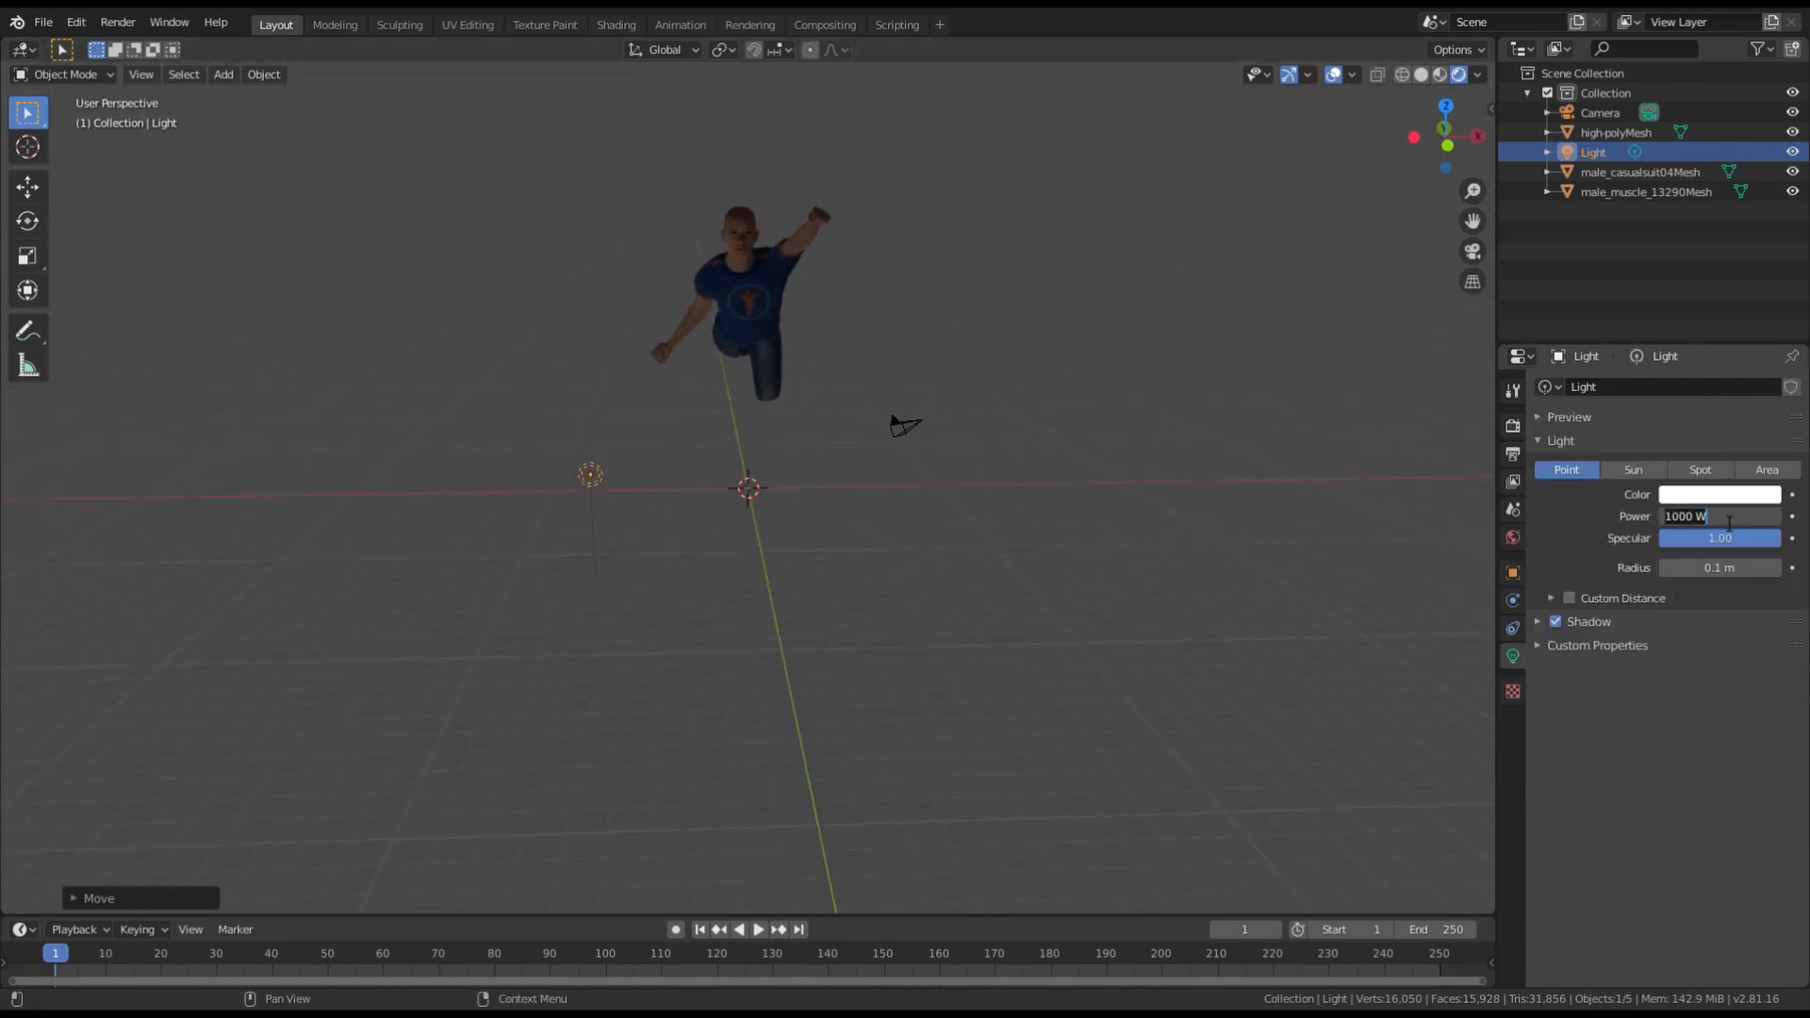
{"action": "type", "text": "20000"}
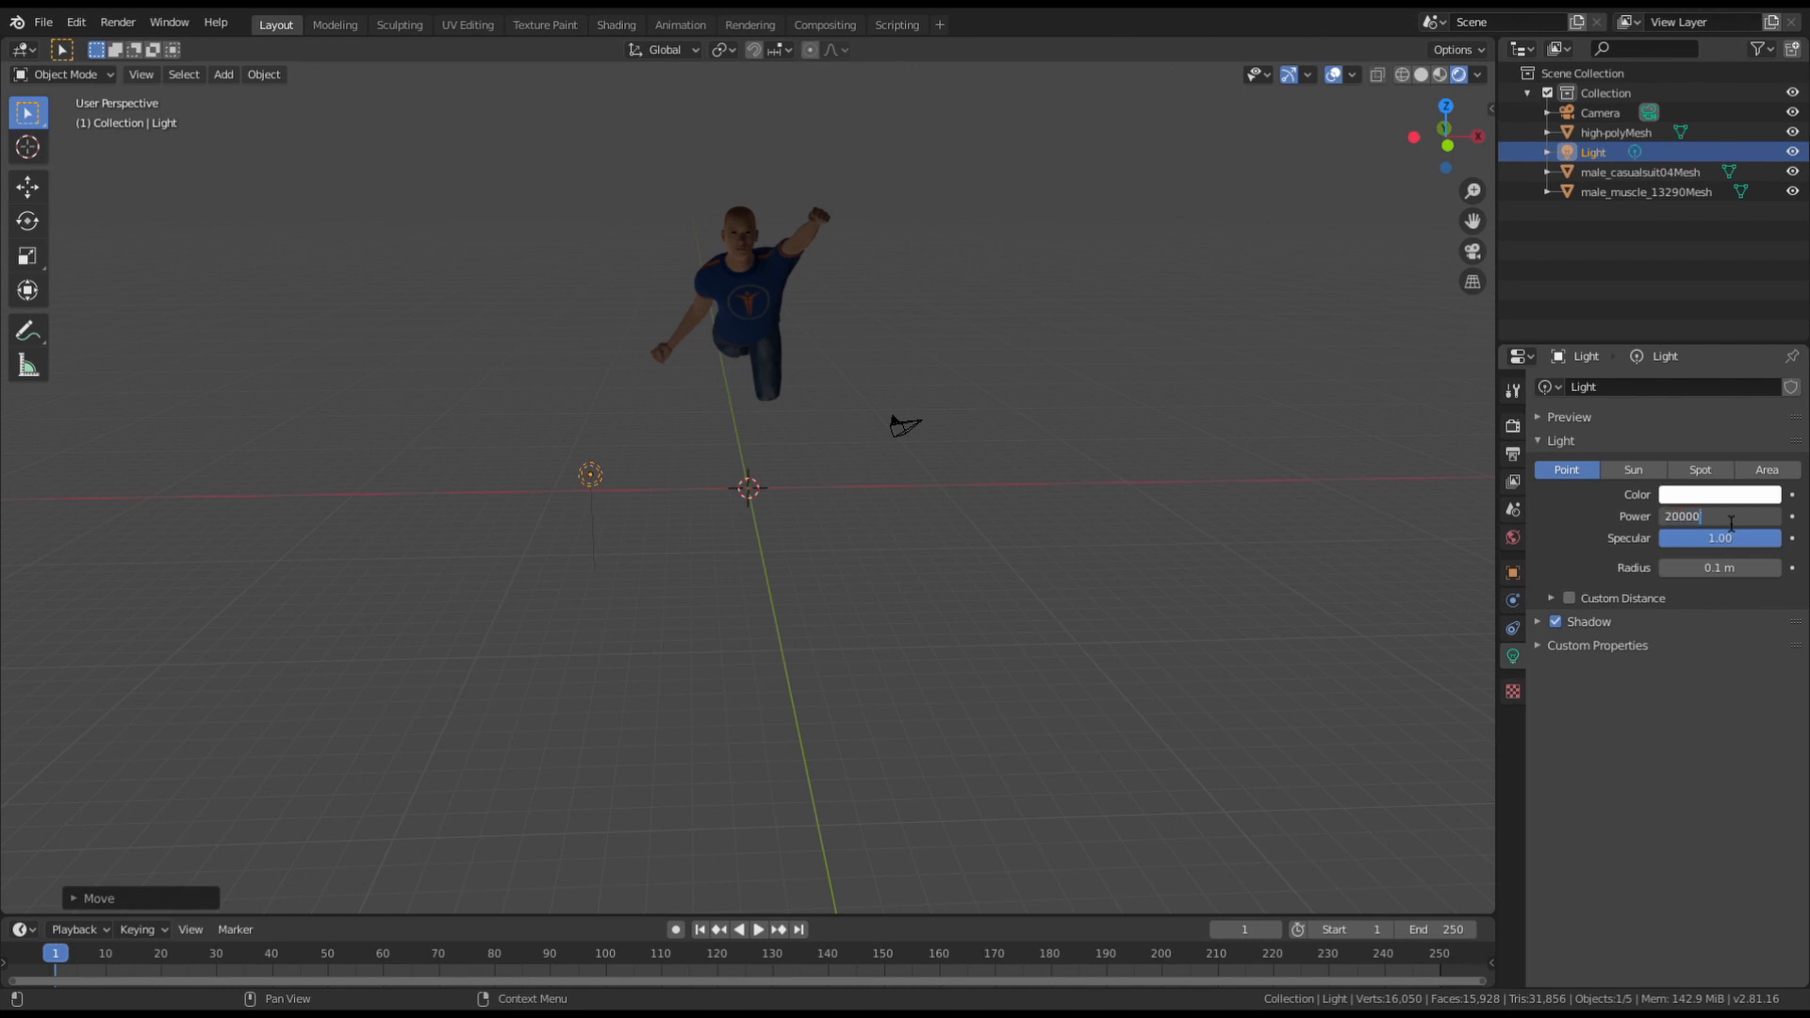
{"action": "key", "text": "Return"}
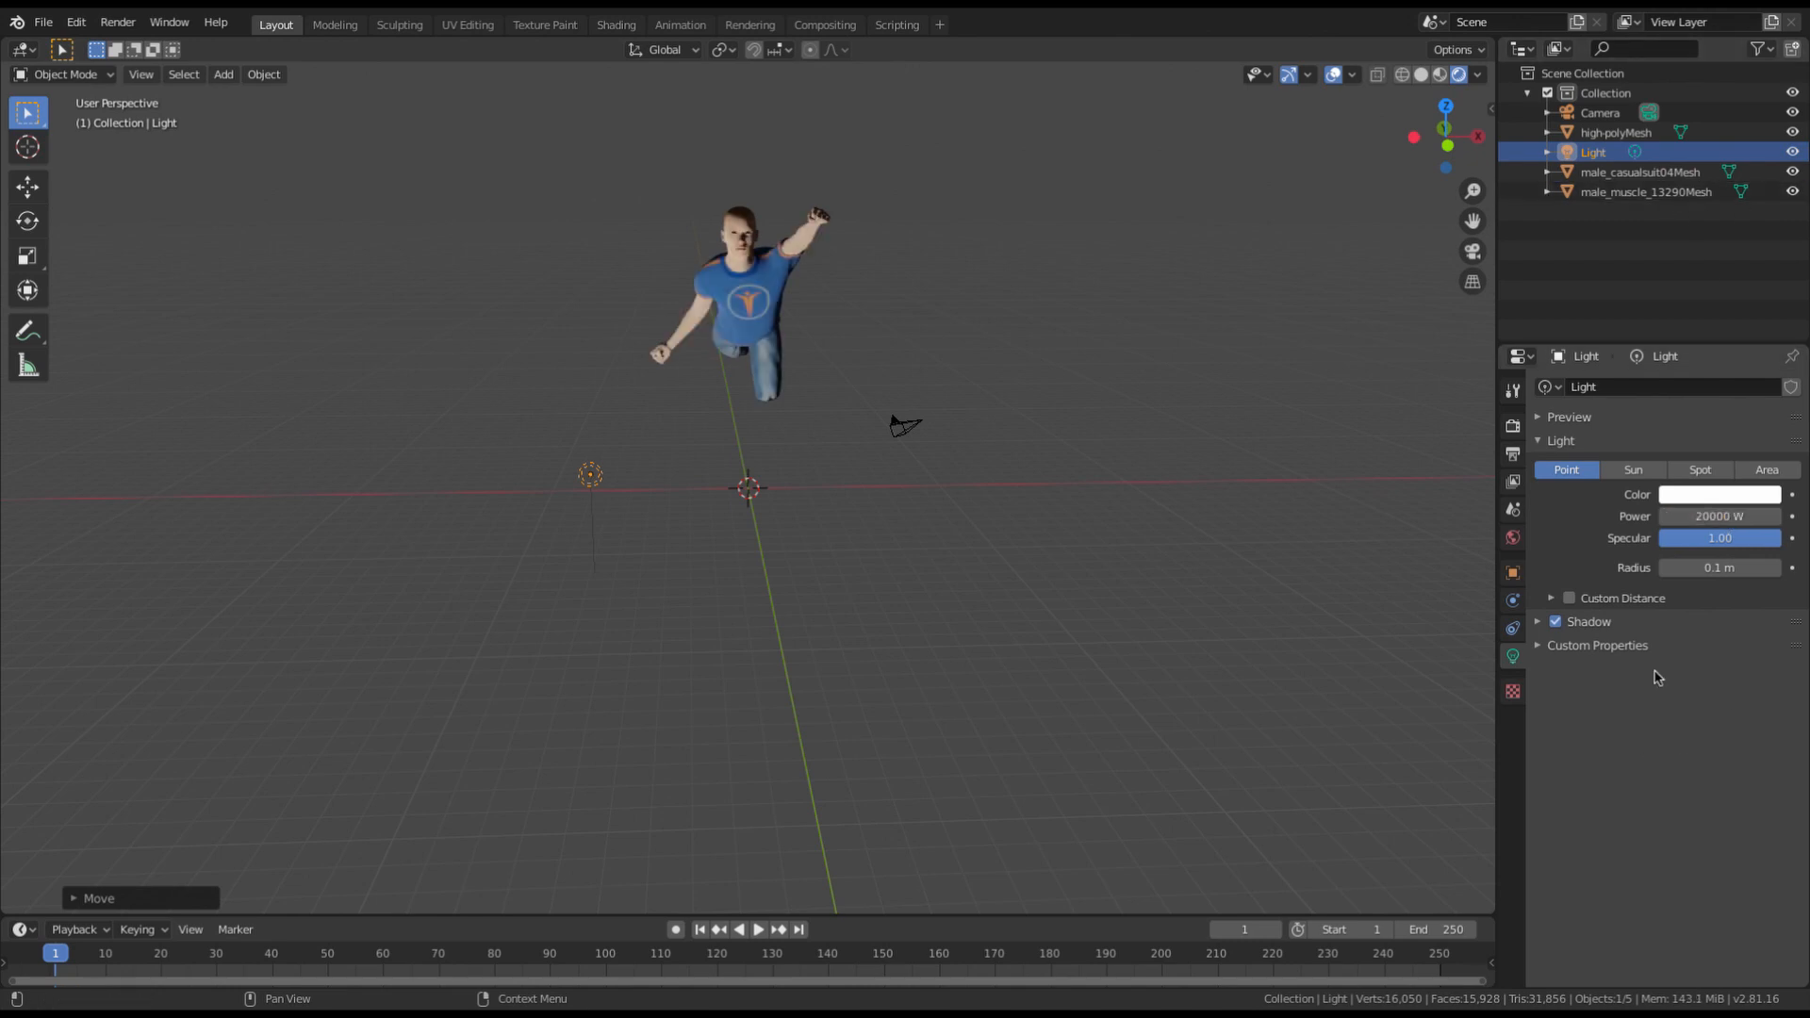
{"action": "key", "text": "g"}
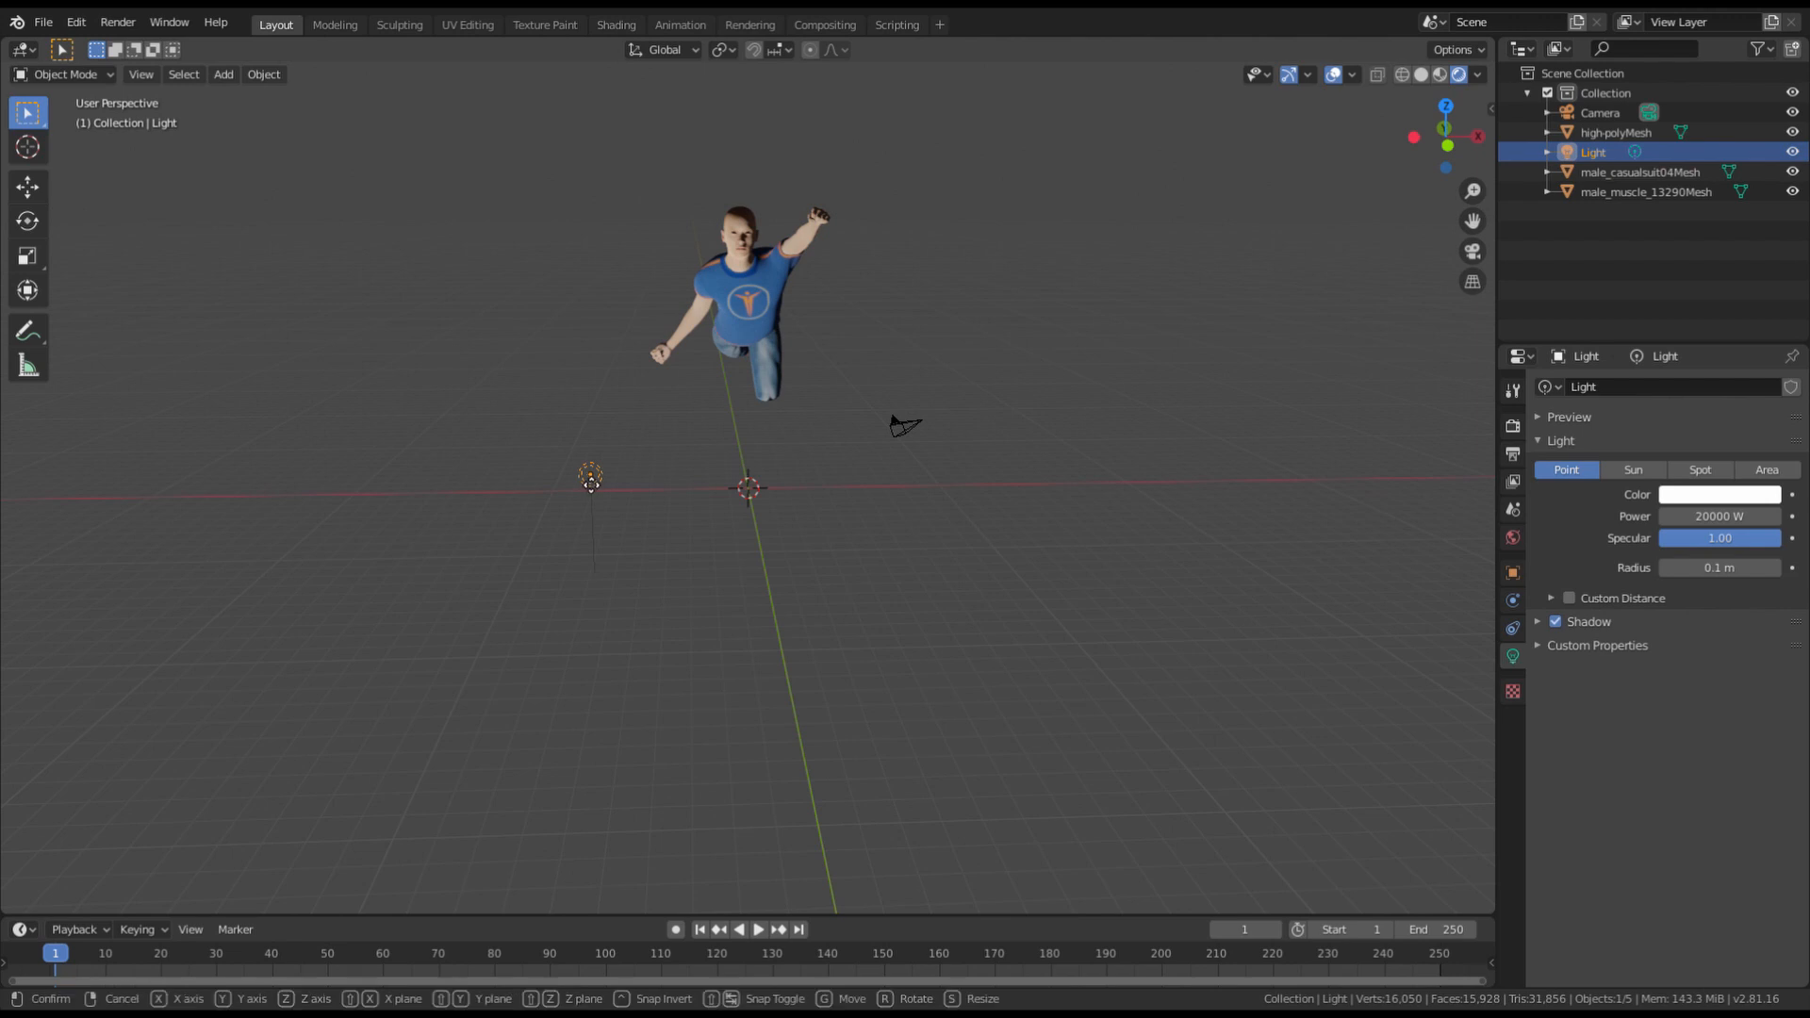
{"action": "left_click_drag", "start_coordinate": [588, 473], "coordinate": [521, 543]}
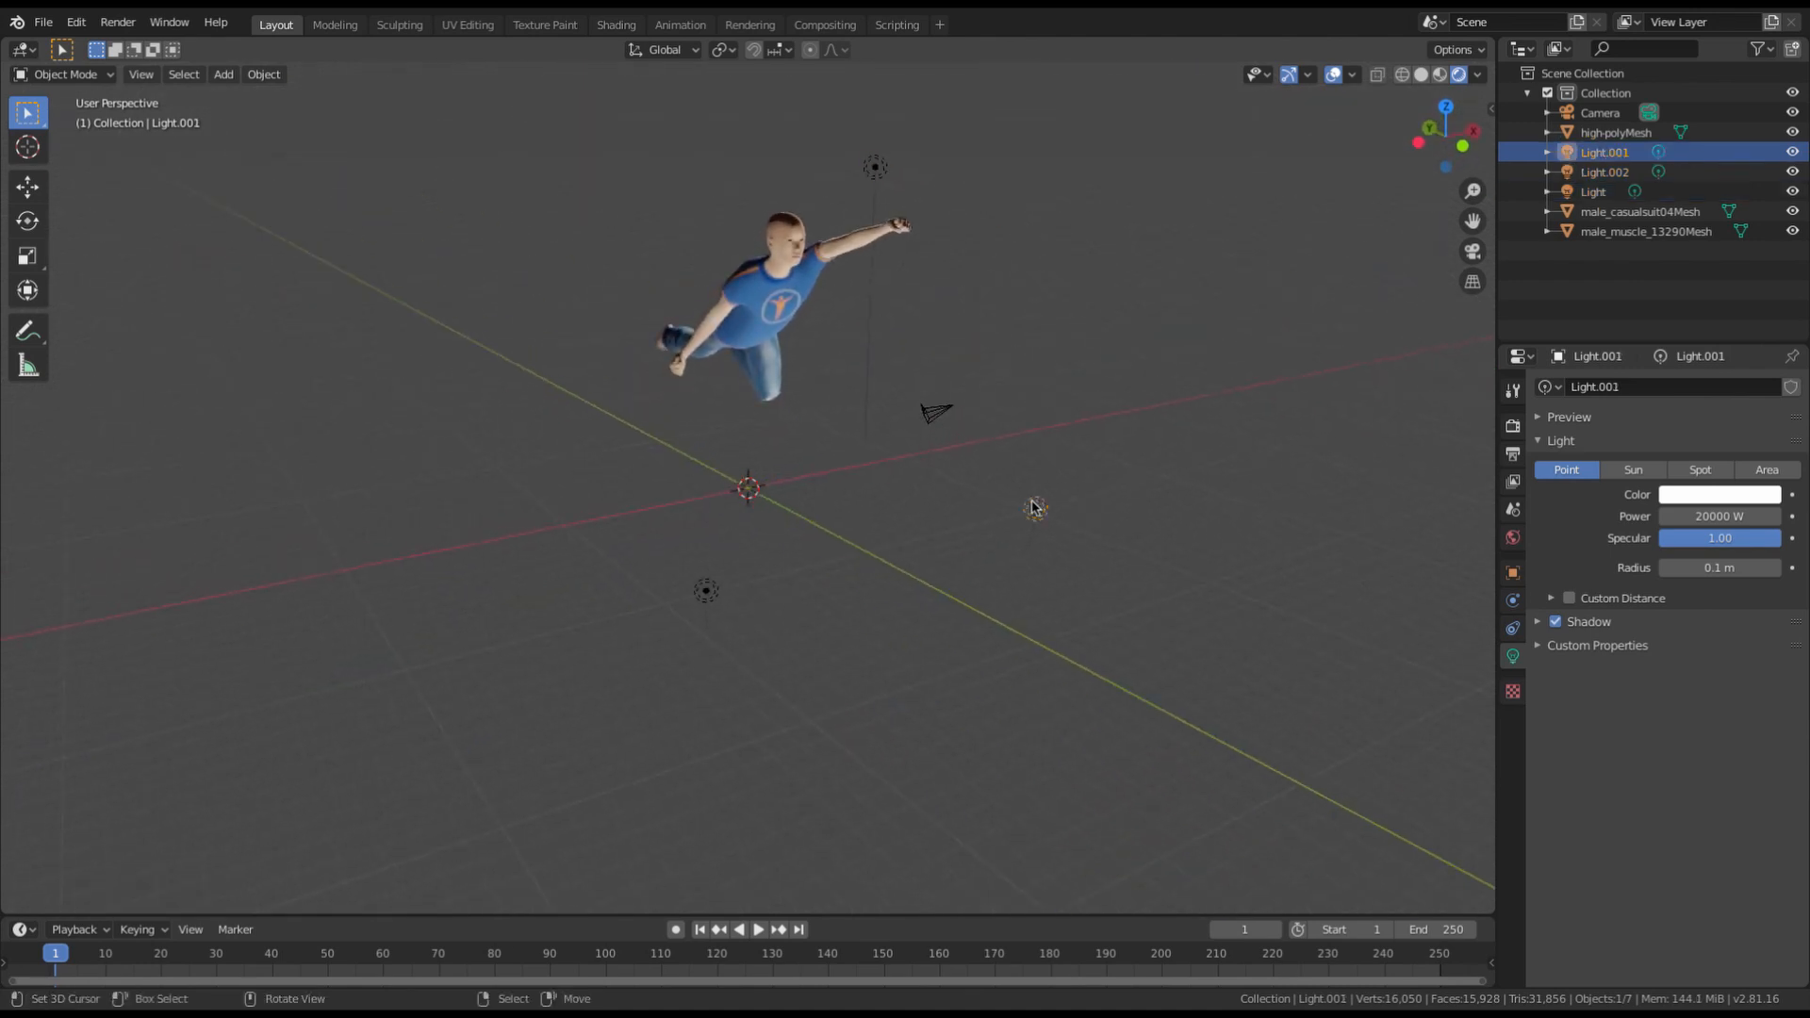
{"action": "left_click_drag", "start_coordinate": [1033, 508], "coordinate": [1146, 537]}
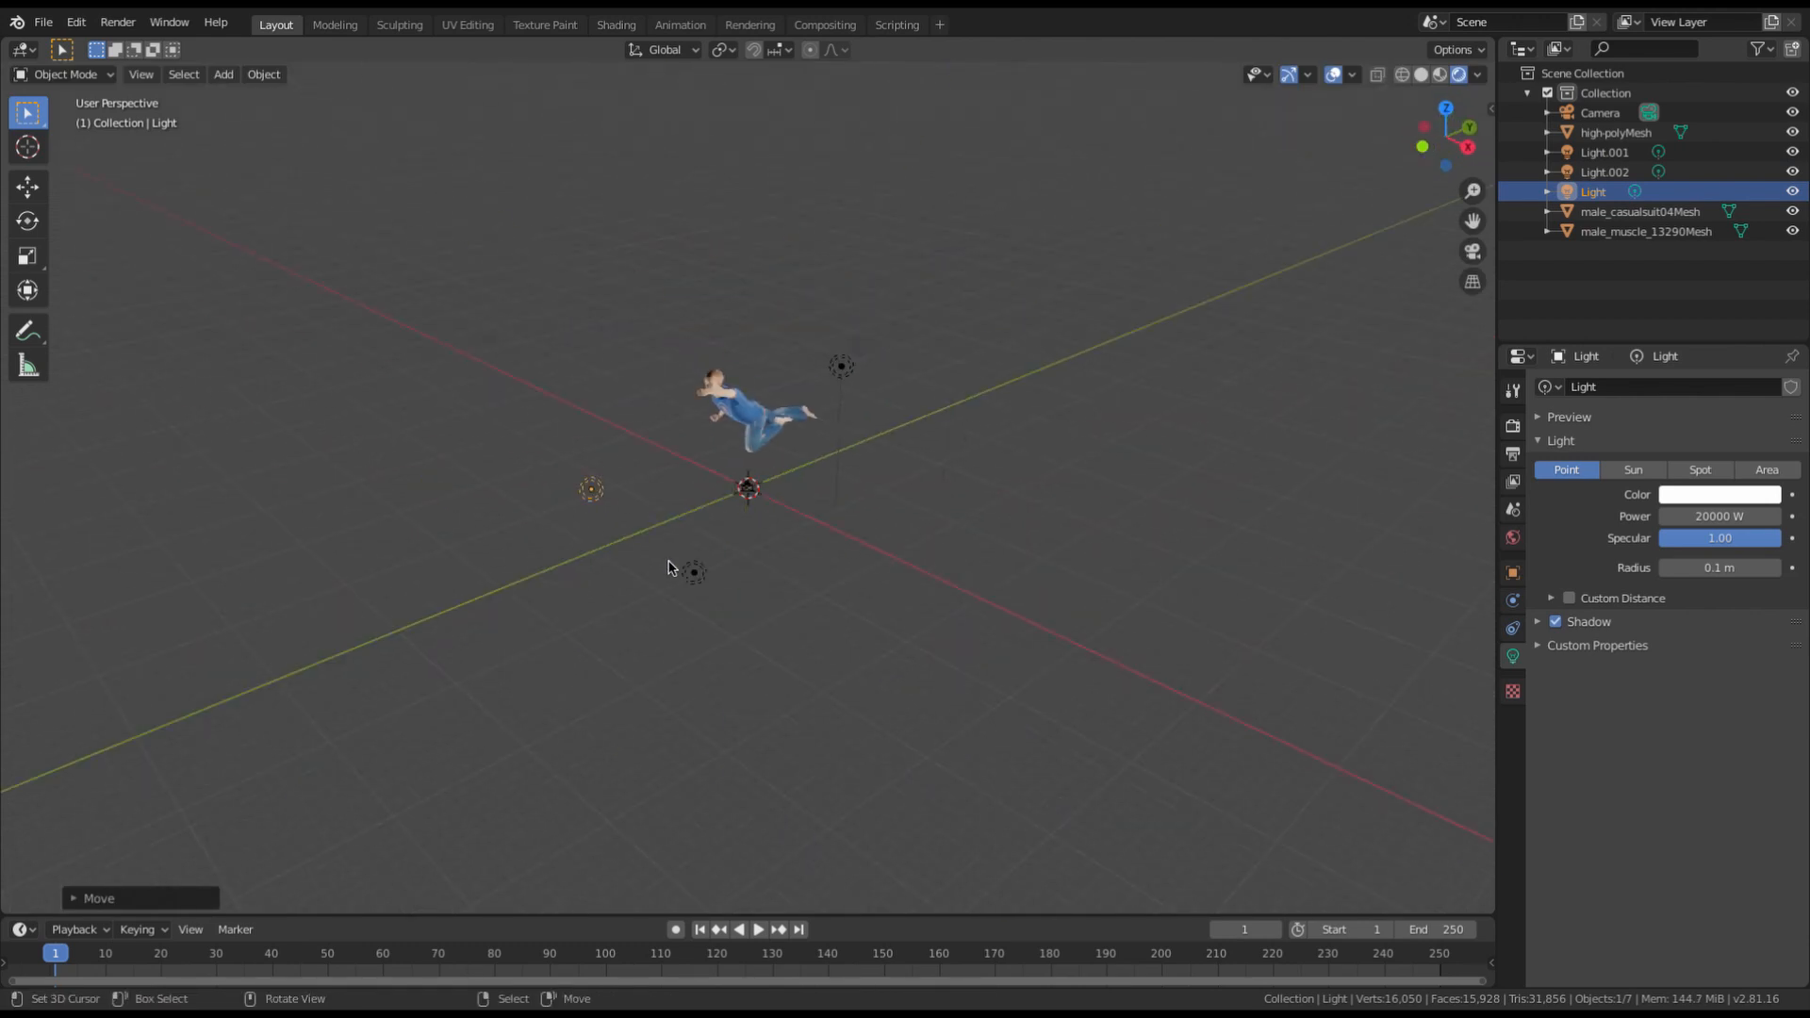
{"action": "scroll", "scroll_direction": "down", "scroll_amount": 3}
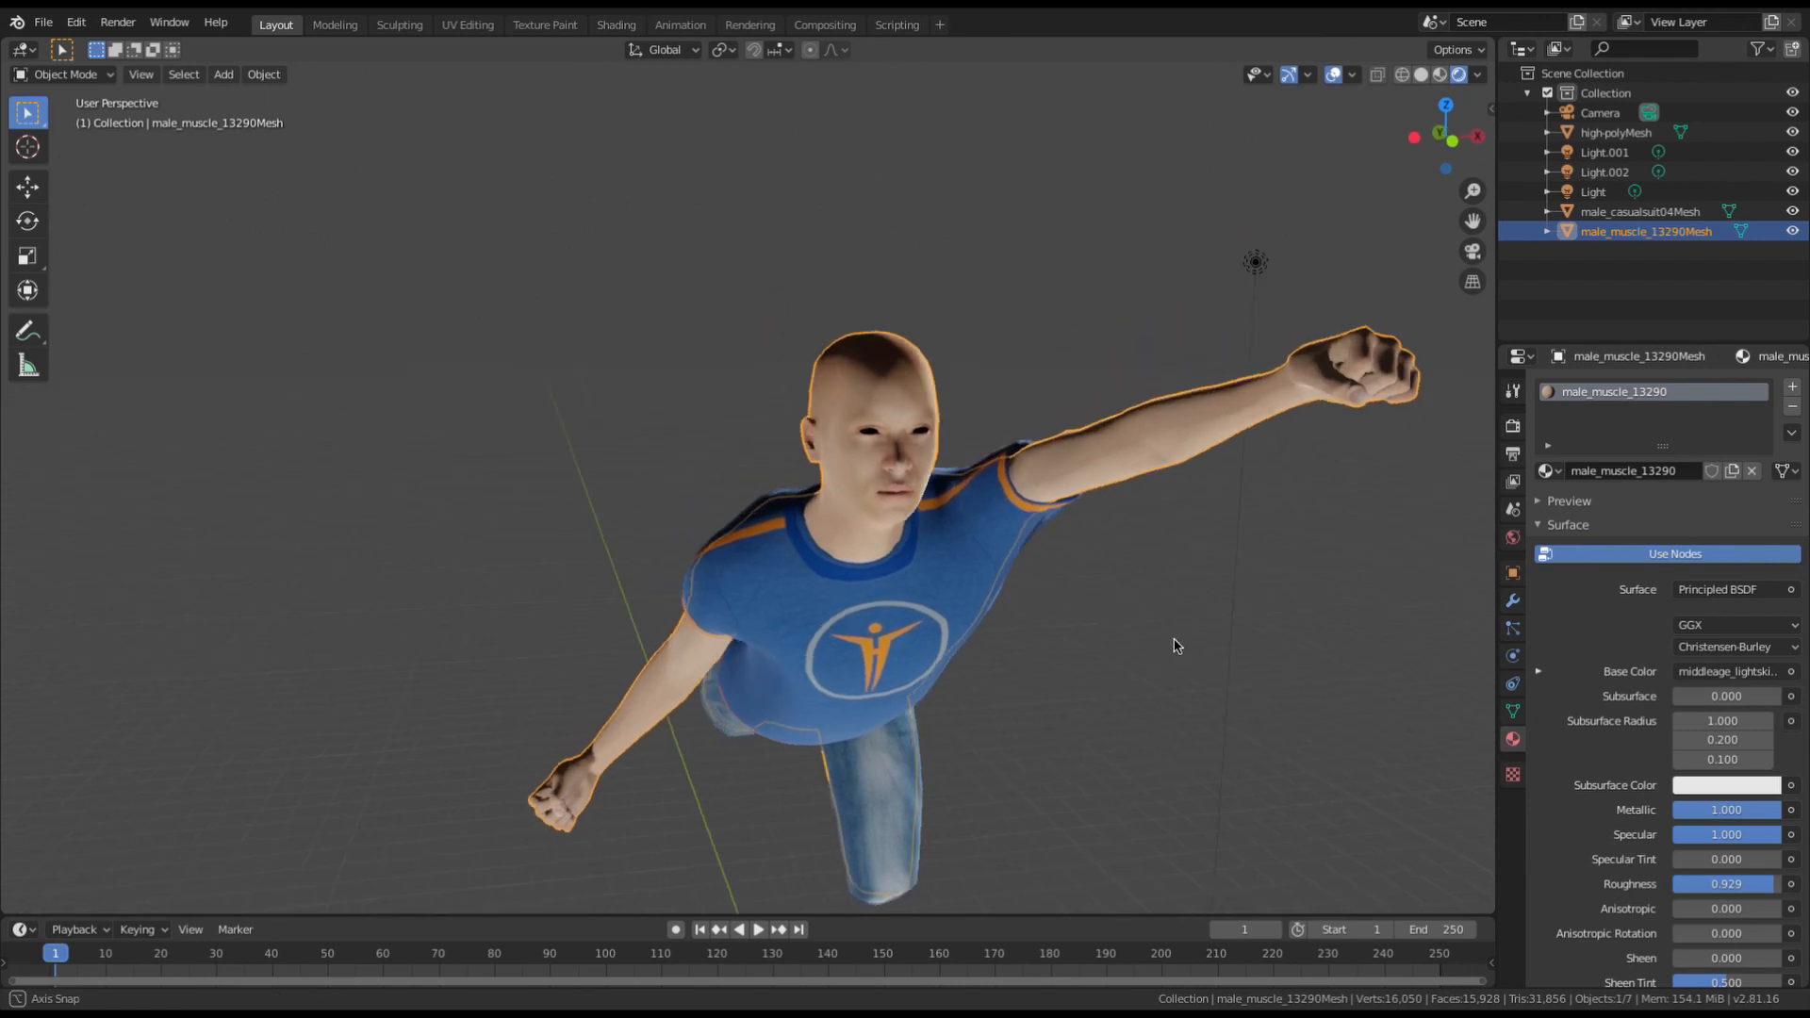
Switch to the Shading workspace to see the muscle mesh's material nodes.
{"action": "left_click_drag", "start_coordinate": [1175, 645], "coordinate": [1436, 590]}
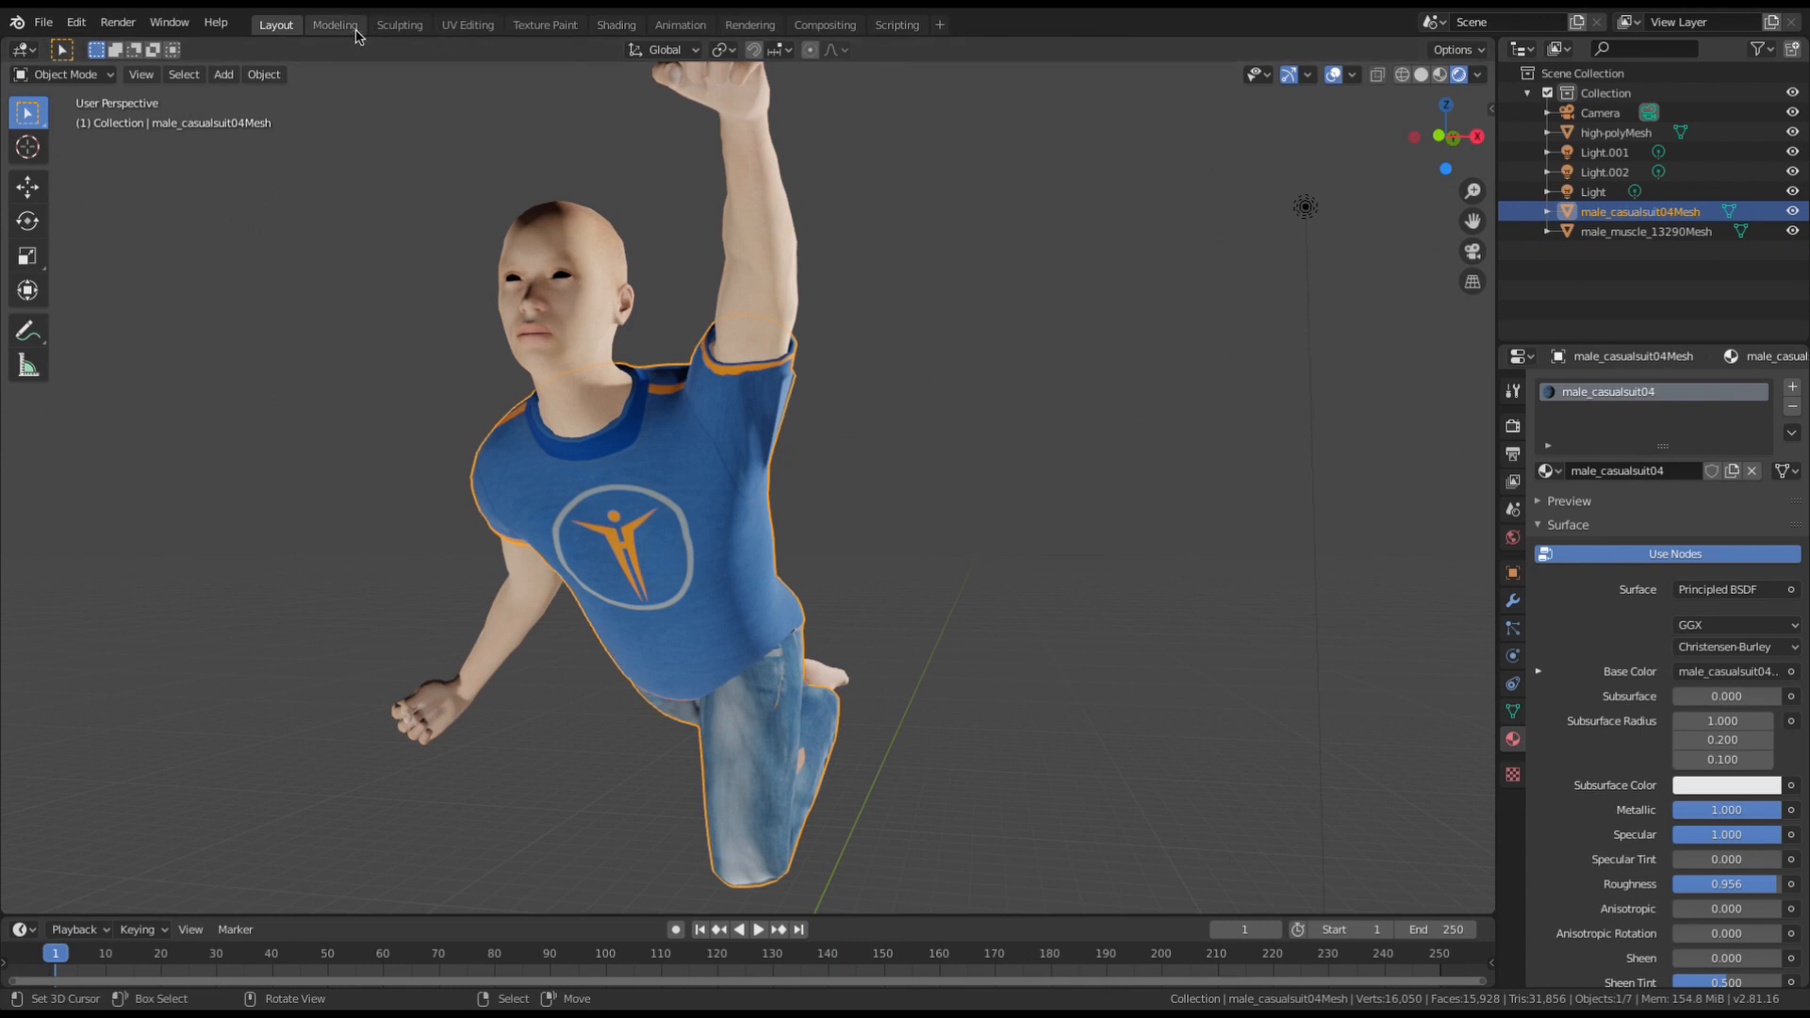
{"action": "left_click", "coordinate": [615, 23]}
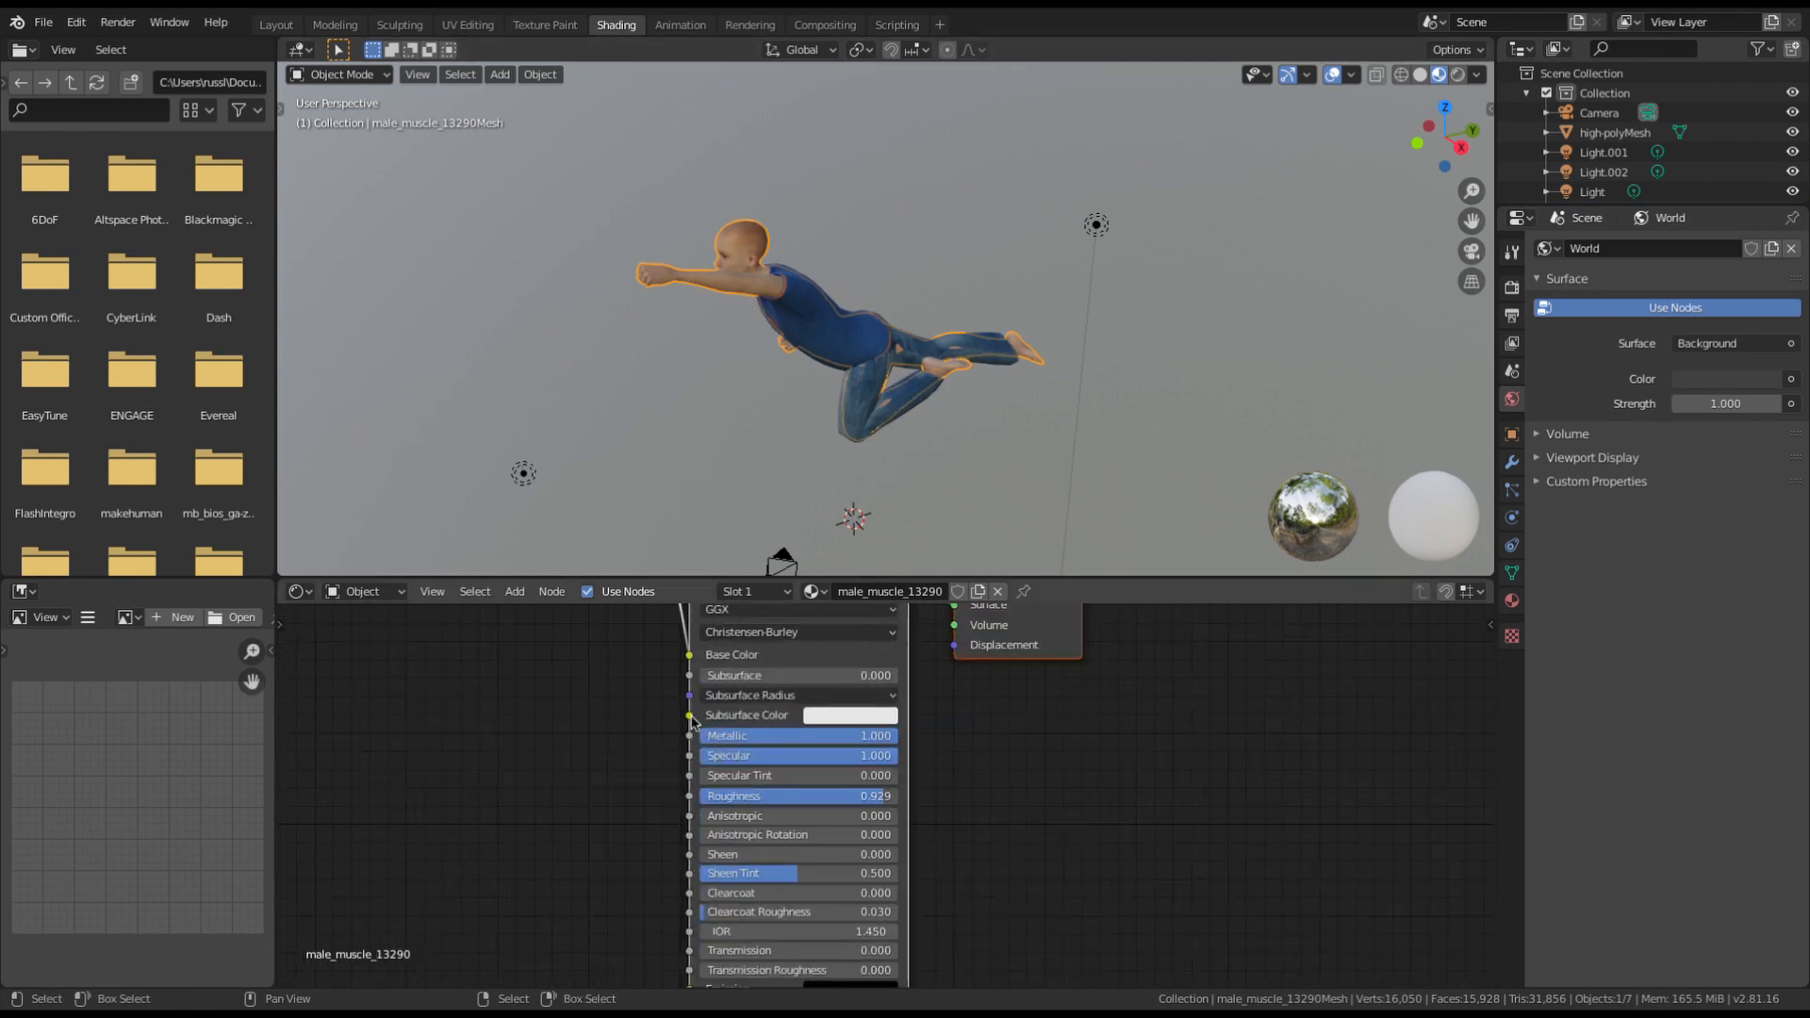
Raise the Principled BSDF roughness of the body material to 1.000.
{"action": "left_click_drag", "start_coordinate": [808, 796], "coordinate": [739, 795]}
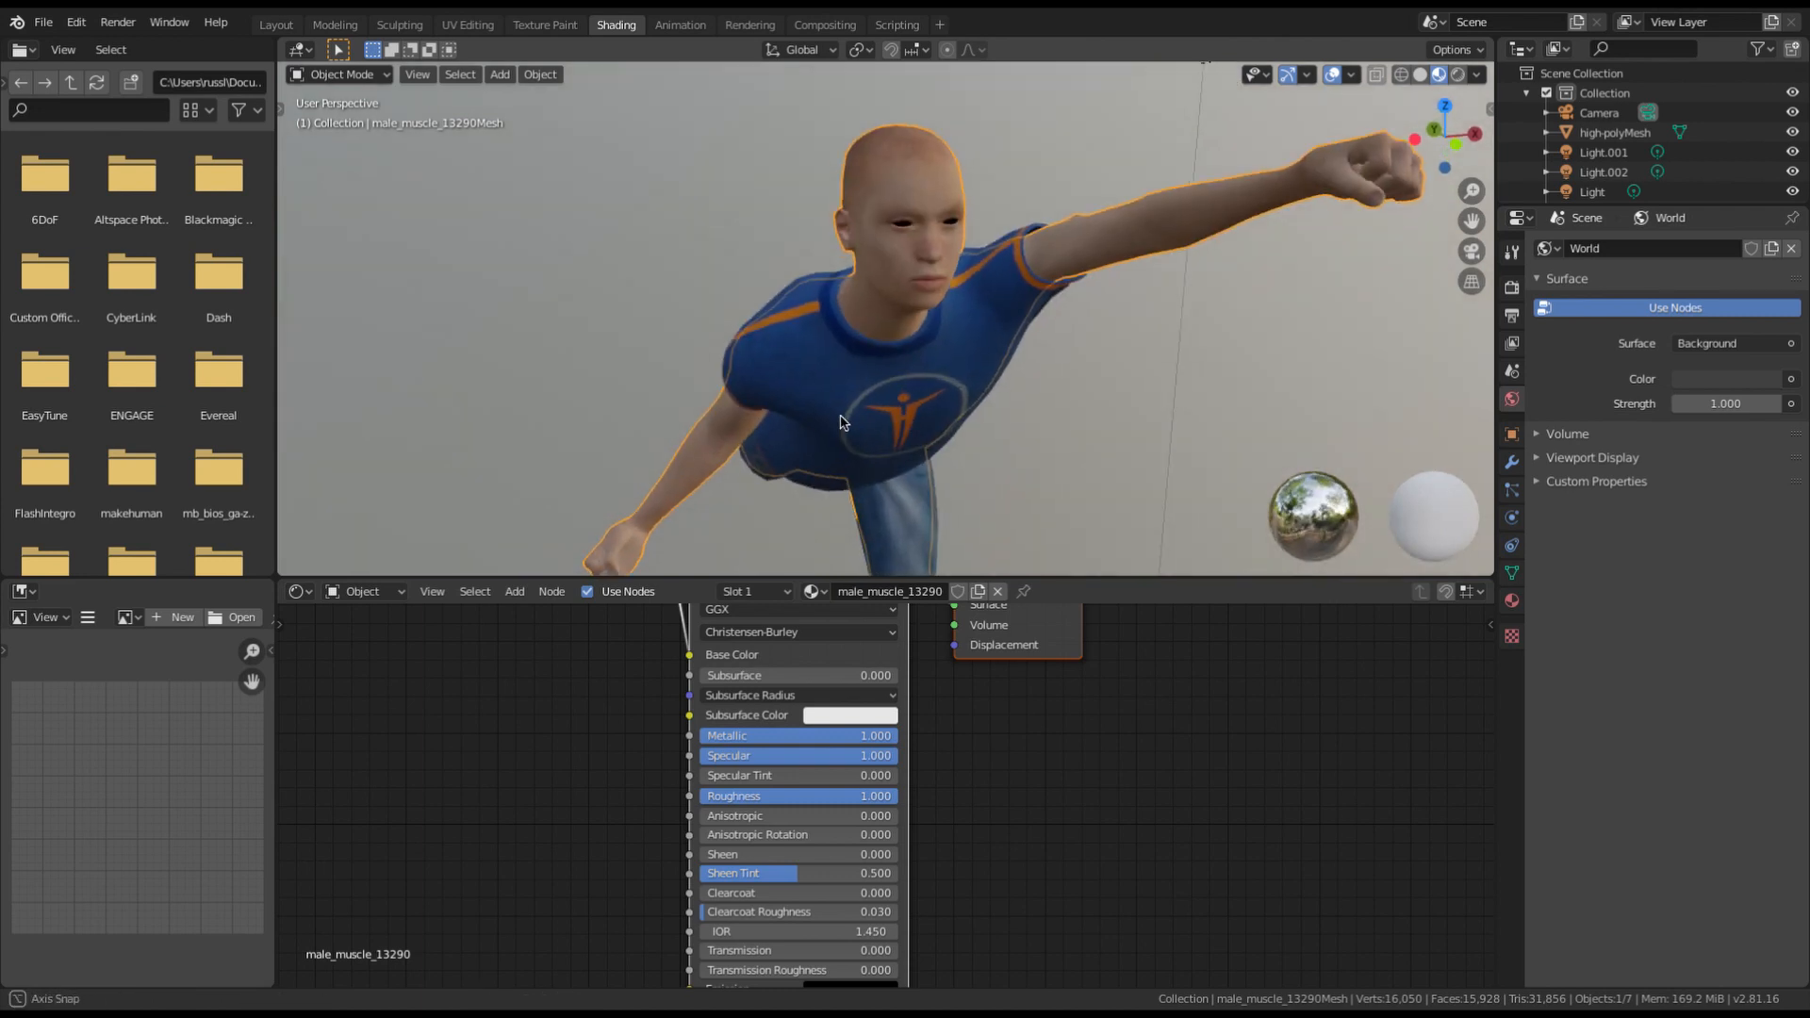
{"action": "left_click", "coordinate": [334, 23]}
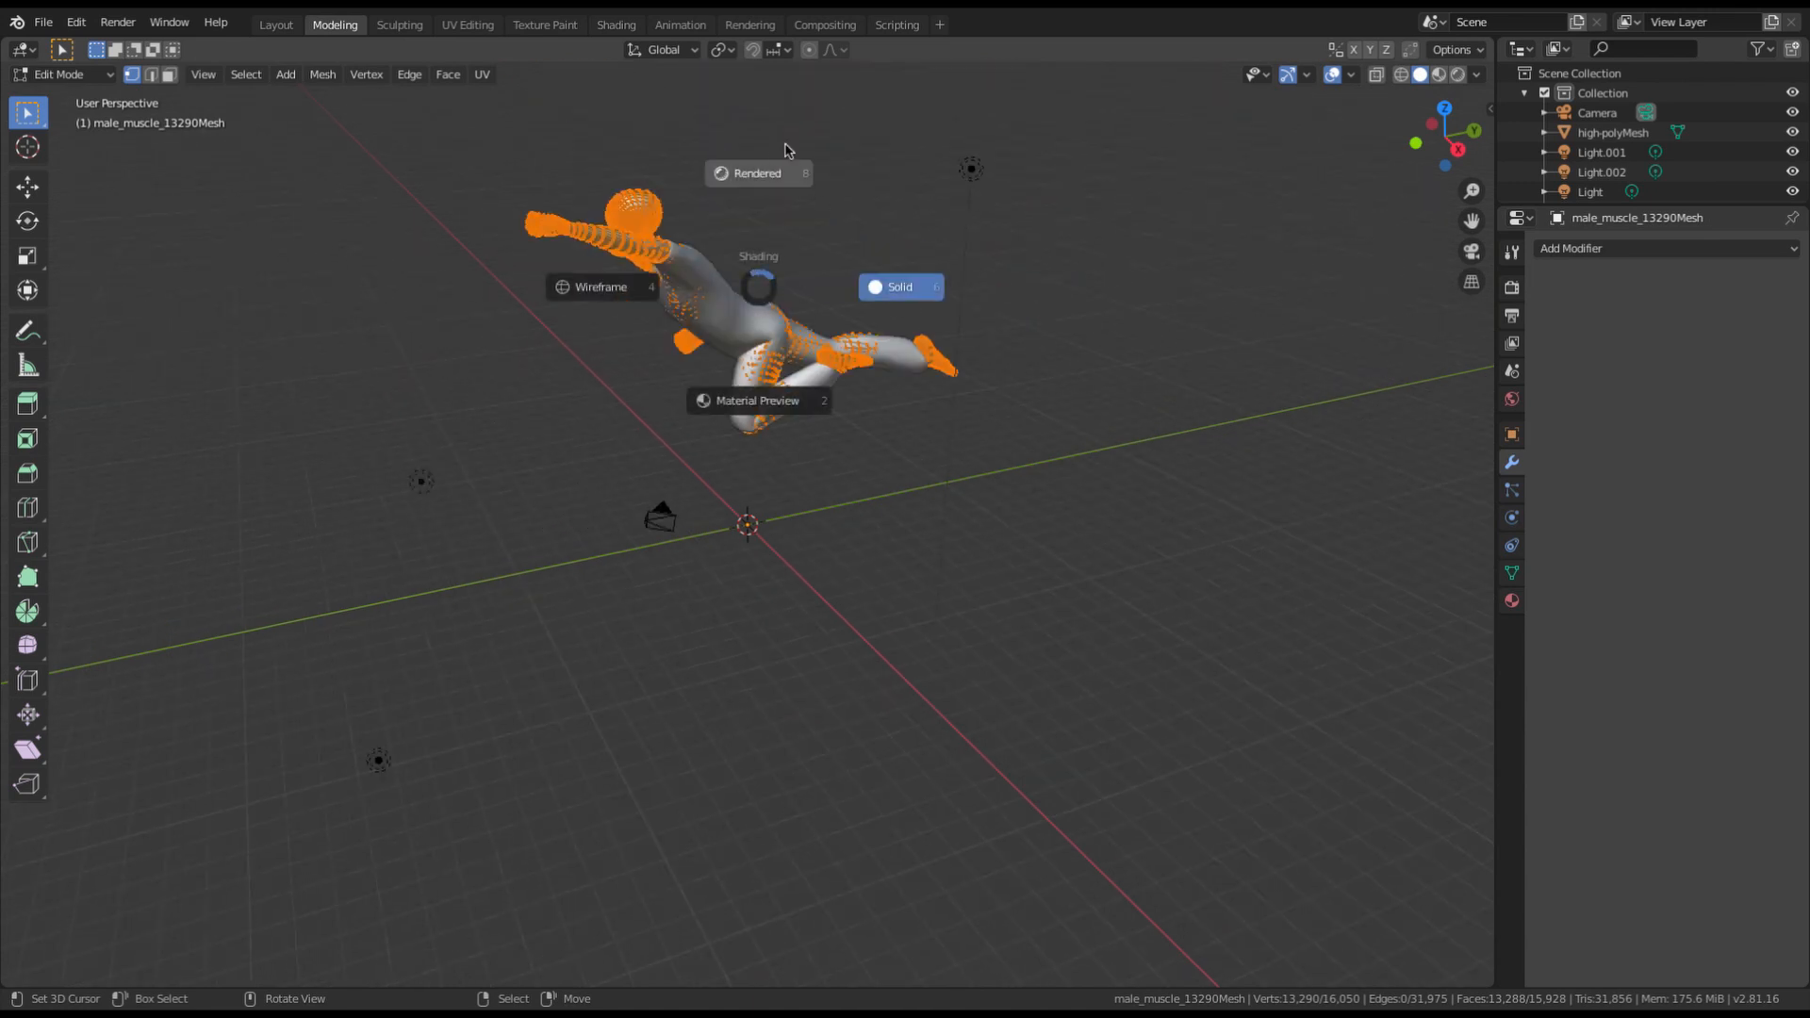
Return the figure to object mode and orbit to face it textured.
{"action": "key", "text": "Tab"}
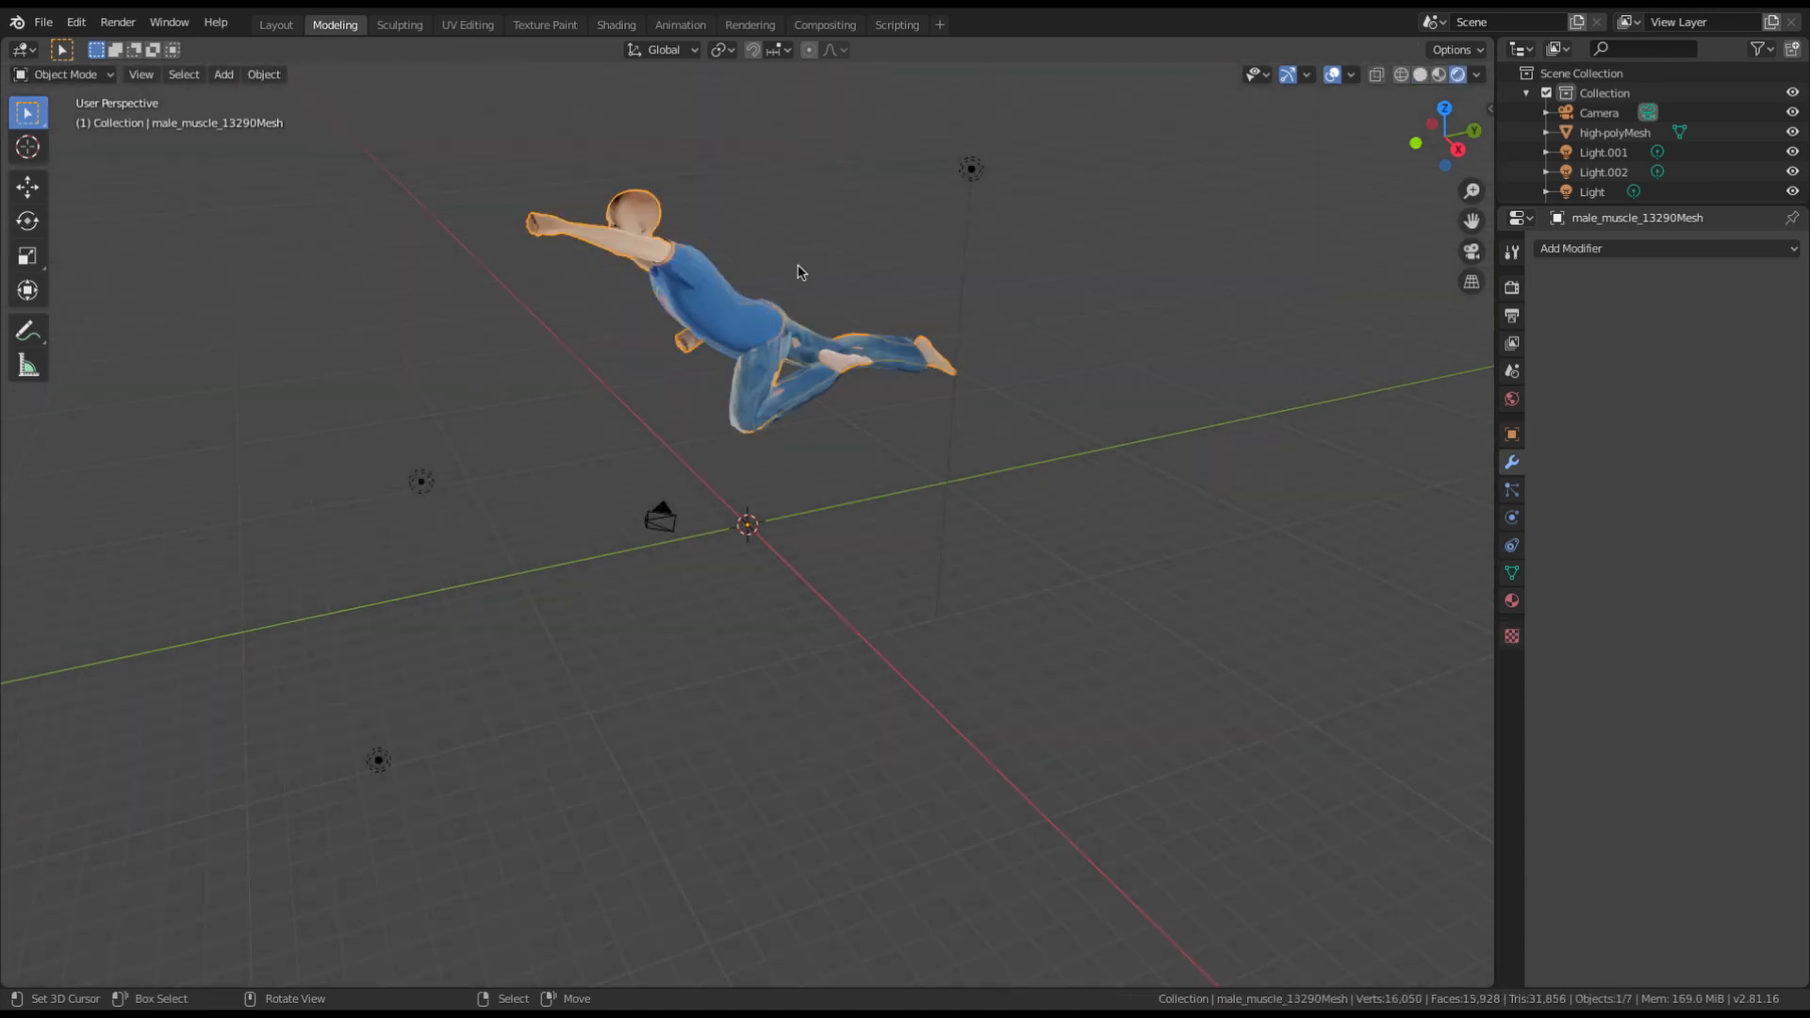
{"action": "left_click_drag", "start_coordinate": [796, 272], "coordinate": [969, 353]}
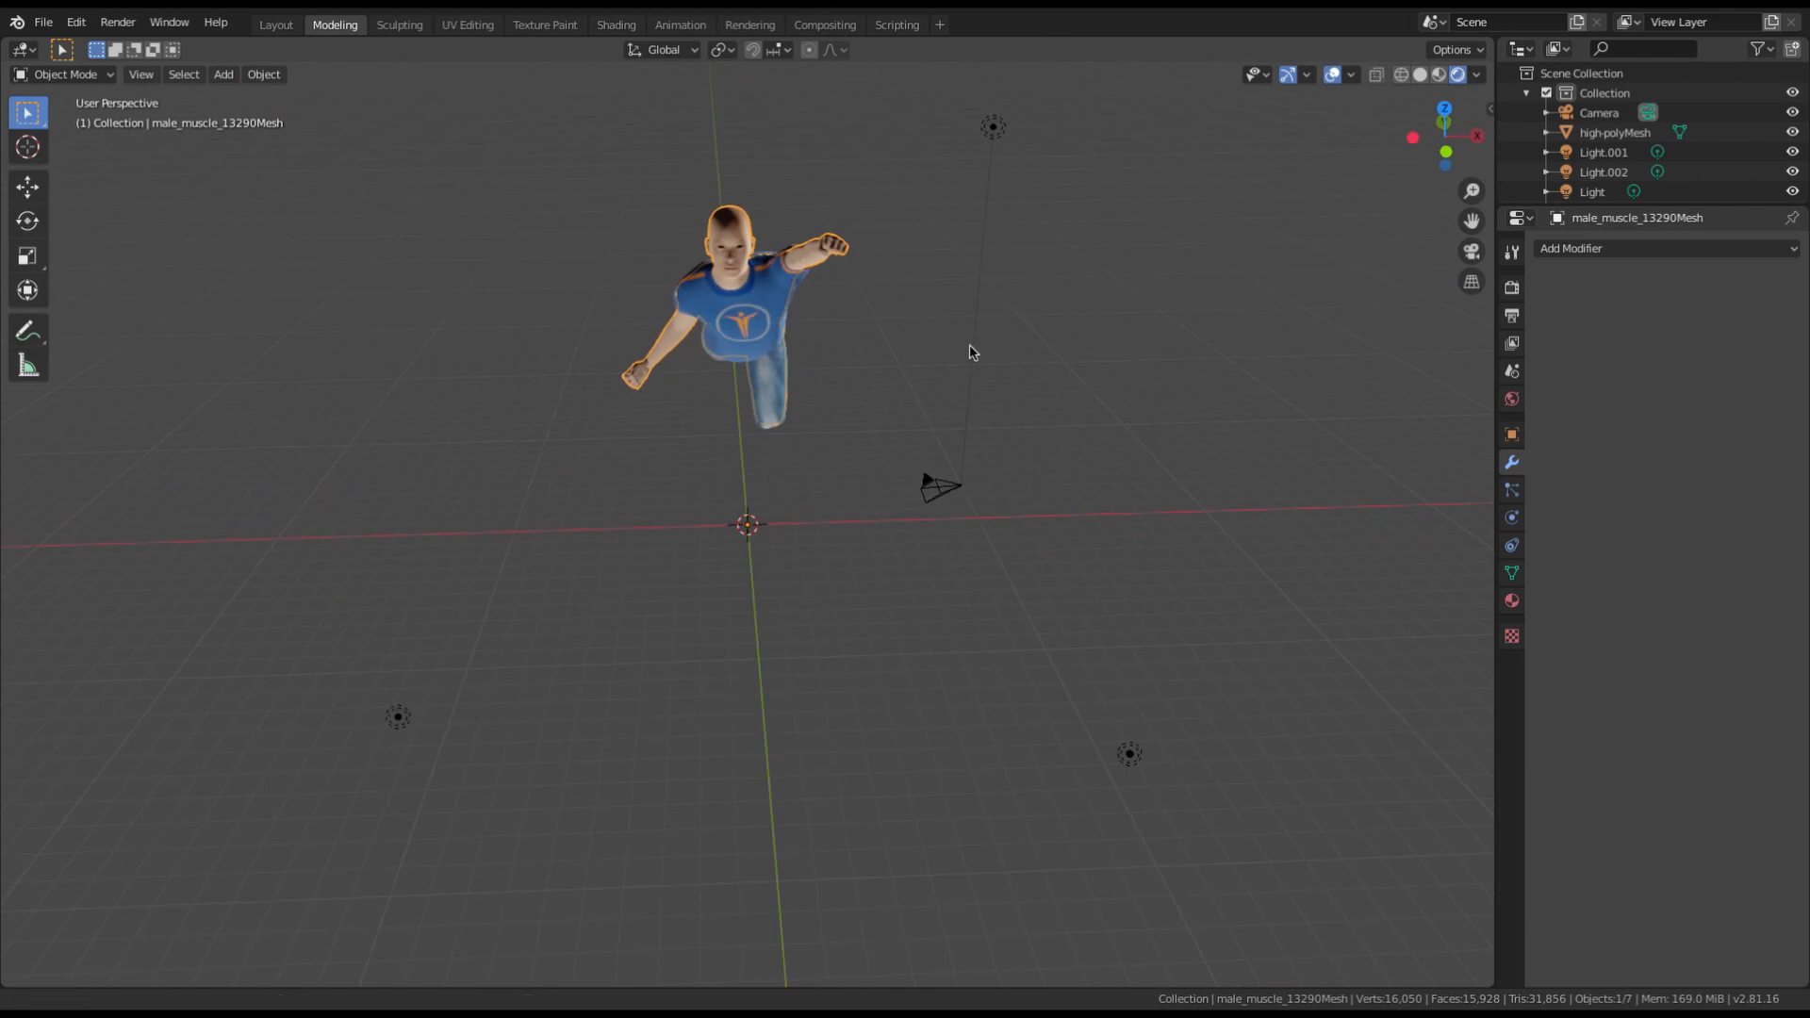
{"action": "left_click_drag", "start_coordinate": [969, 352], "coordinate": [1062, 471]}
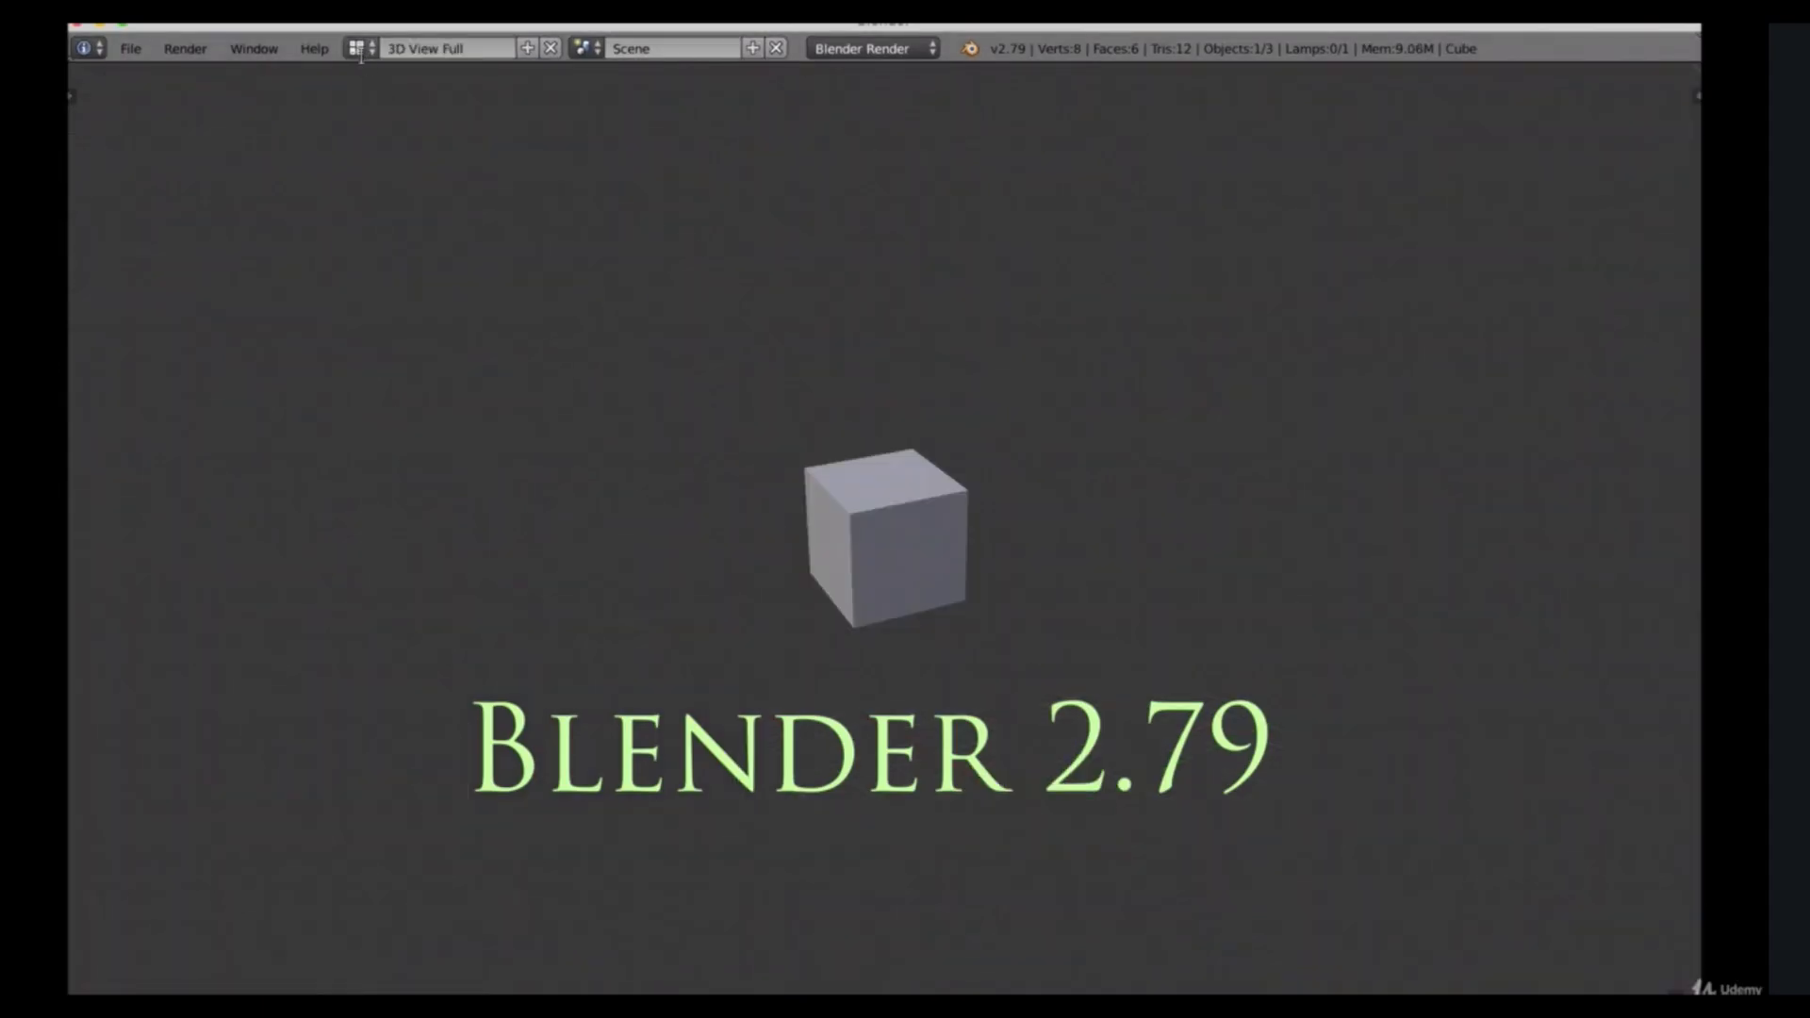
Visit the Layout, Sculpting and UV Editing workspaces of the Blender 2.8 scene.
{"action": "left_click", "coordinate": [355, 47]}
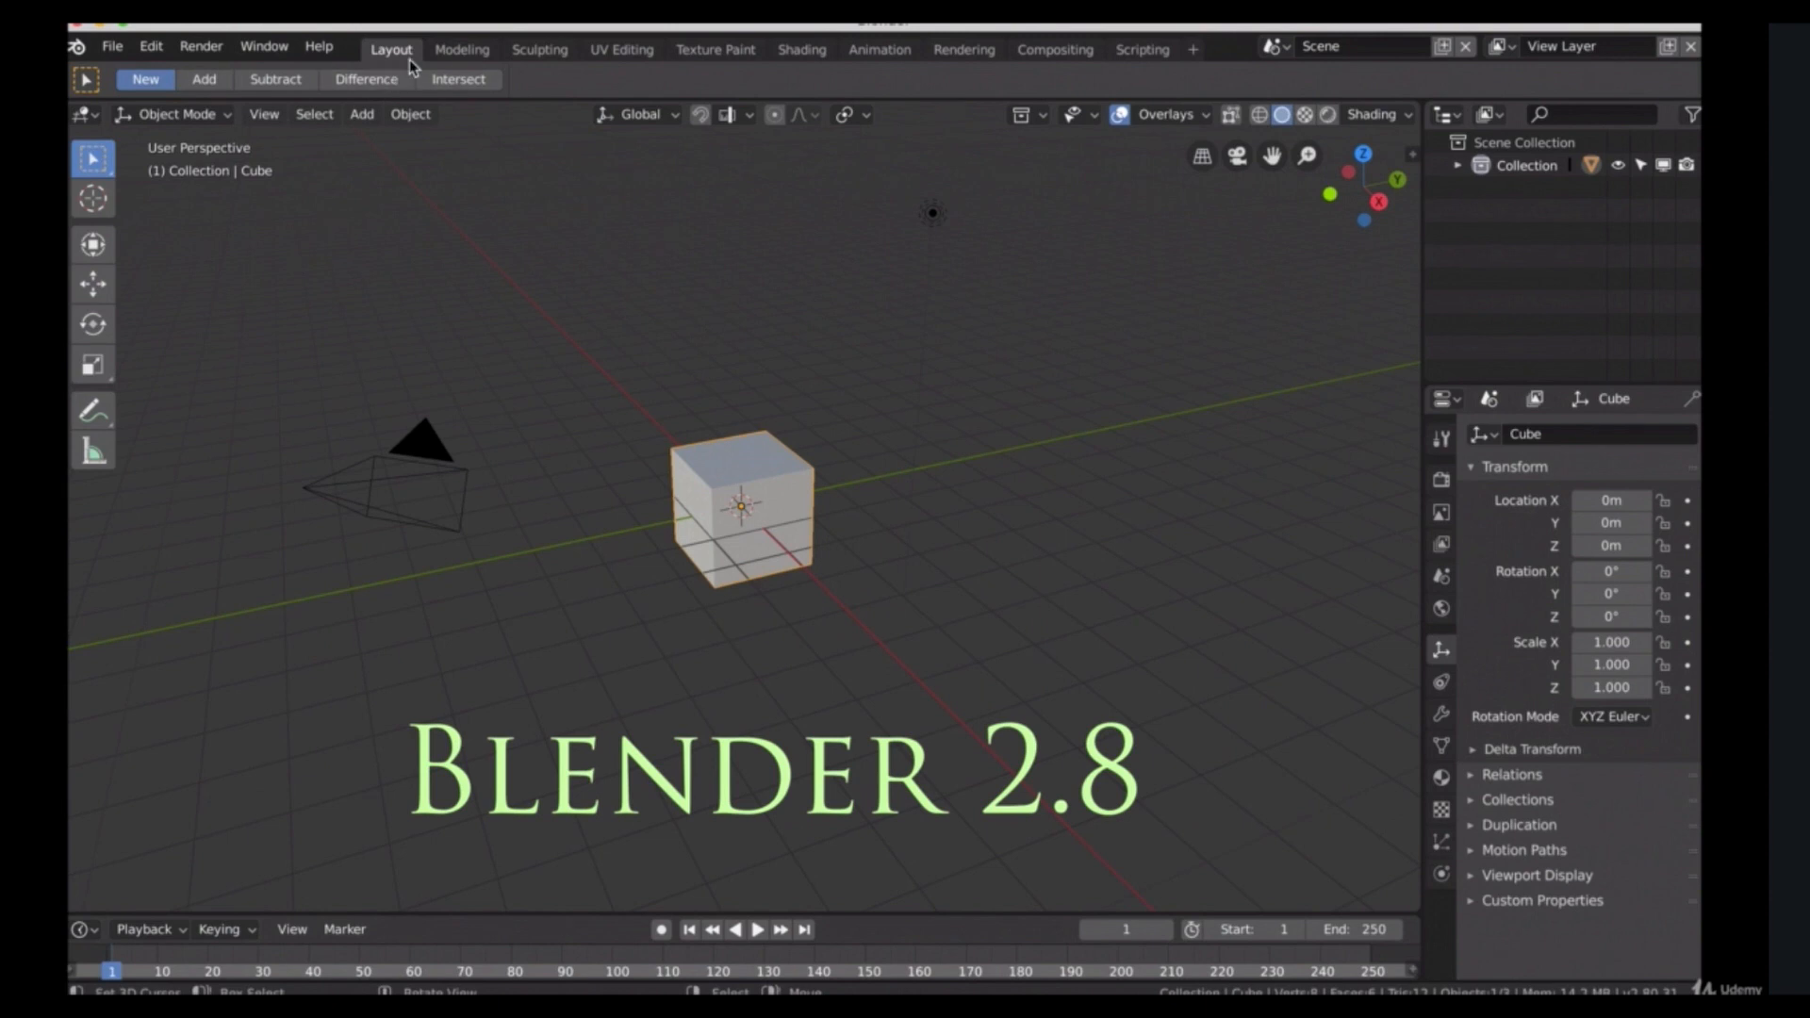
{"action": "left_click", "coordinate": [539, 49]}
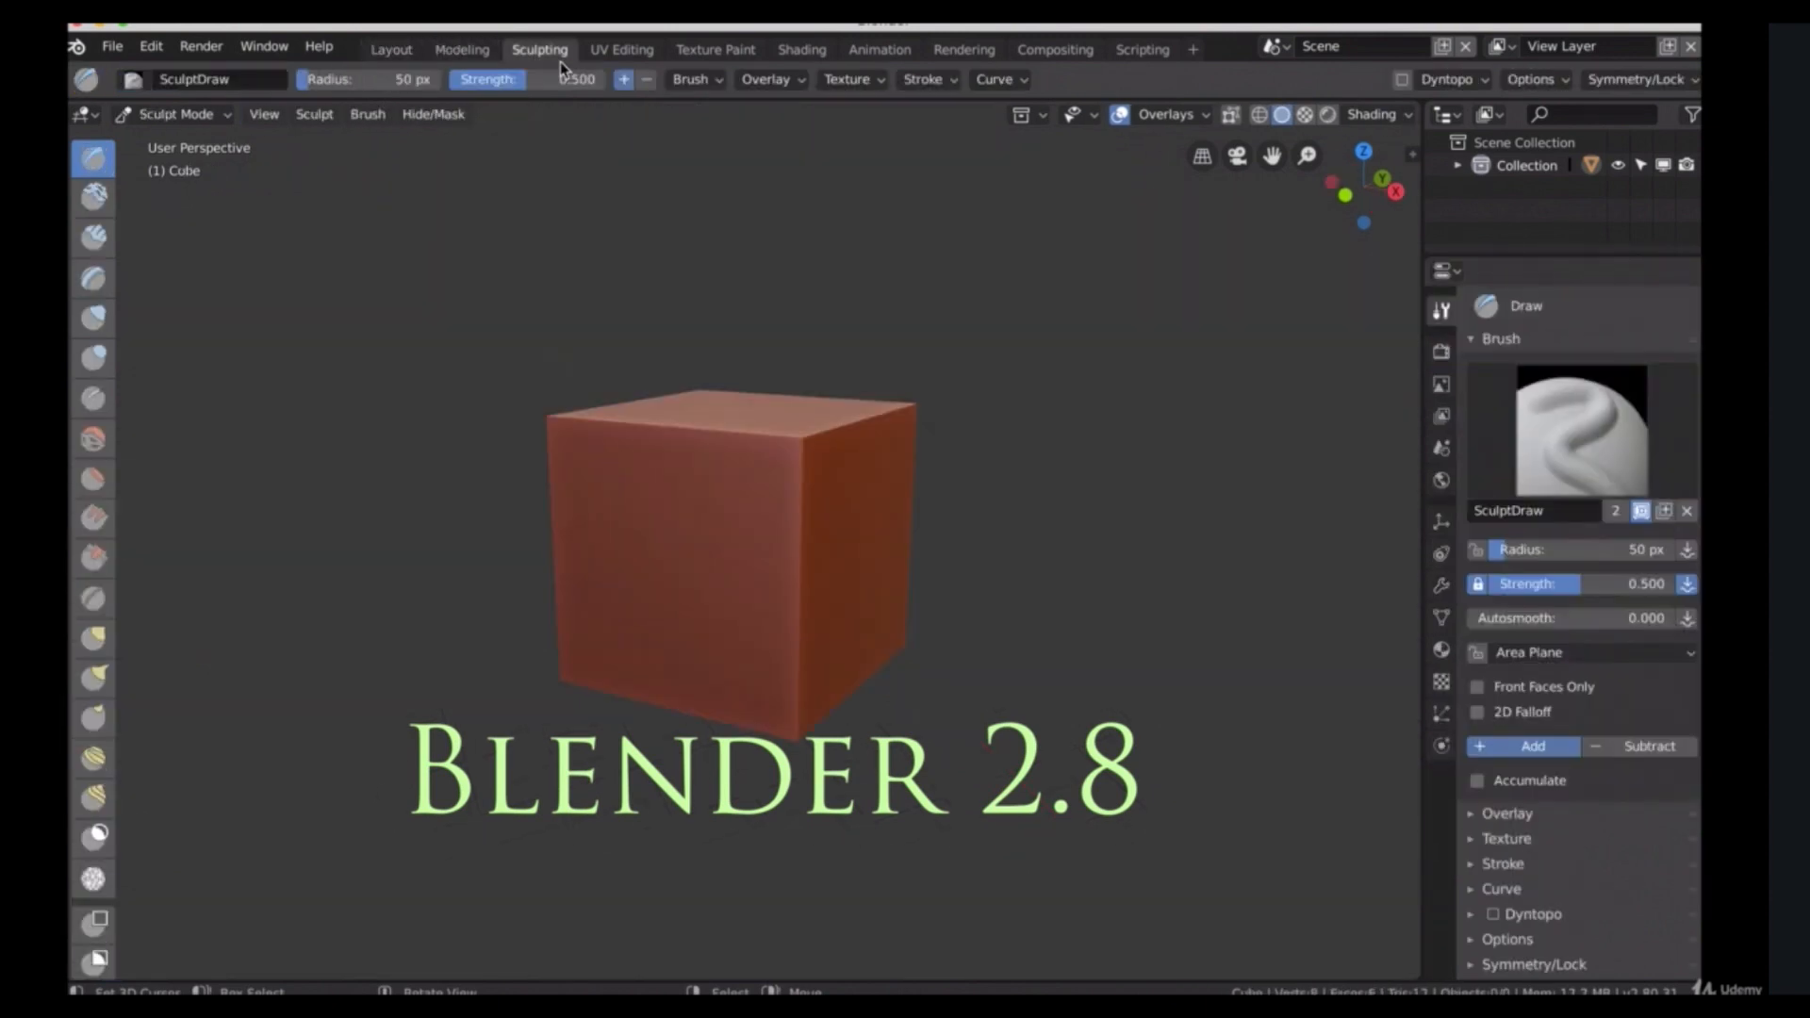
{"action": "left_click", "coordinate": [620, 49]}
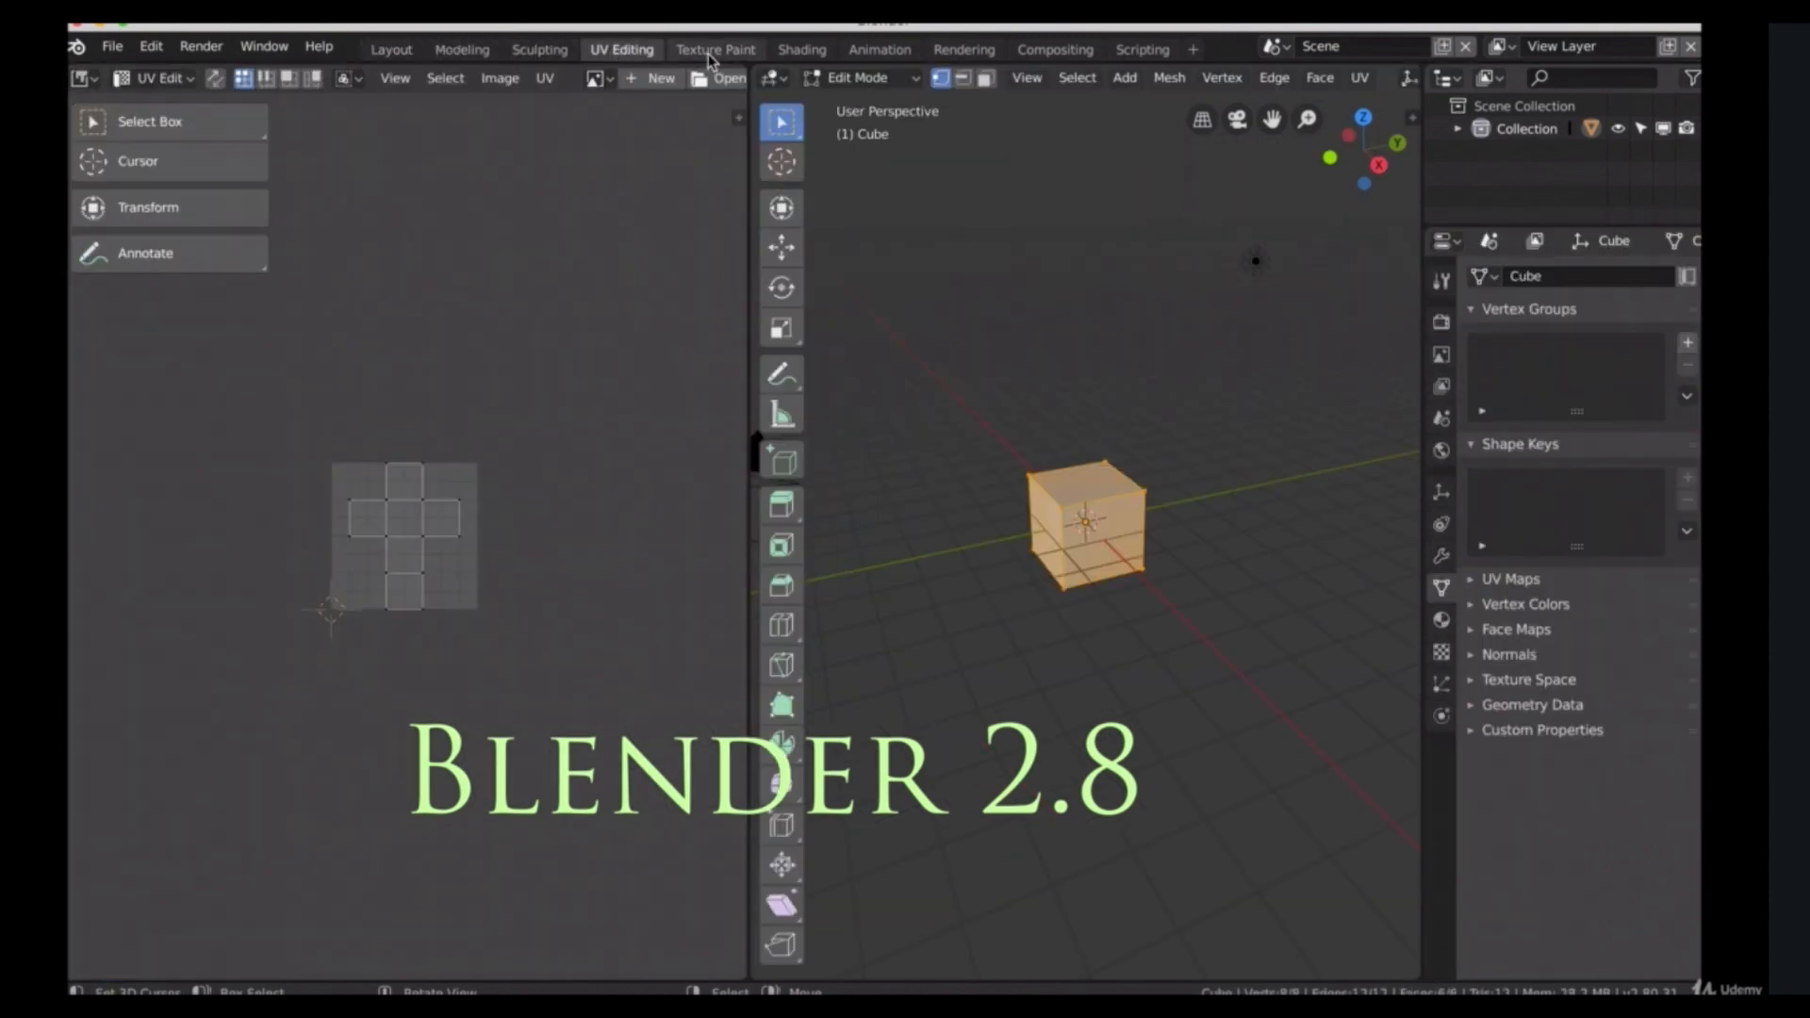